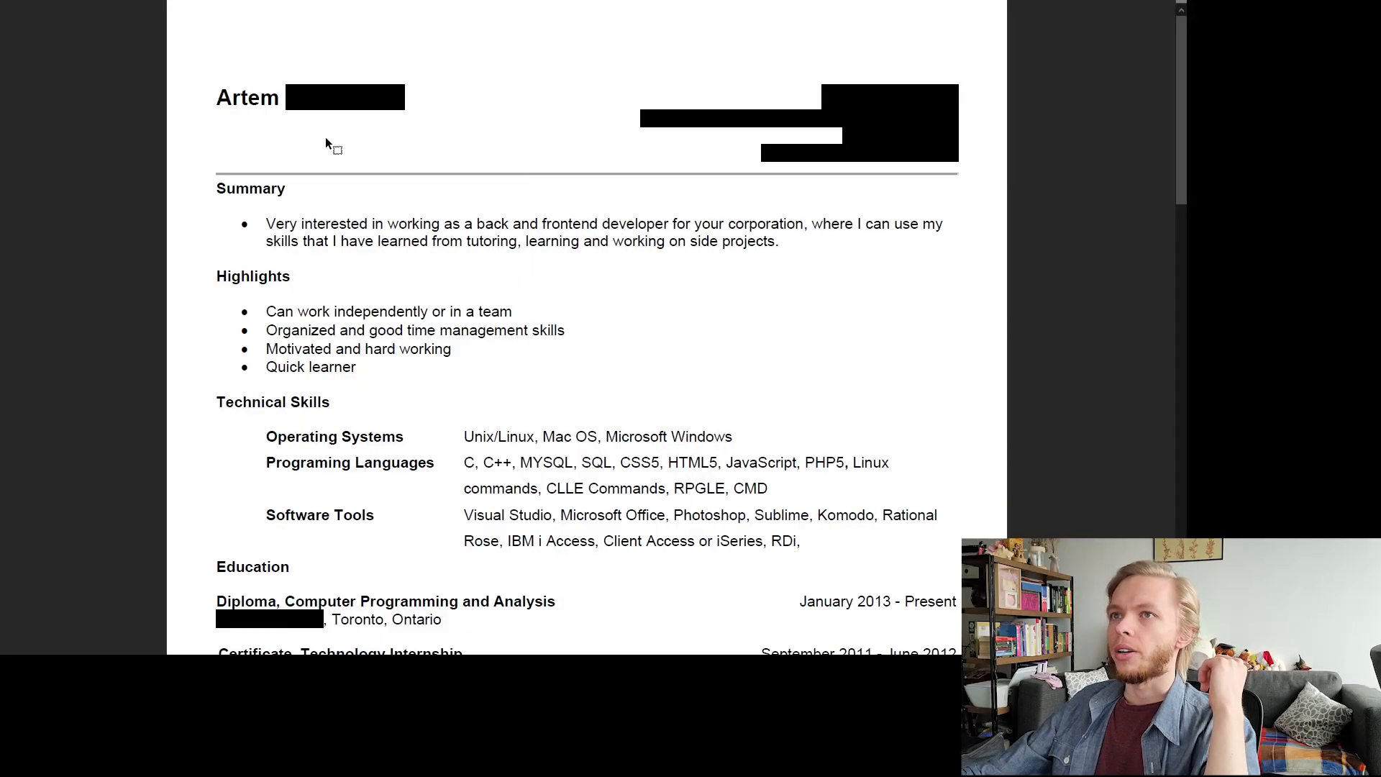
mouse_move(194, 175)
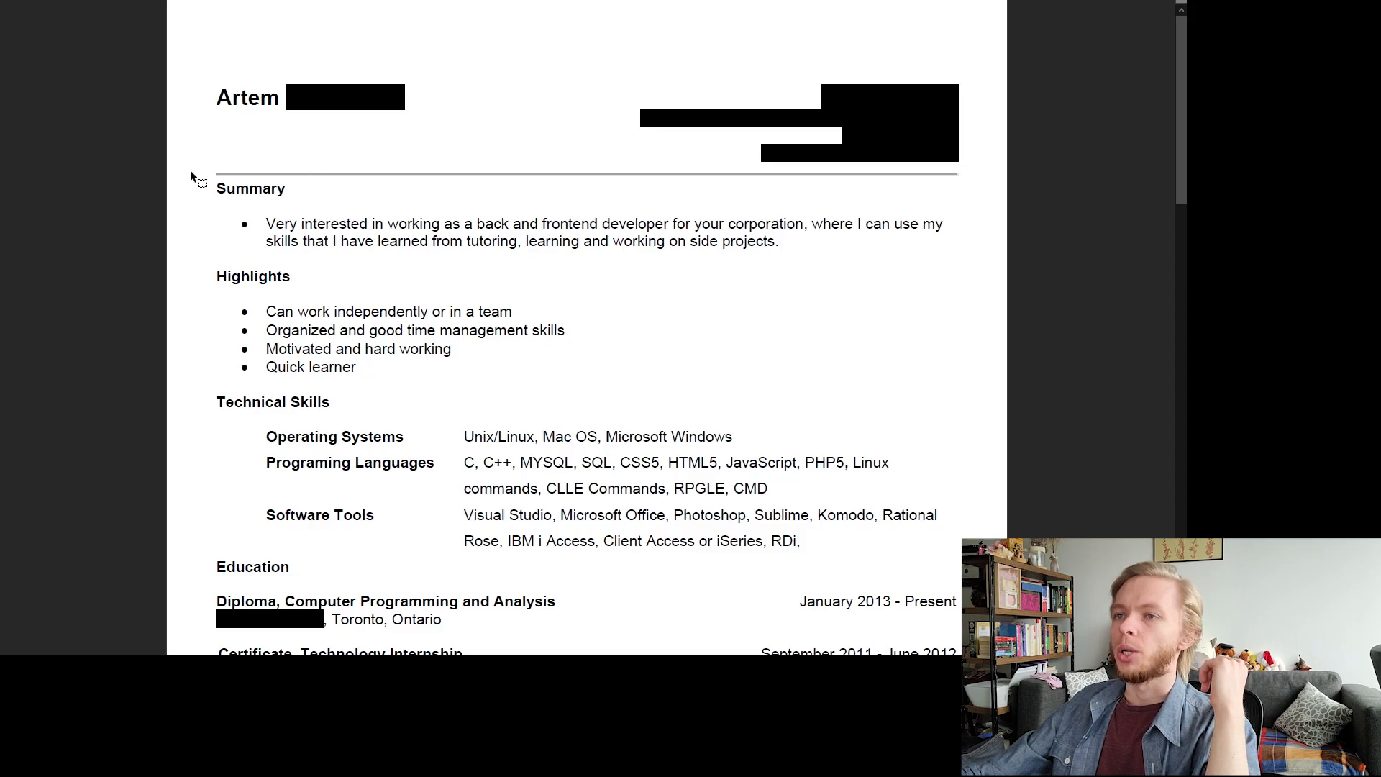
Place a yellow note marker beside the Summary bullet about wanting to be a back and frontend developer
scroll("down", 3)
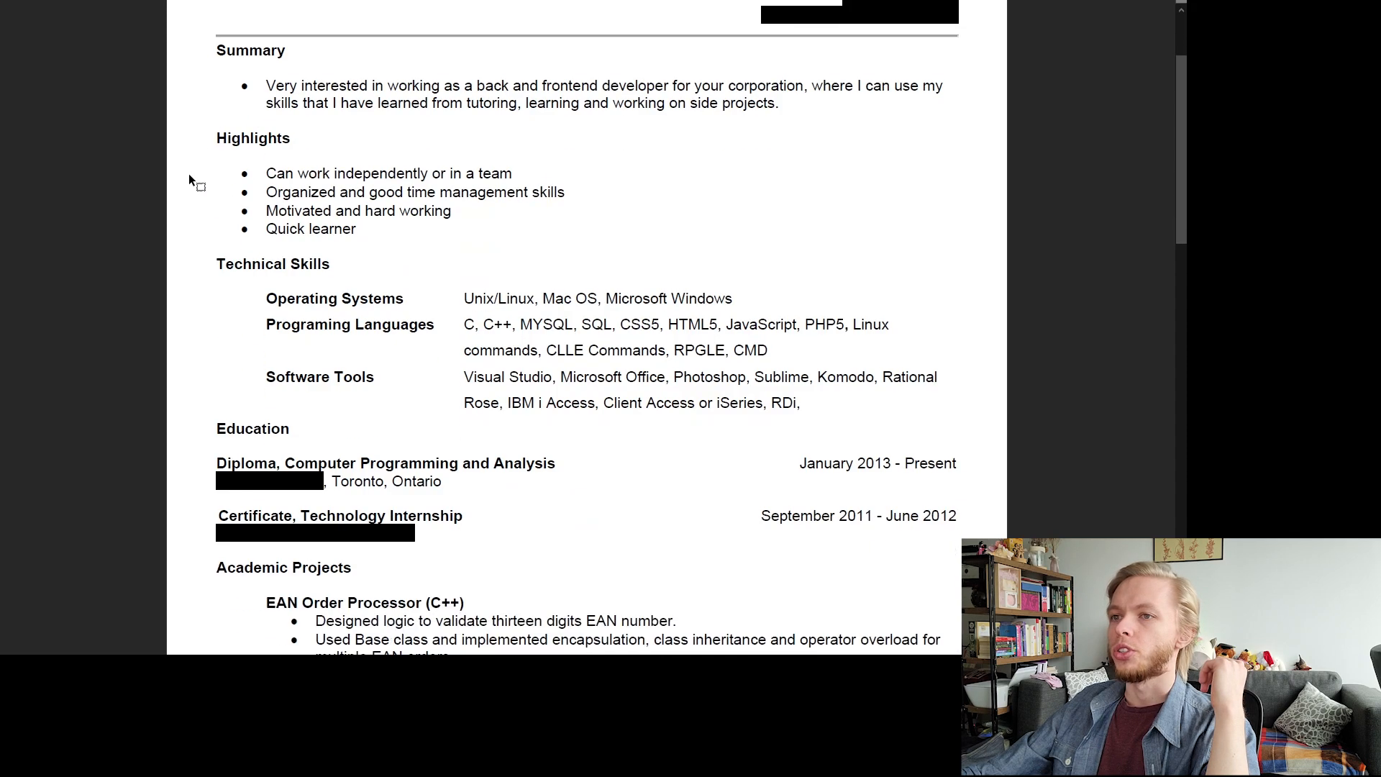
scroll("down", 3)
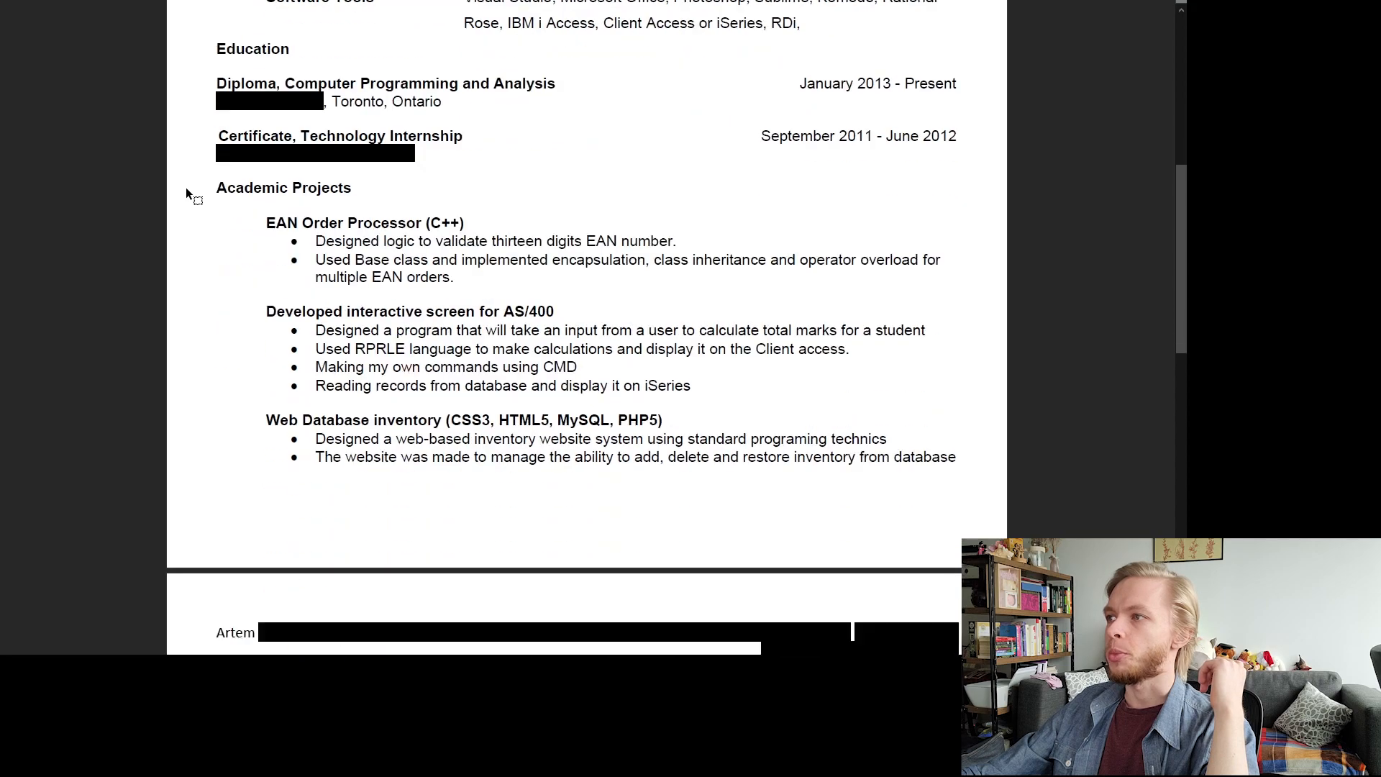
scroll("down", 3)
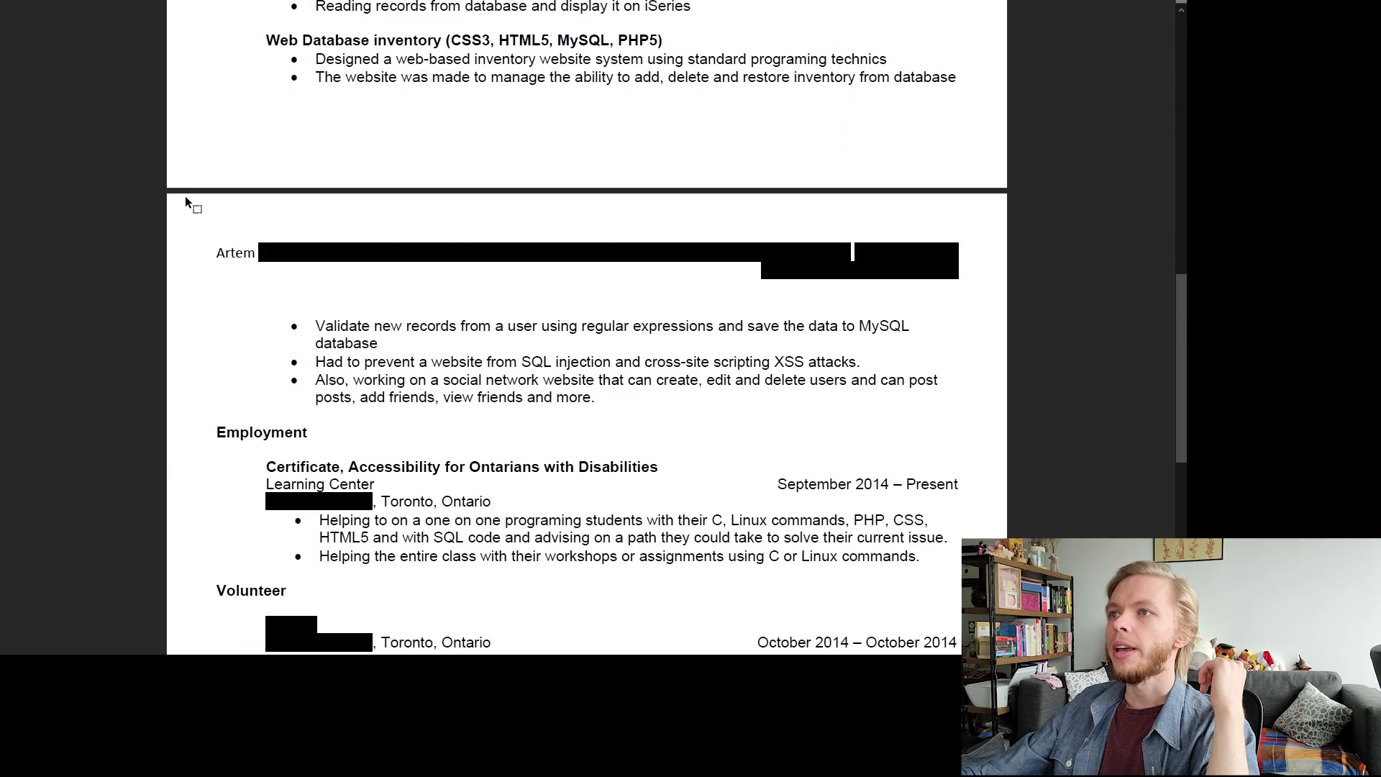
scroll("down", 3)
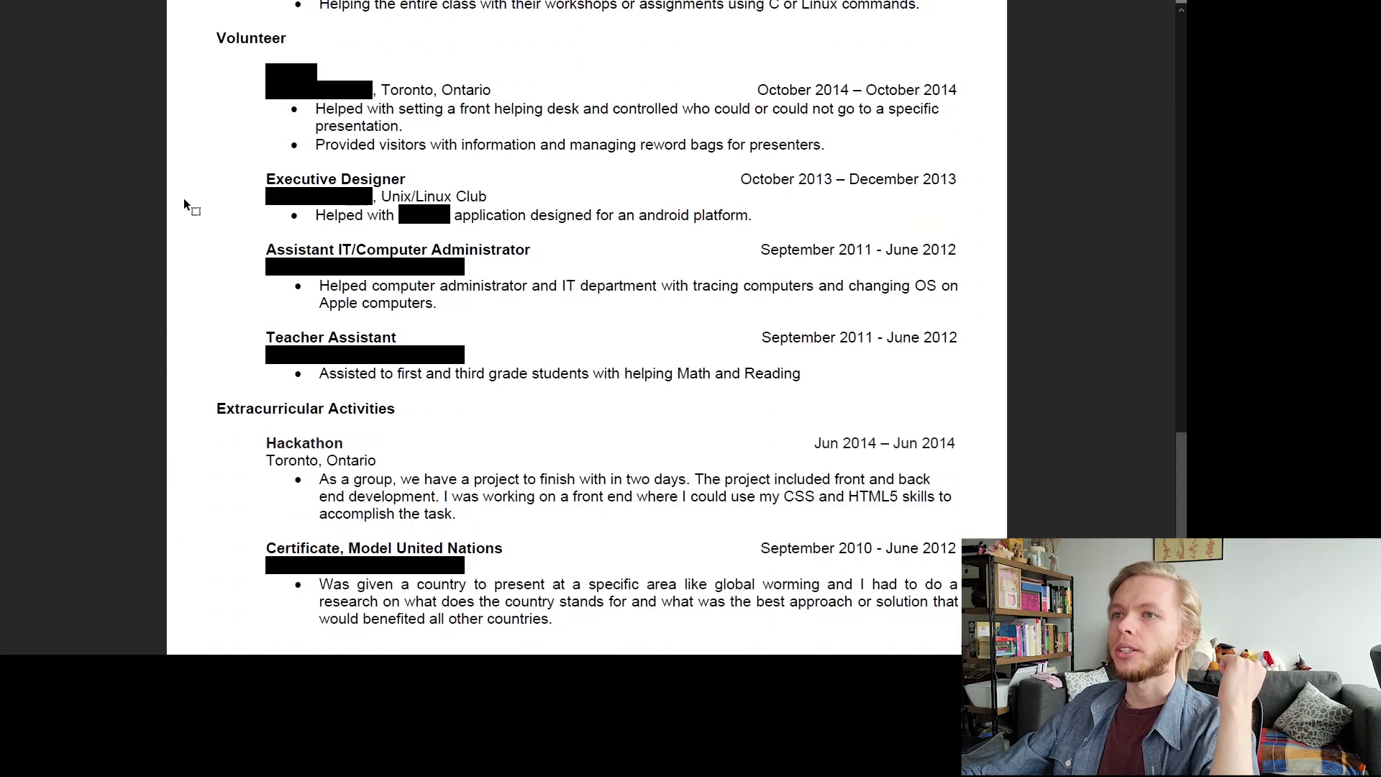
scroll("down", 3)
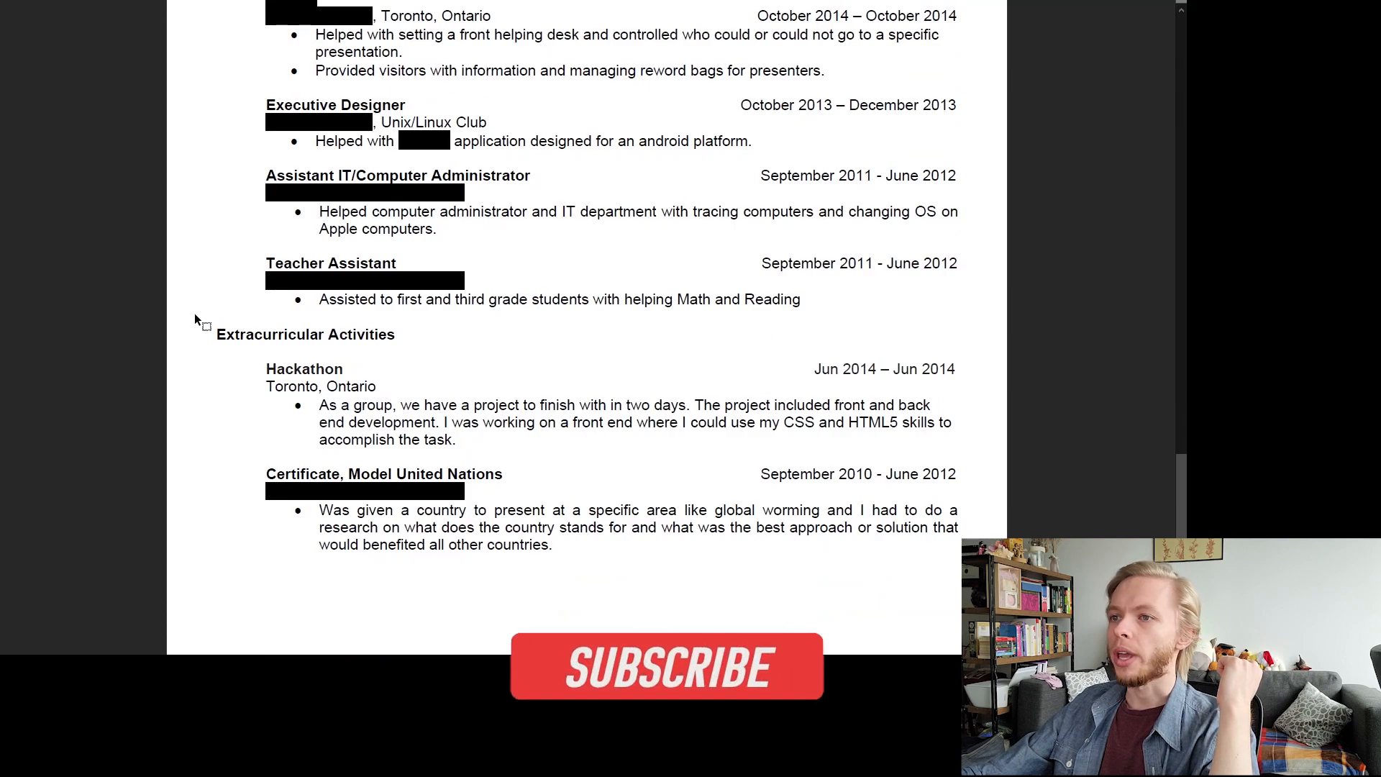
left_click(666, 666)
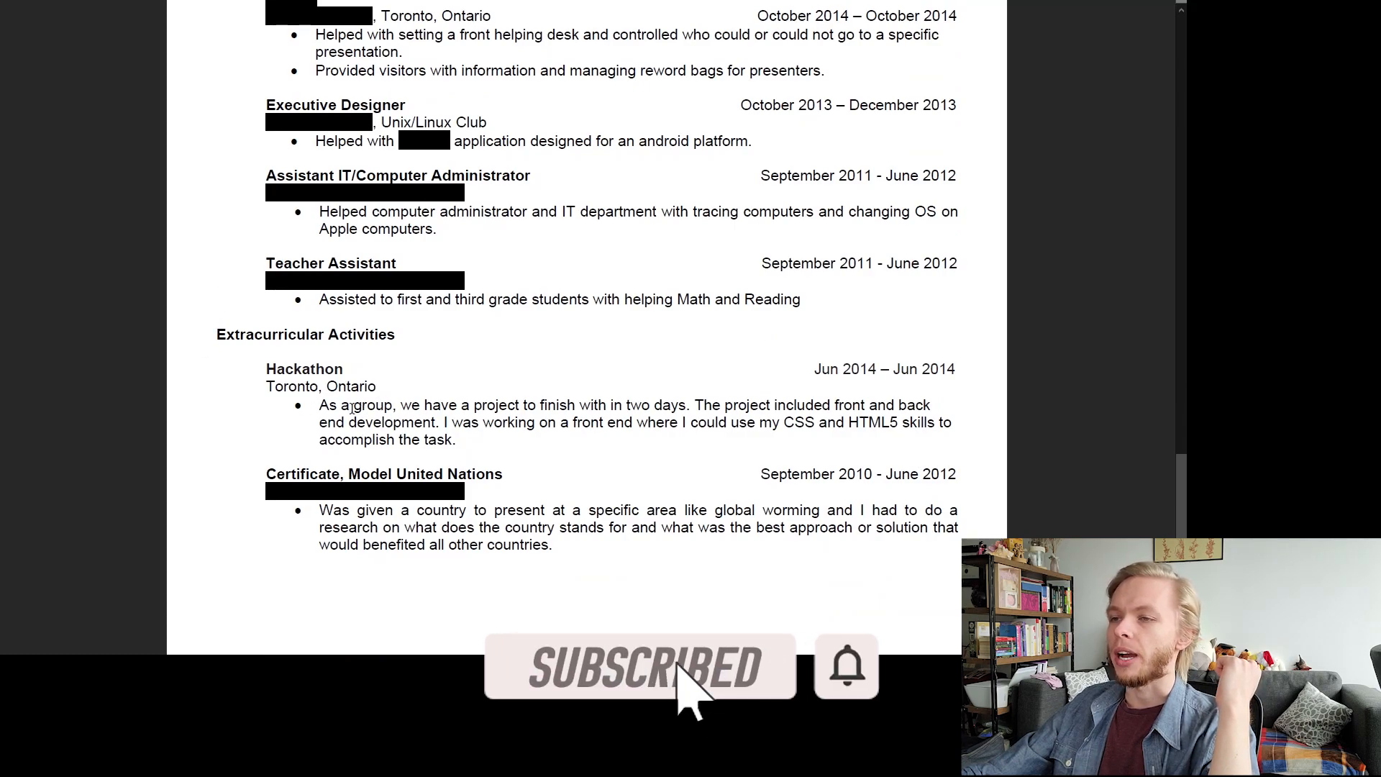
scroll("up", 3)
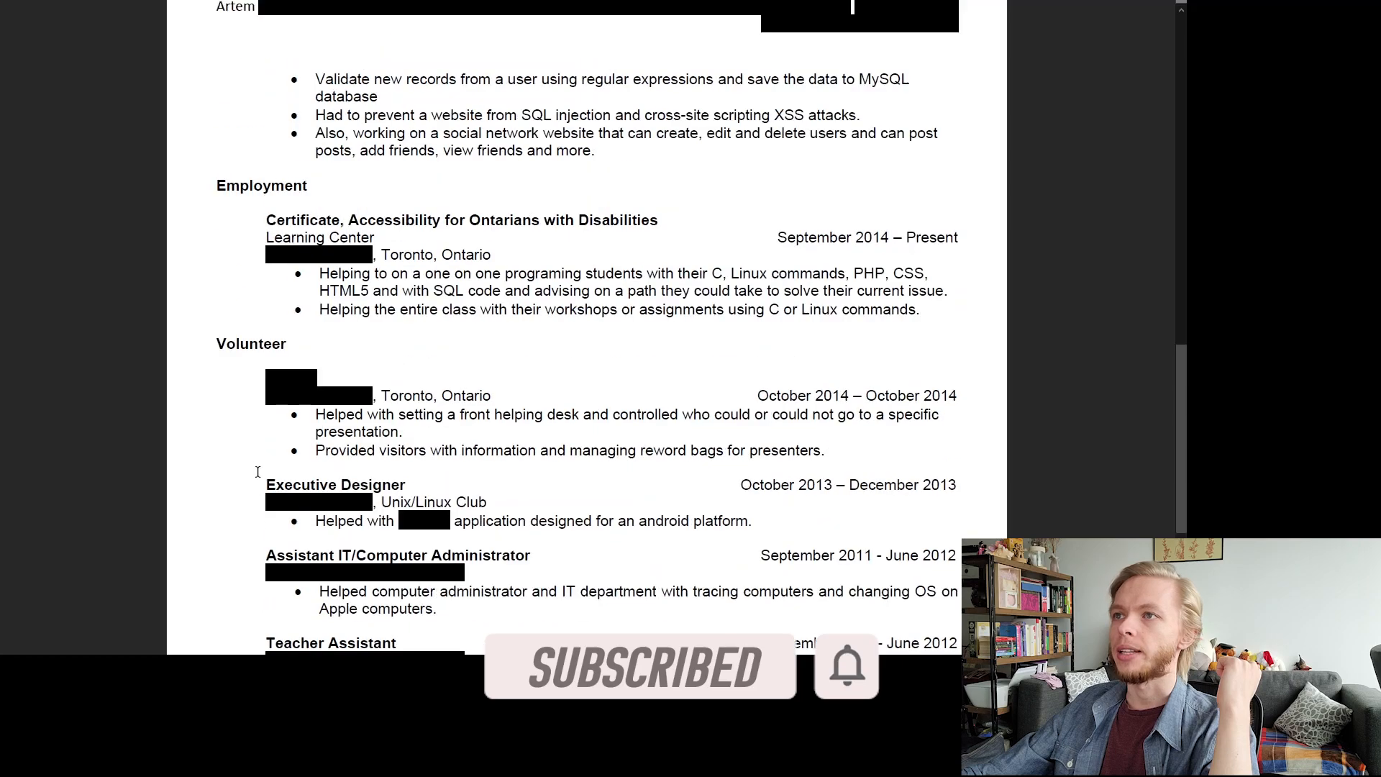
scroll("up", 3)
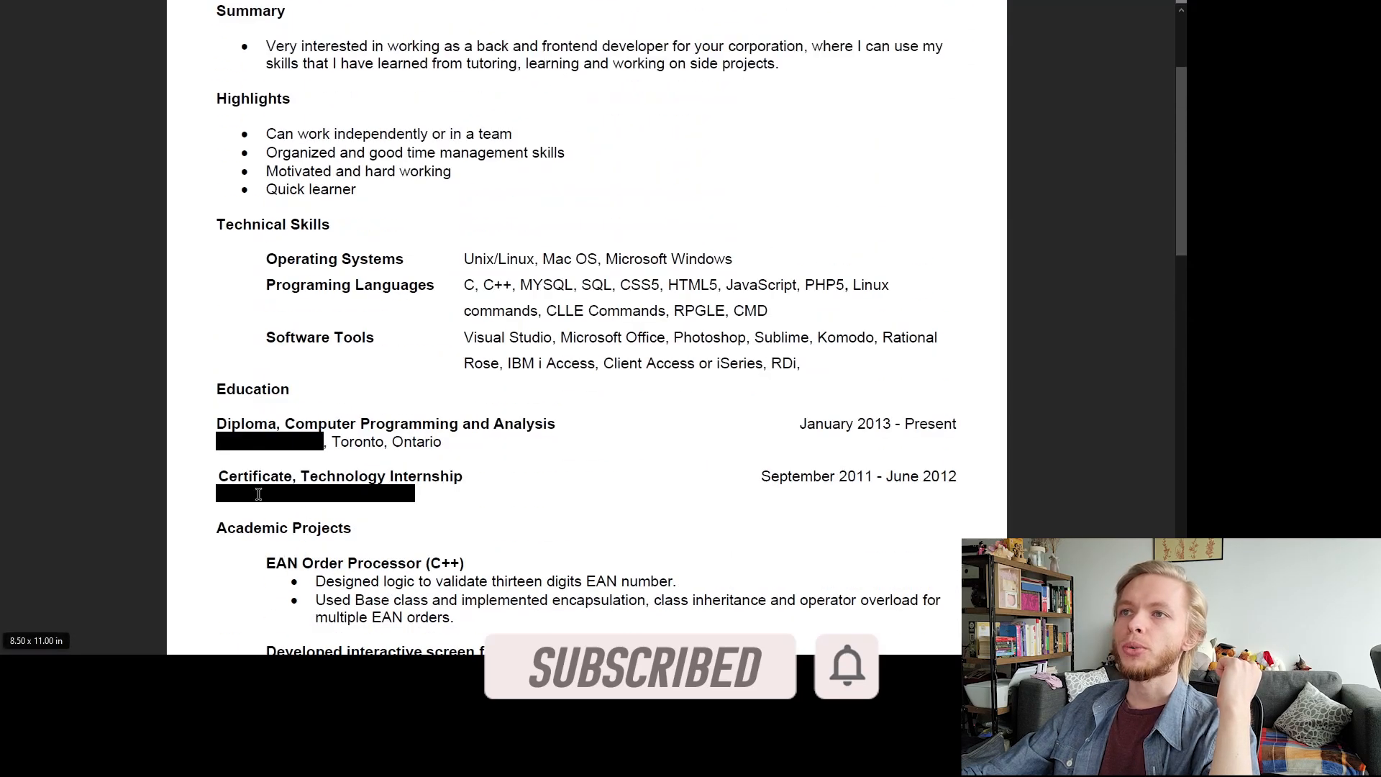
scroll("up", 3)
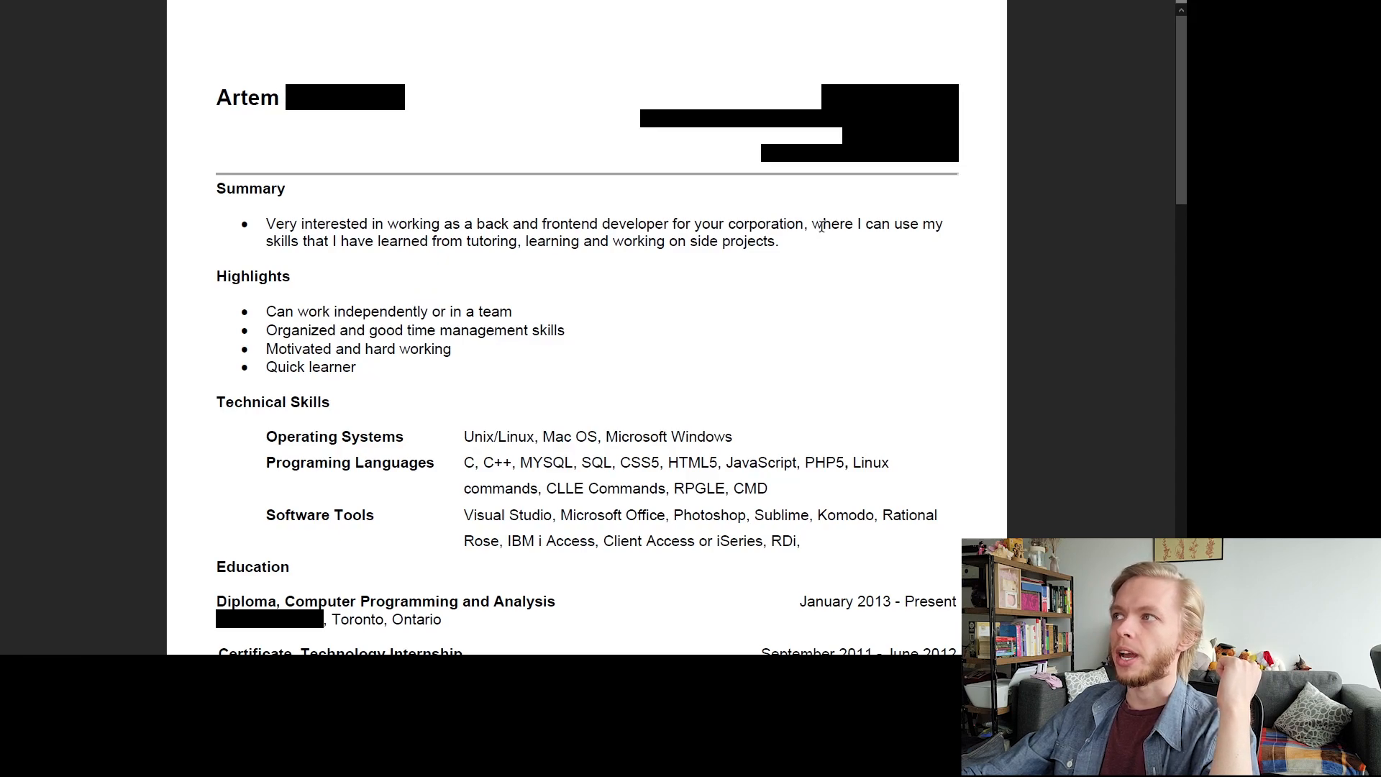
mouse_move(367, 274)
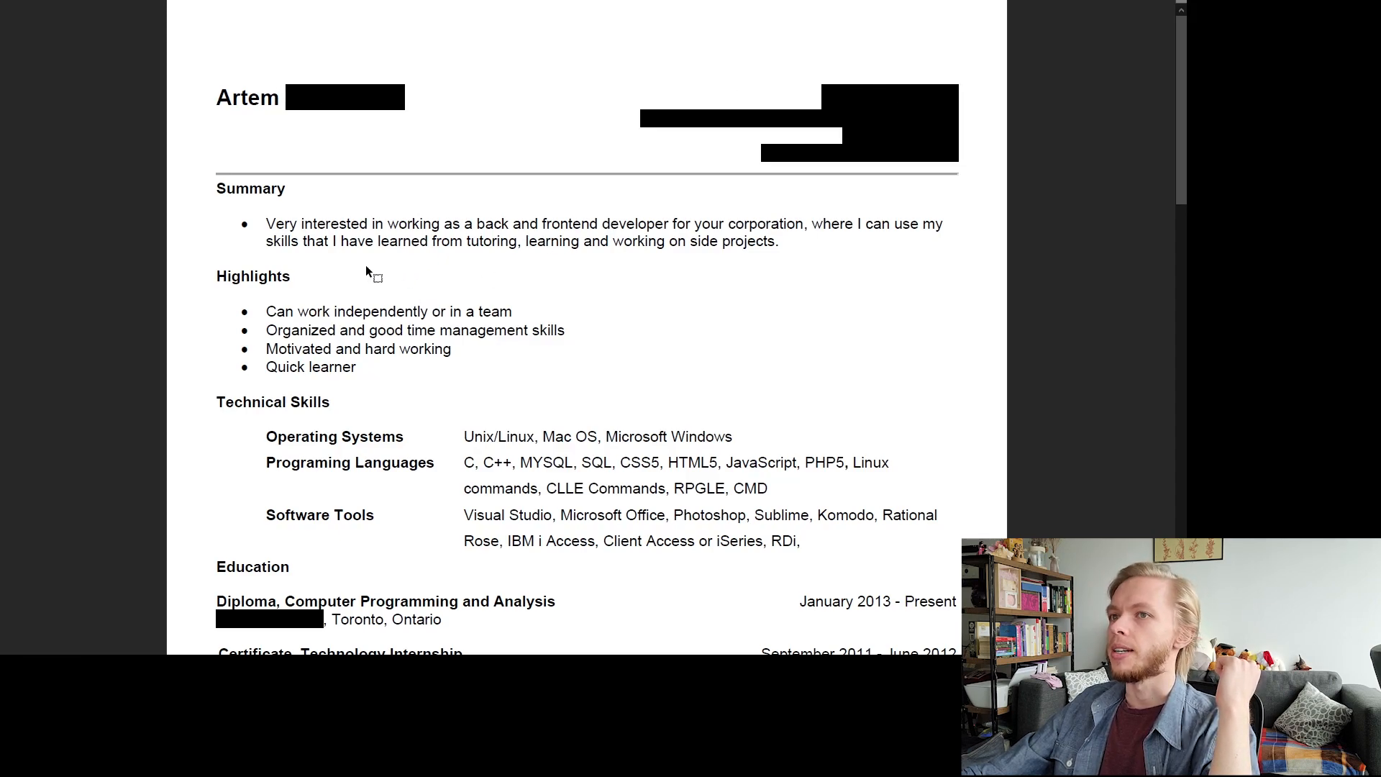
mouse_move(316, 206)
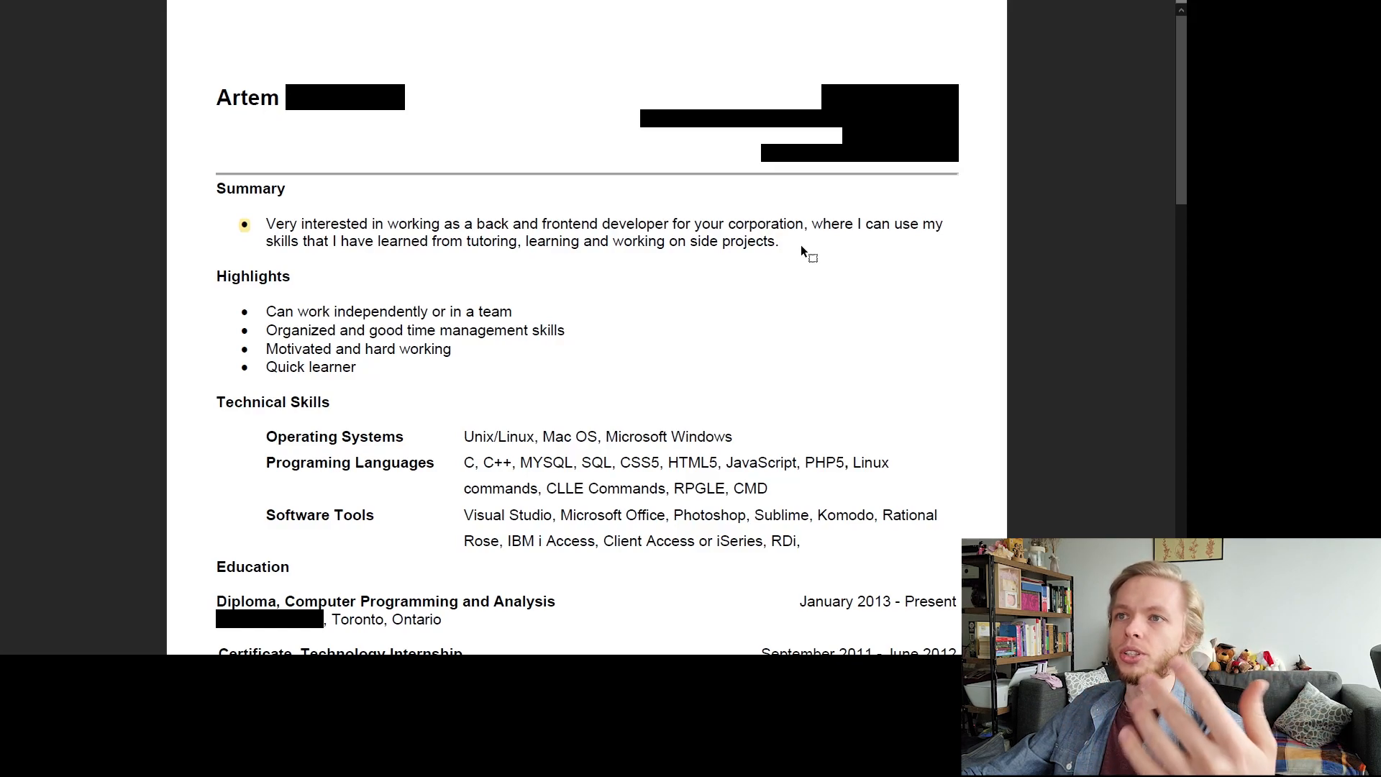
Select most of the summary sentence, then clear the selection leaving it unchanged
left_click(778, 242)
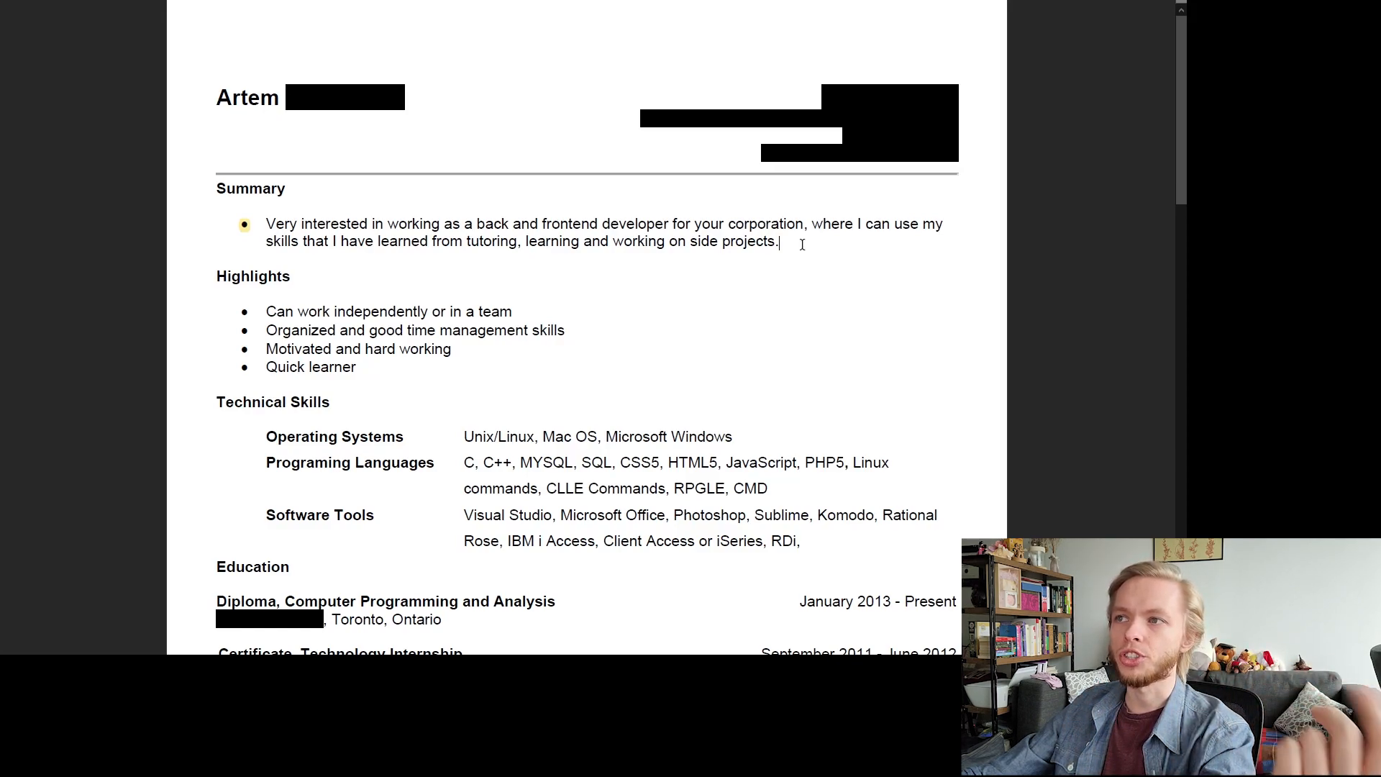
left_click_drag(266, 224, 655, 242)
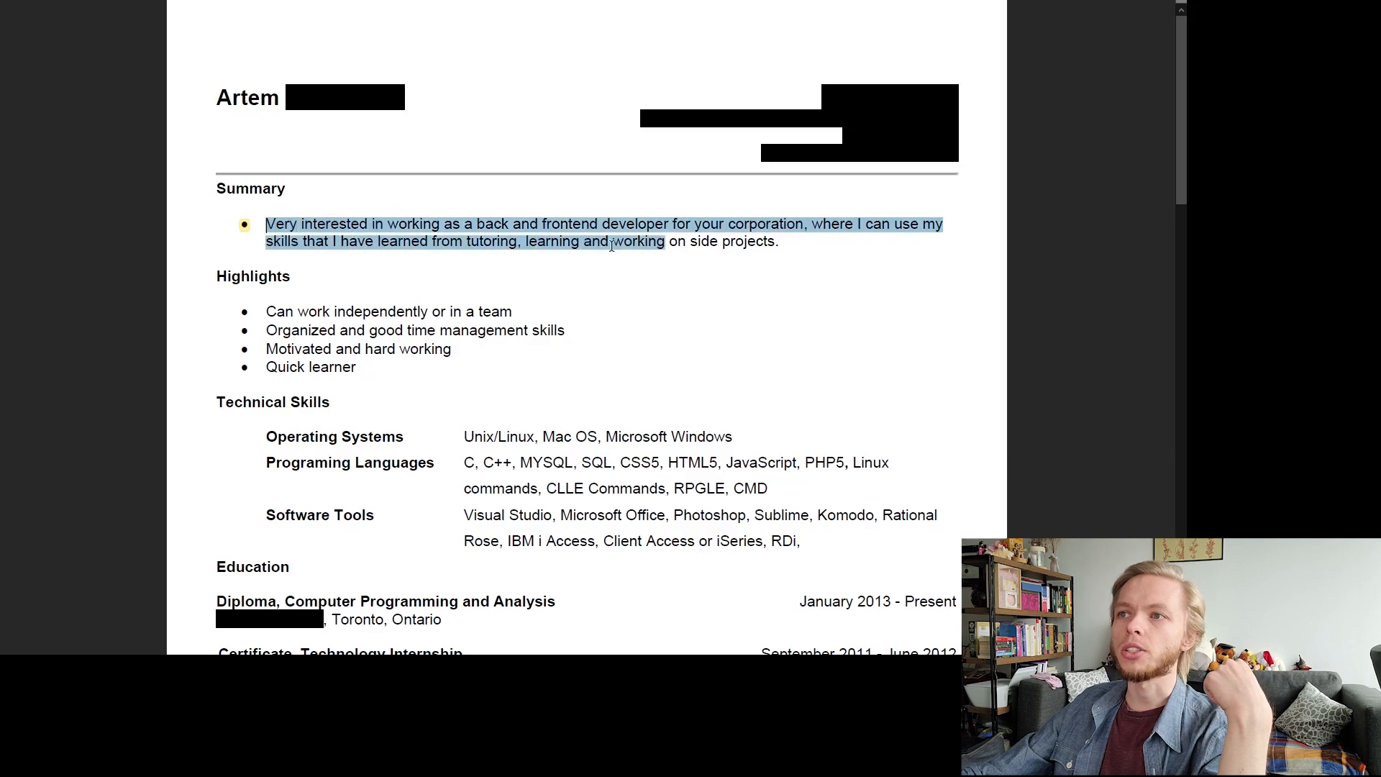
left_click(427, 256)
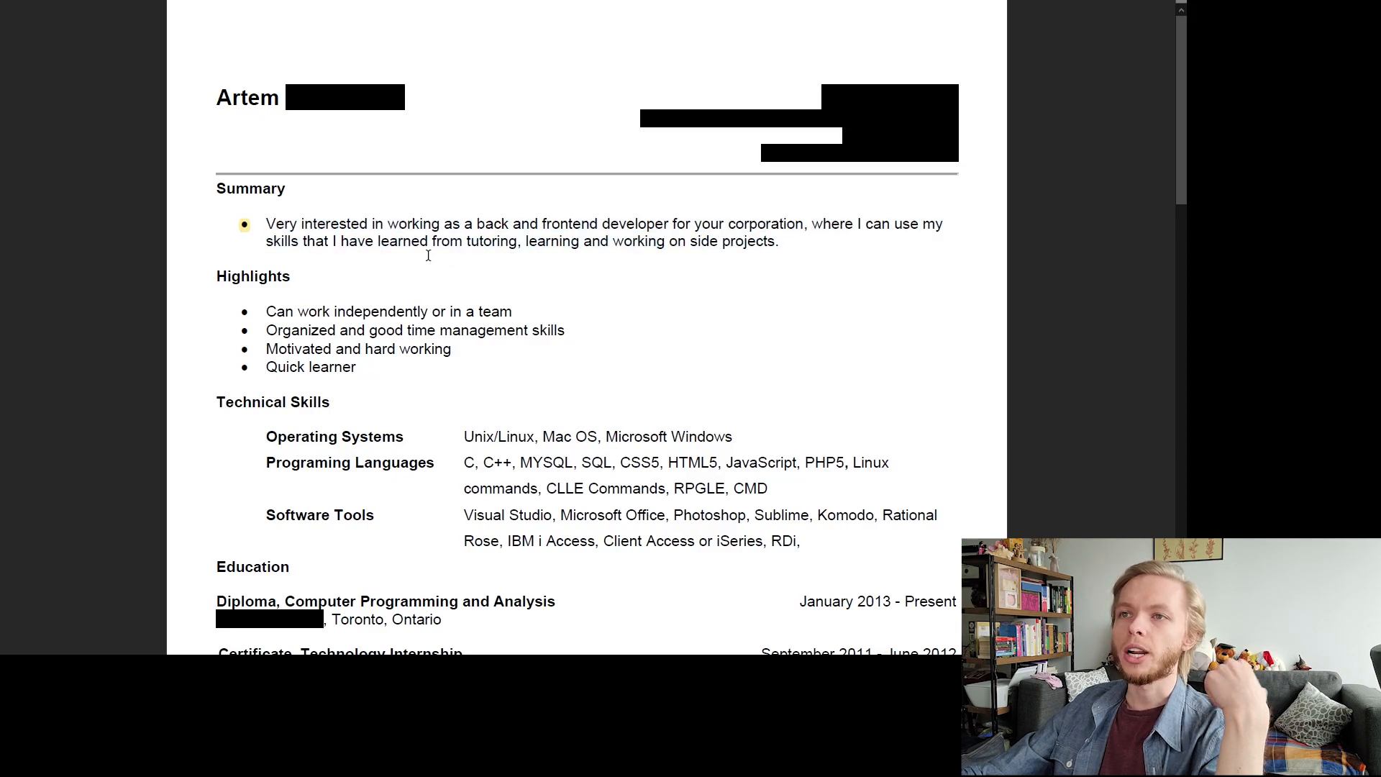
mouse_move(469, 211)
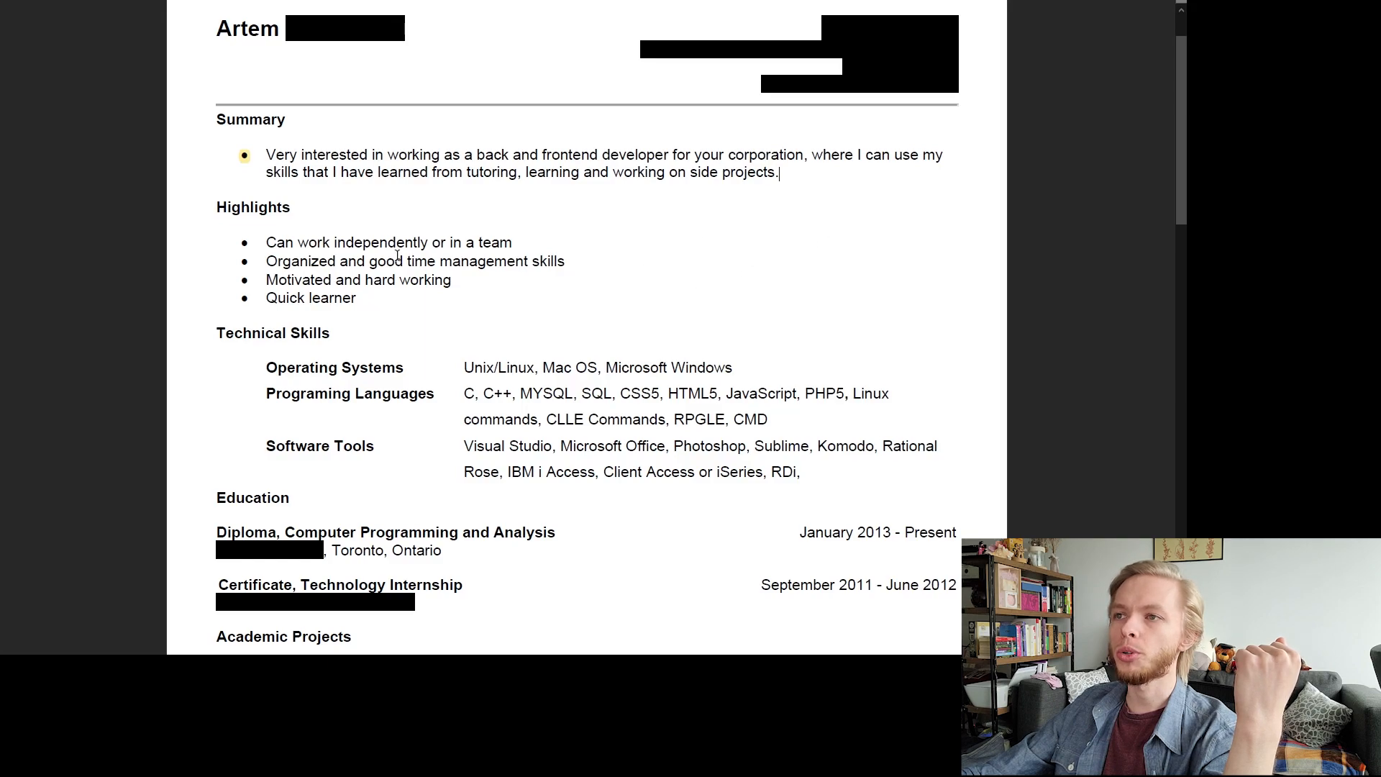
mouse_move(708, 273)
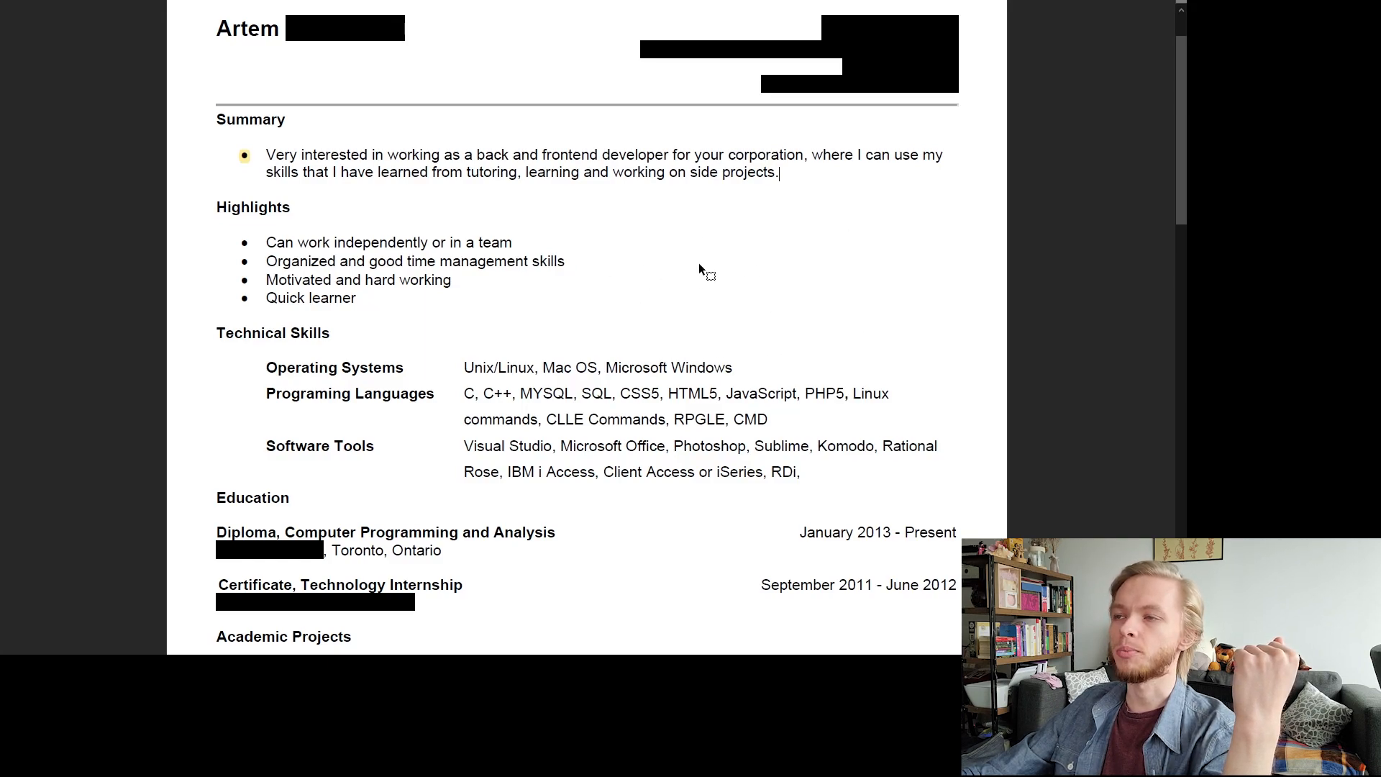
mouse_move(917, 295)
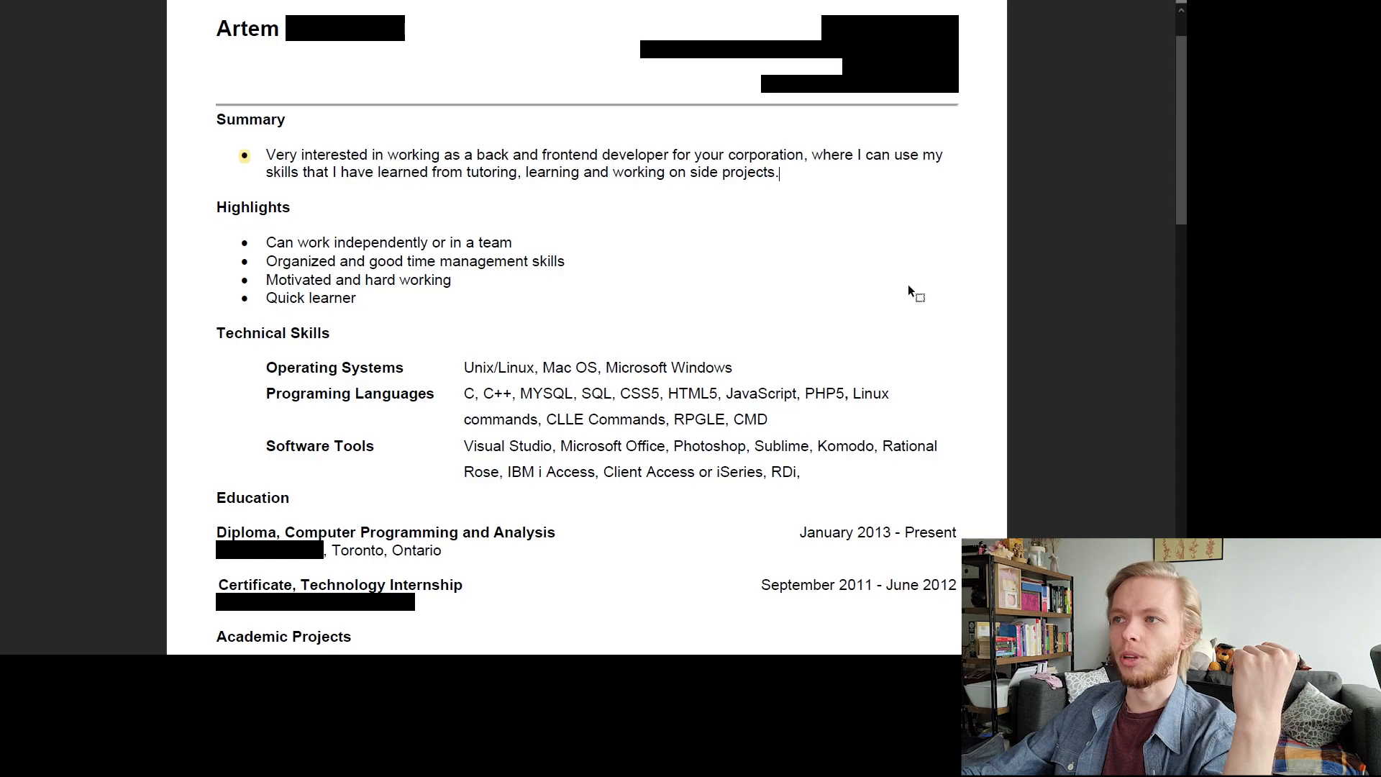
mouse_move(272, 248)
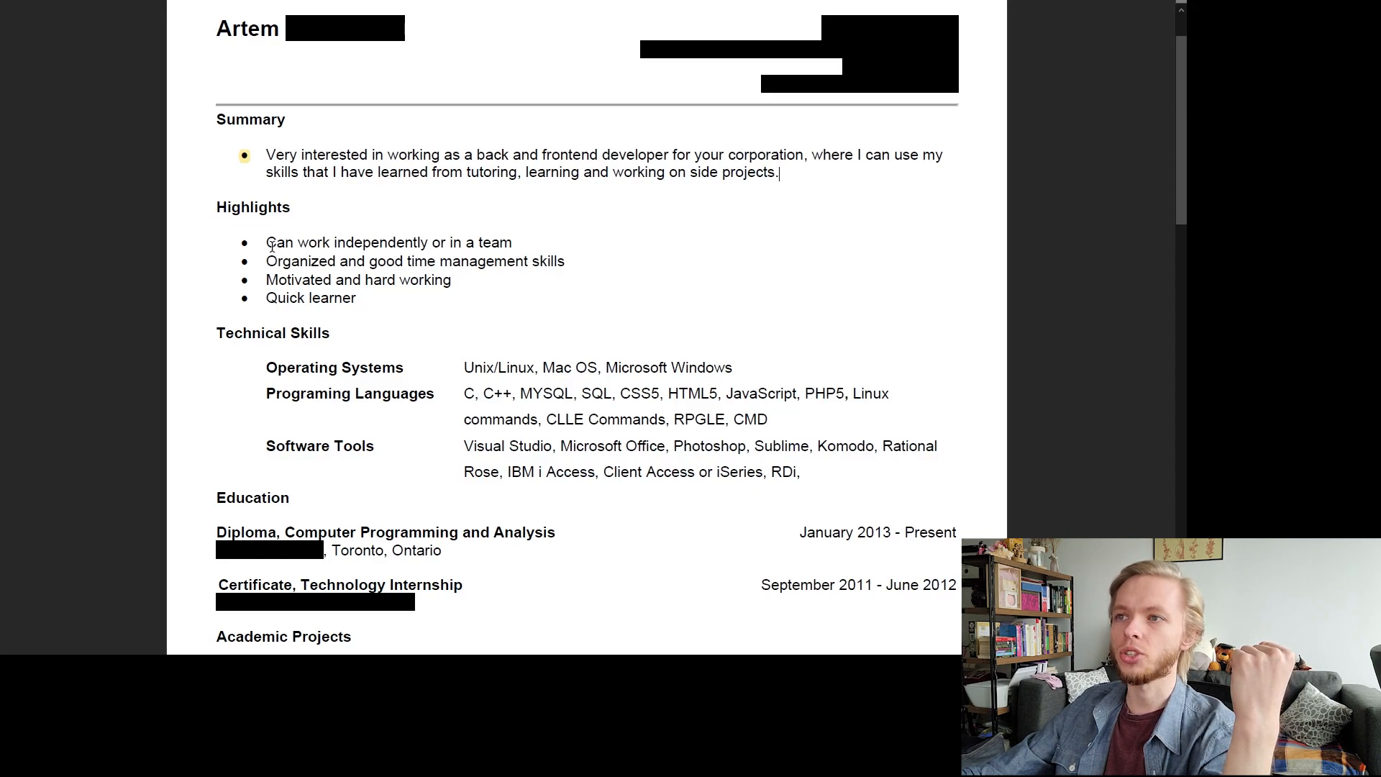
mouse_move(340, 315)
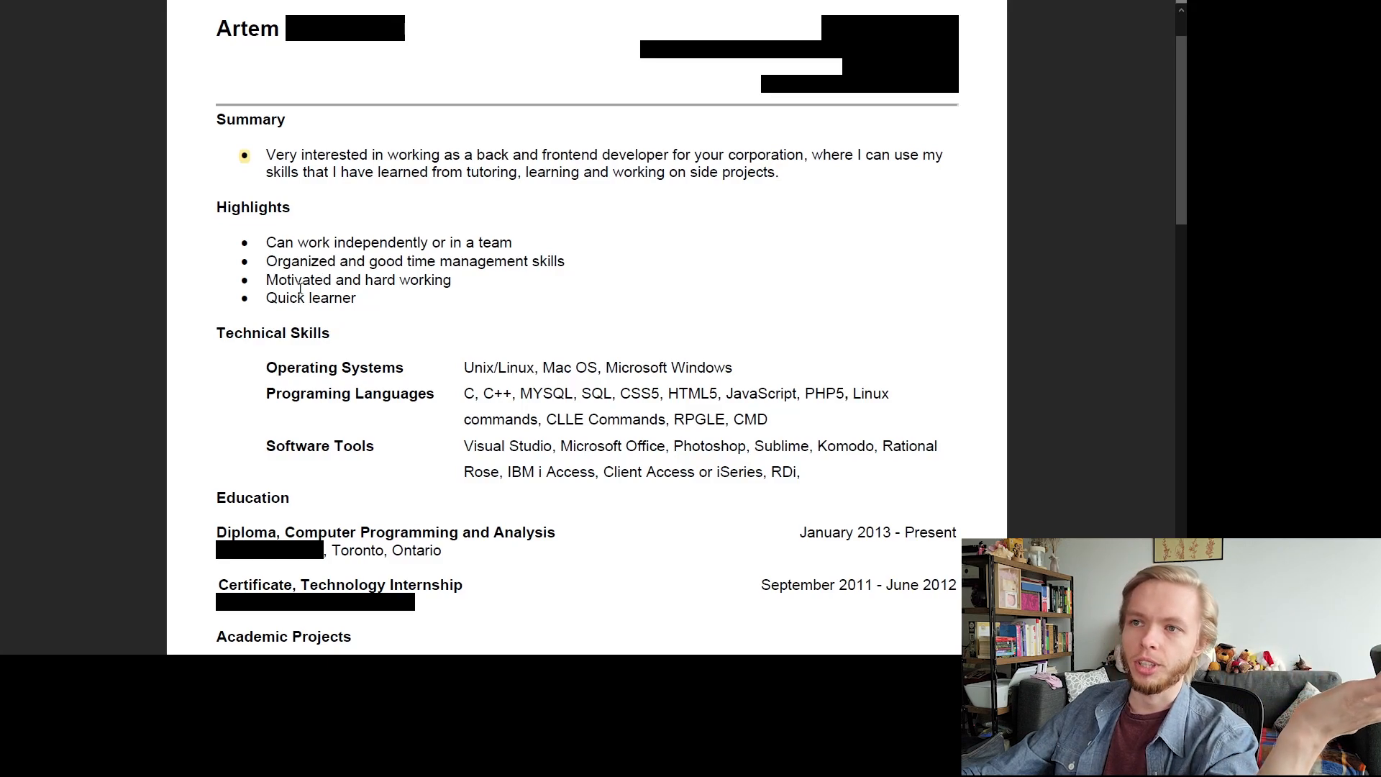
scroll("down", 3)
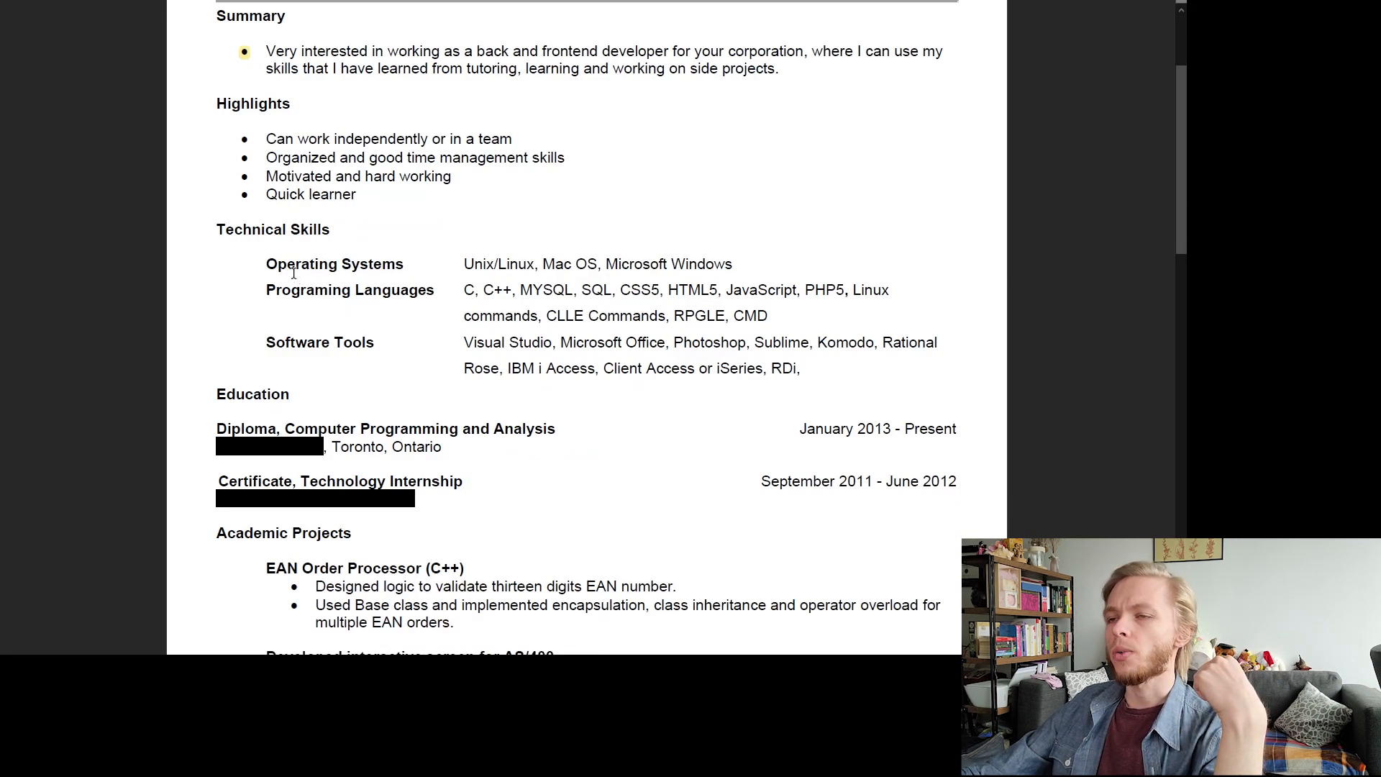
double_click(333, 263)
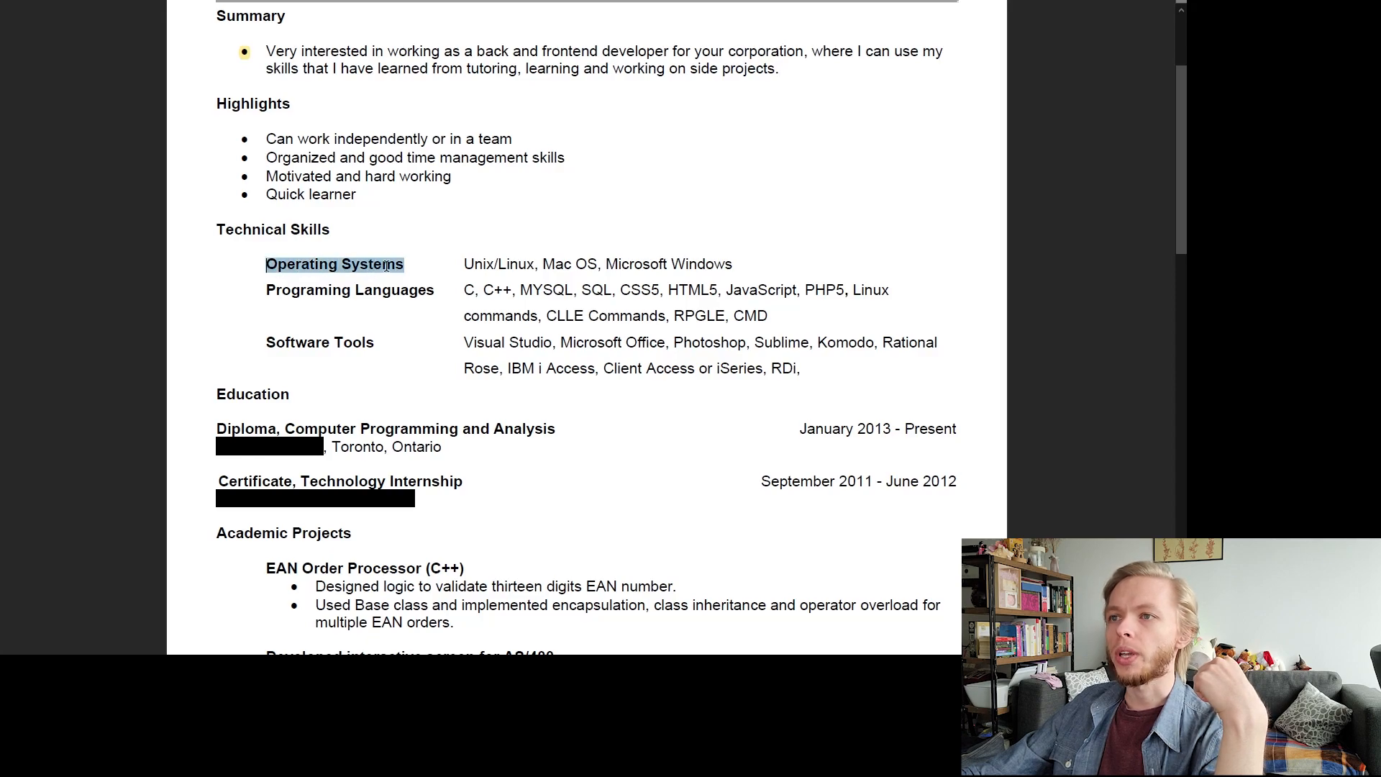
left_click(335, 265)
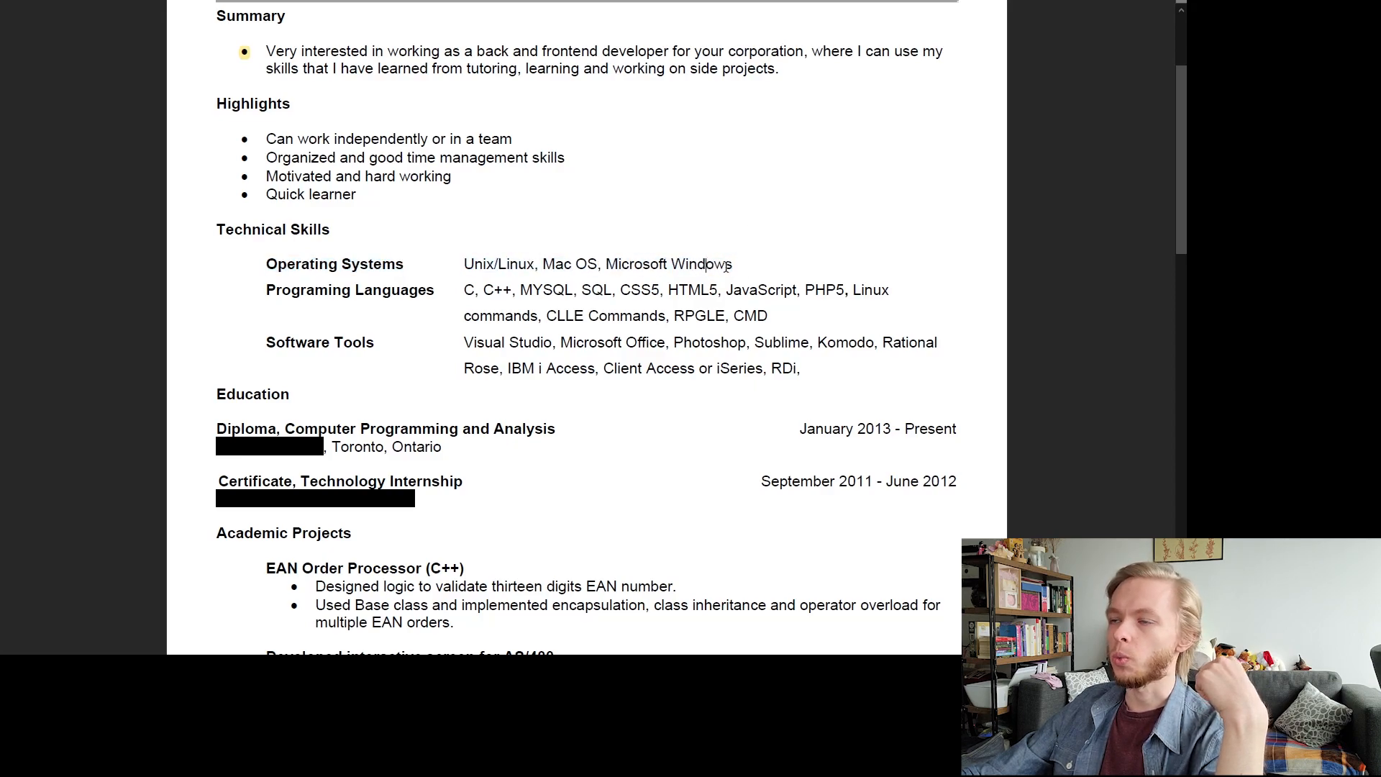
double_click(319, 342)
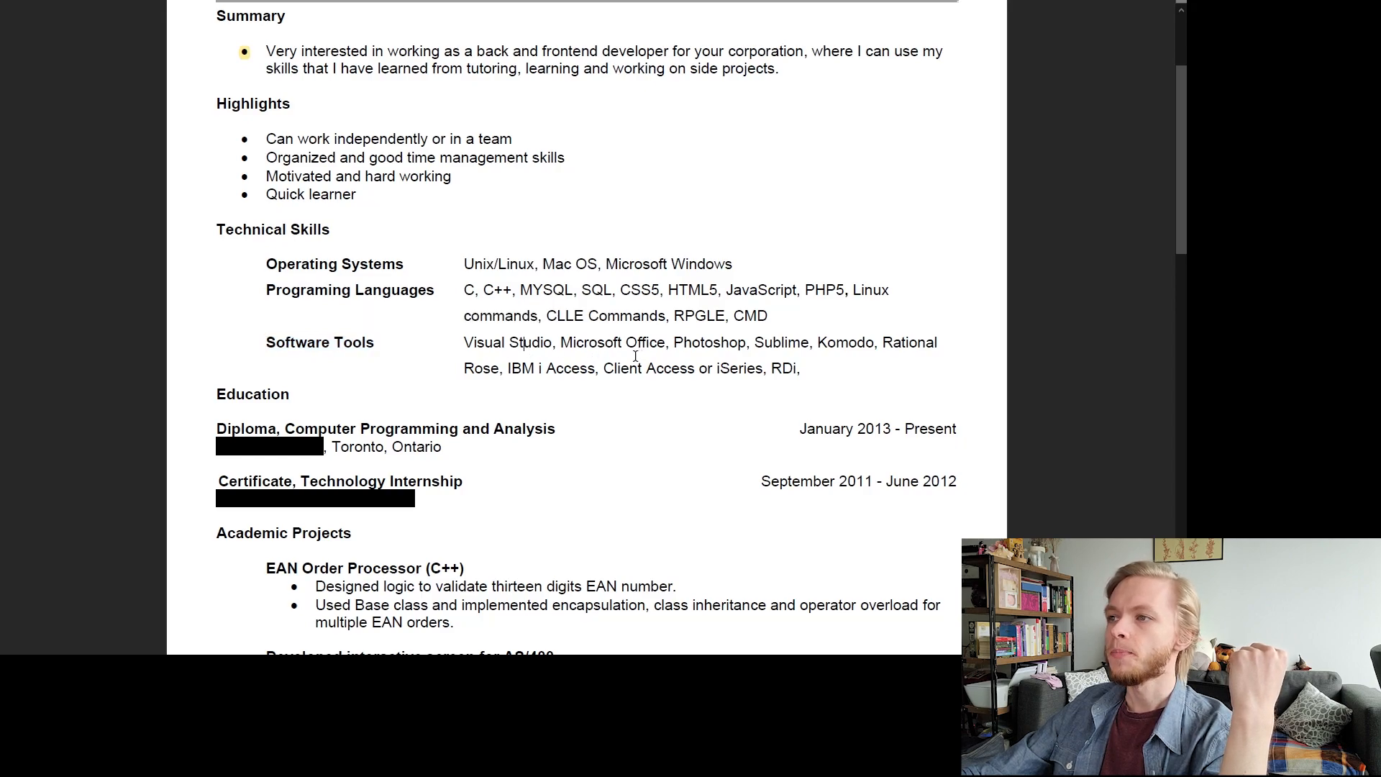
scroll("up", 3)
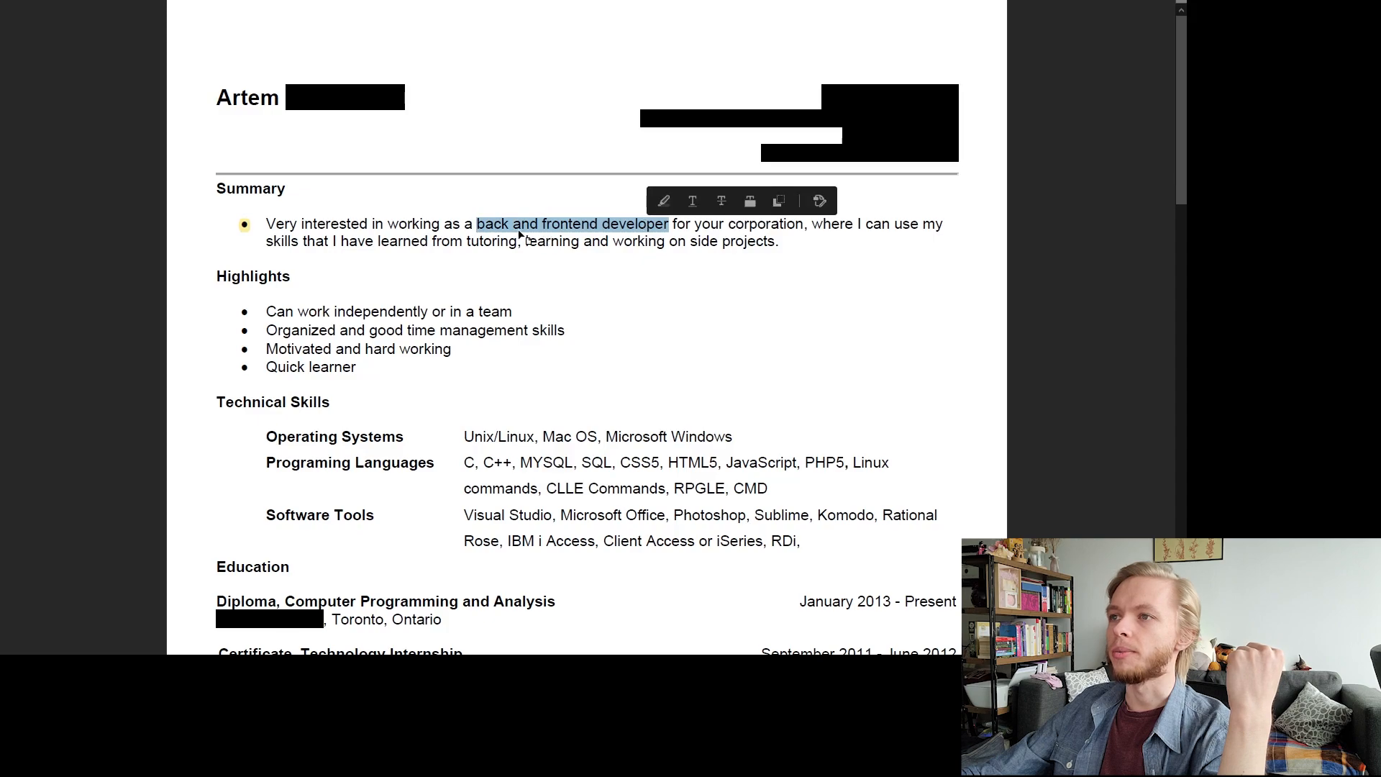
mouse_move(663, 233)
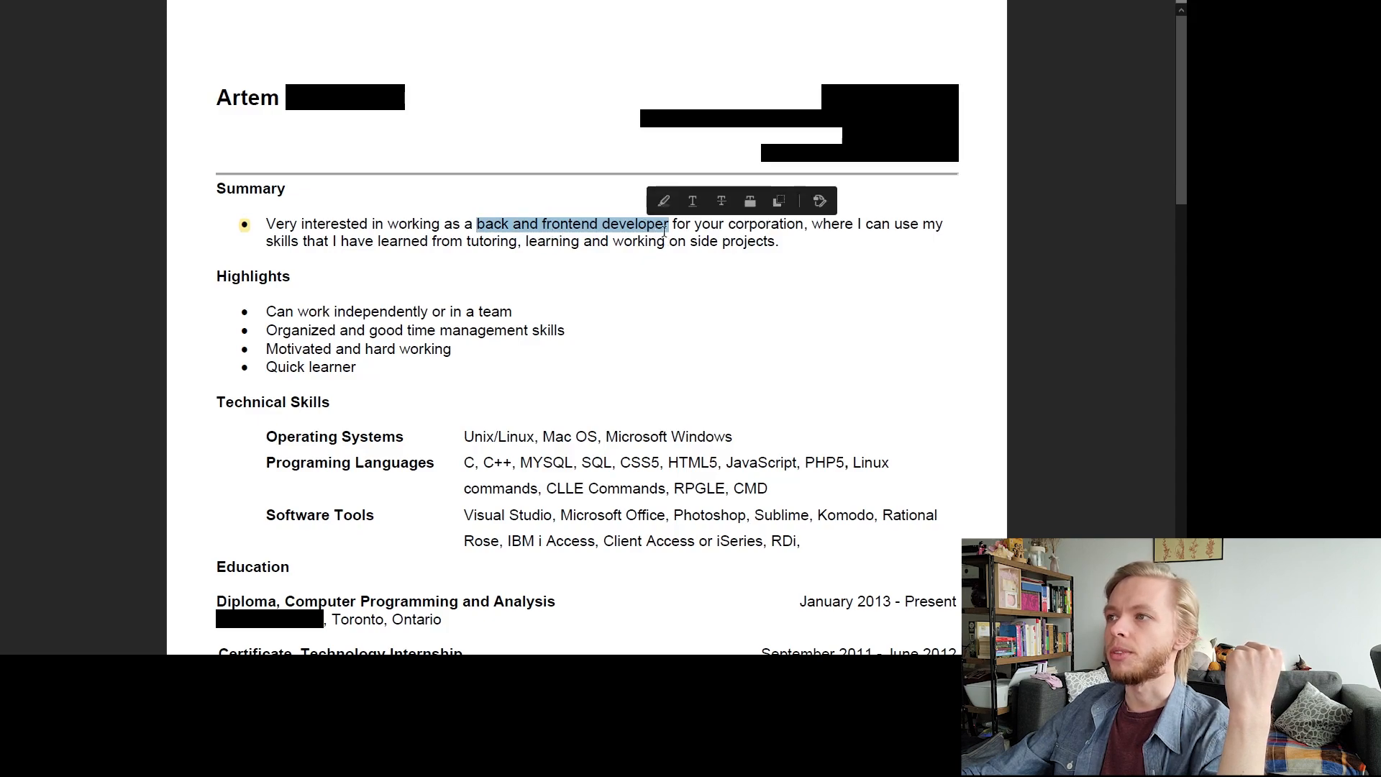
scroll("down", 3)
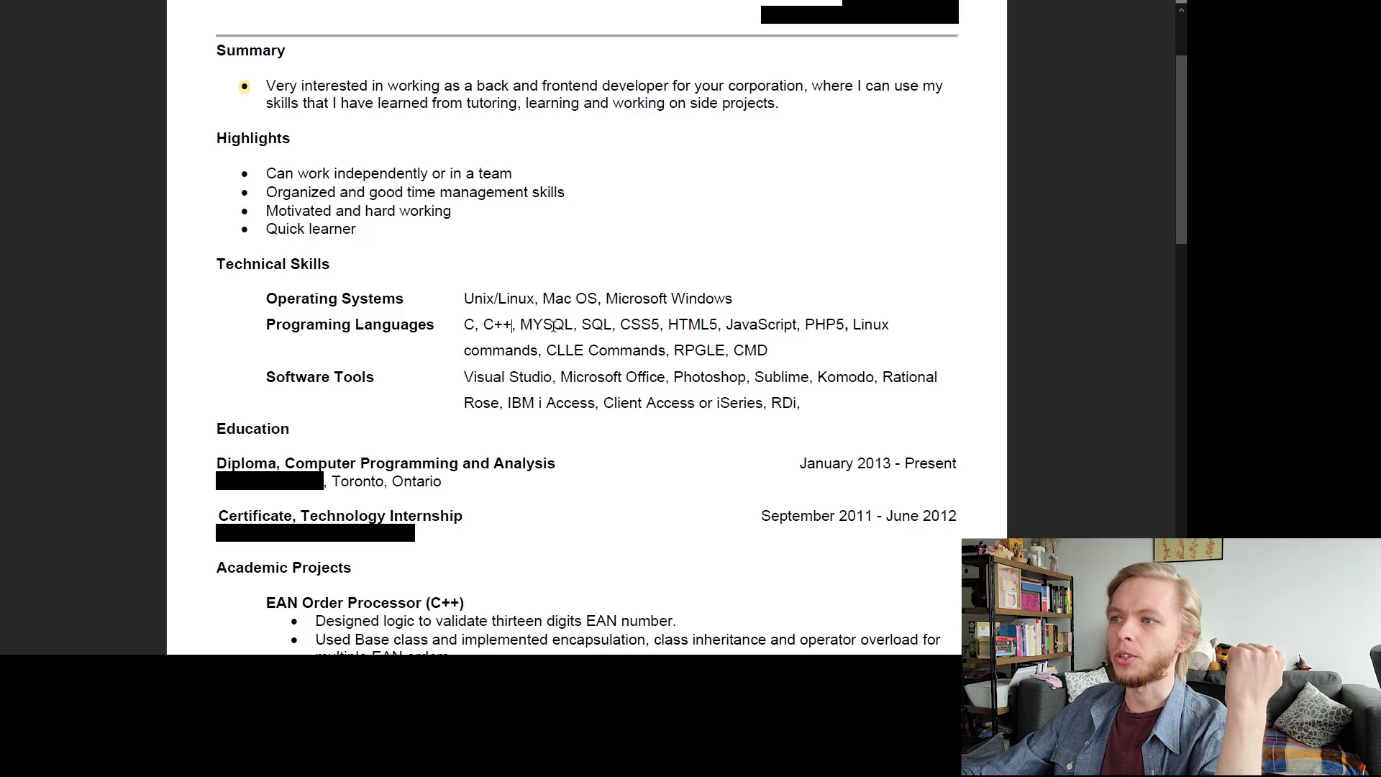
double_click(542, 324)
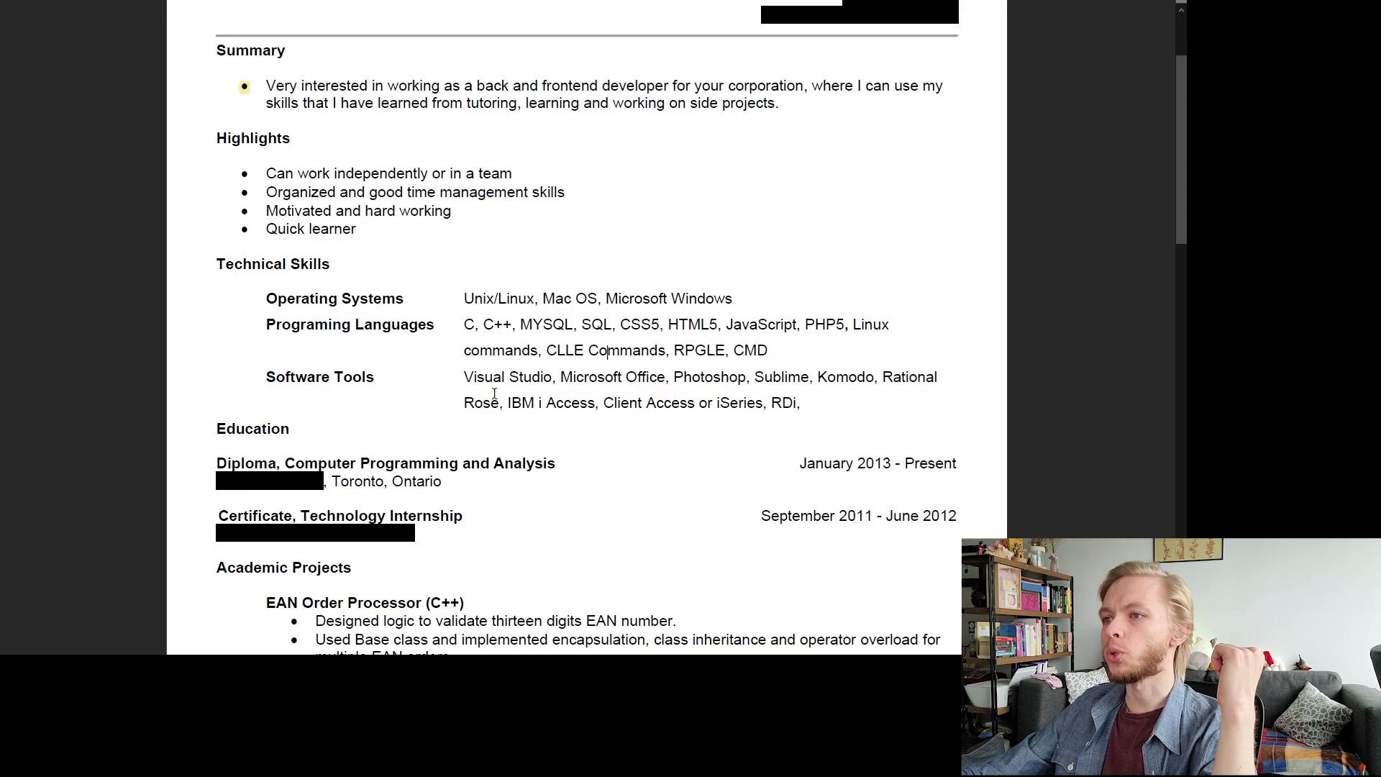
double_click(508, 377)
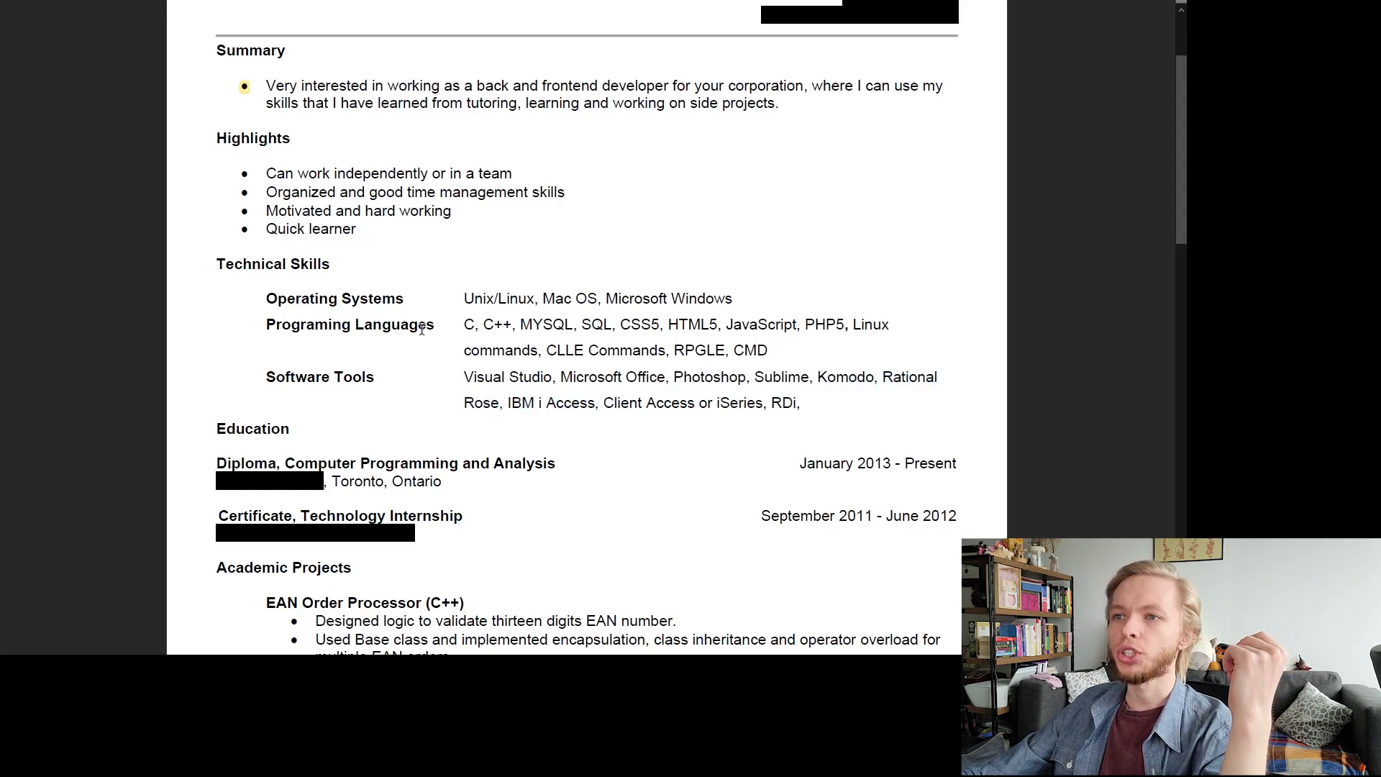
mouse_move(337, 381)
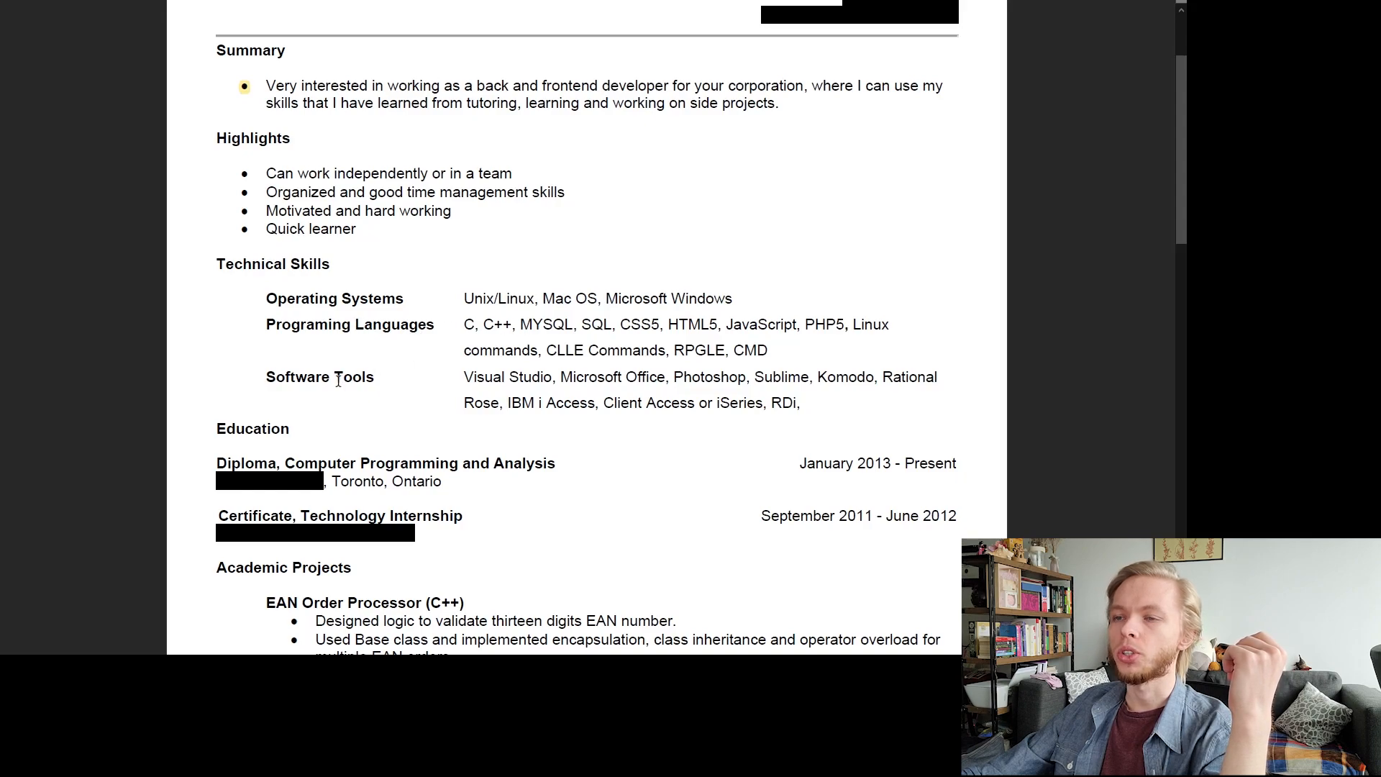
Highlight 'C, C++' and 'CLLE Commands, RPGLE, CMD' in yellow under Programing Languages
double_click(487, 324)
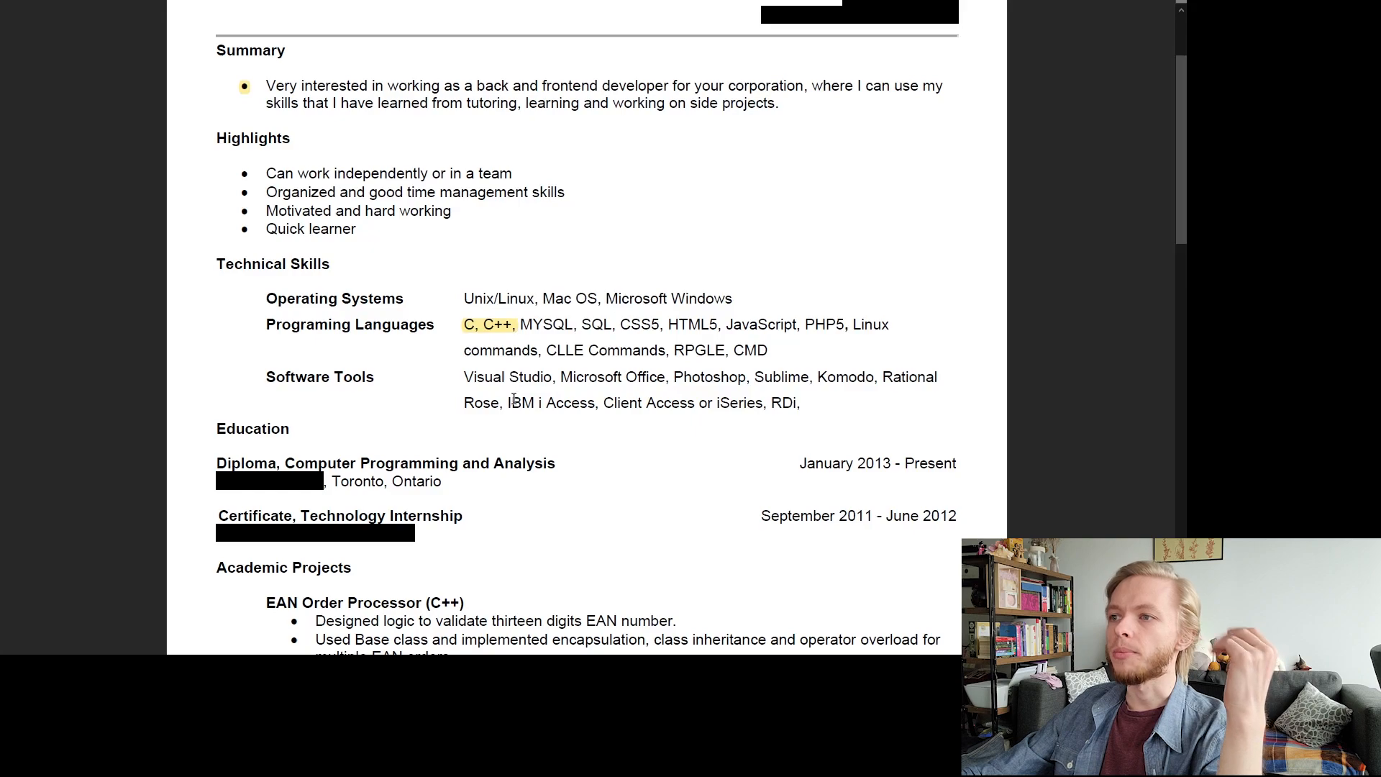
mouse_move(511, 398)
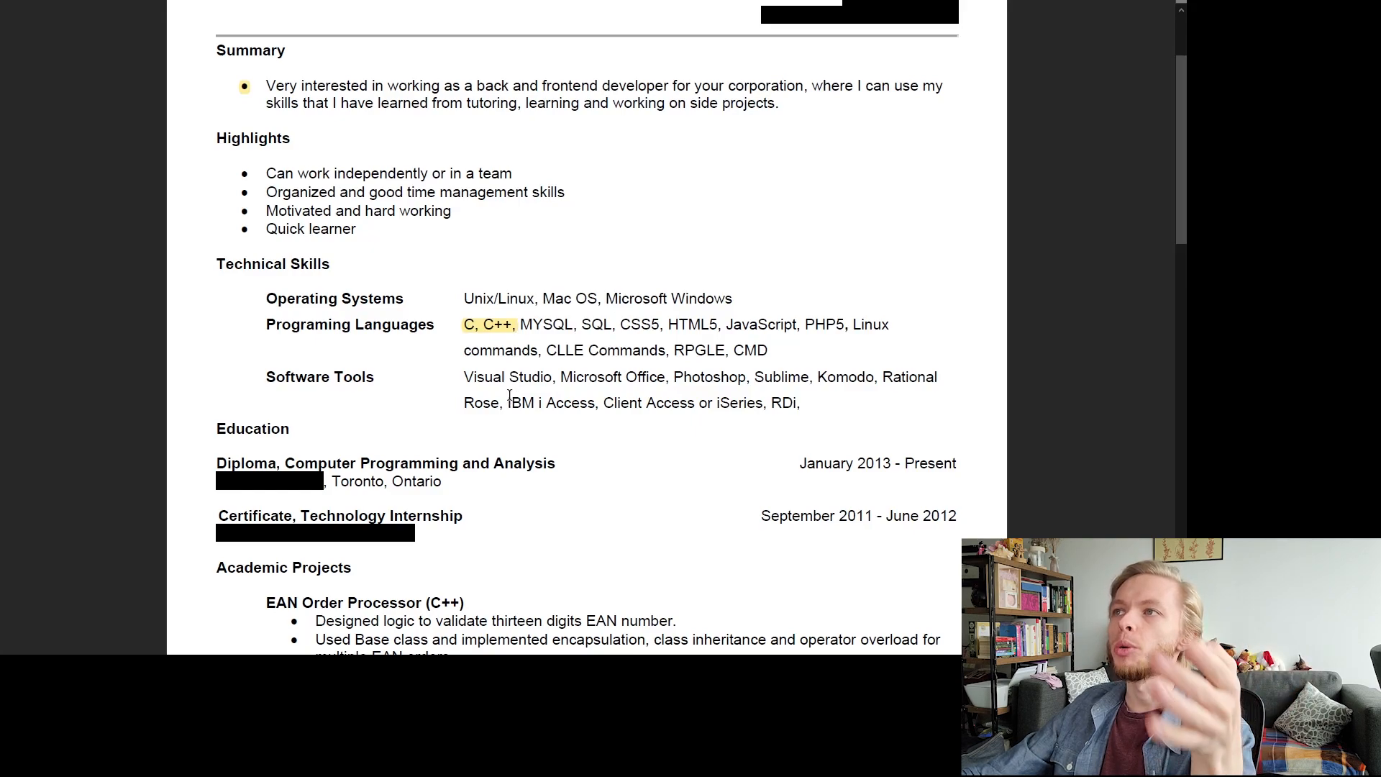
mouse_move(481, 85)
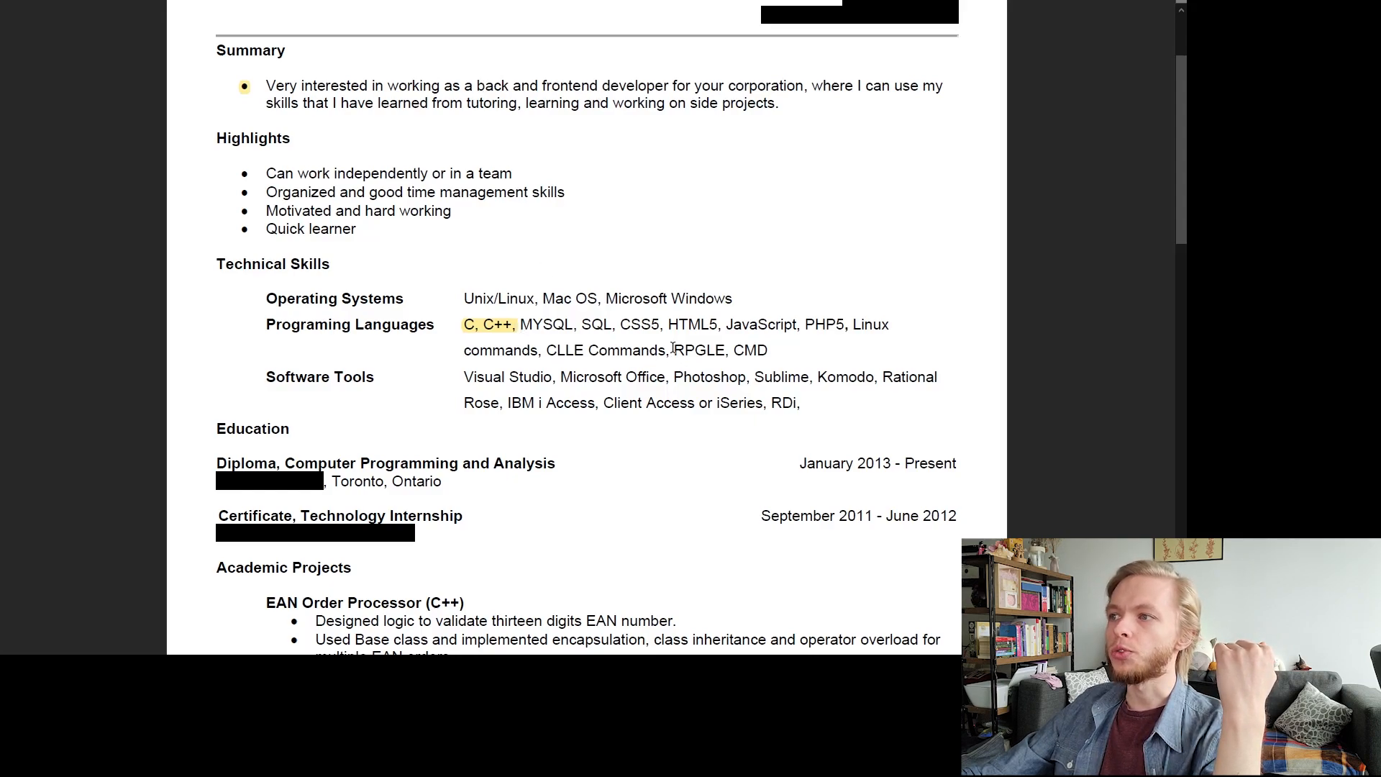
double_click(700, 350)
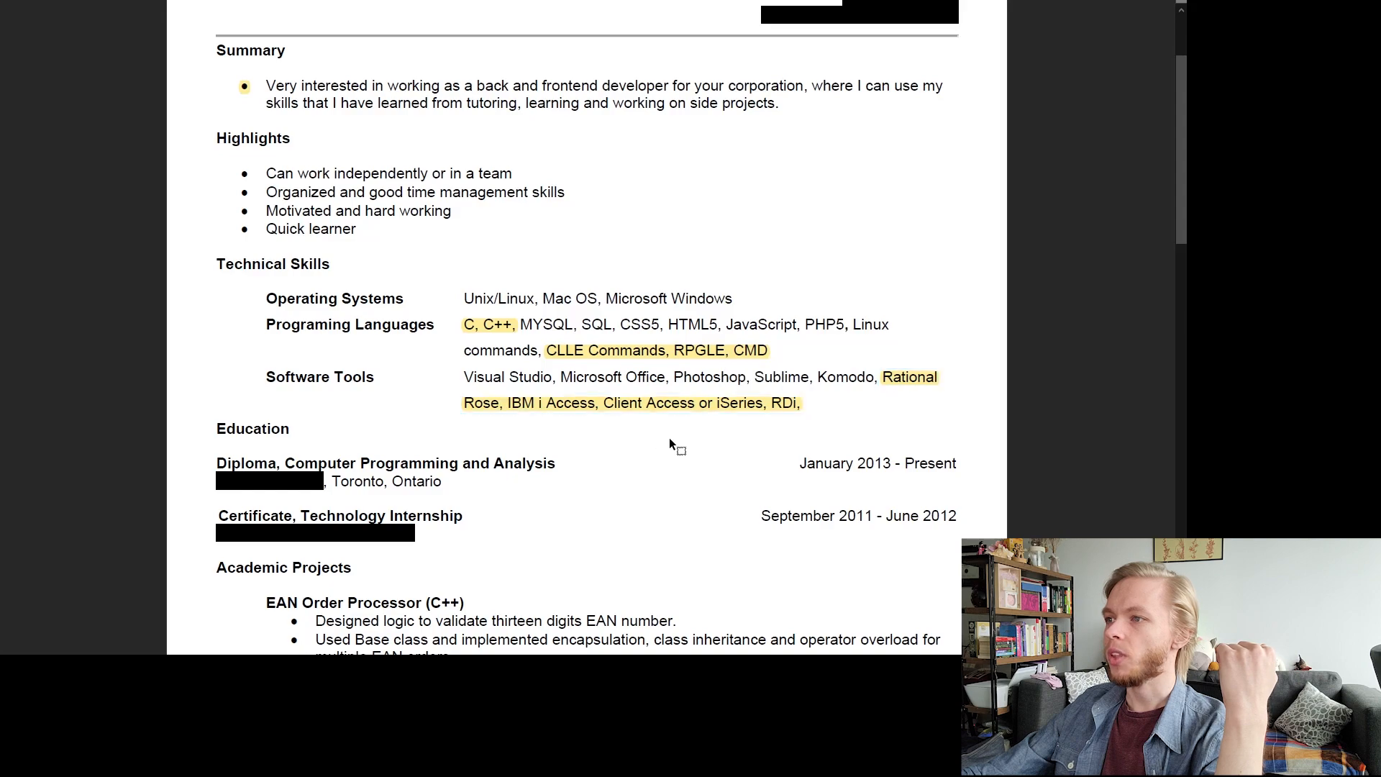
Scroll the résumé to bring the Academic Projects section into view
scroll("down", 3)
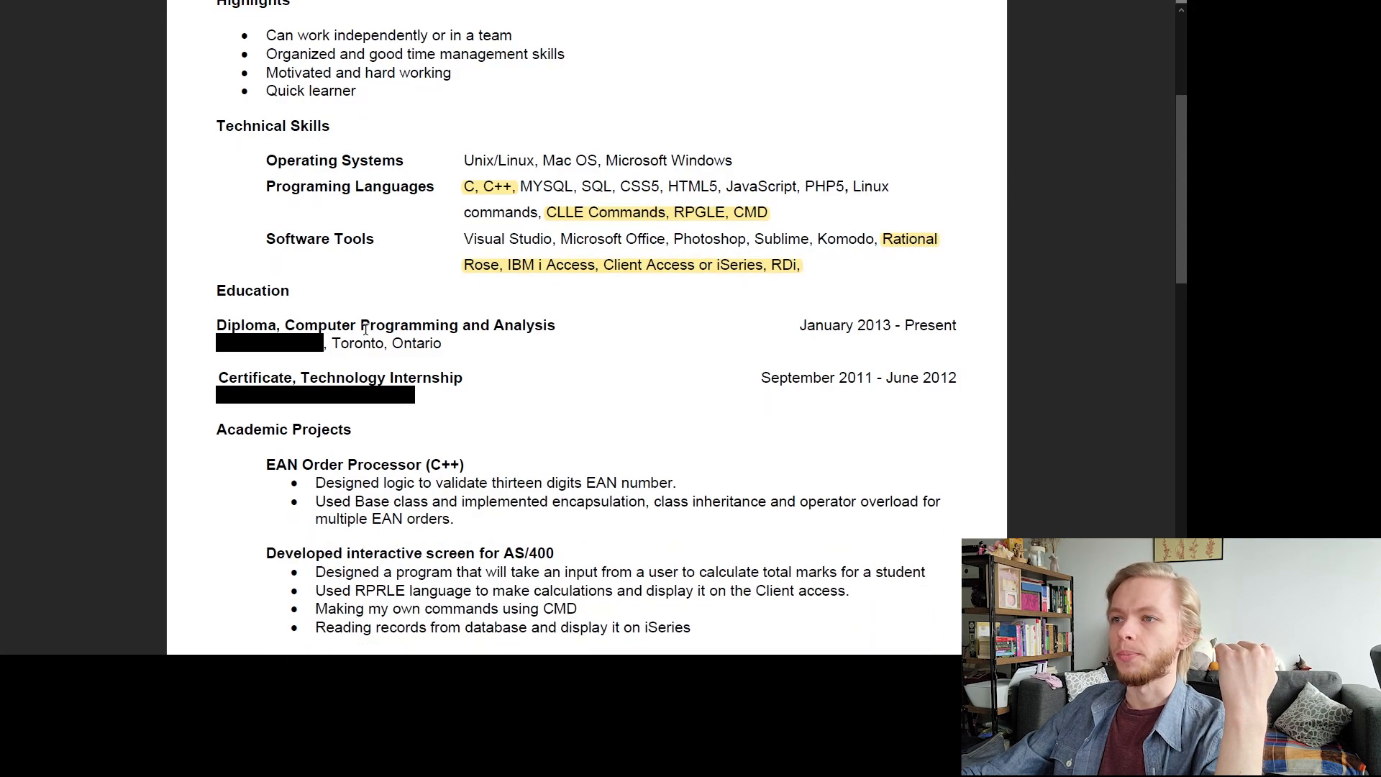
scroll("down", 3)
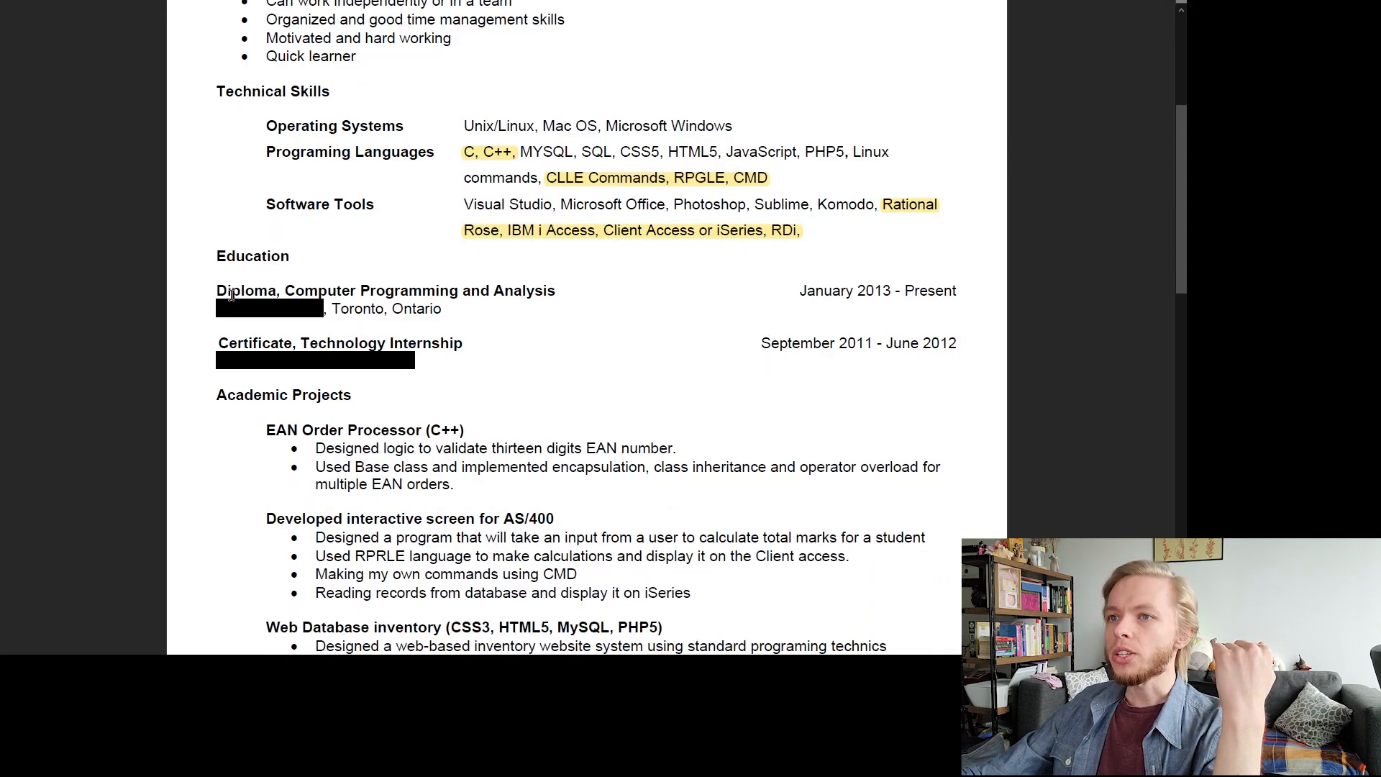
mouse_move(563, 294)
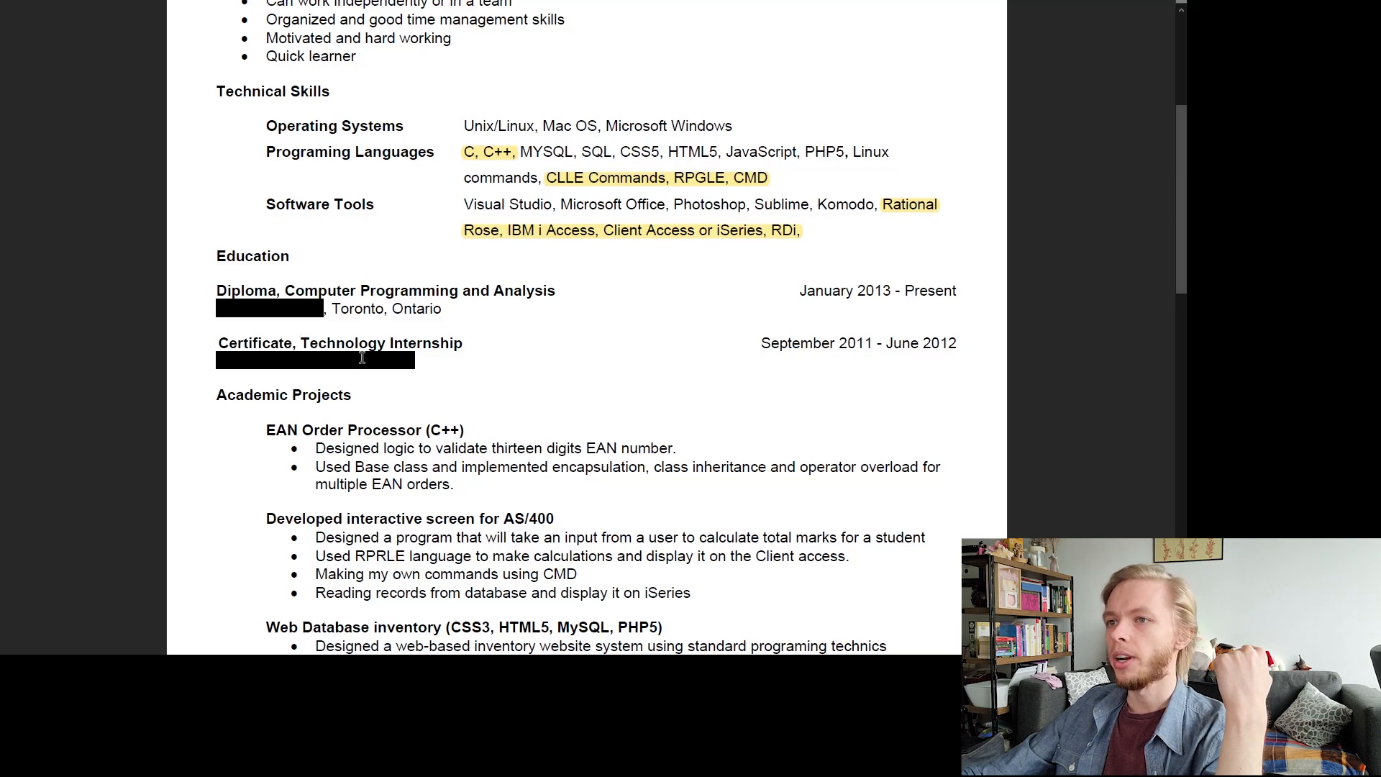
mouse_move(383, 331)
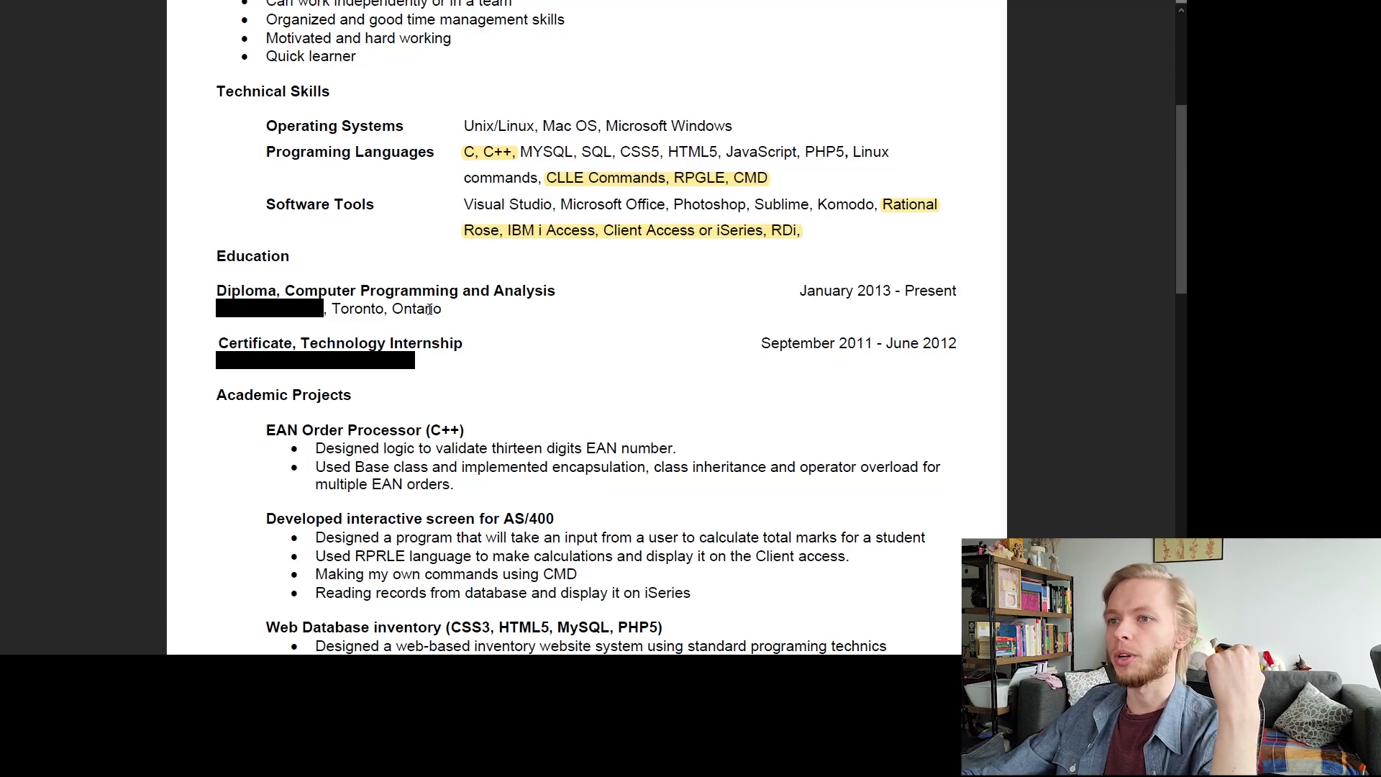
scroll("up", 3)
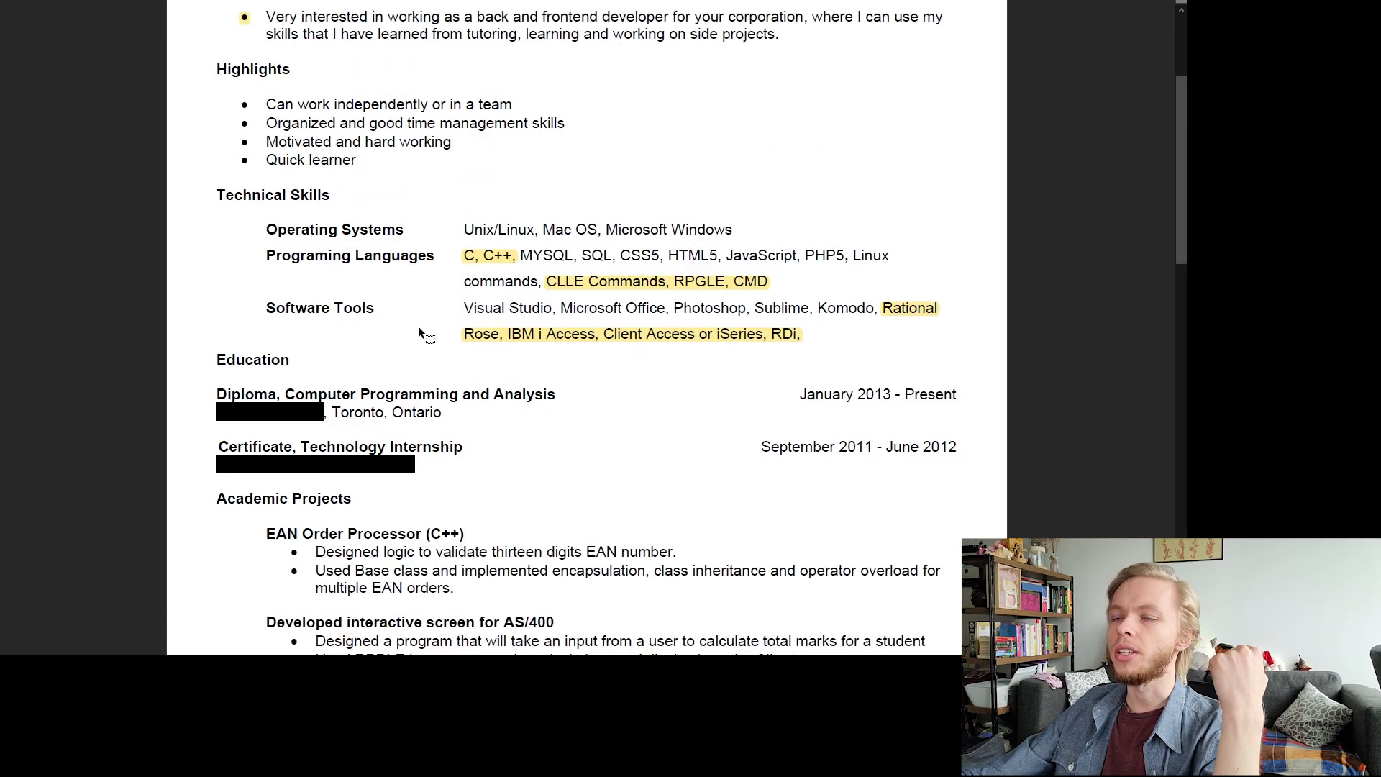
scroll("down", 3)
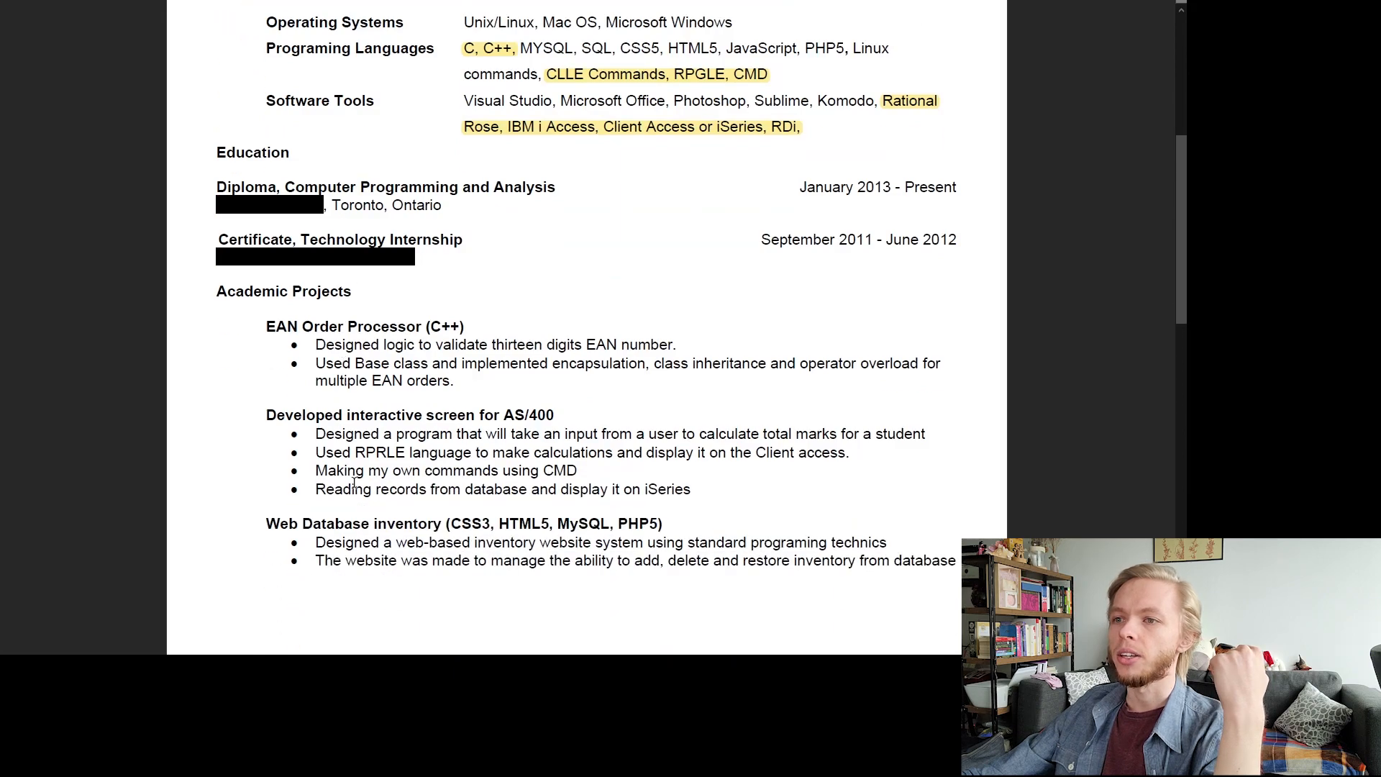
scroll("up", 3)
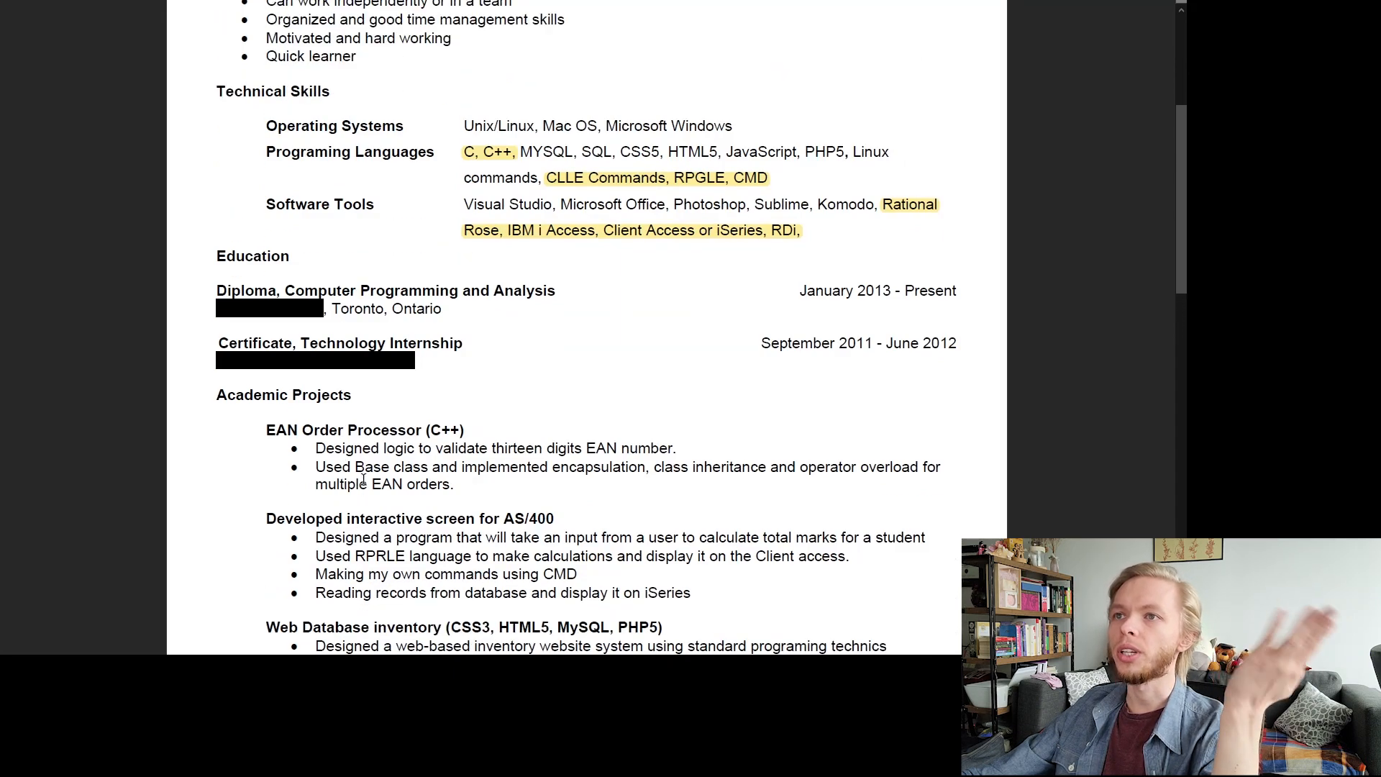
scroll("up", 3)
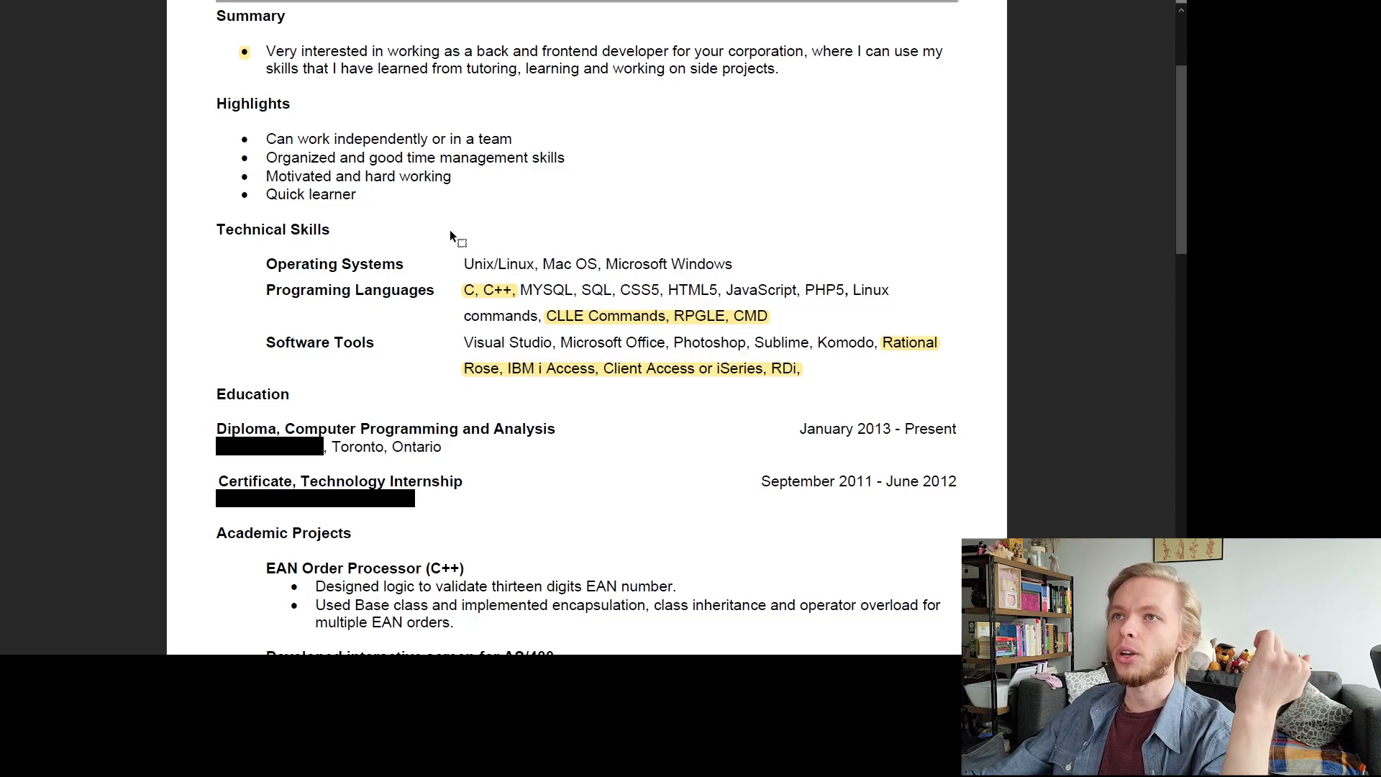
mouse_move(399, 398)
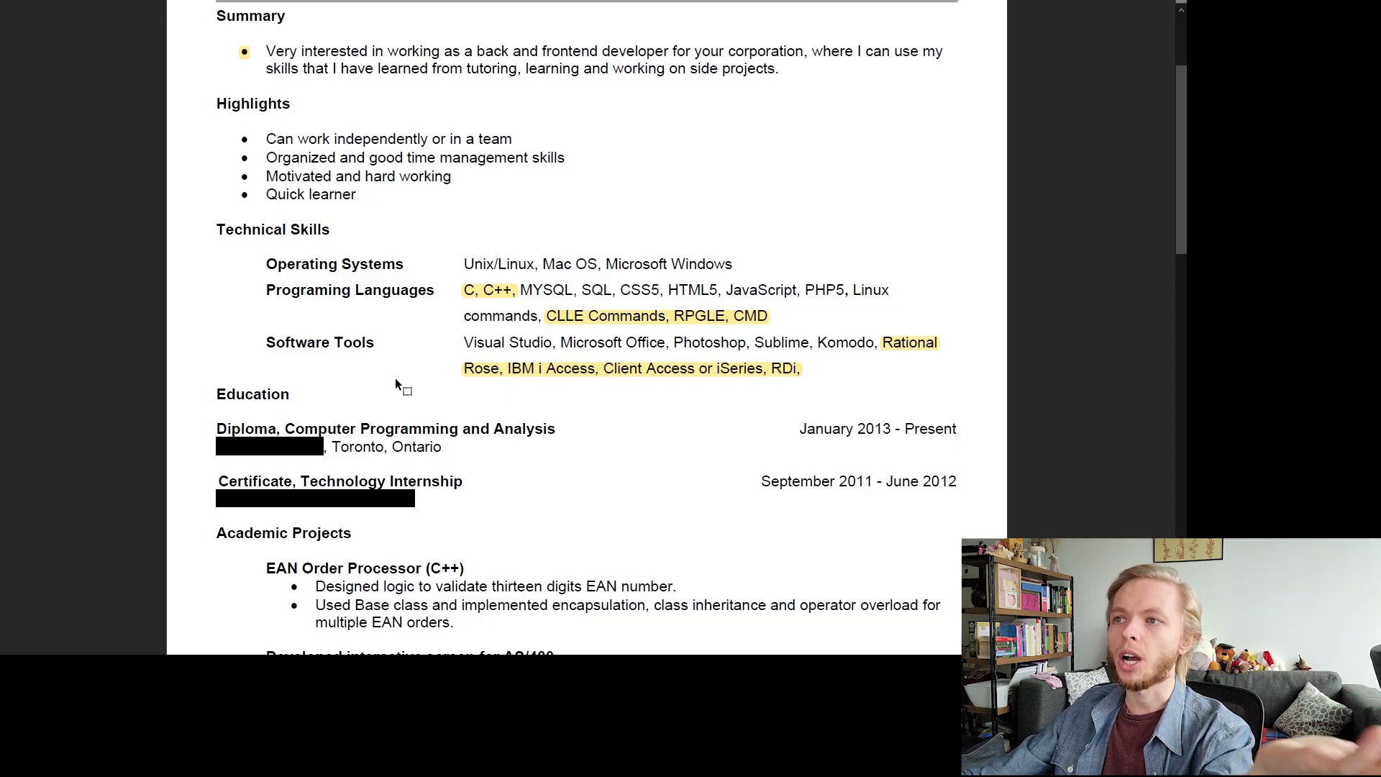
scroll("down", 3)
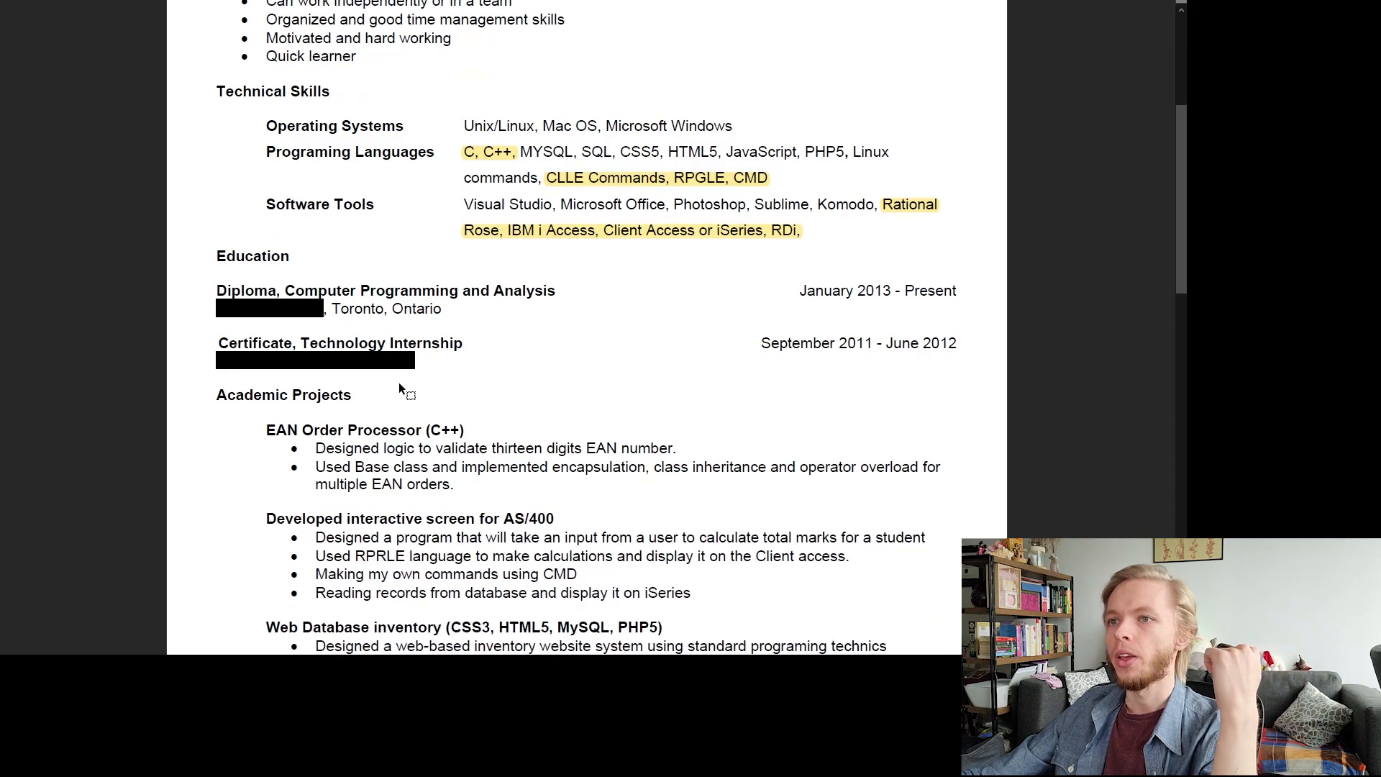
mouse_move(236, 266)
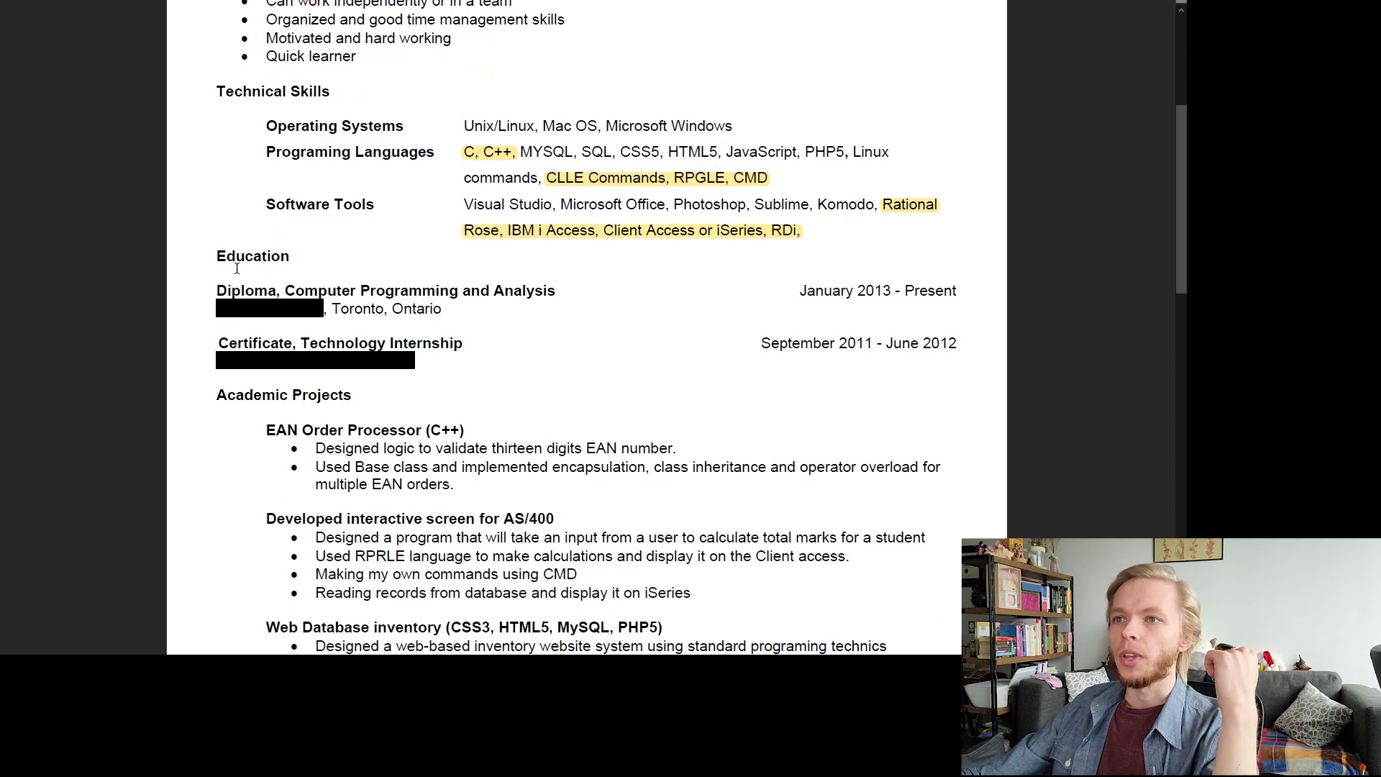
scroll("down", 3)
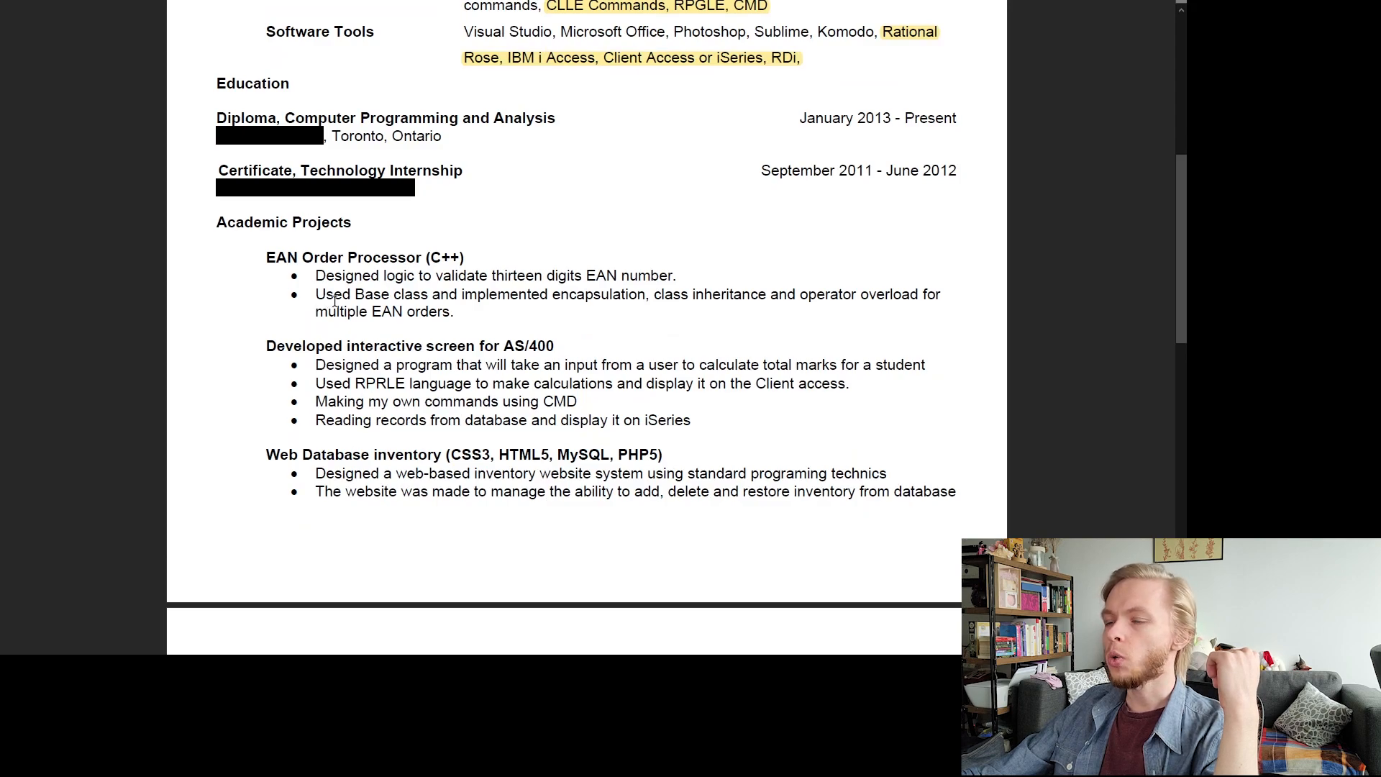
mouse_move(305, 256)
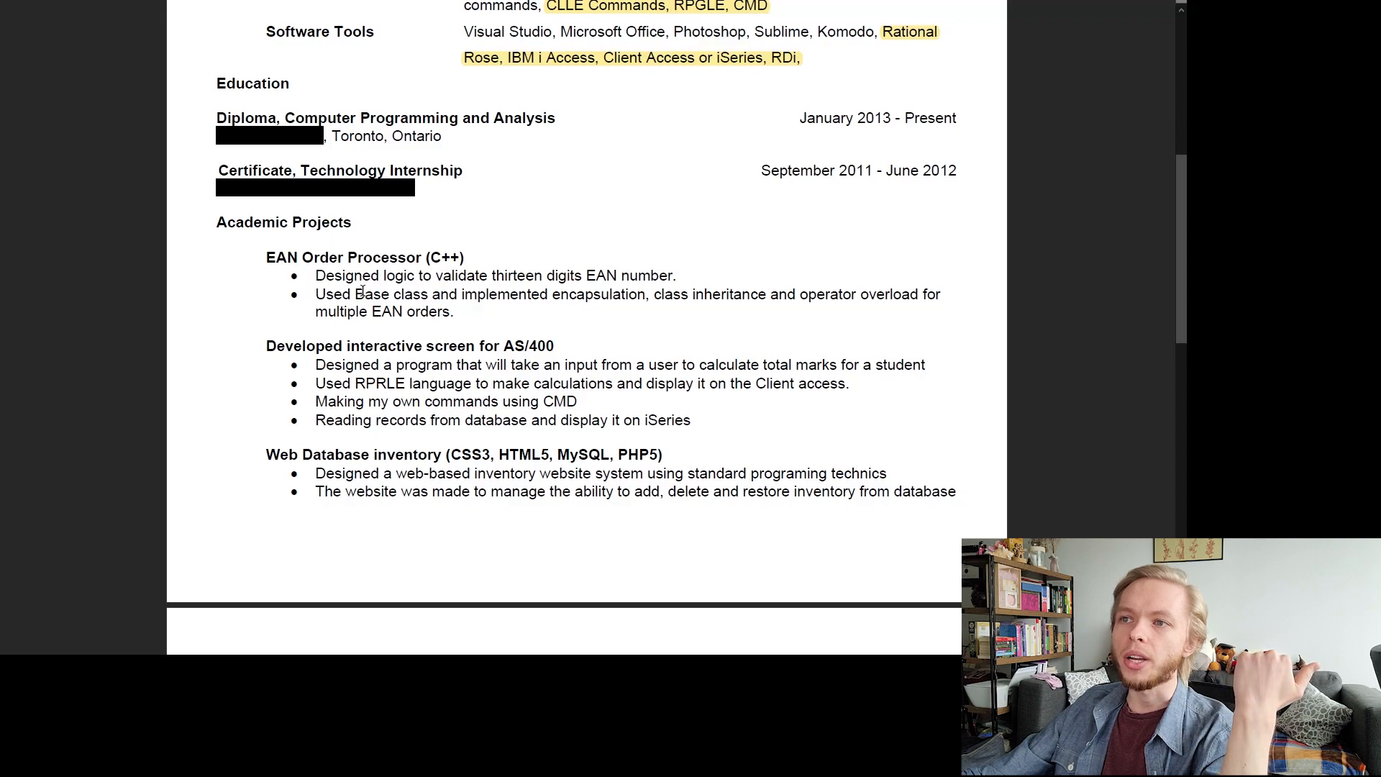
Highlight the EAN Order Processor project and its bullets in yellow
left_click_drag(315, 276, 543, 277)
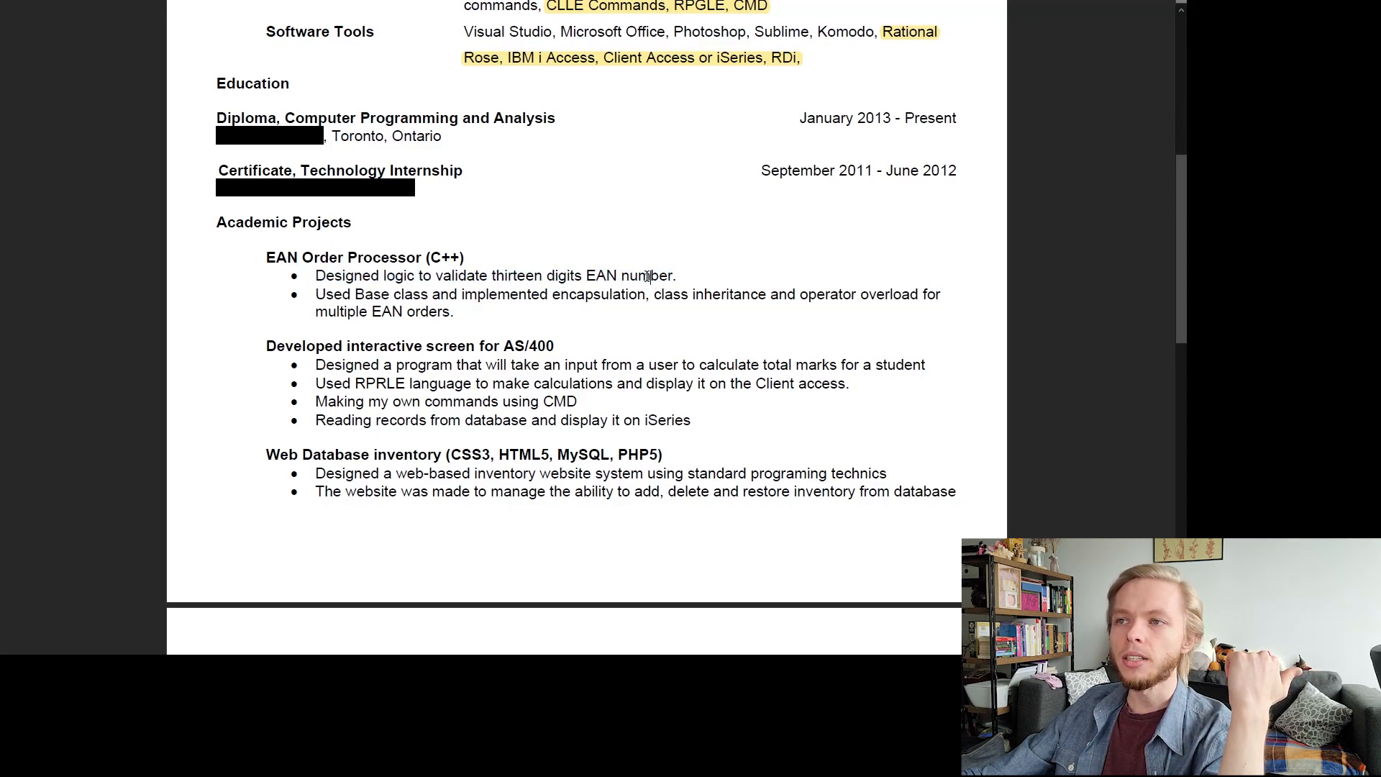
left_click_drag(315, 294, 546, 294)
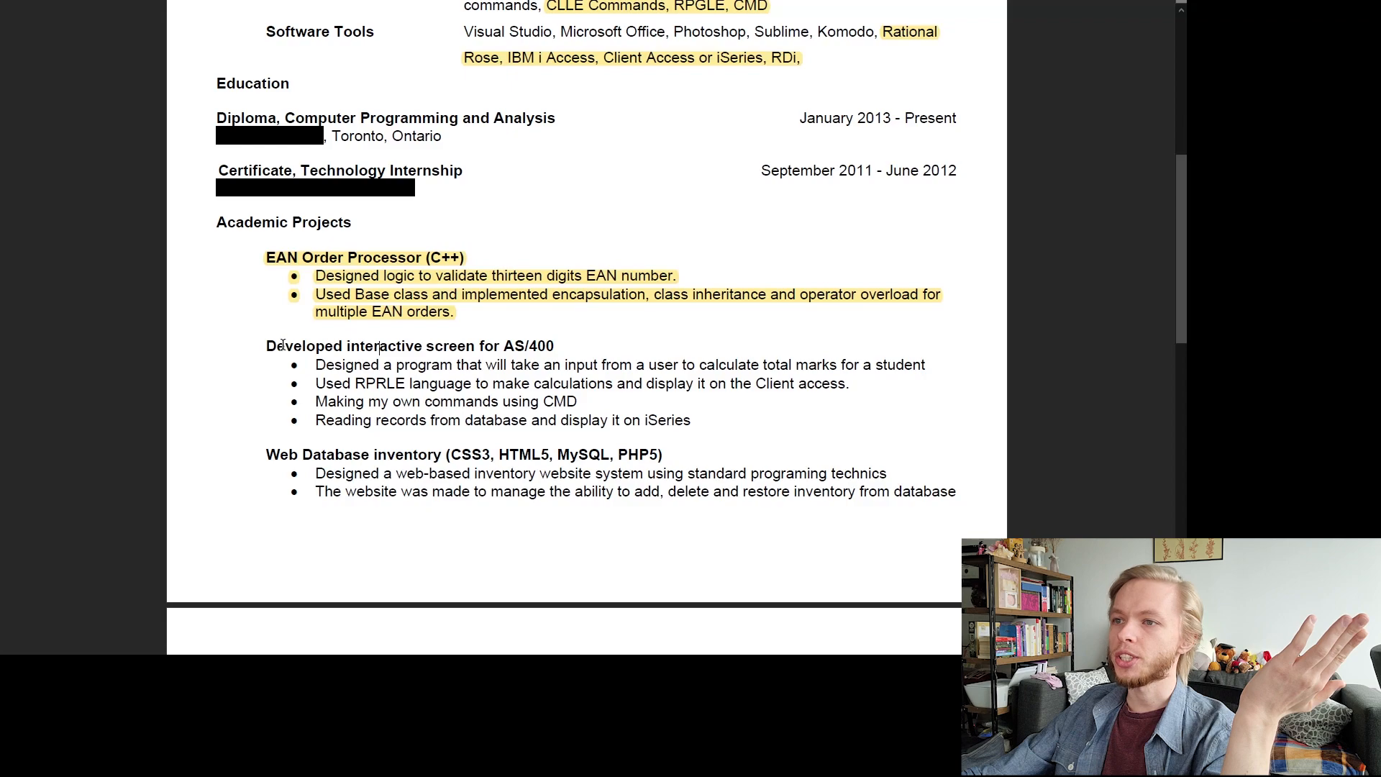
mouse_move(547, 365)
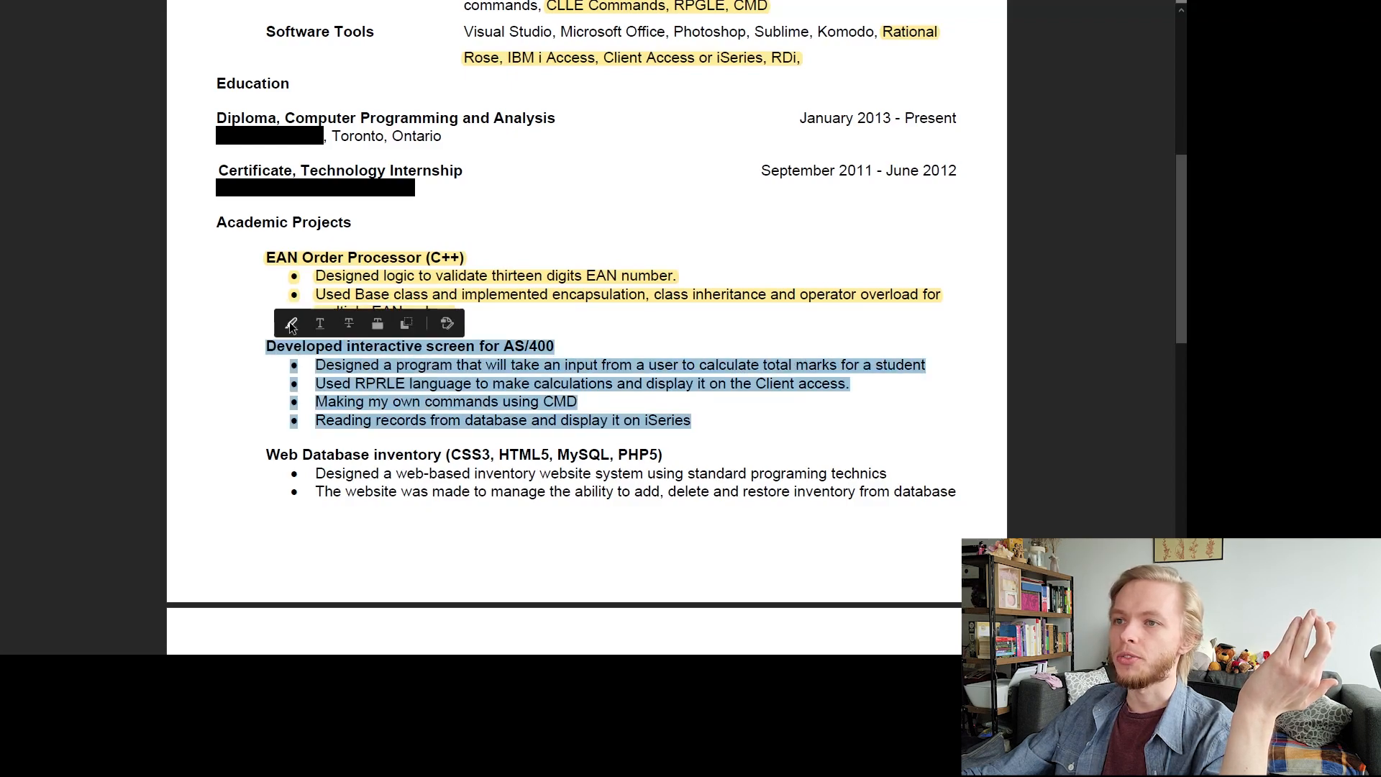
scroll("up", 3)
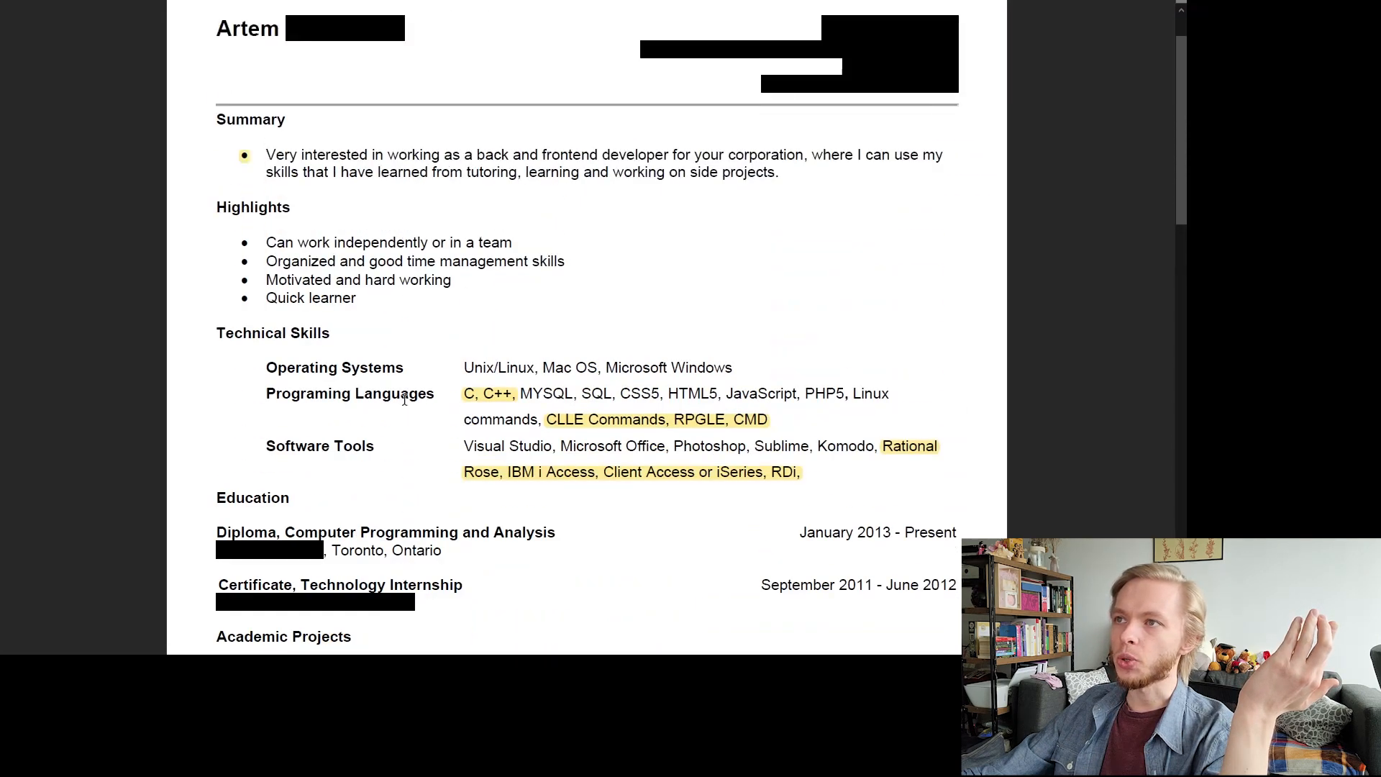
scroll("down", 3)
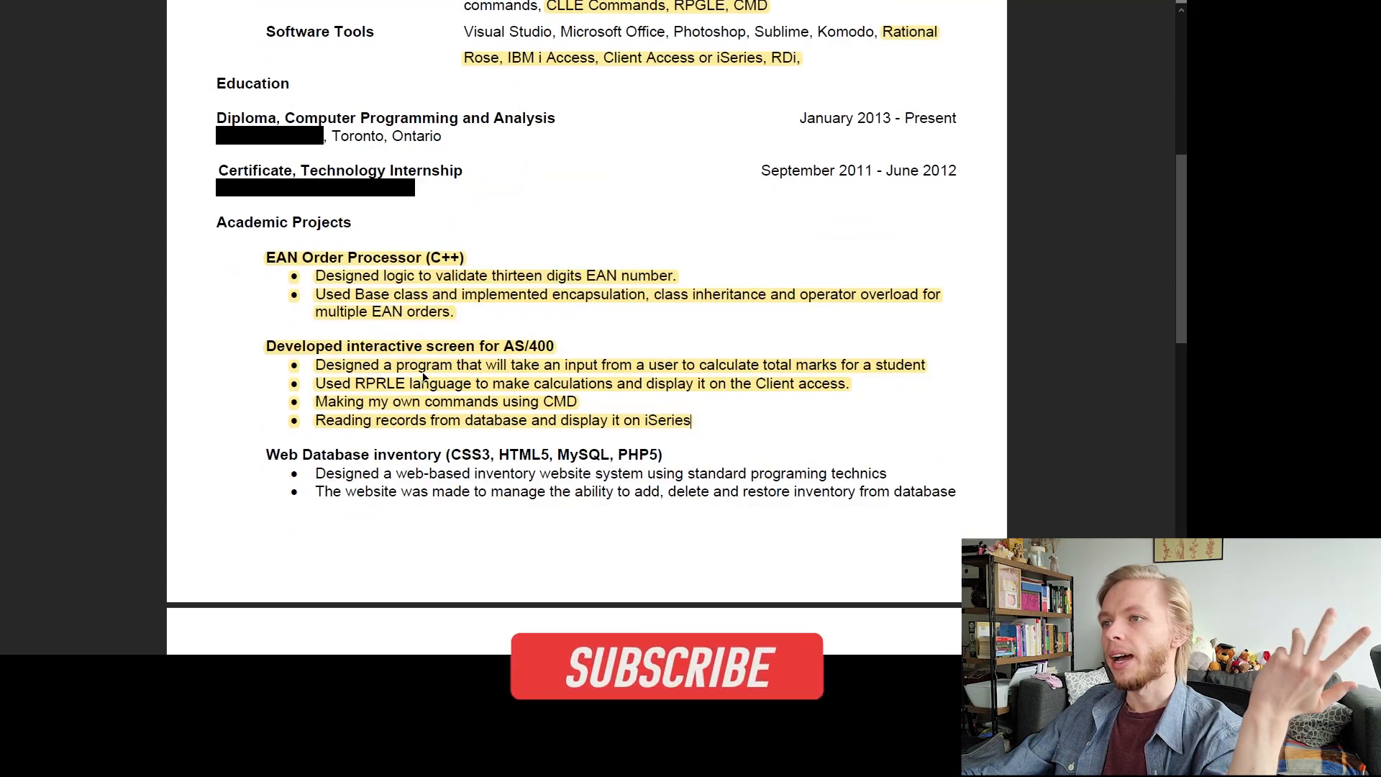
scroll("down", 3)
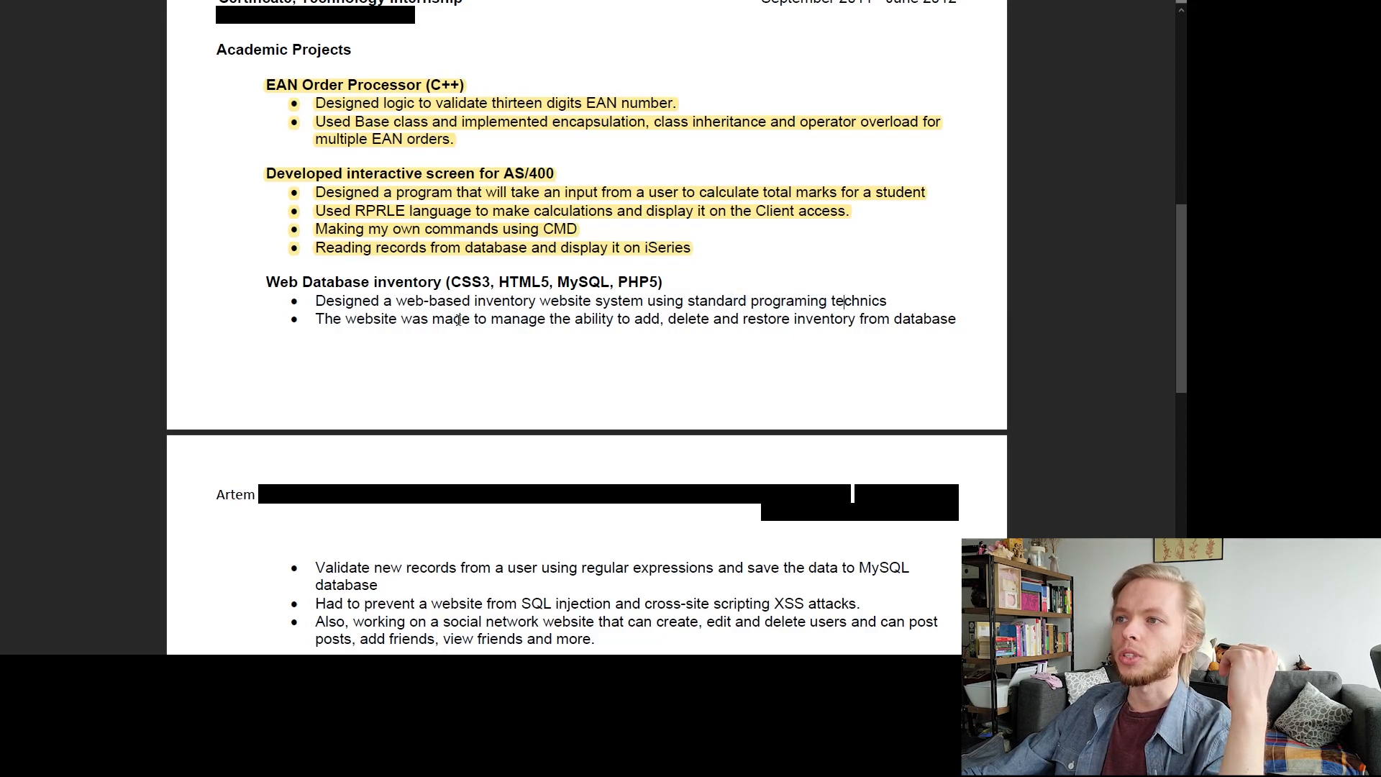
double_click(672, 318)
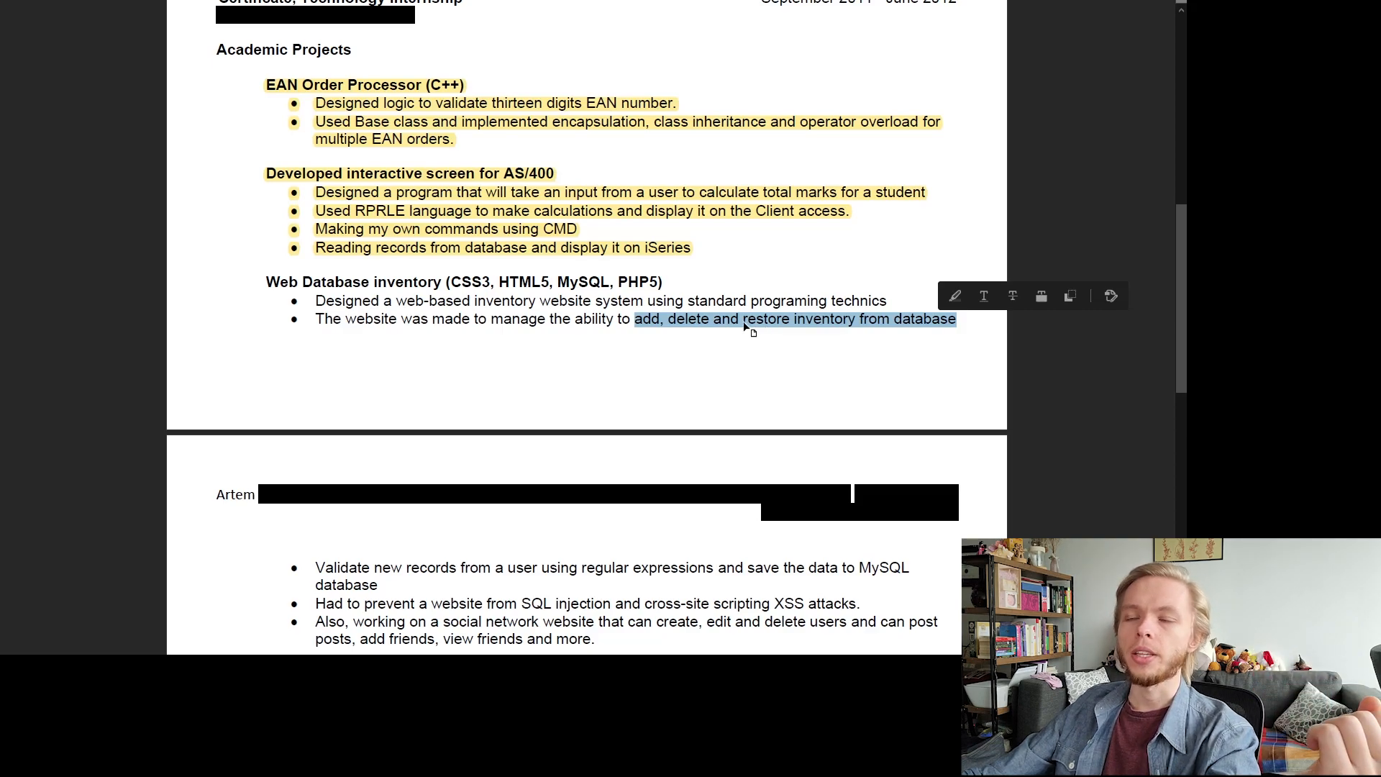
mouse_move(738, 328)
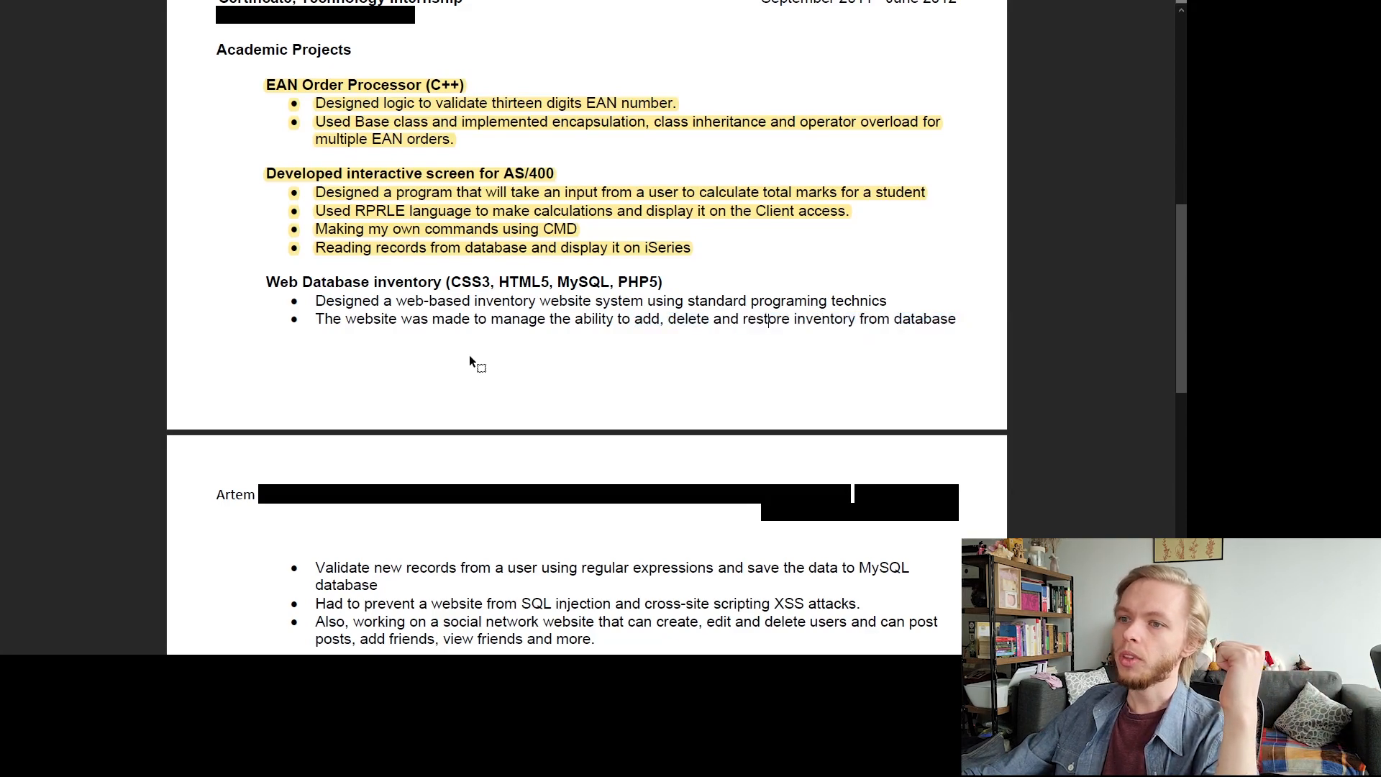
scroll("down", 3)
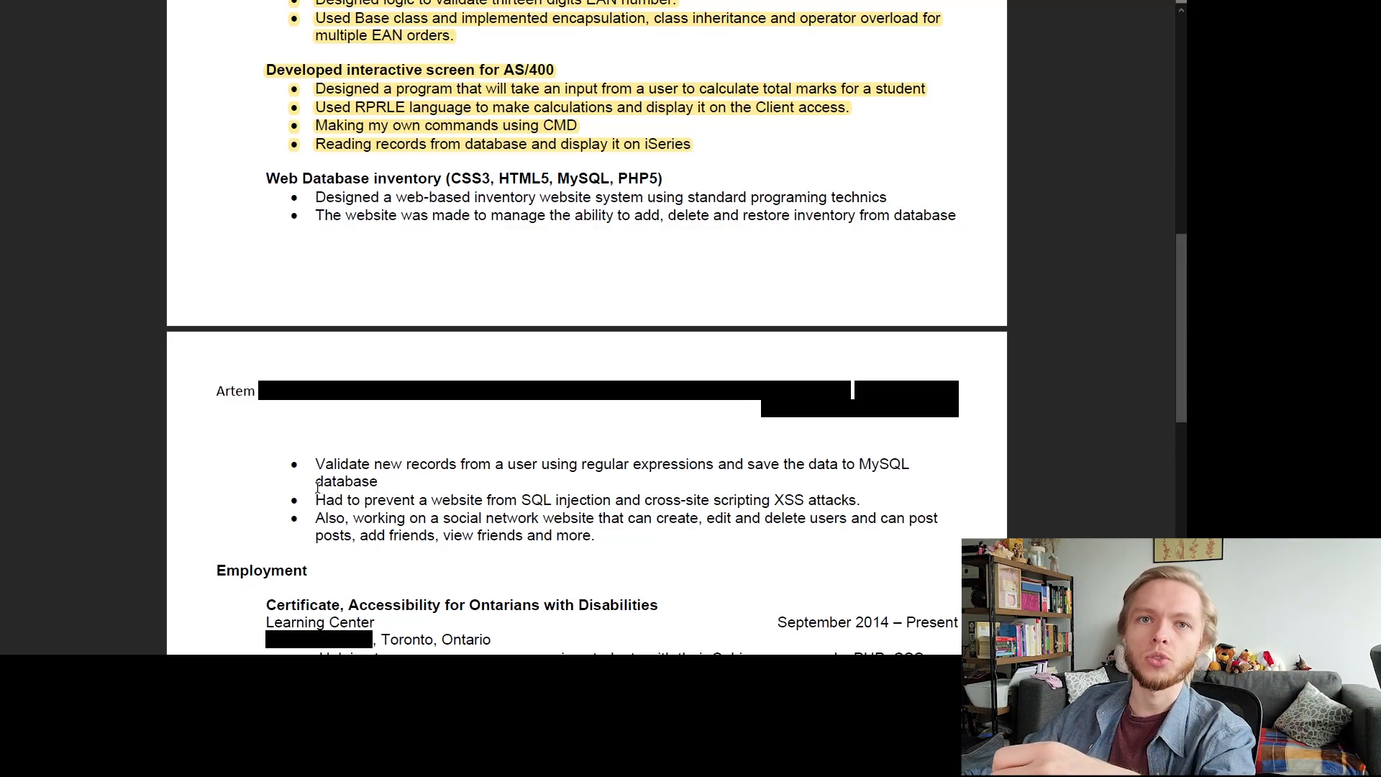
scroll("down", 3)
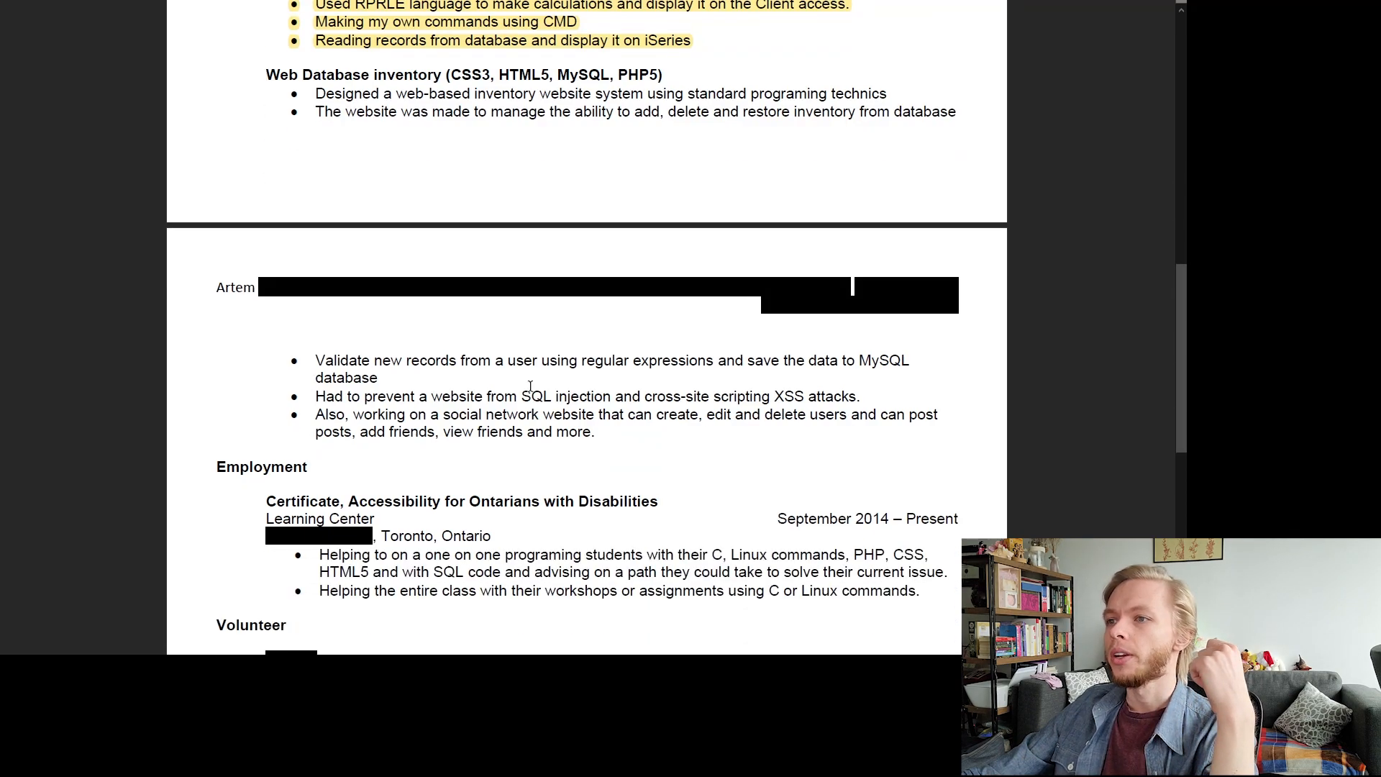
scroll("down", 3)
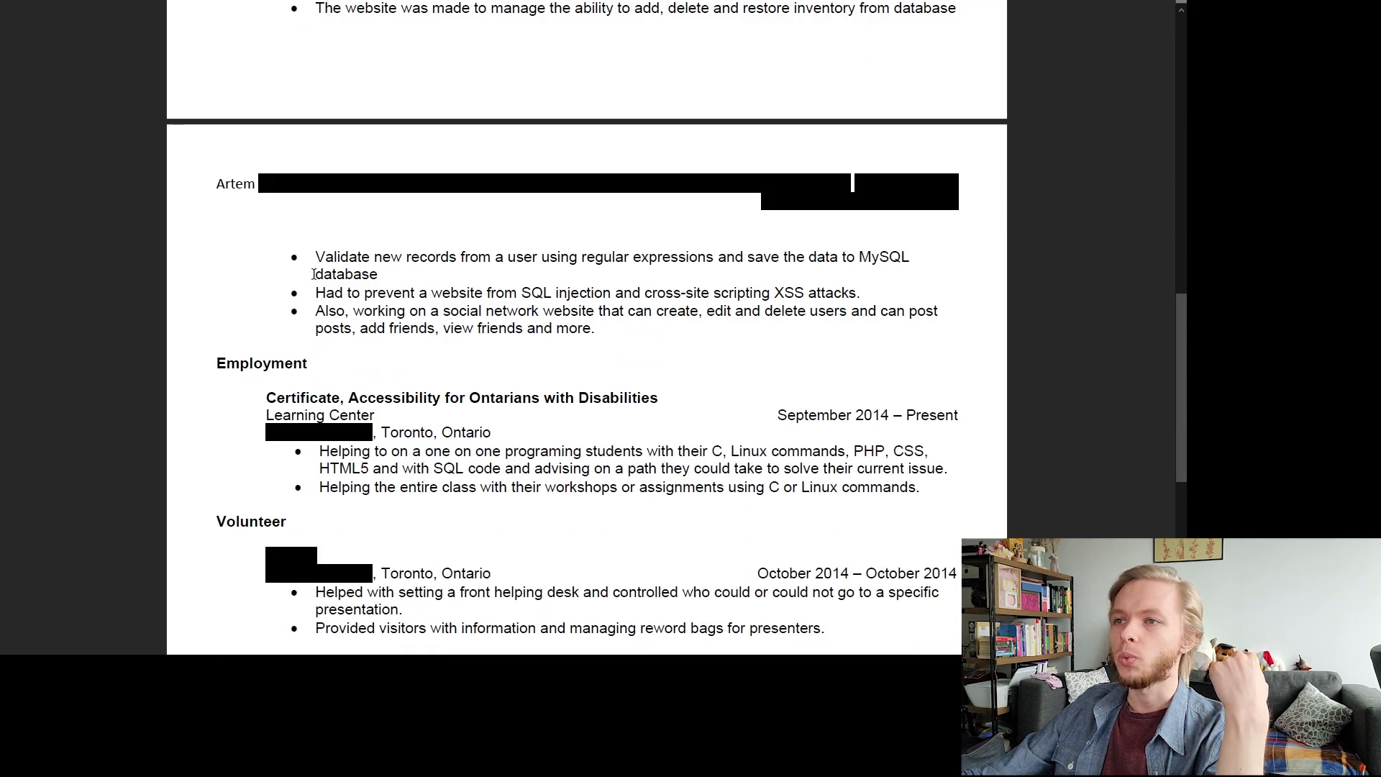
scroll("down", 3)
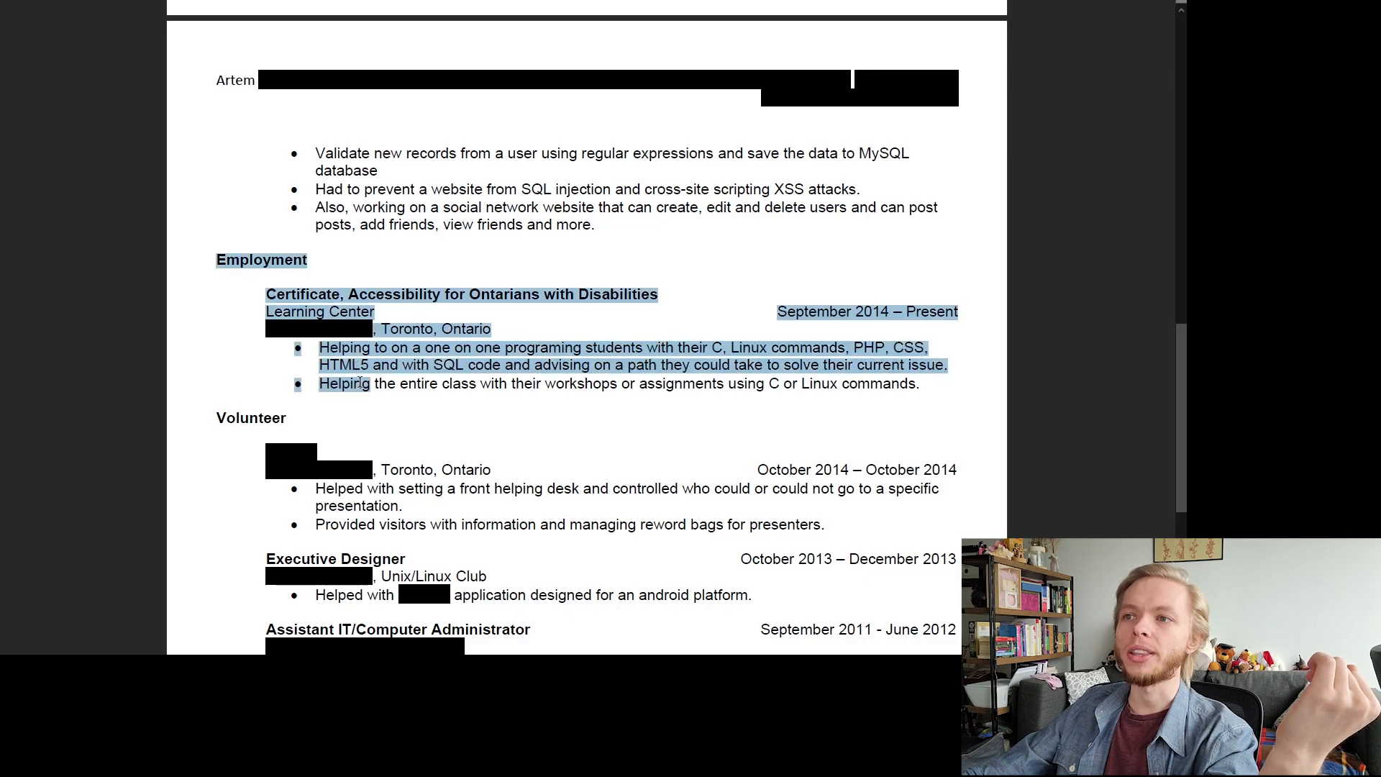
scroll("up", 3)
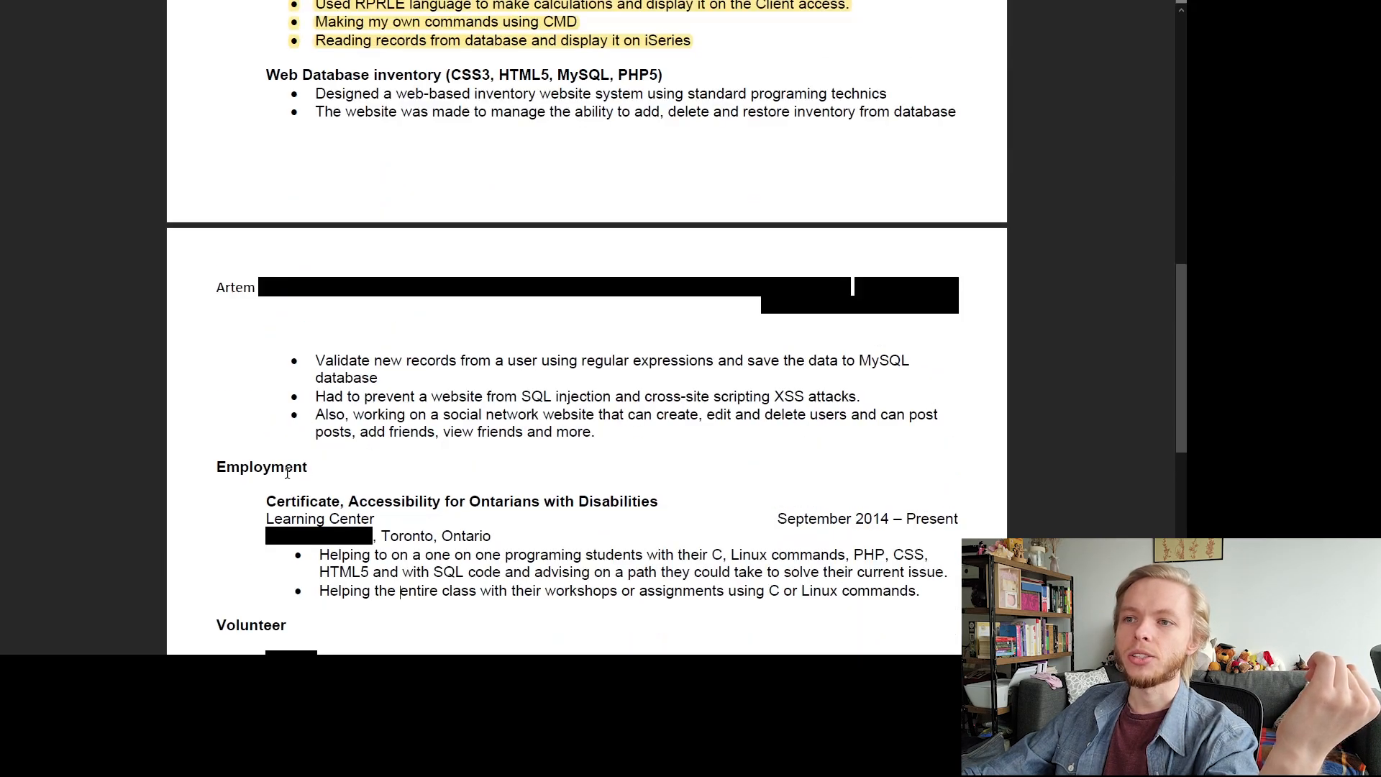
scroll("up", 3)
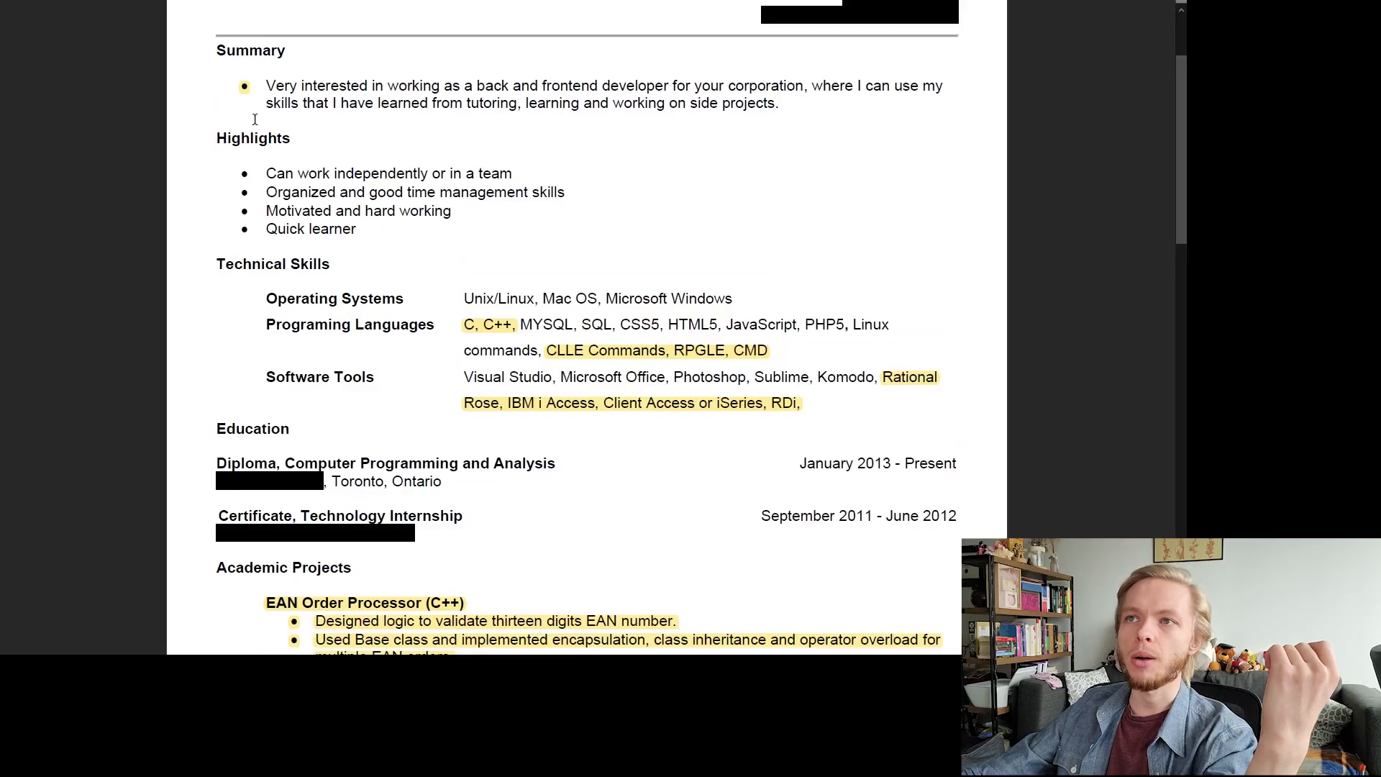
scroll("down", 3)
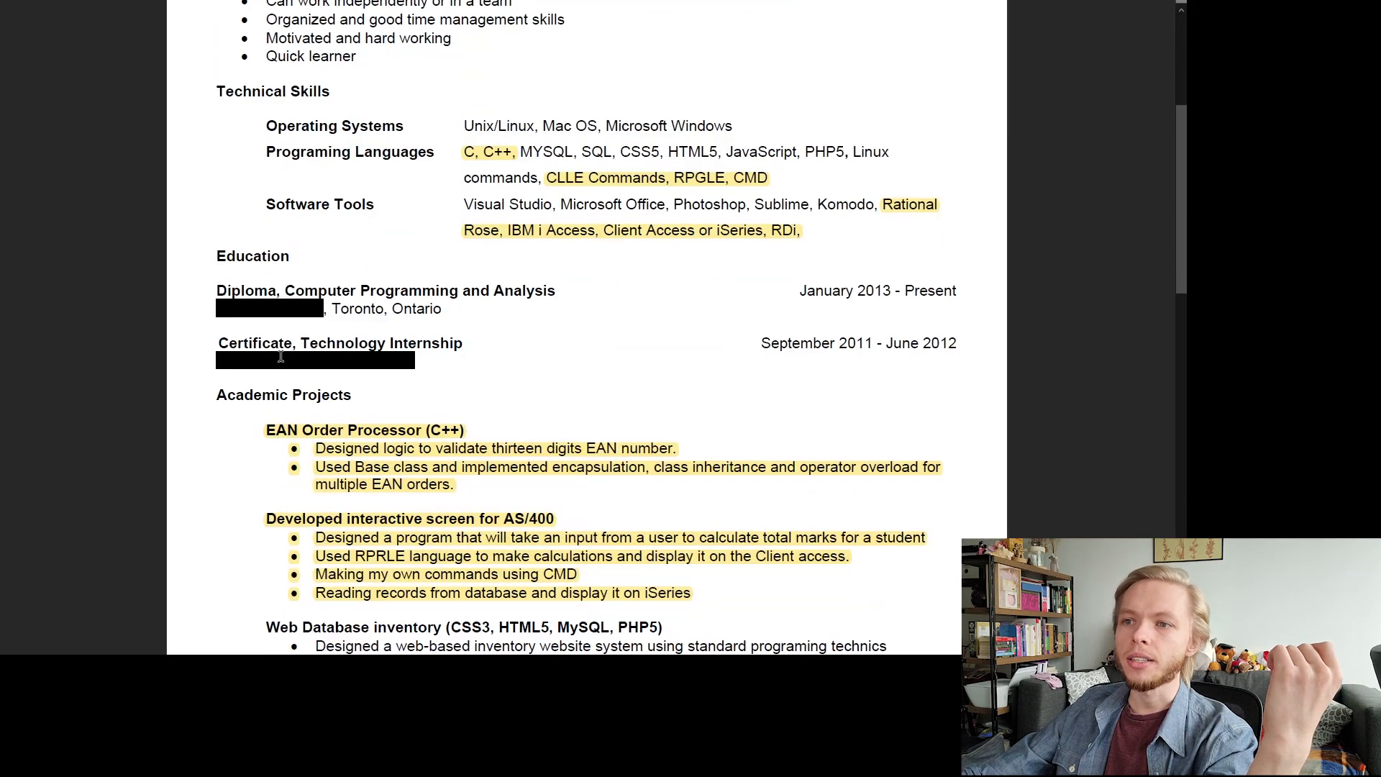
scroll("down", 3)
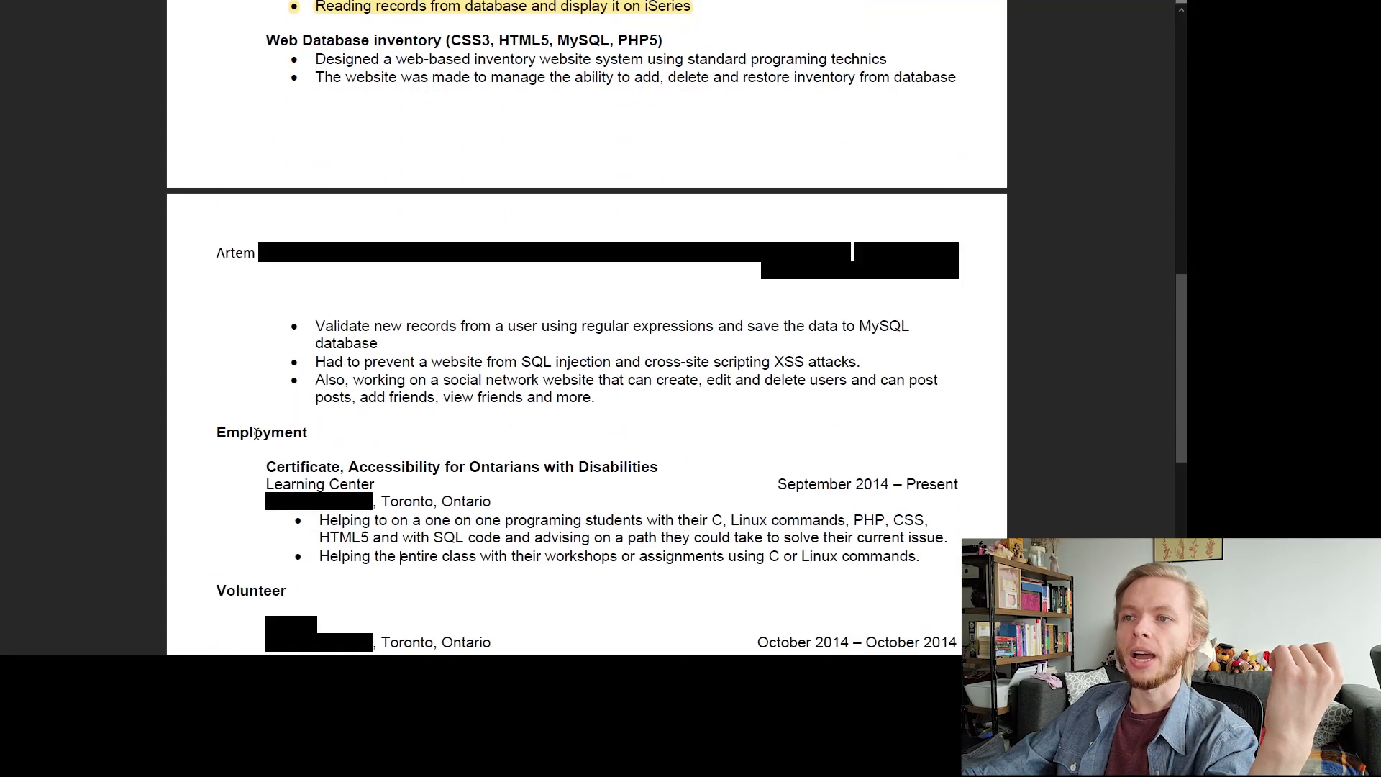
scroll("up", 3)
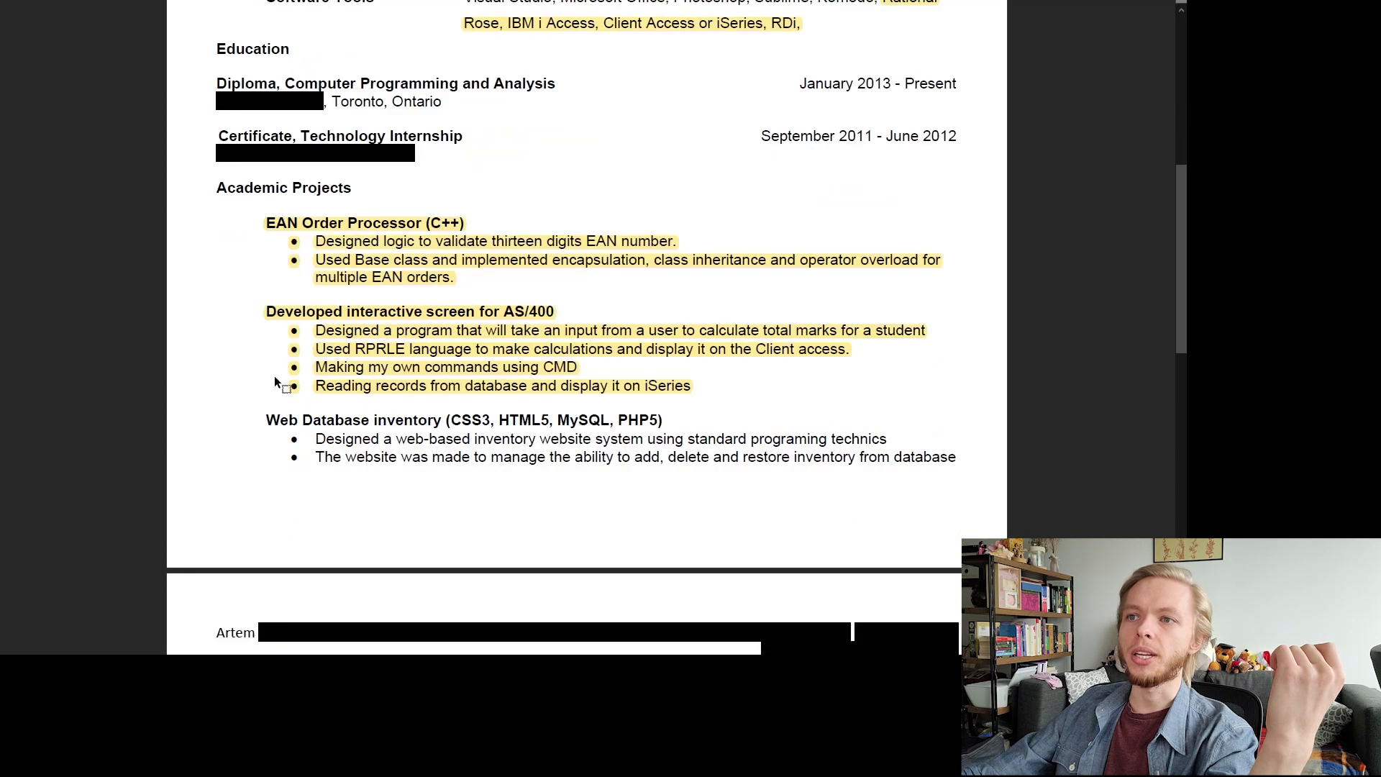
scroll("down", 3)
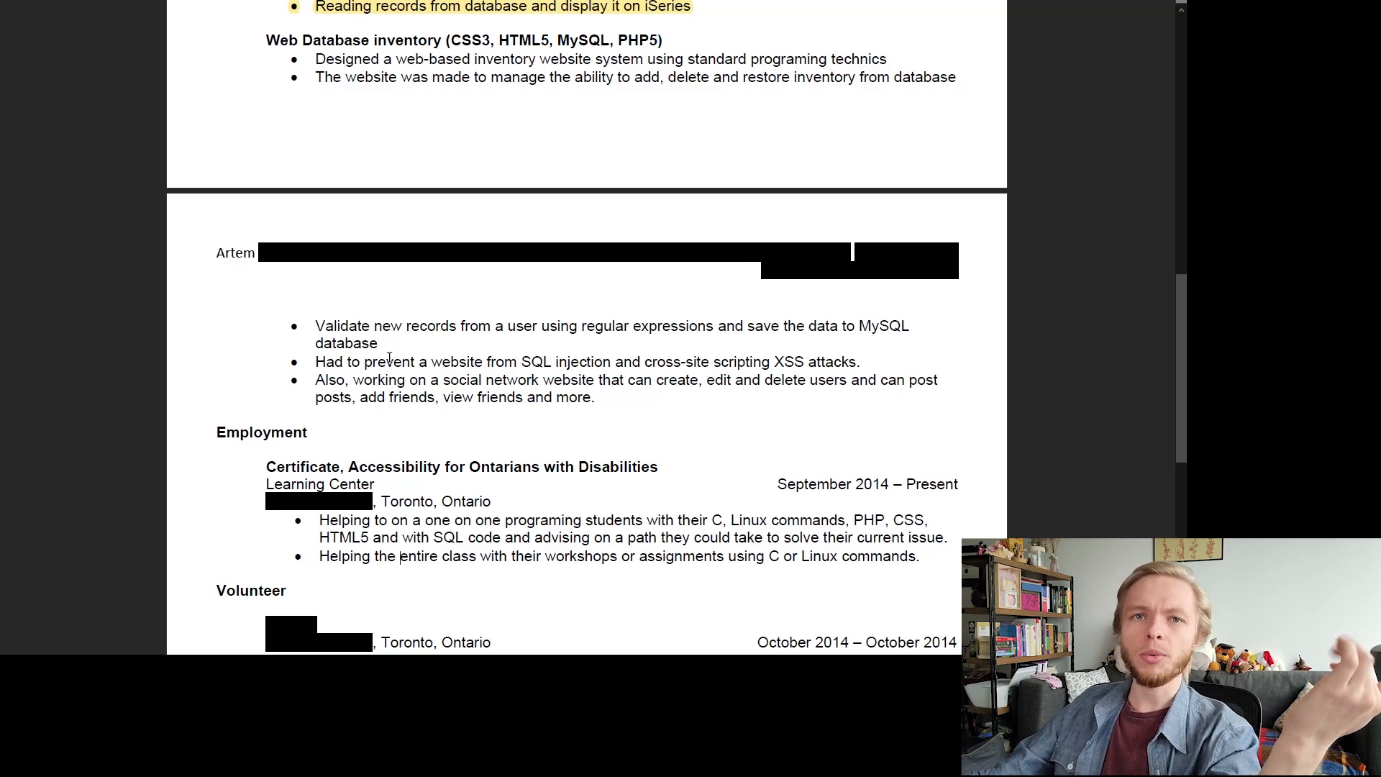
scroll("down", 3)
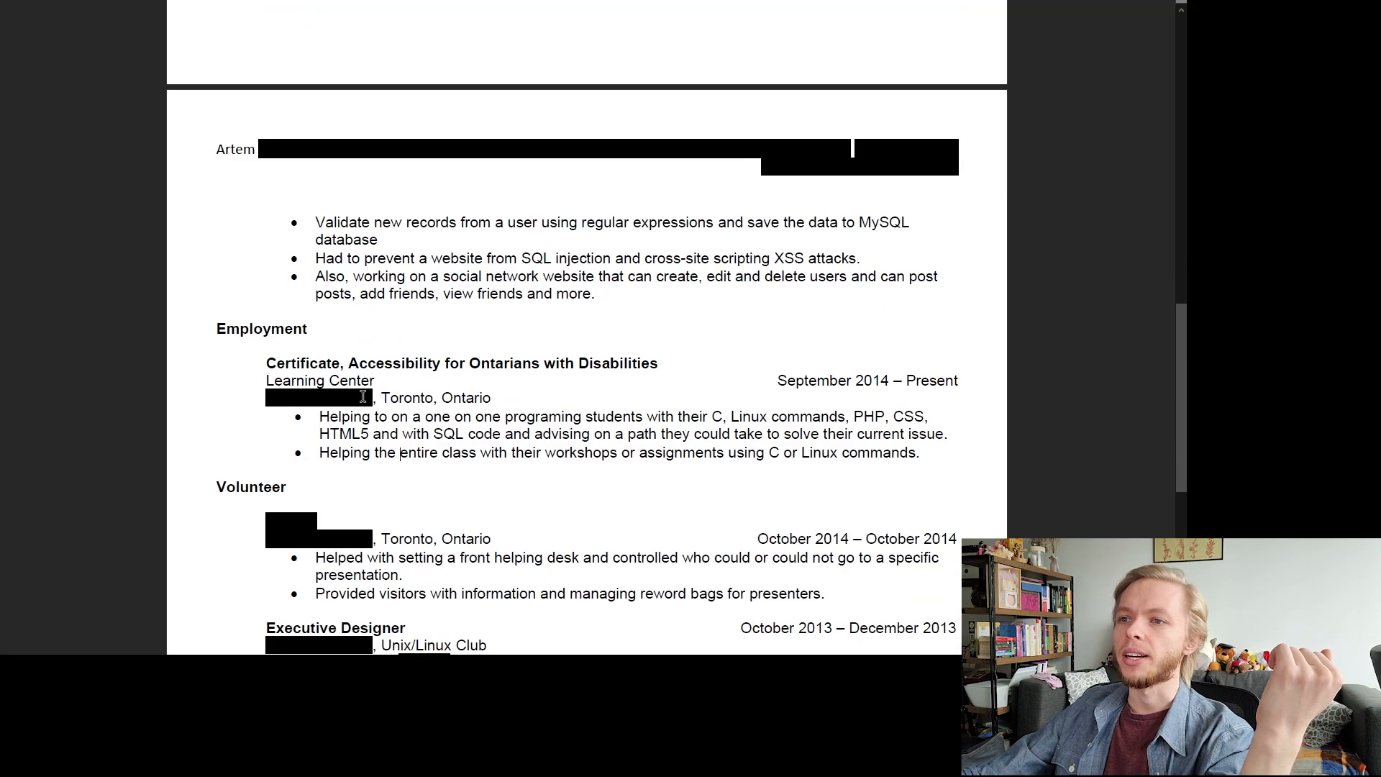
scroll("down", 3)
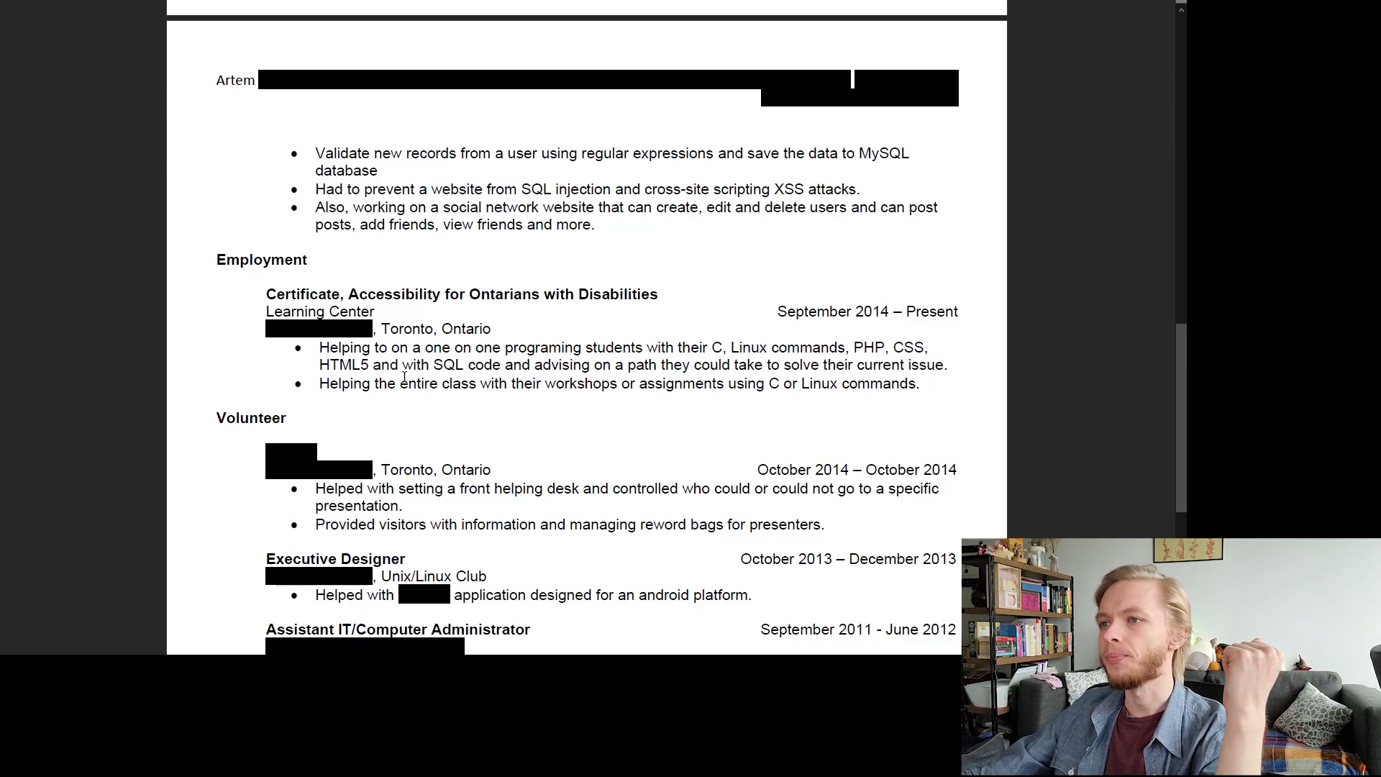
Highlight the first Volunteer bullet about the front helping desk in yellow and dismiss its empty comment
scroll("down", 3)
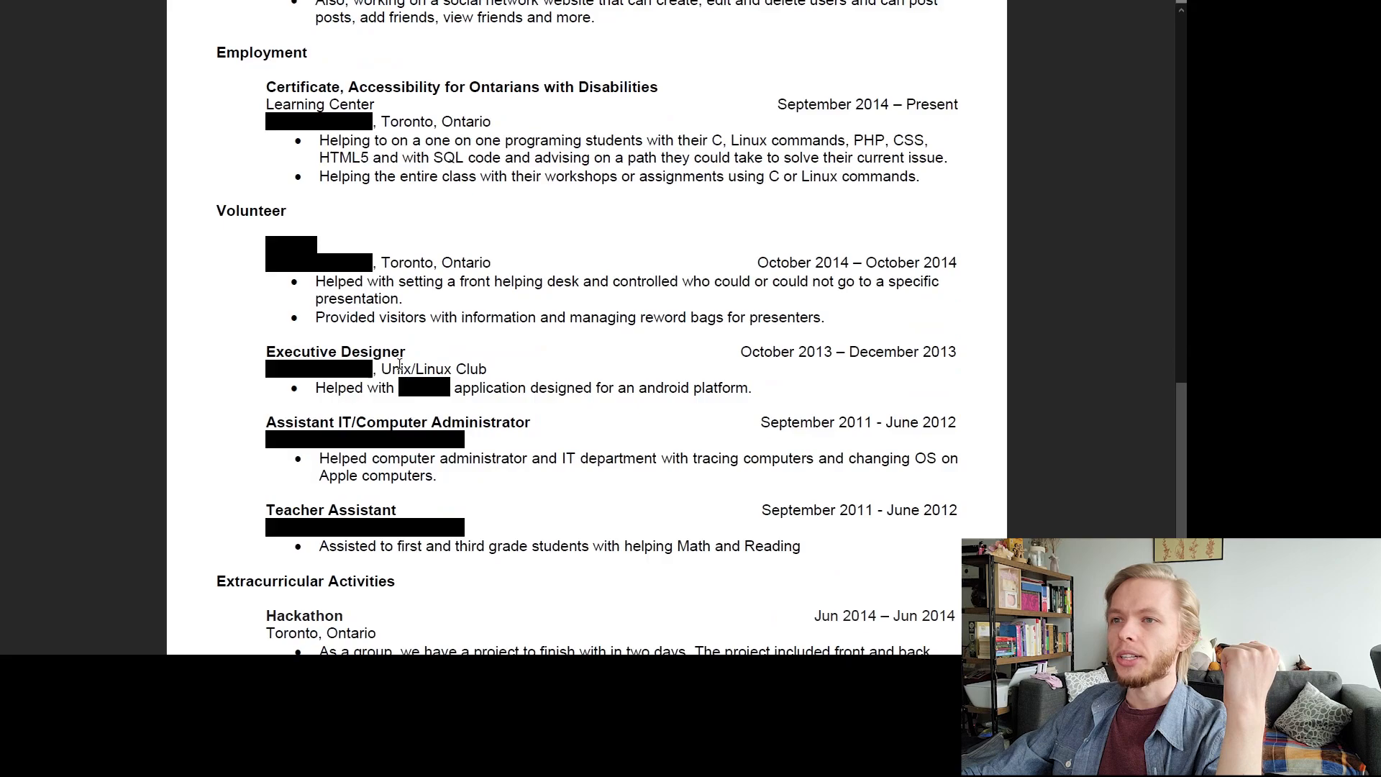
mouse_move(425, 323)
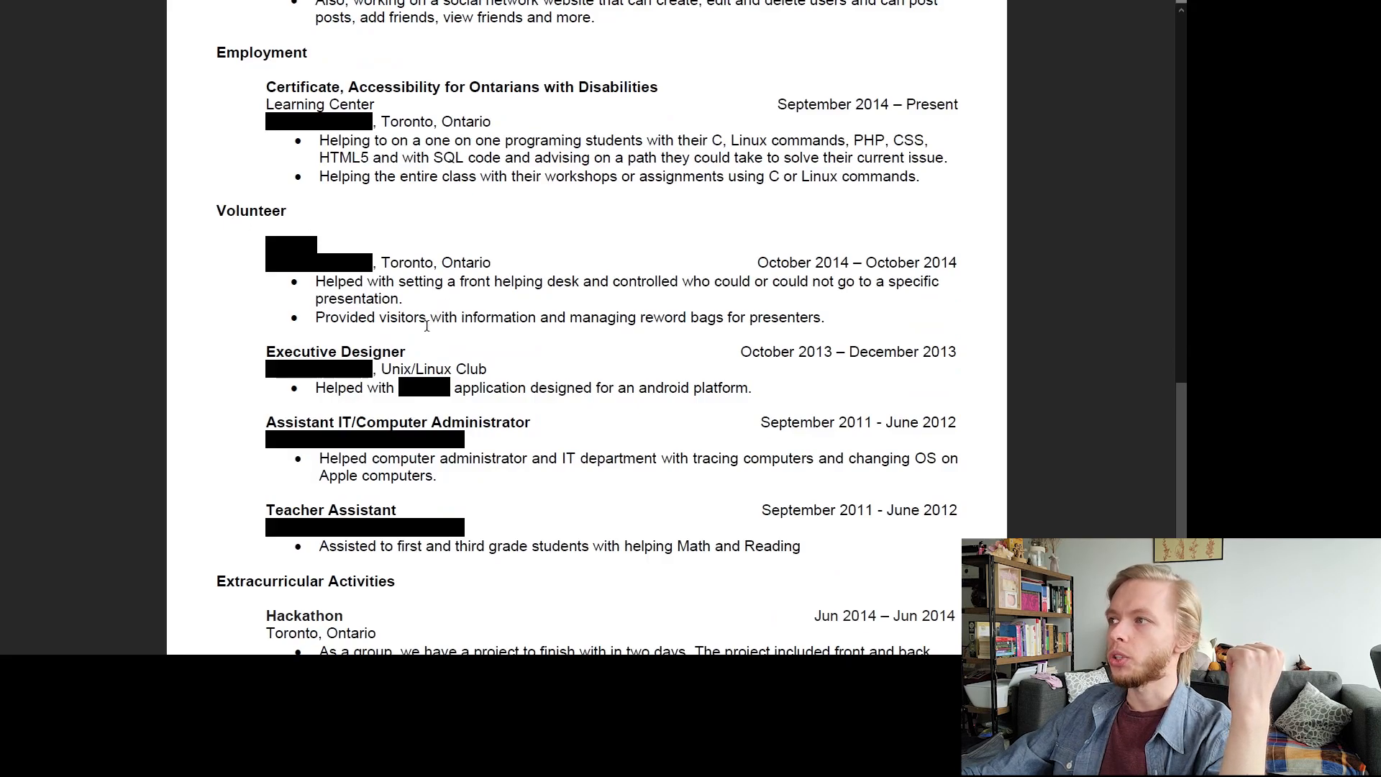
mouse_move(327, 282)
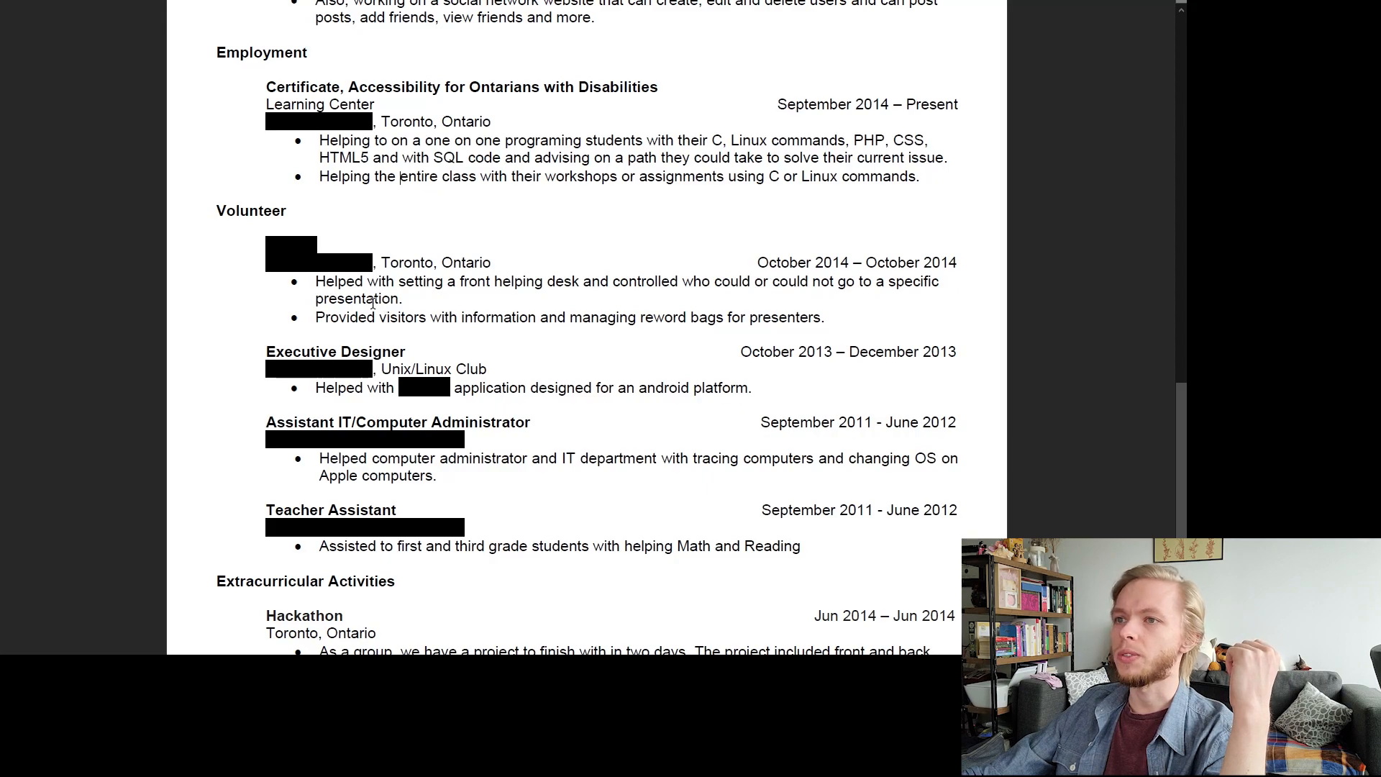
left_click_drag(315, 280, 403, 299)
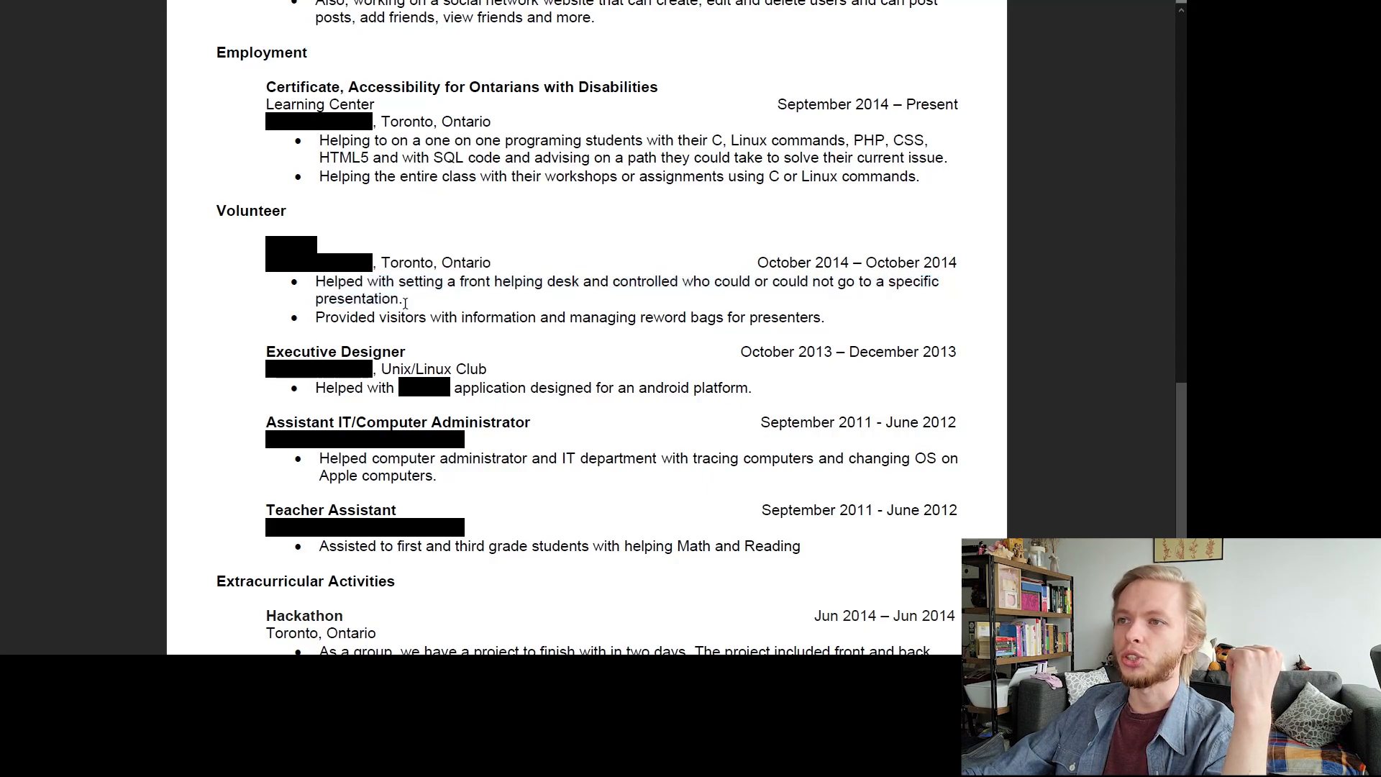
left_click_drag(315, 281, 402, 299)
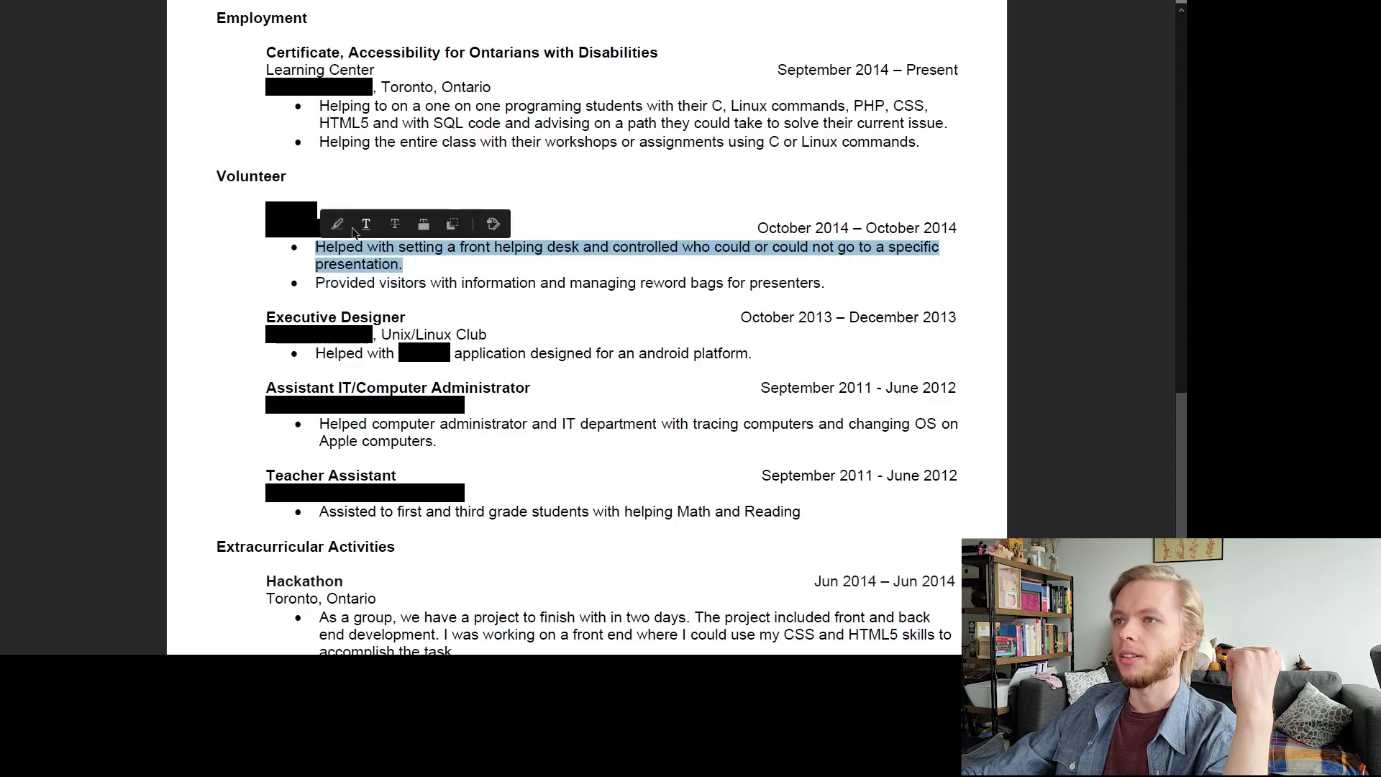
left_click(412, 223)
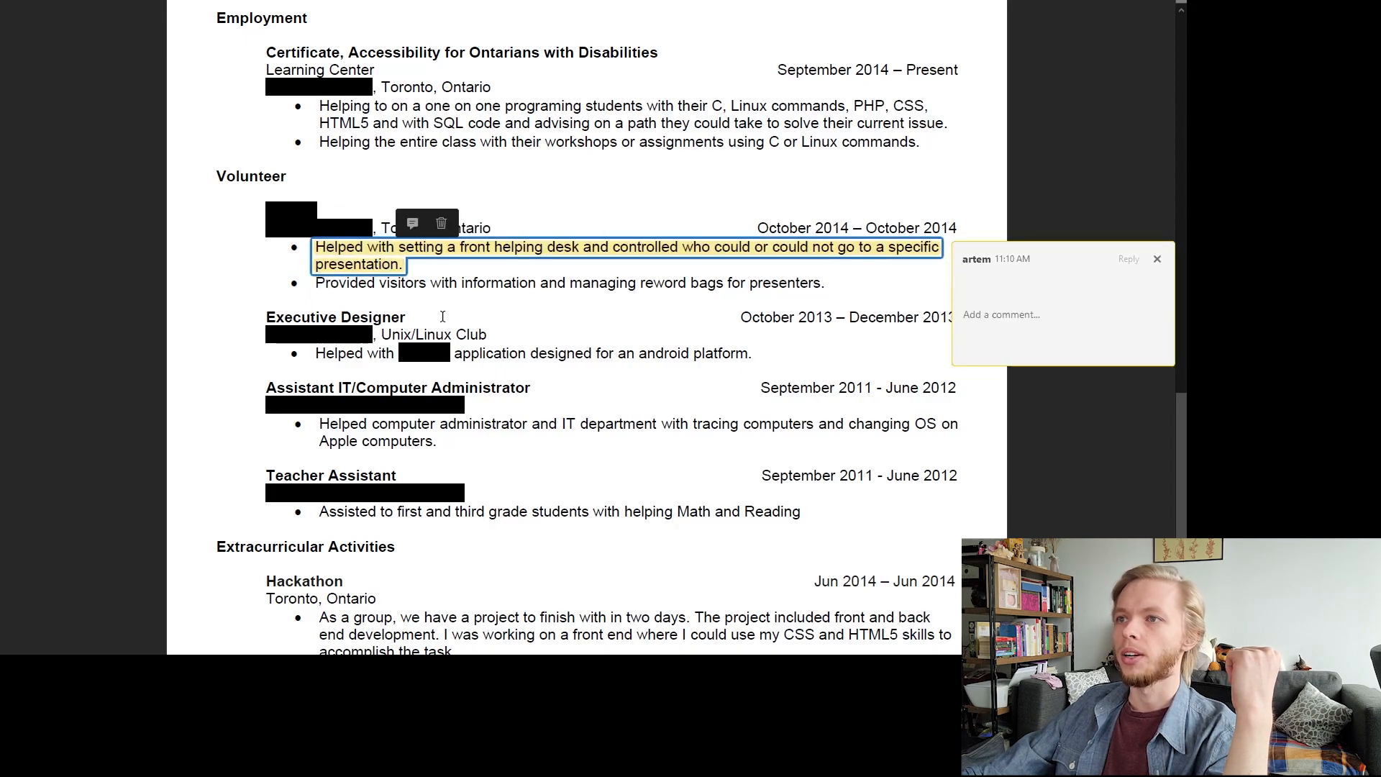
scroll("down", 3)
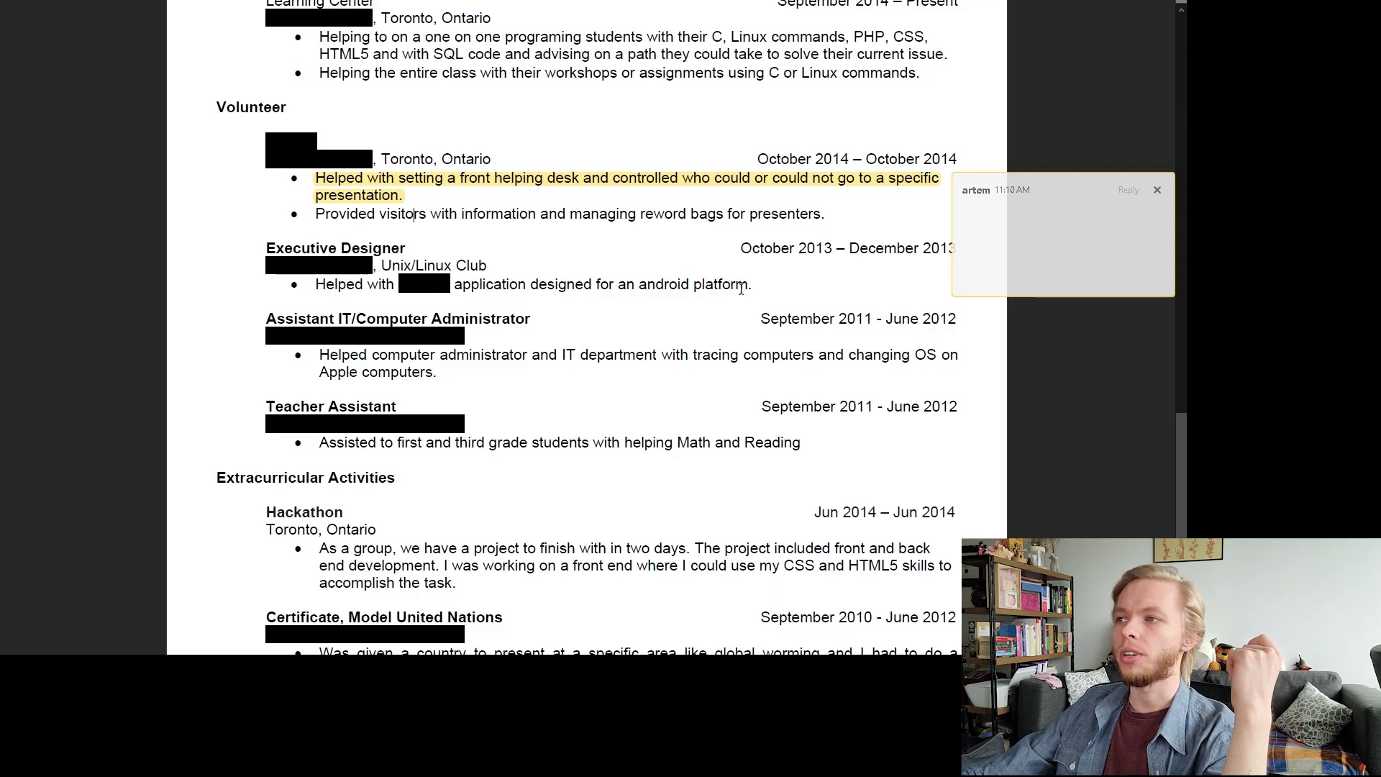
left_click(1156, 189)
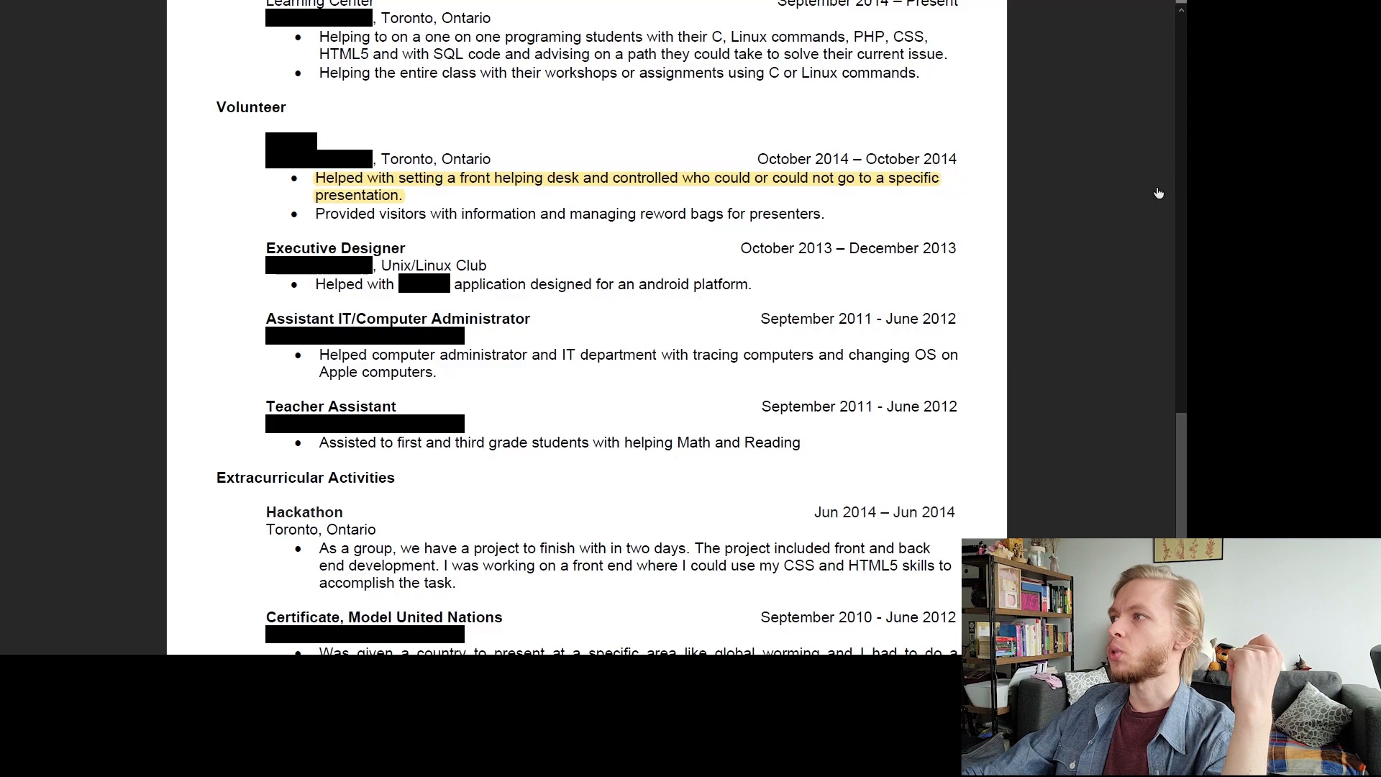
scroll("down", 3)
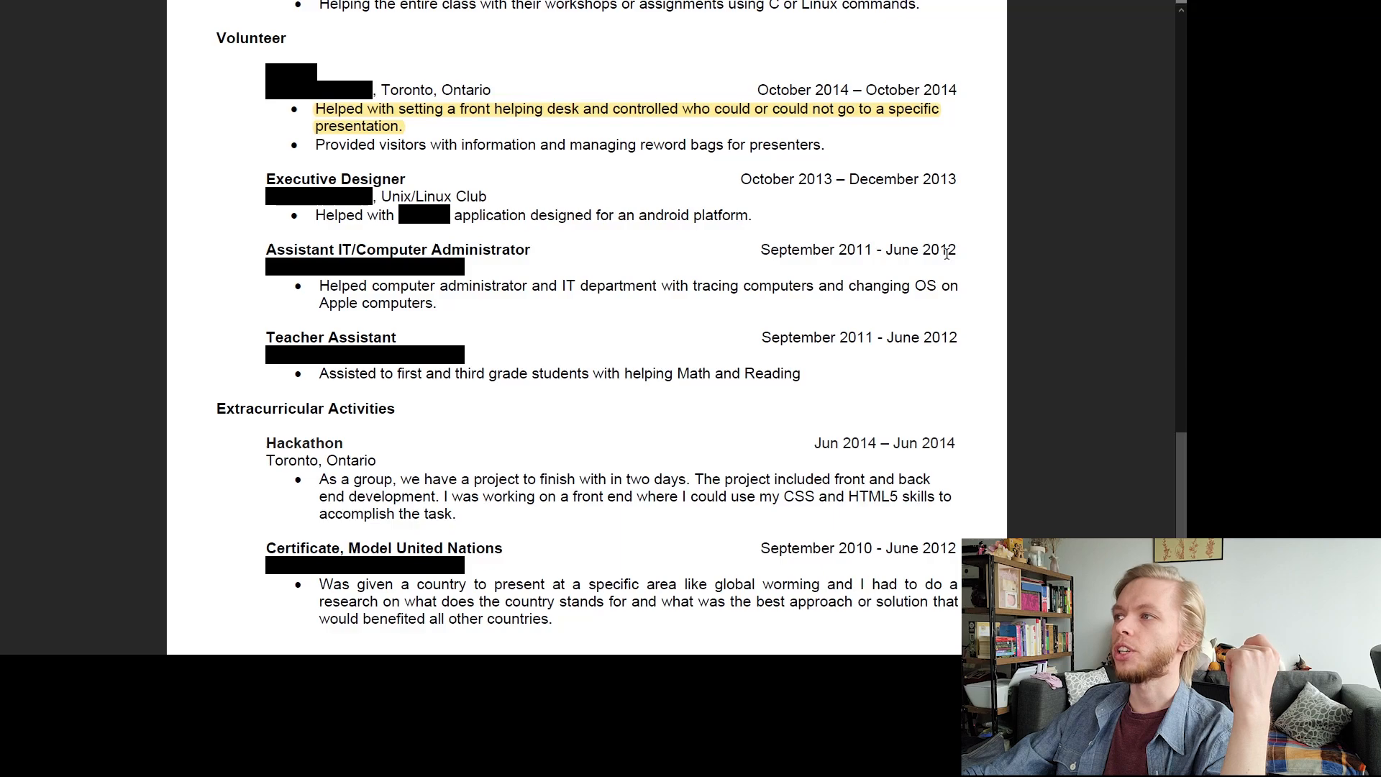
scroll("up", 3)
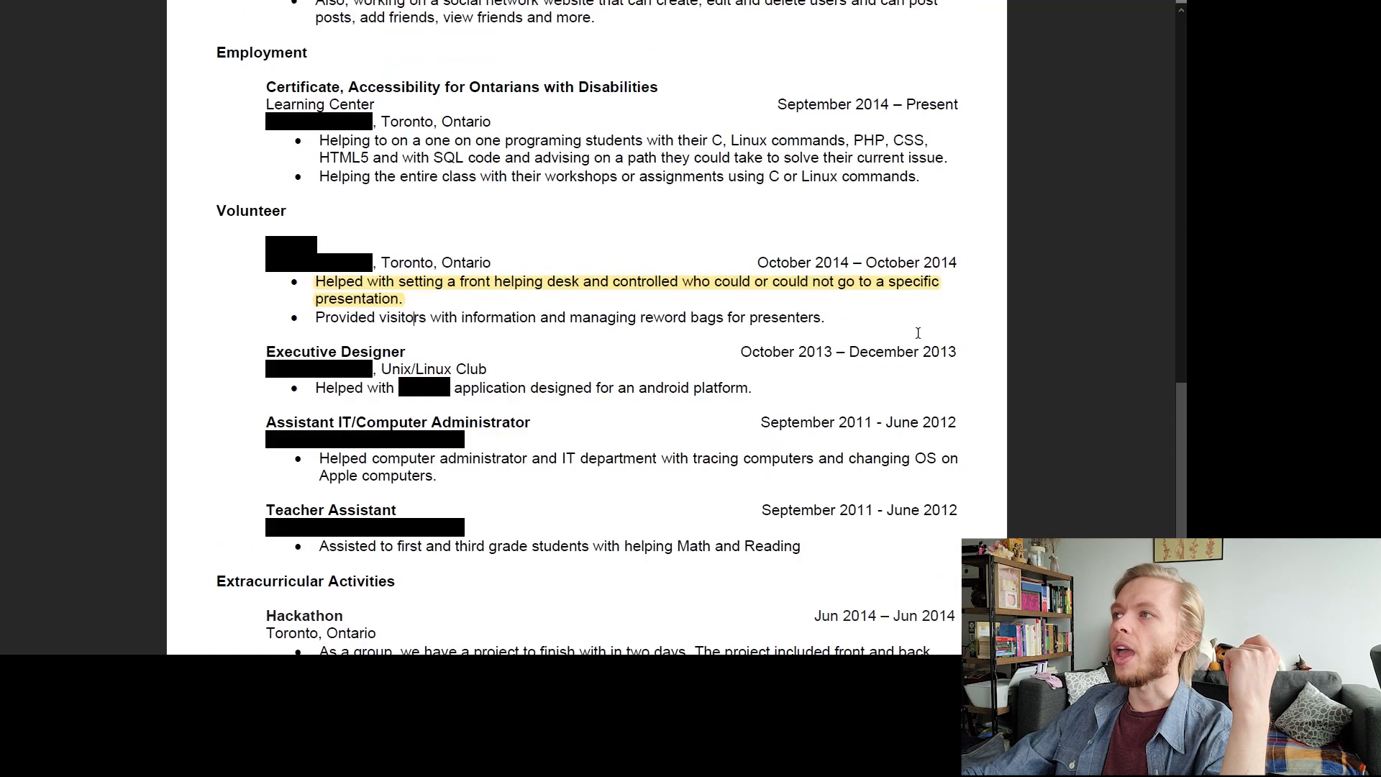
scroll("up", 3)
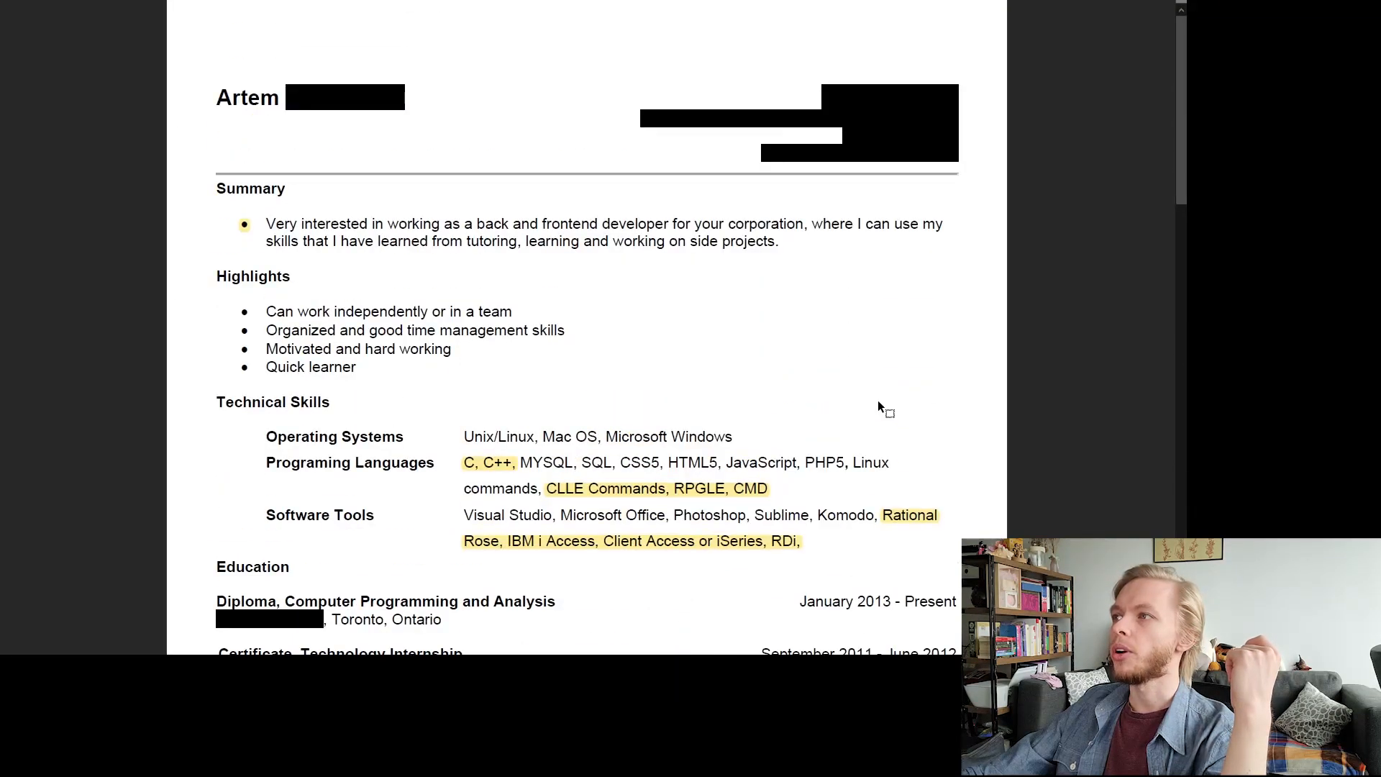
scroll("down", 3)
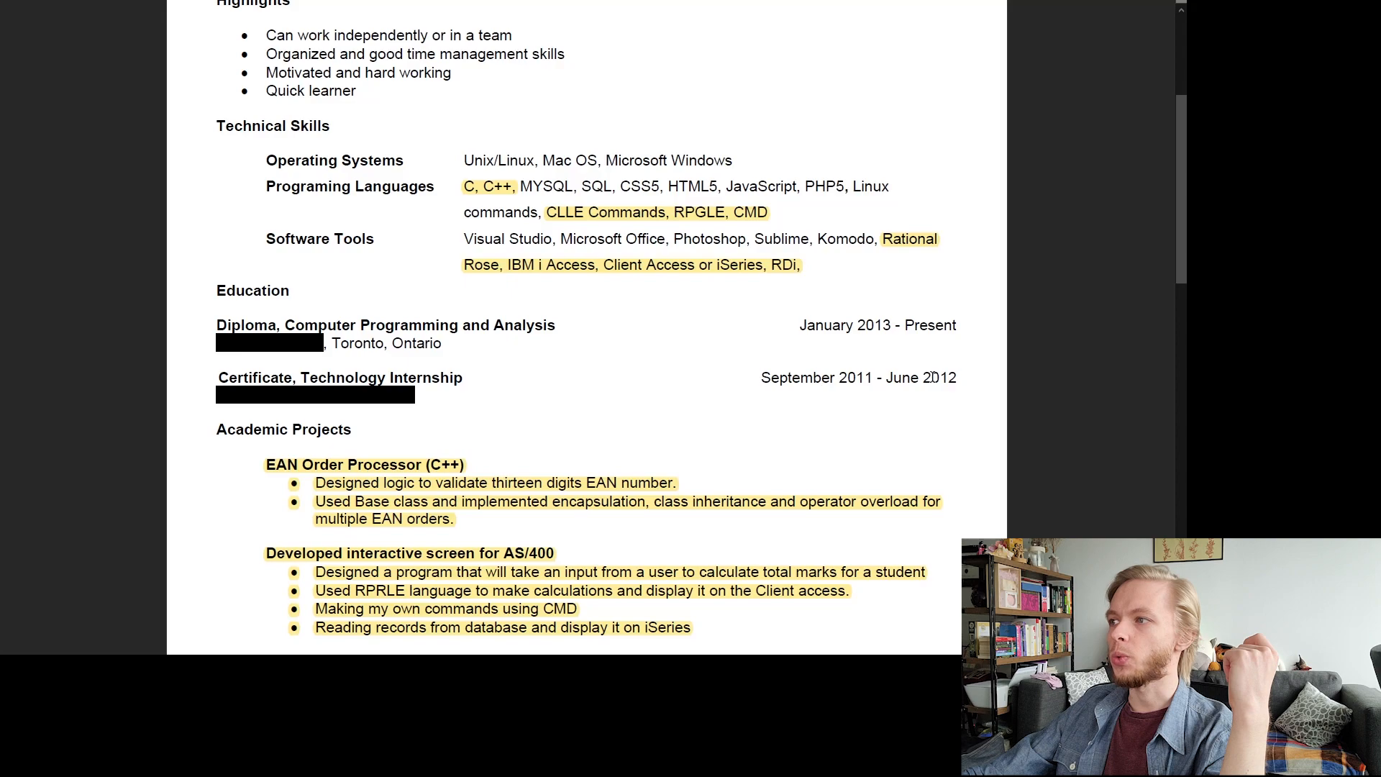
scroll("down", 3)
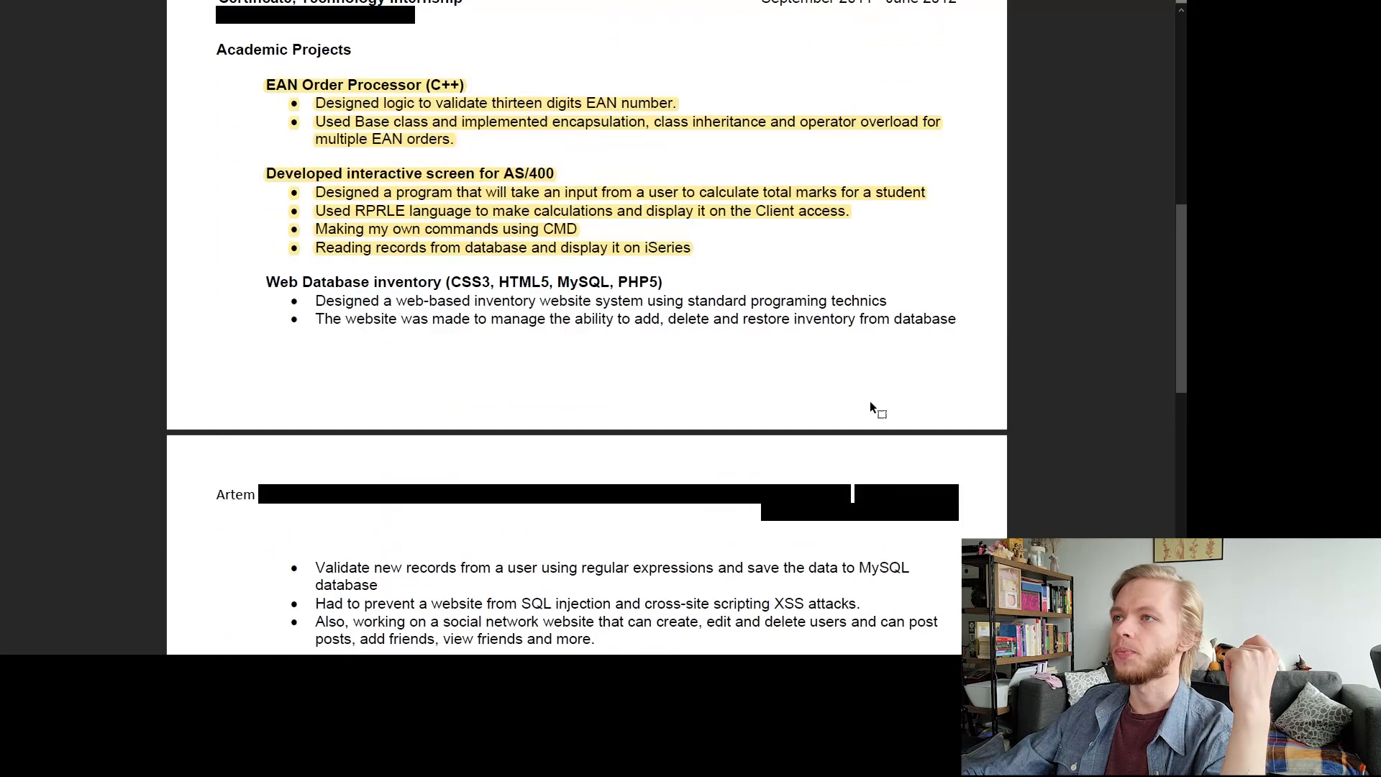
scroll("up", 3)
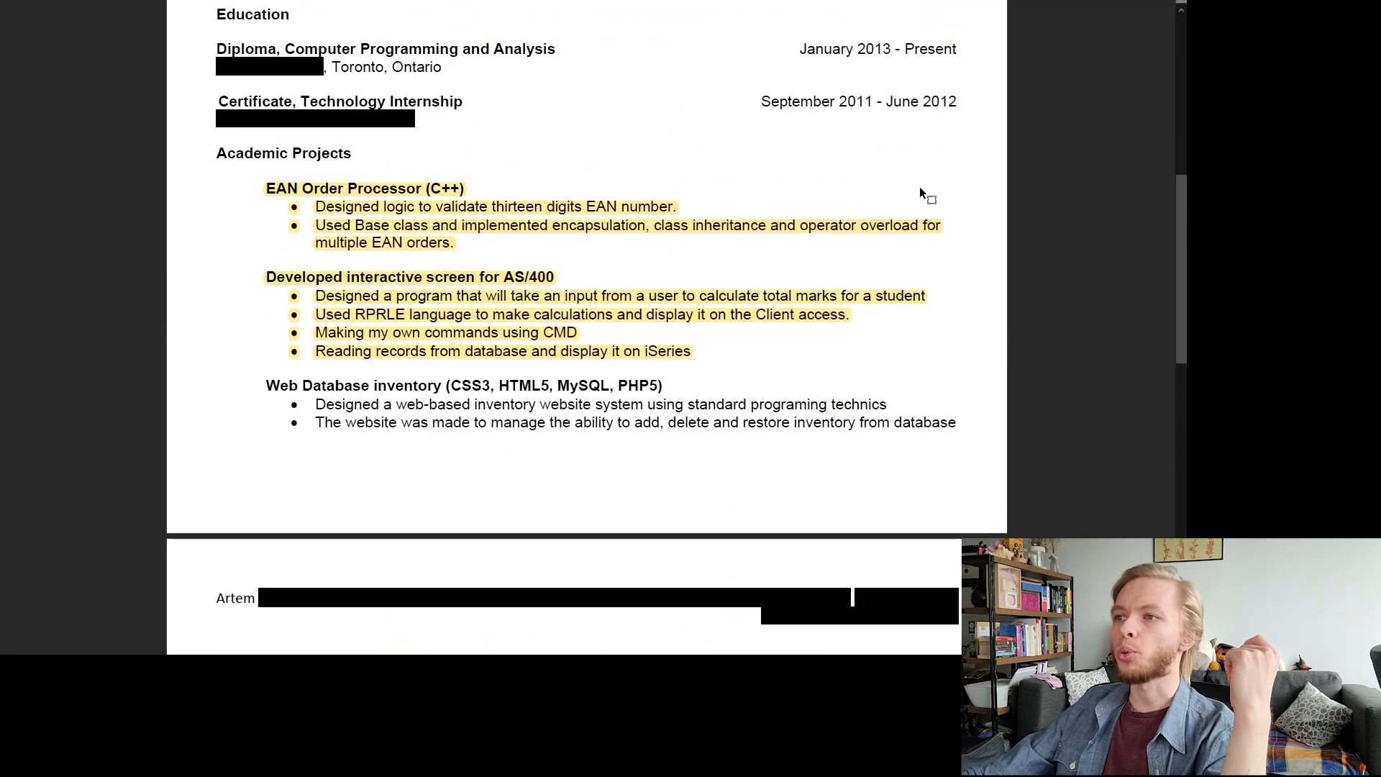
mouse_move(957, 170)
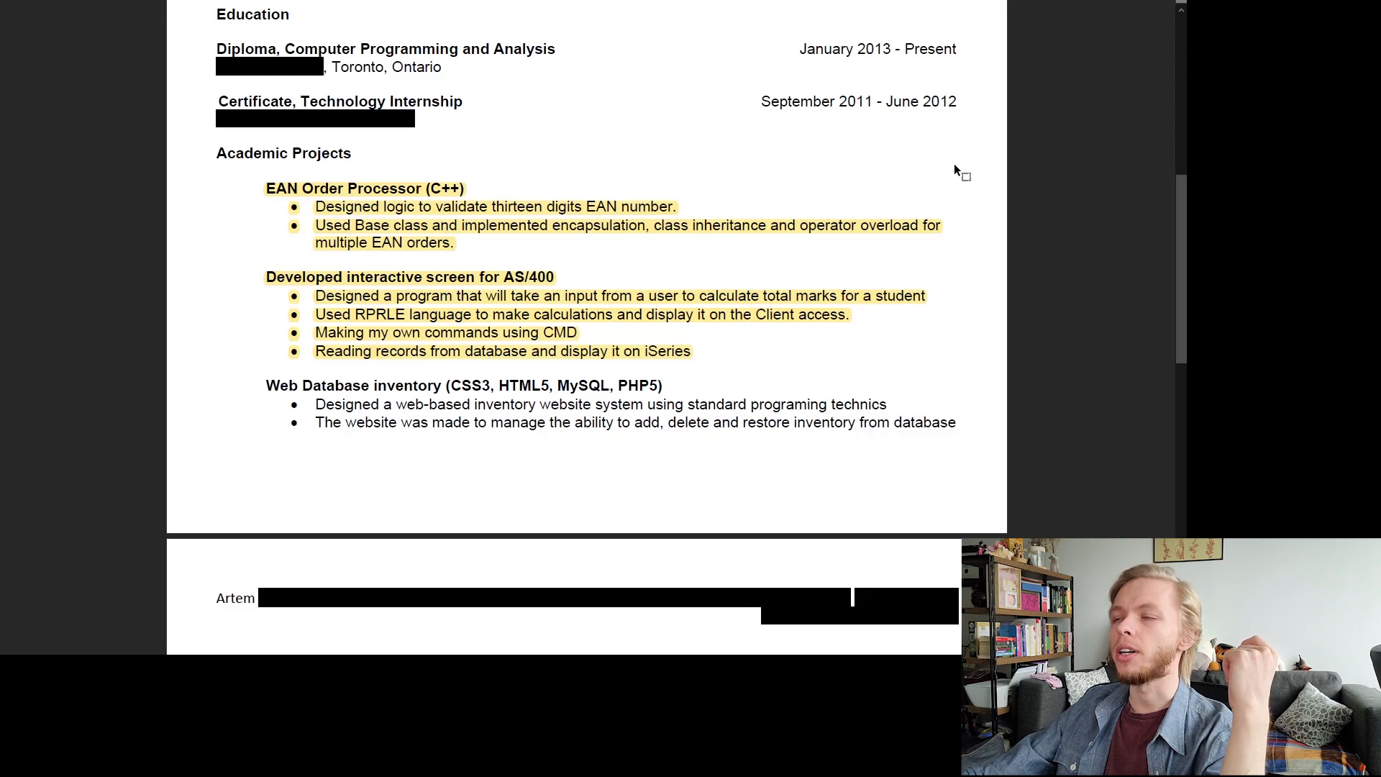
mouse_move(959, 174)
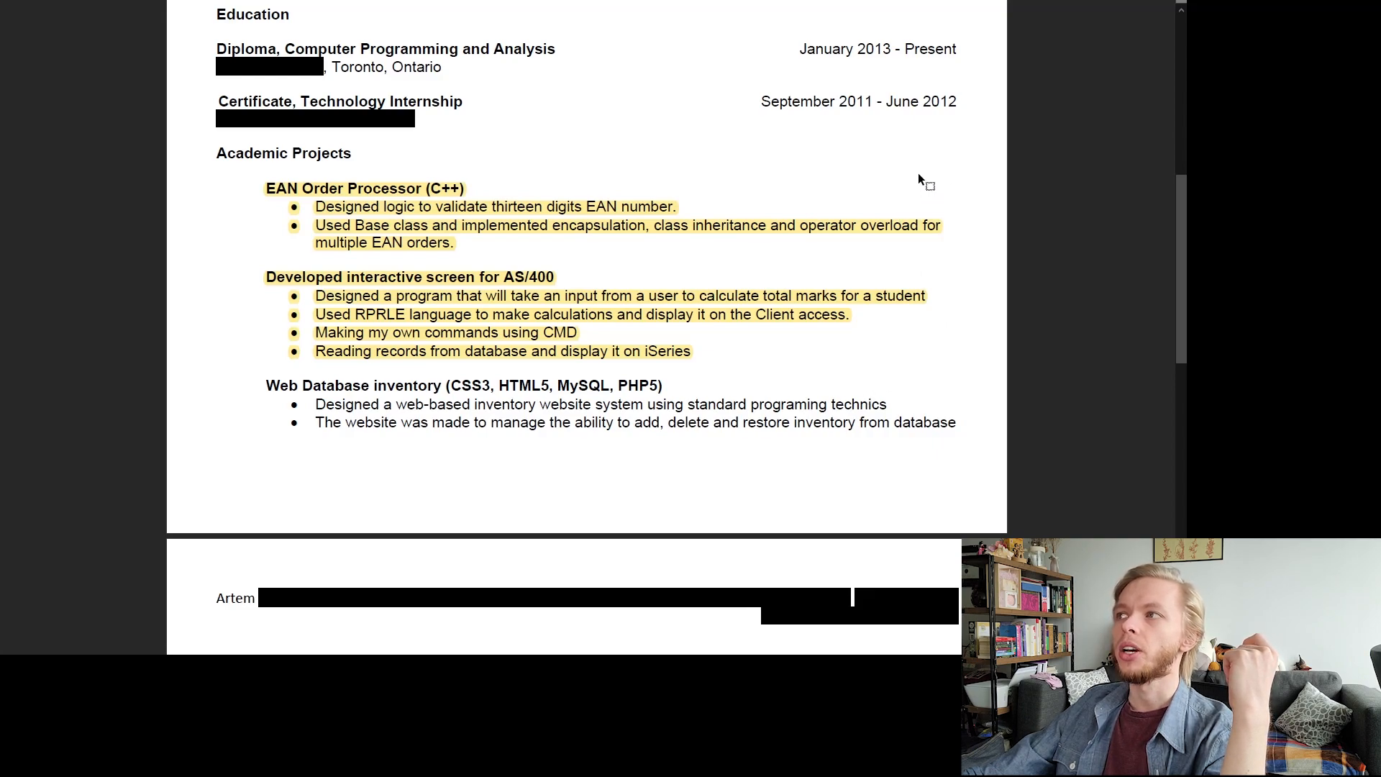
mouse_move(807, 166)
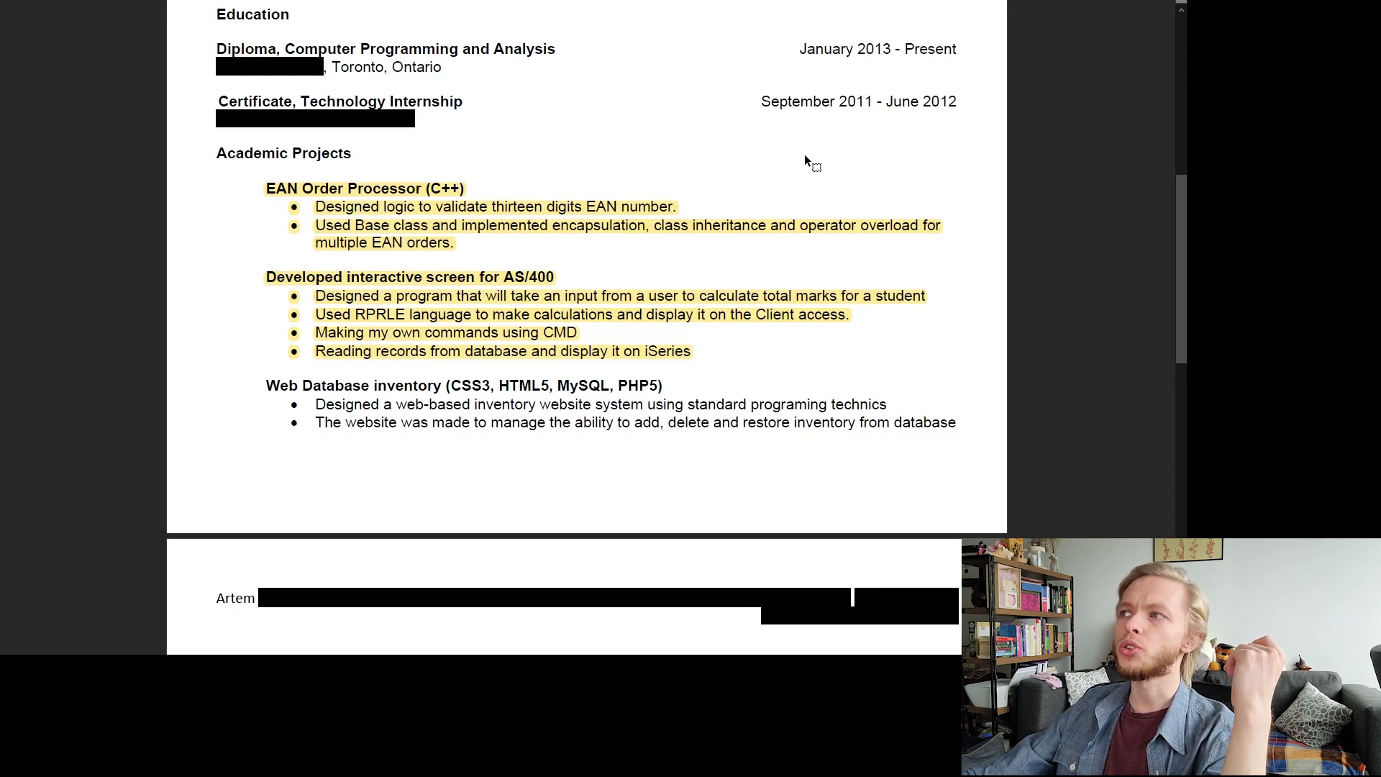
mouse_move(922, 163)
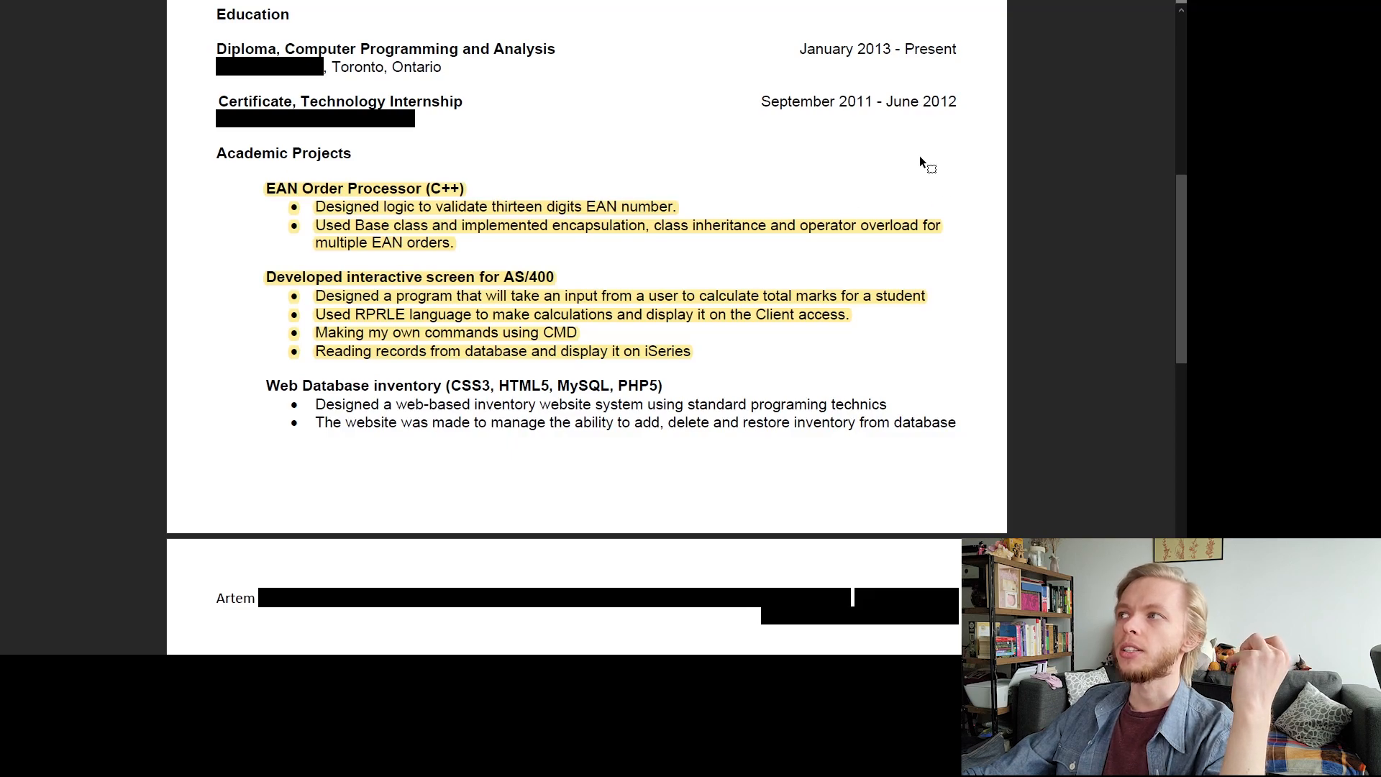
mouse_move(810, 105)
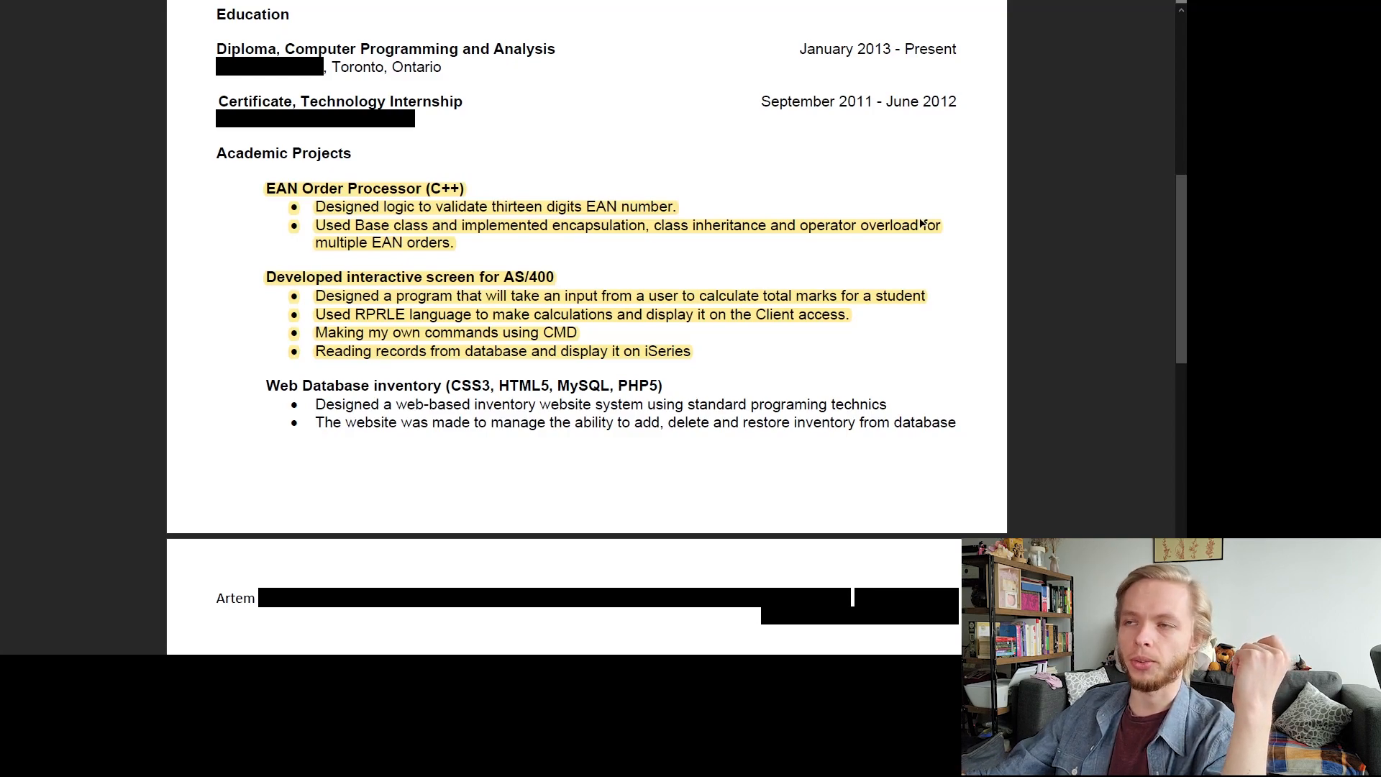
mouse_move(913, 307)
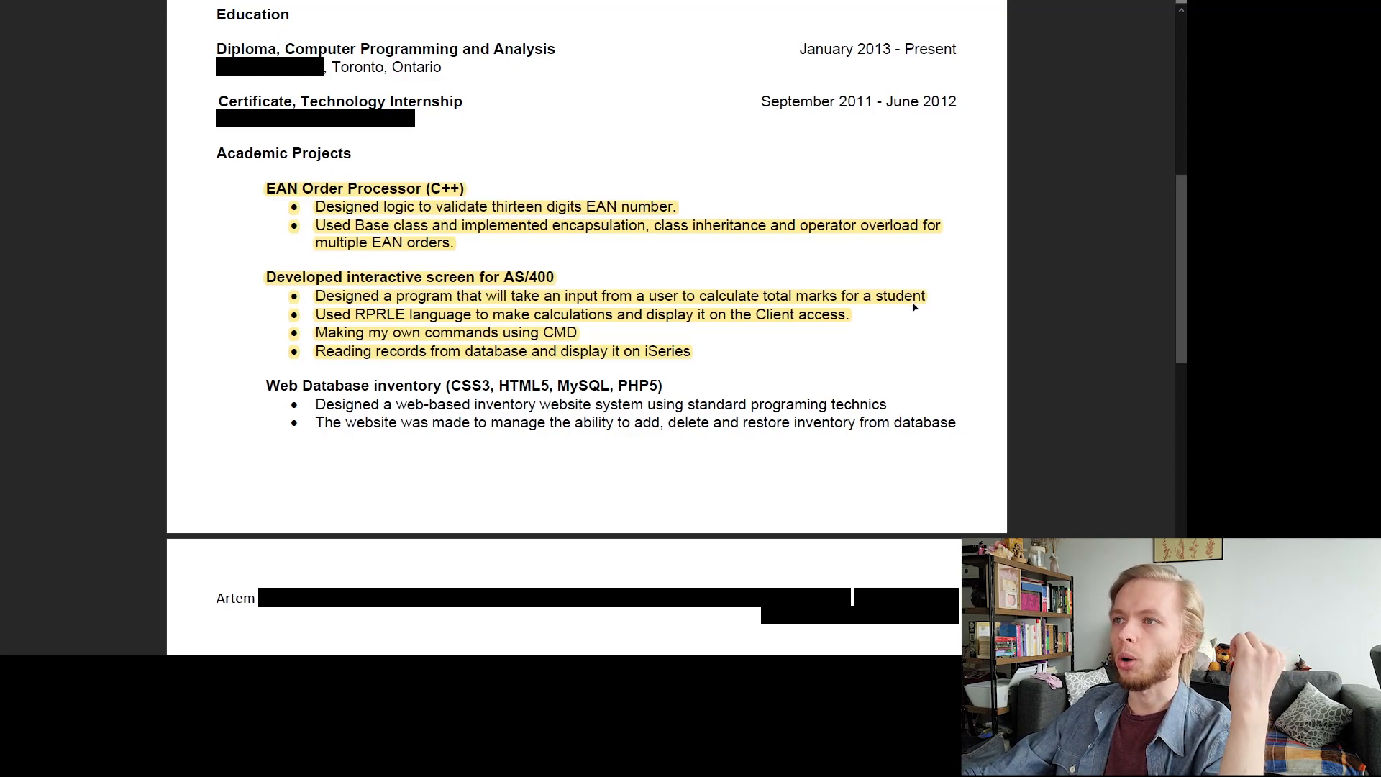
scroll("down", 3)
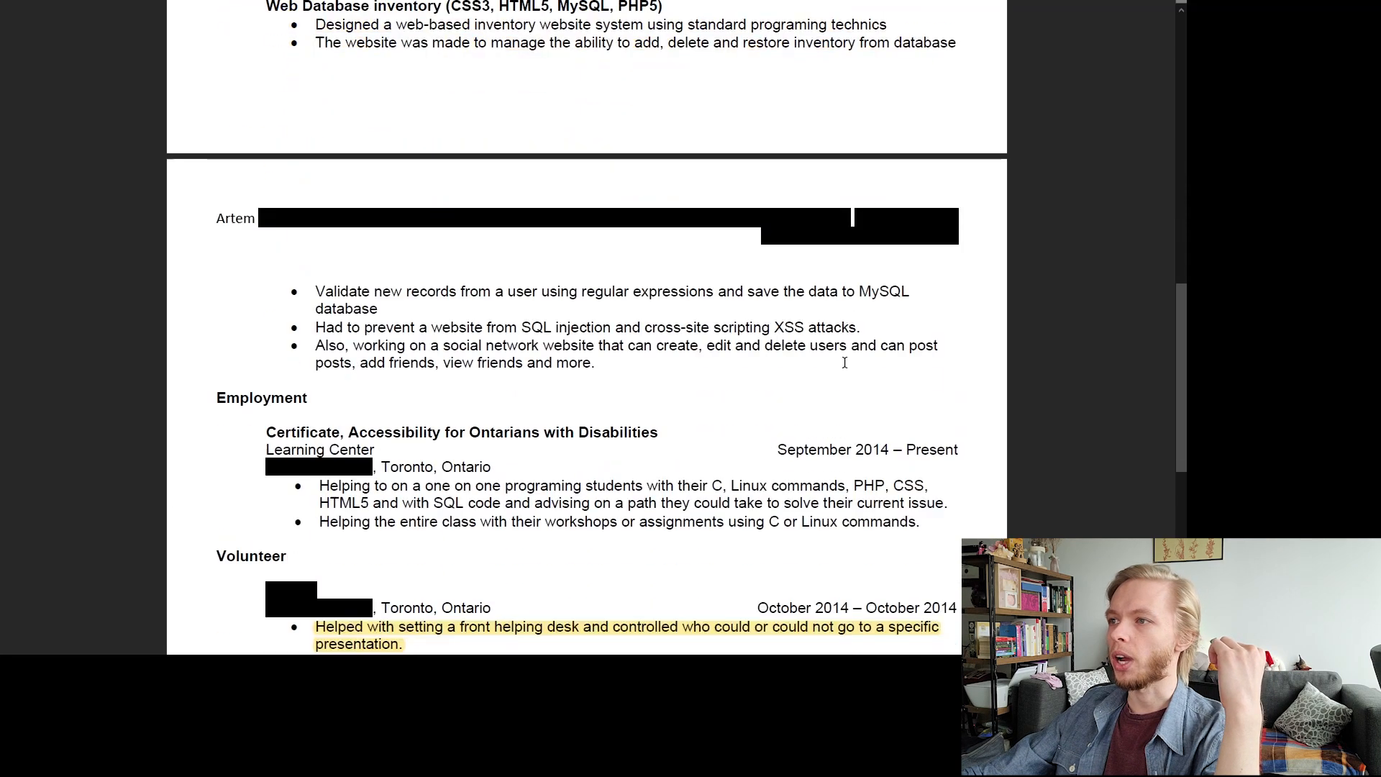
scroll("up", 3)
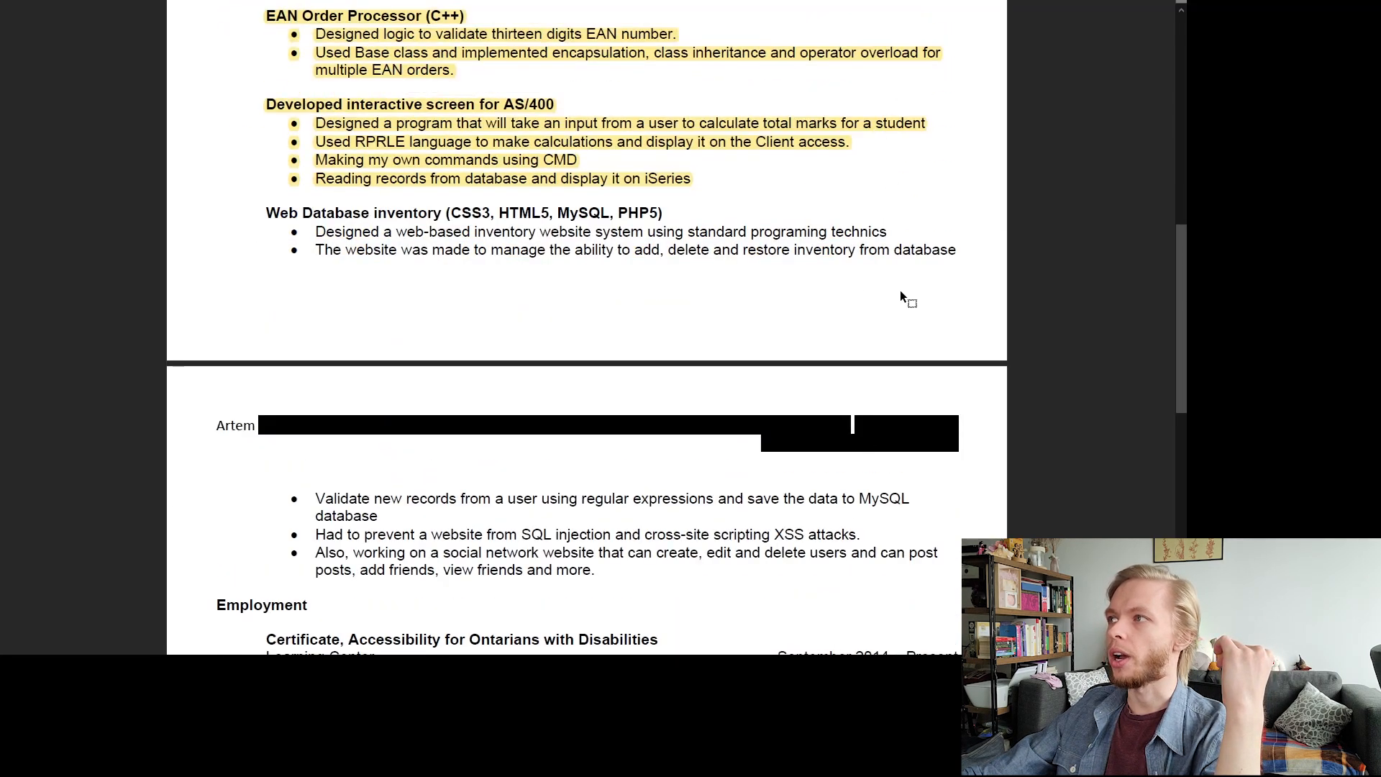
scroll("down", 3)
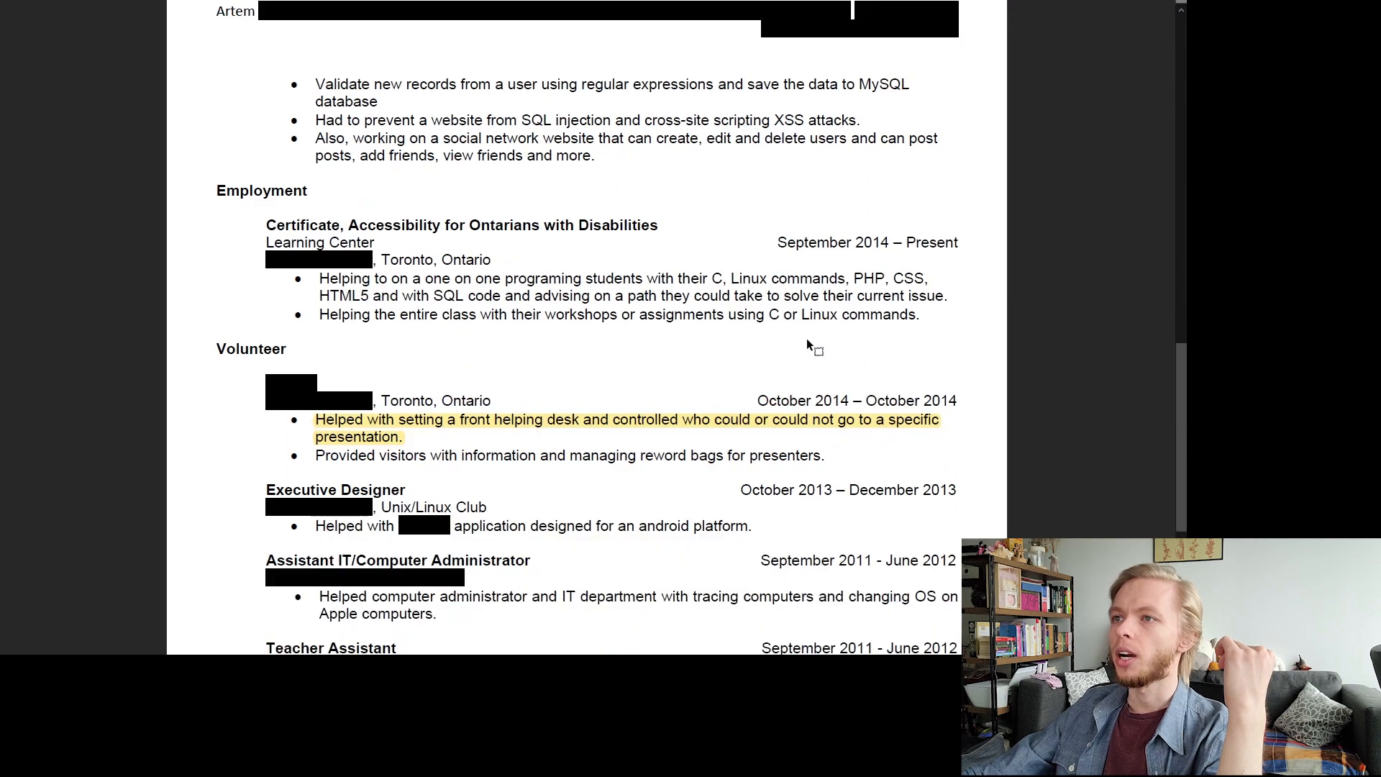
scroll("down", 3)
type("managing ")
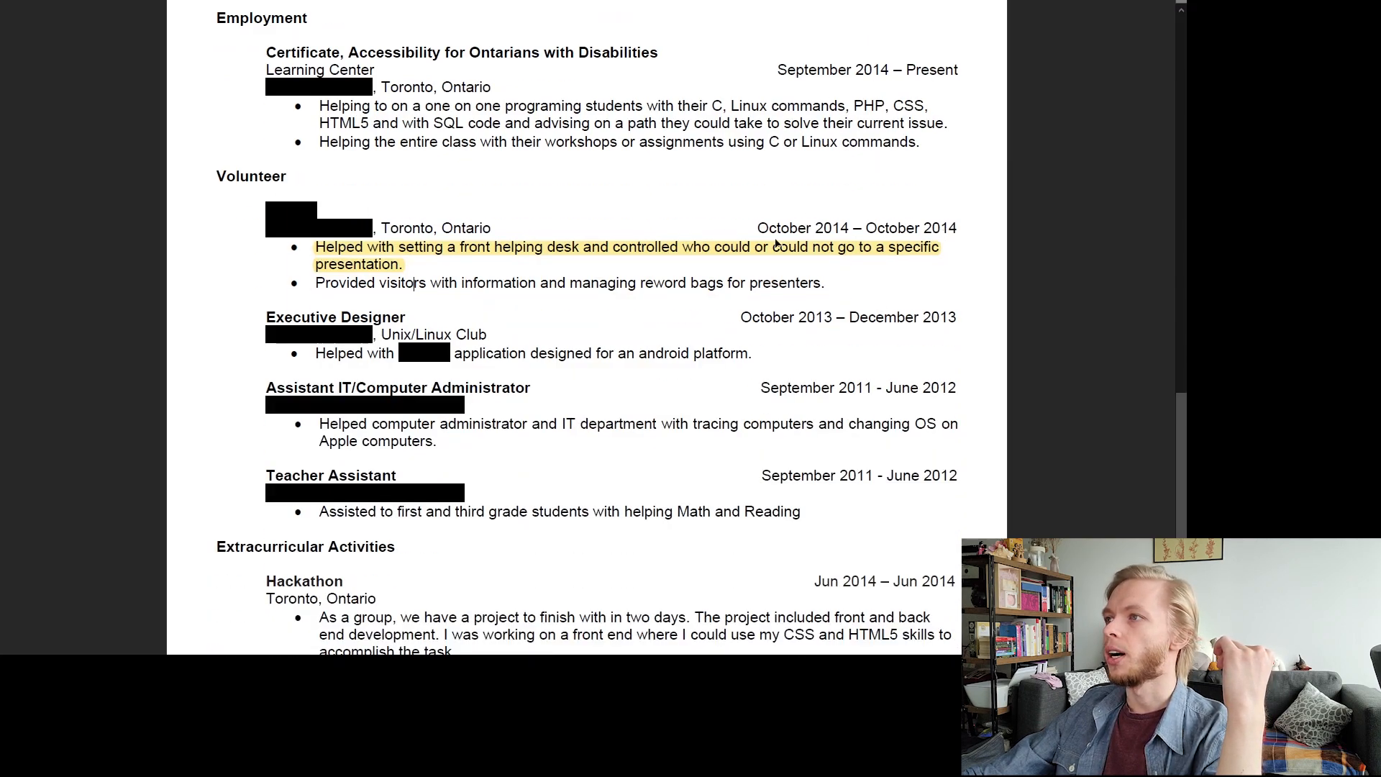
scroll("down", 3)
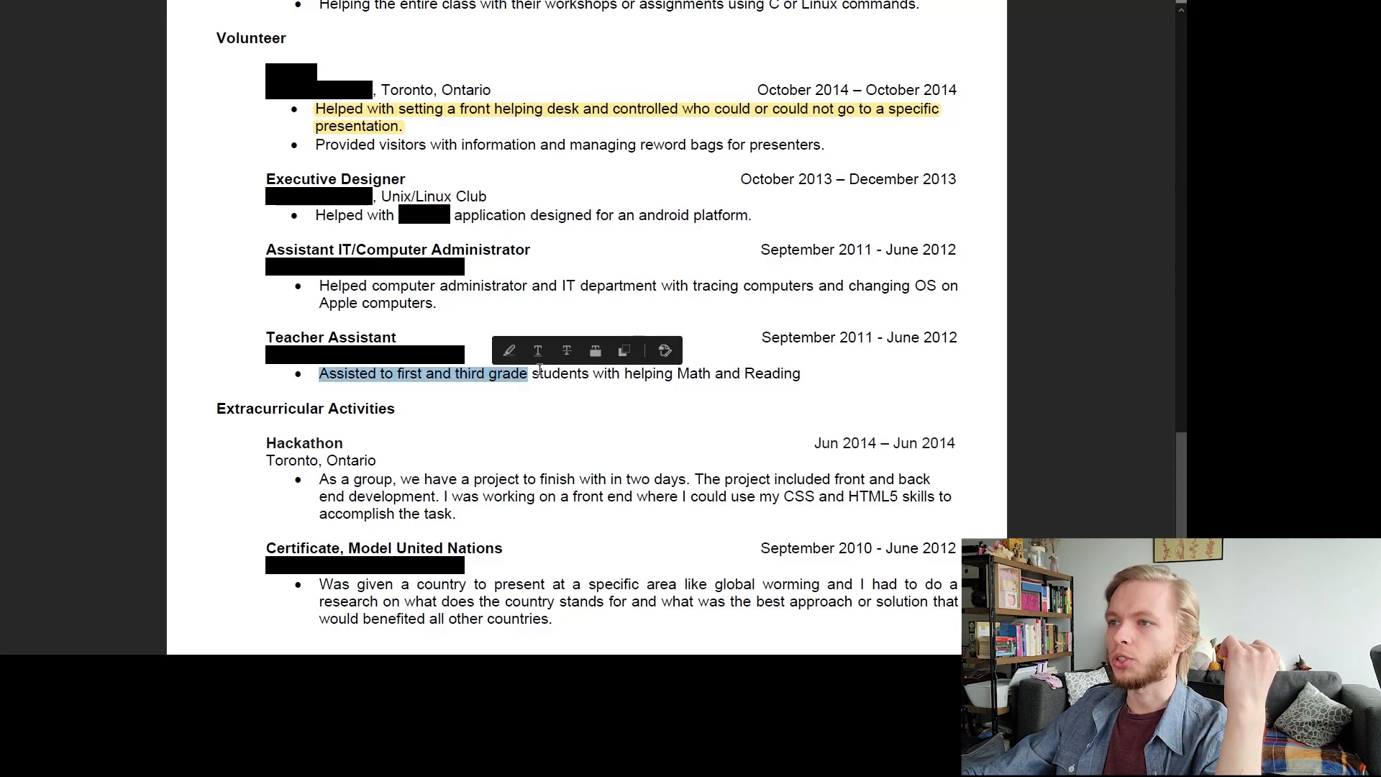
left_click(551, 373)
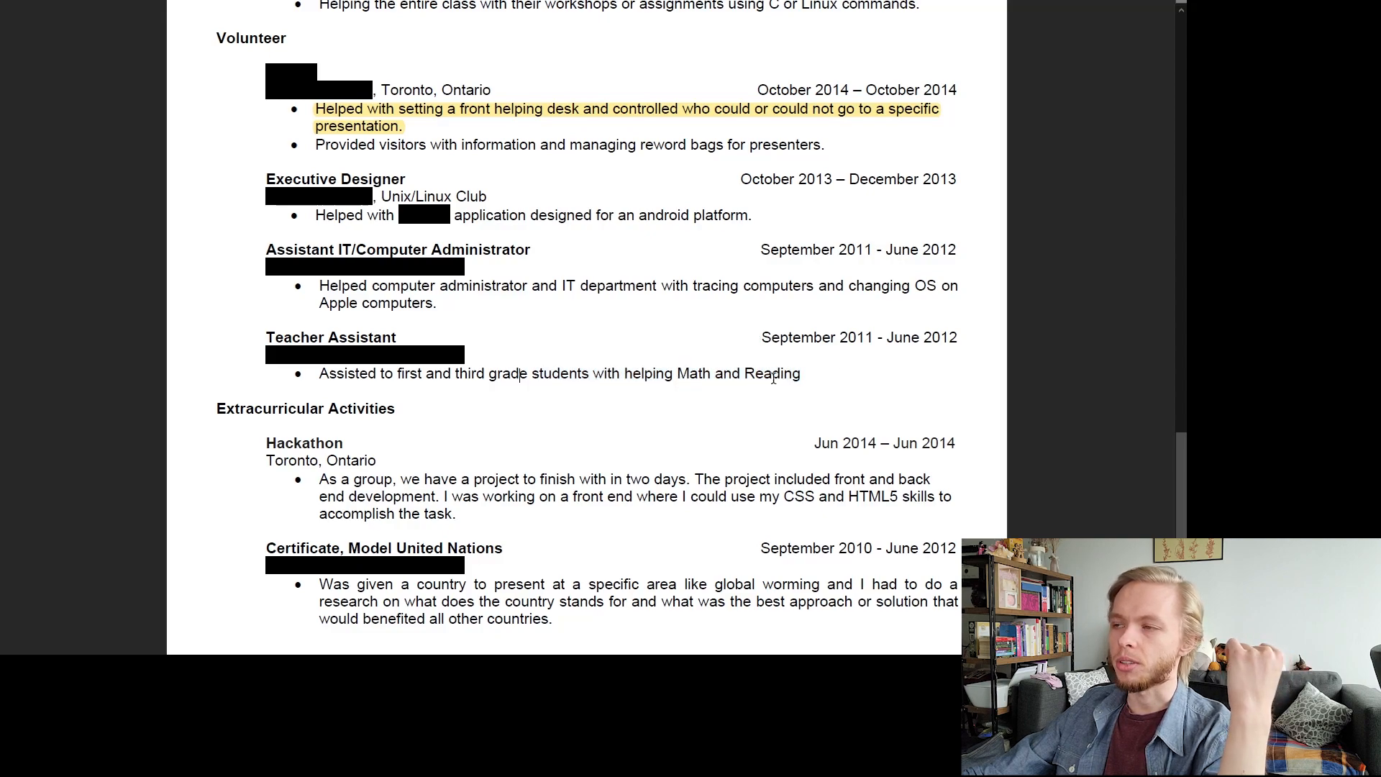
scroll("up", 3)
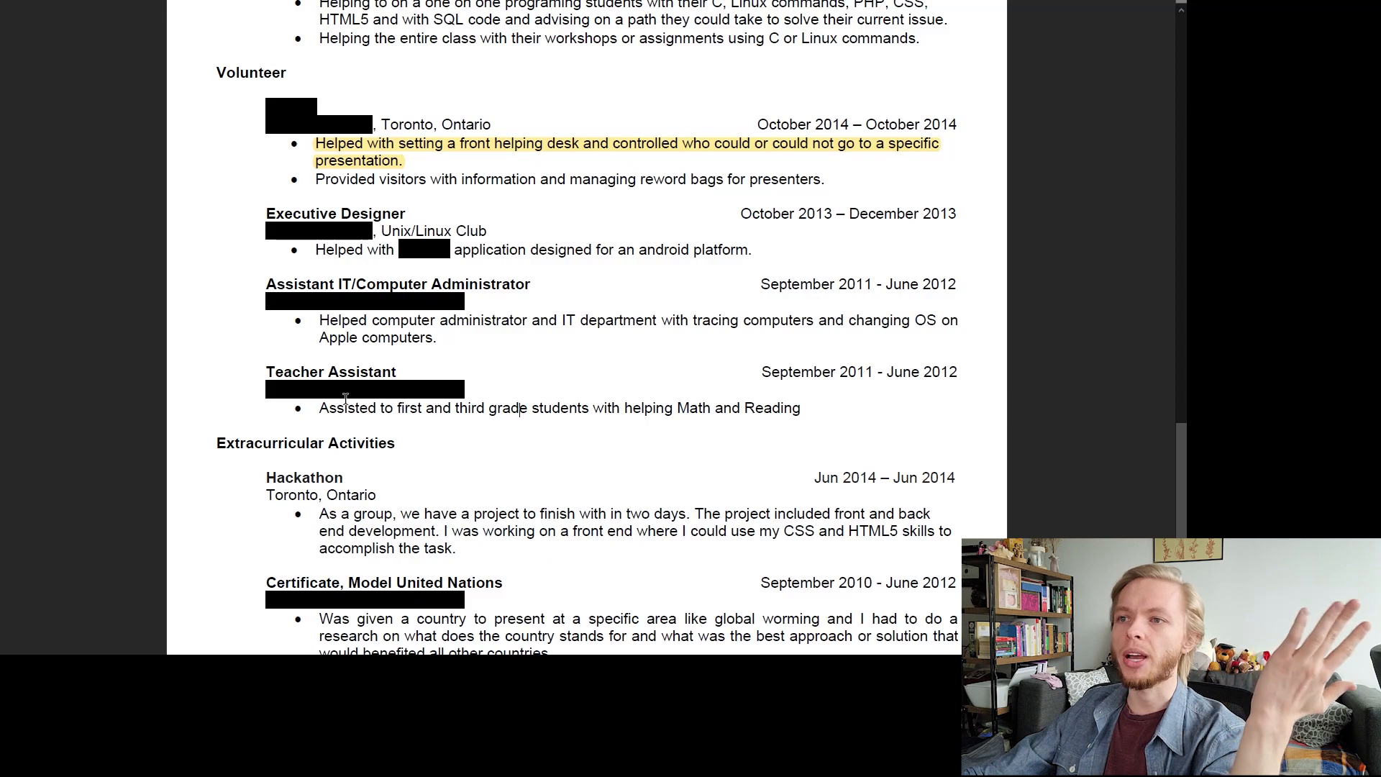
mouse_move(278, 370)
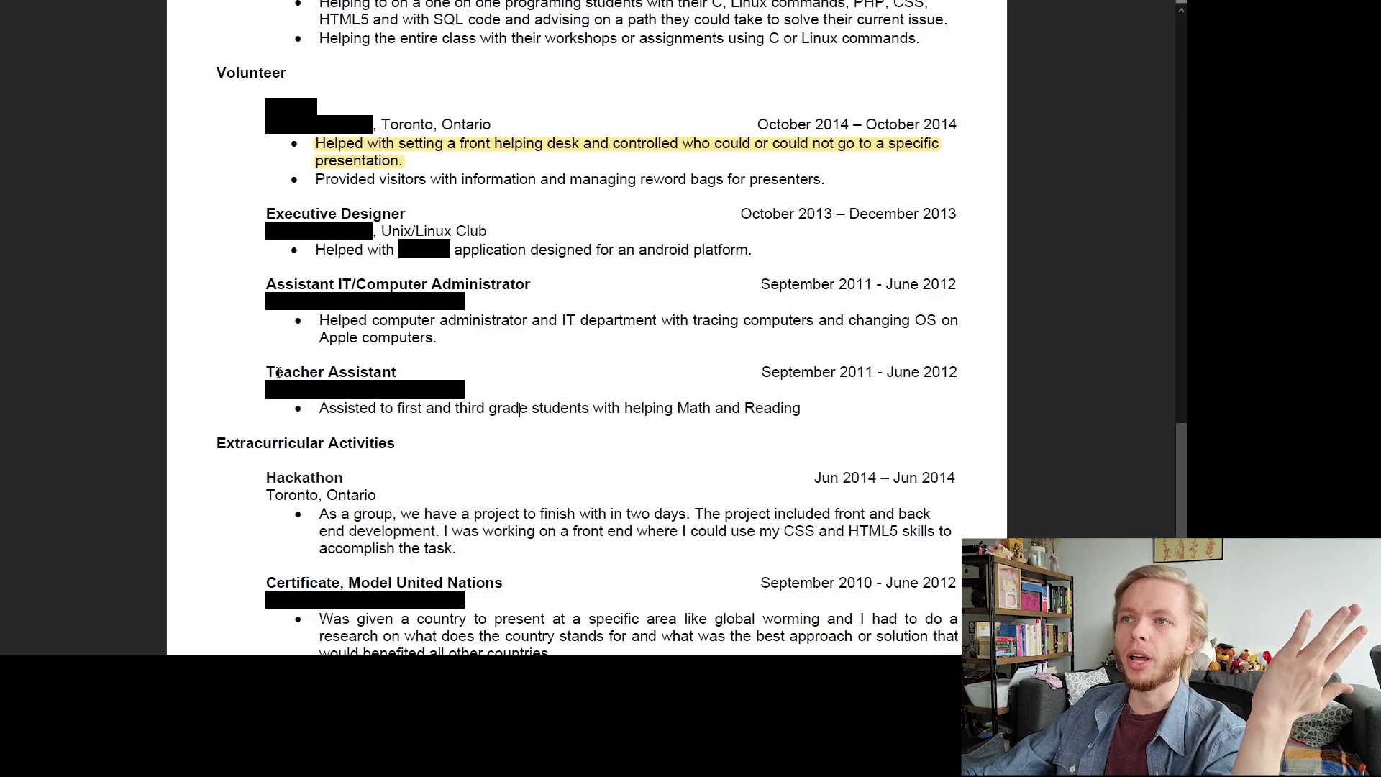
mouse_move(288, 217)
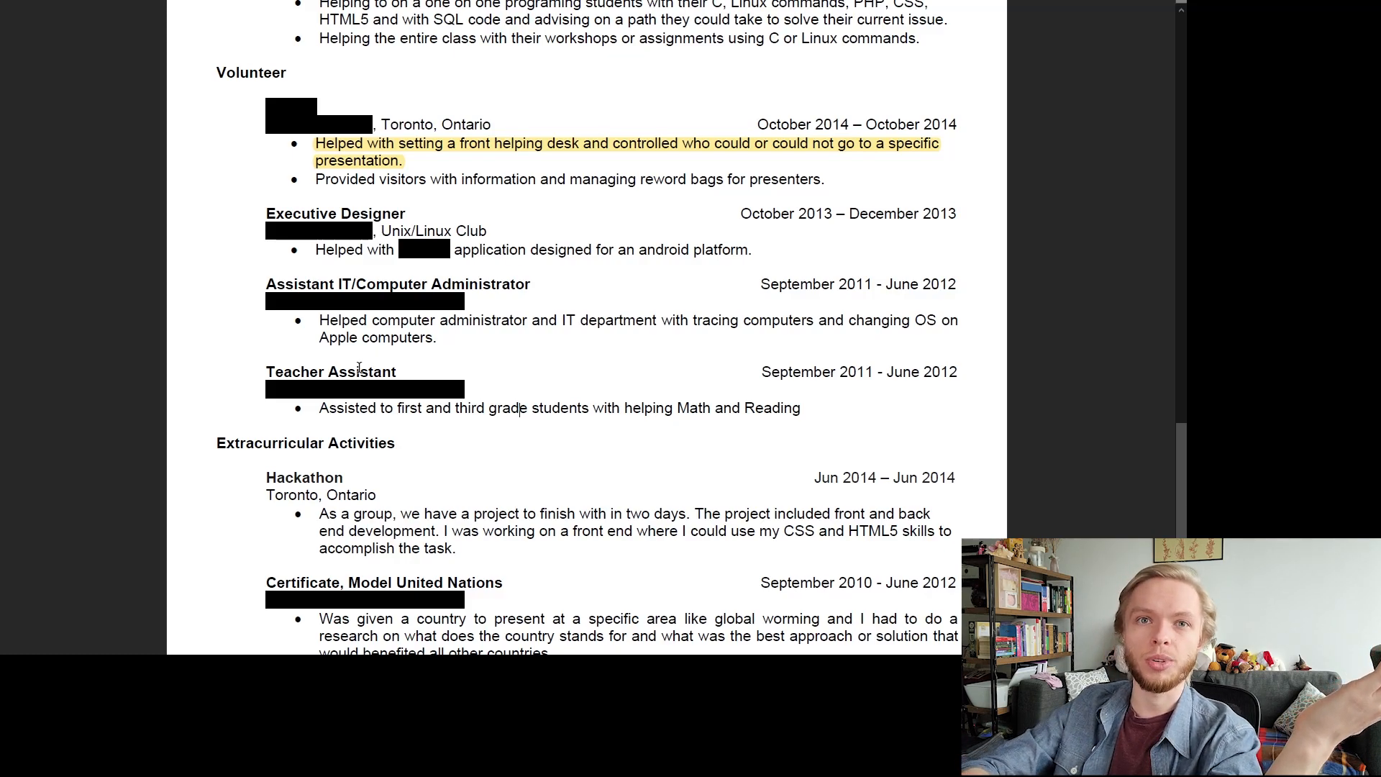
scroll("down", 3)
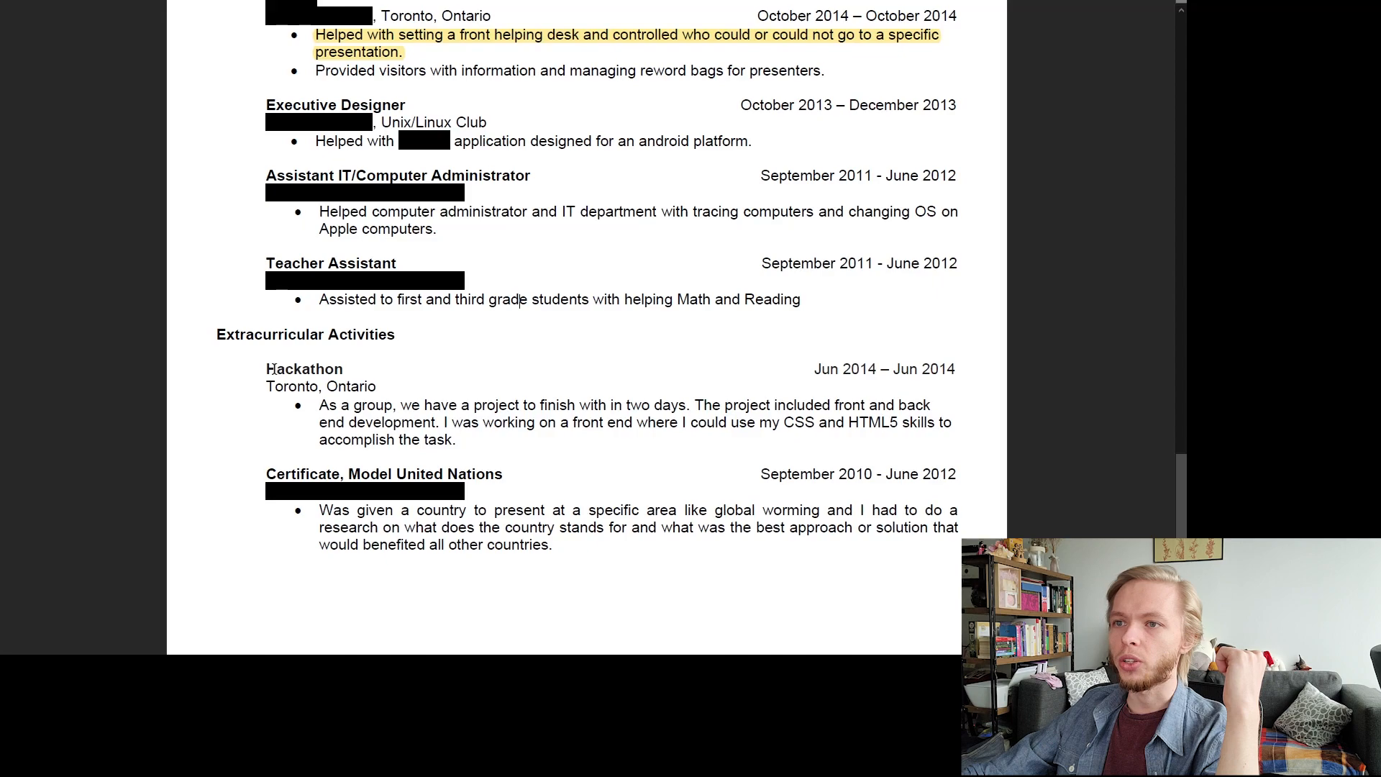
mouse_move(320, 404)
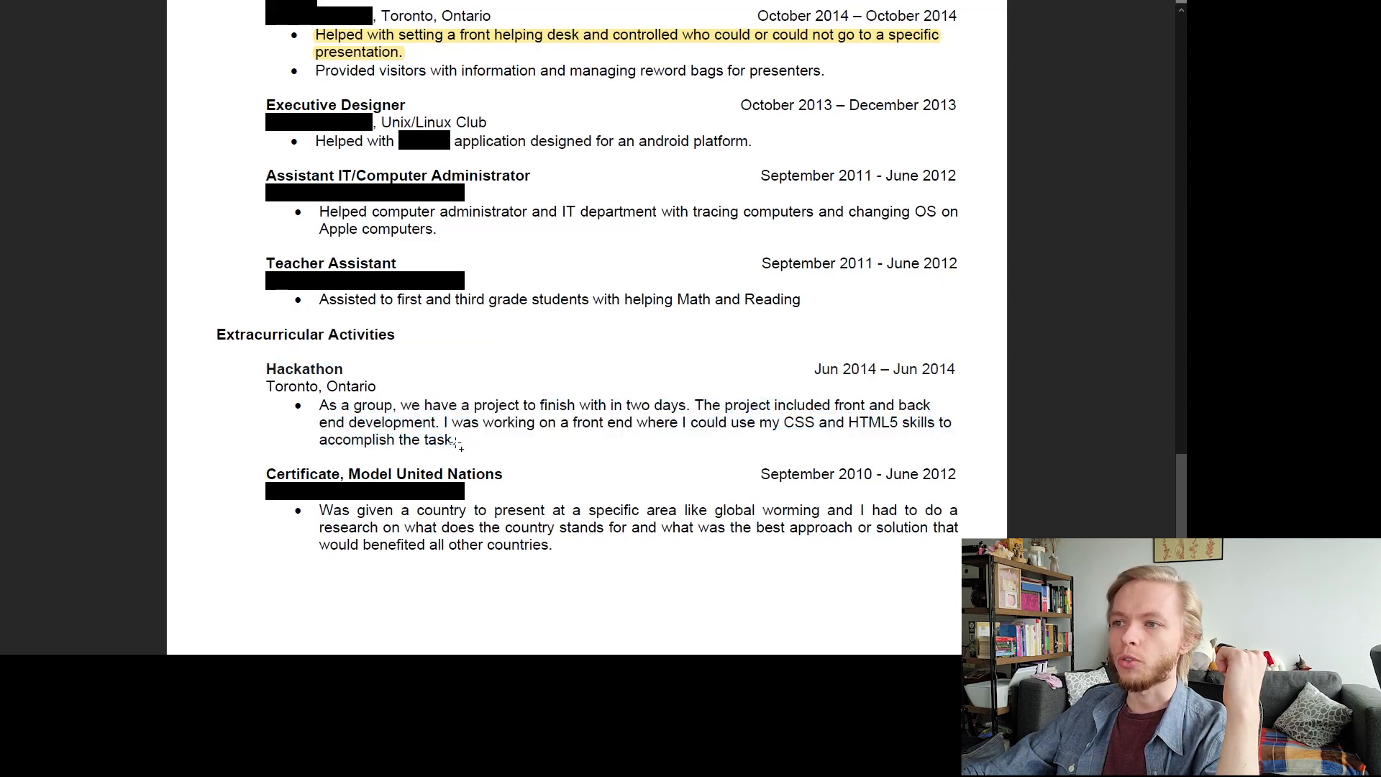
left_click(457, 440)
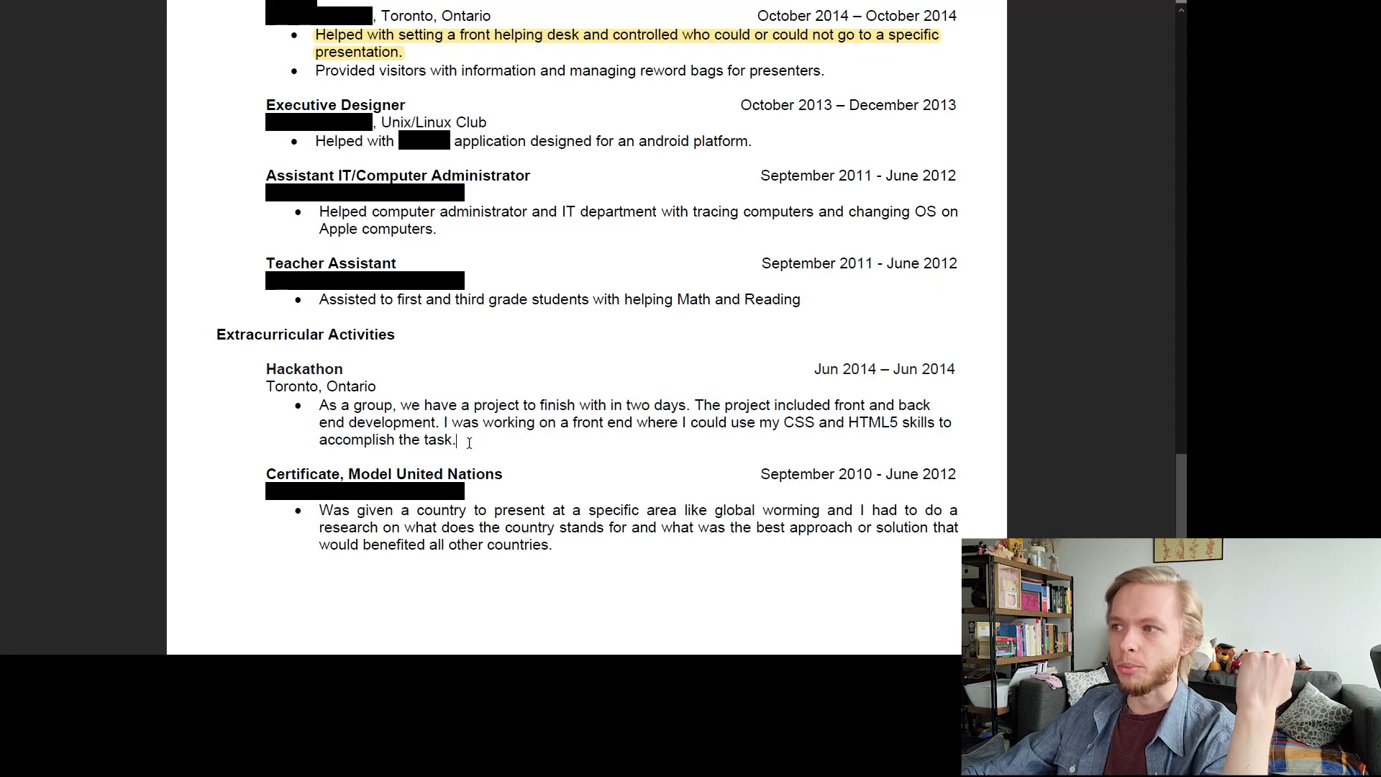
mouse_move(331, 477)
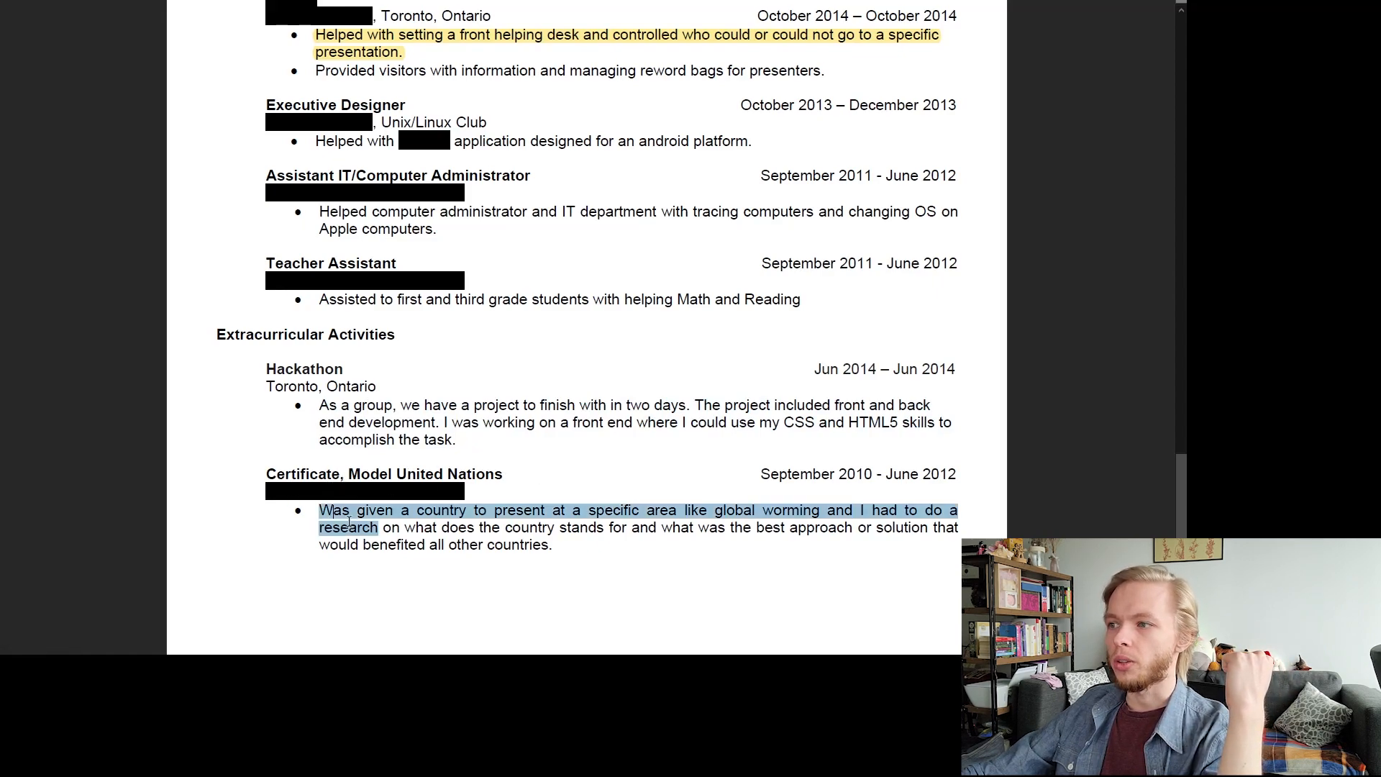
left_click(655, 567)
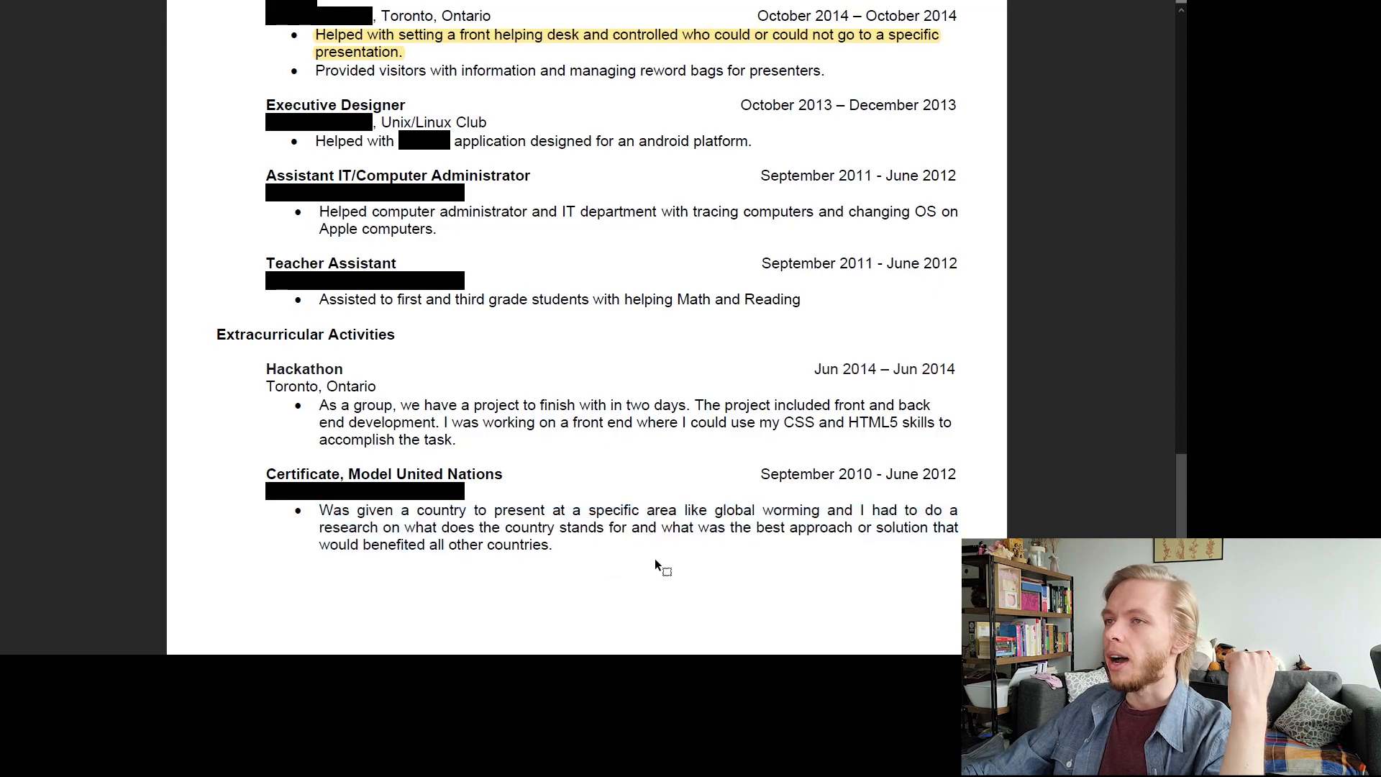
mouse_move(718, 539)
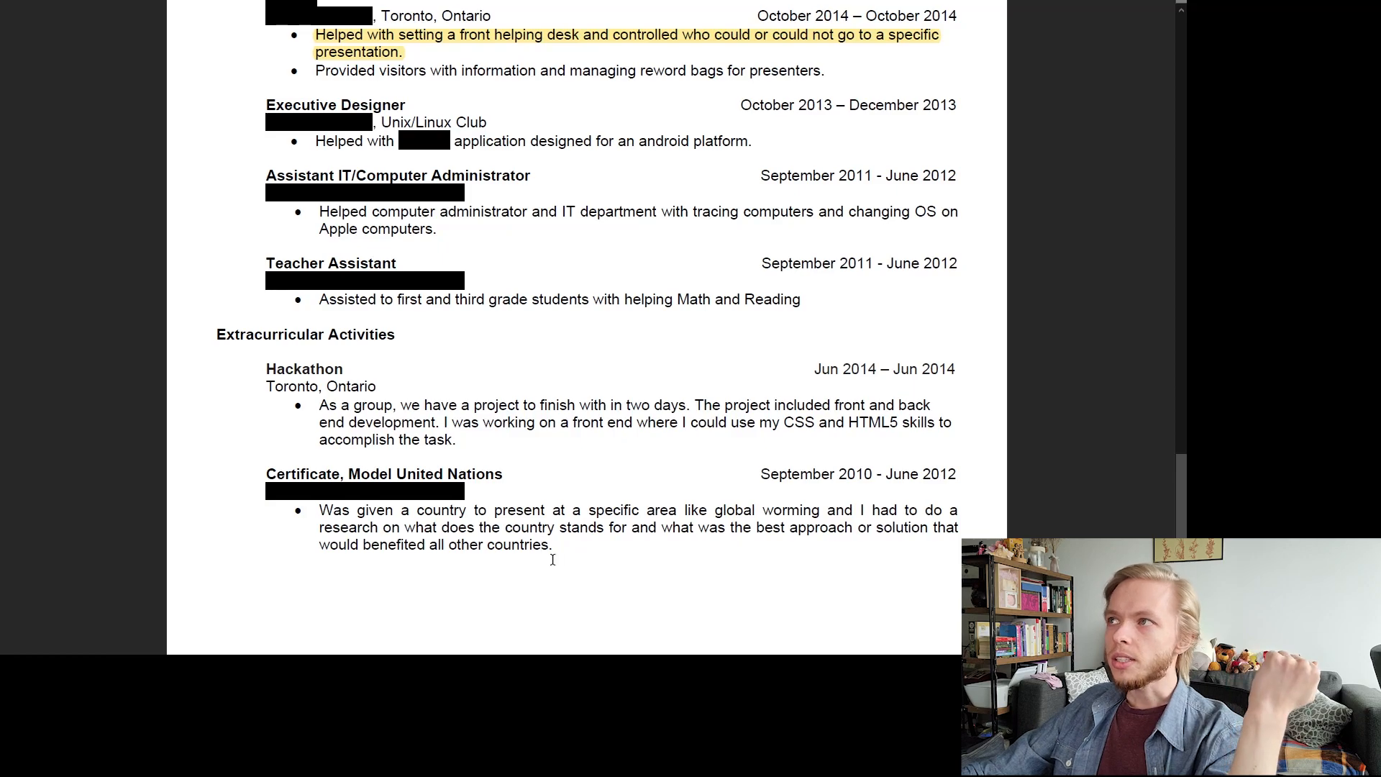
scroll("up", 3)
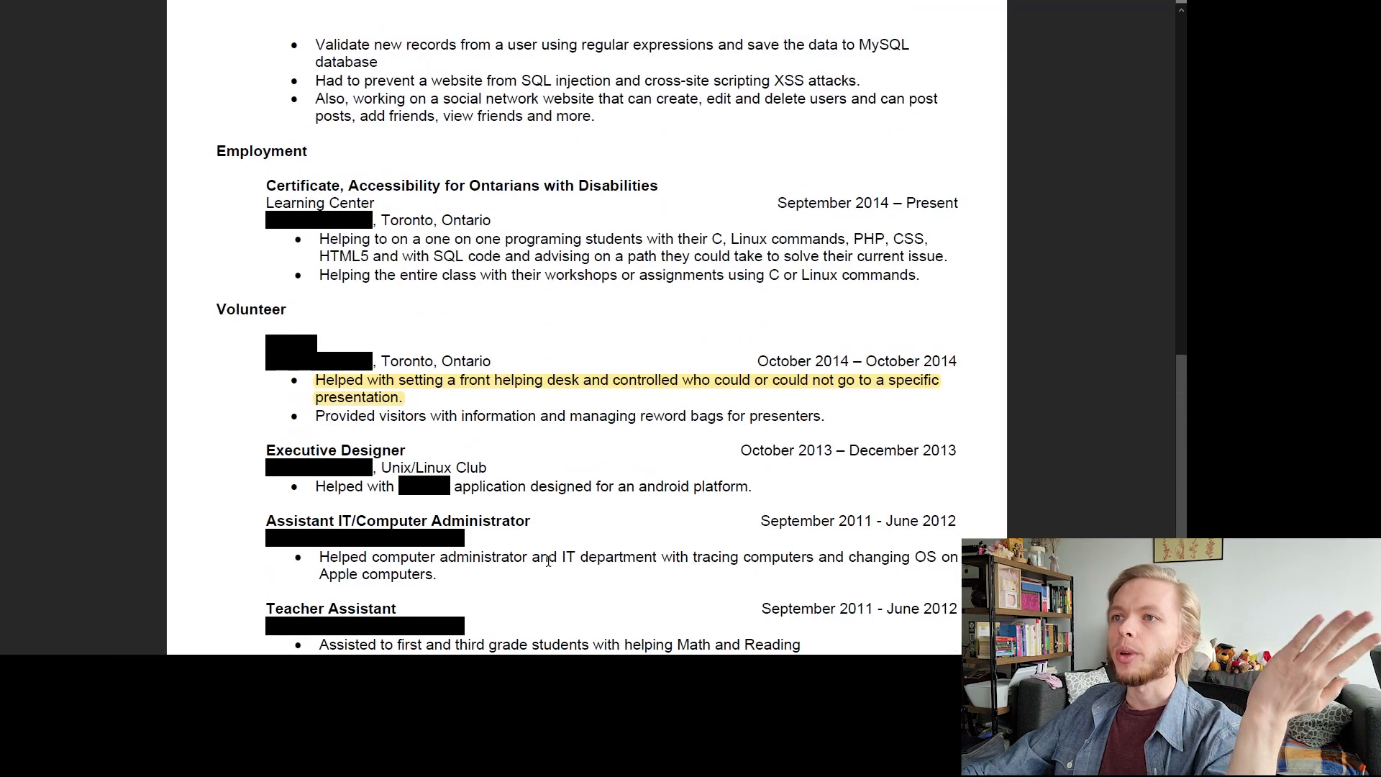
scroll("up", 3)
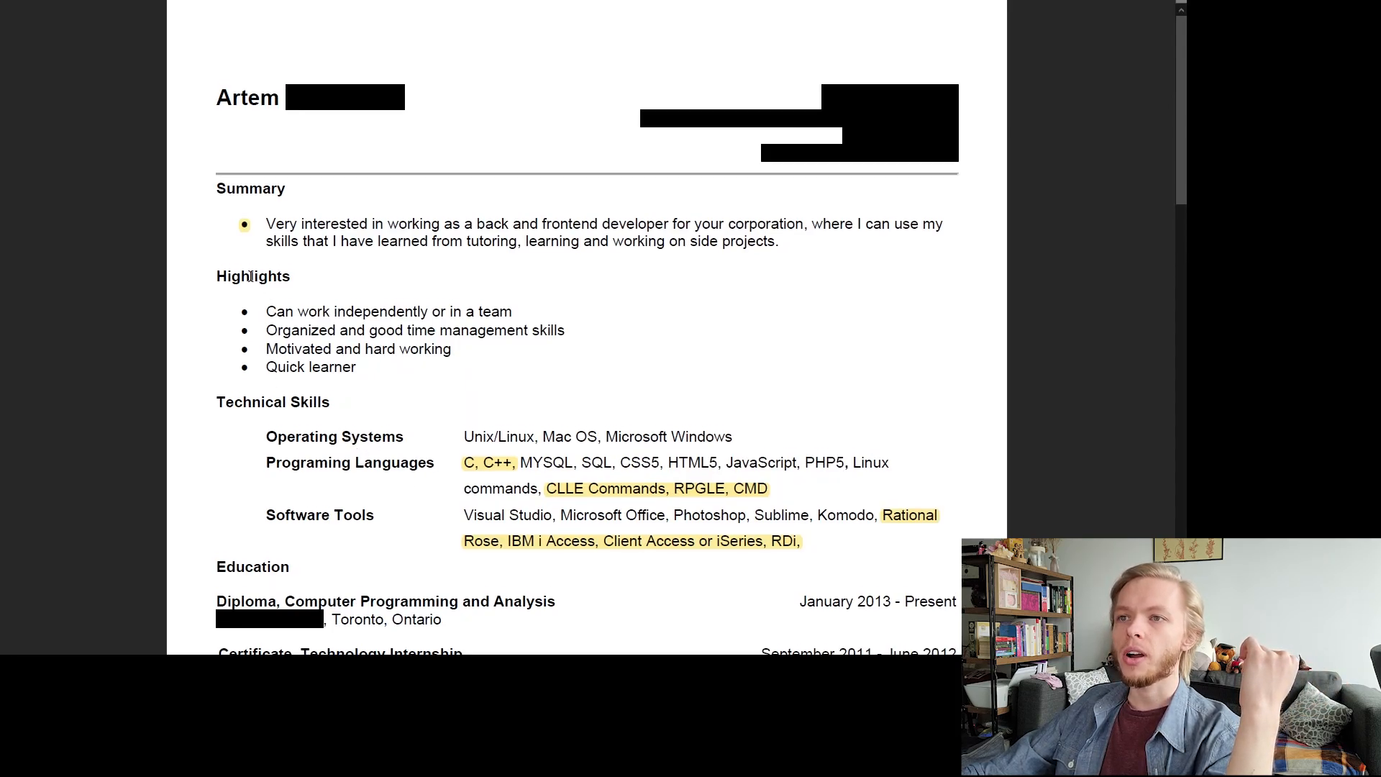
double_click(272, 401)
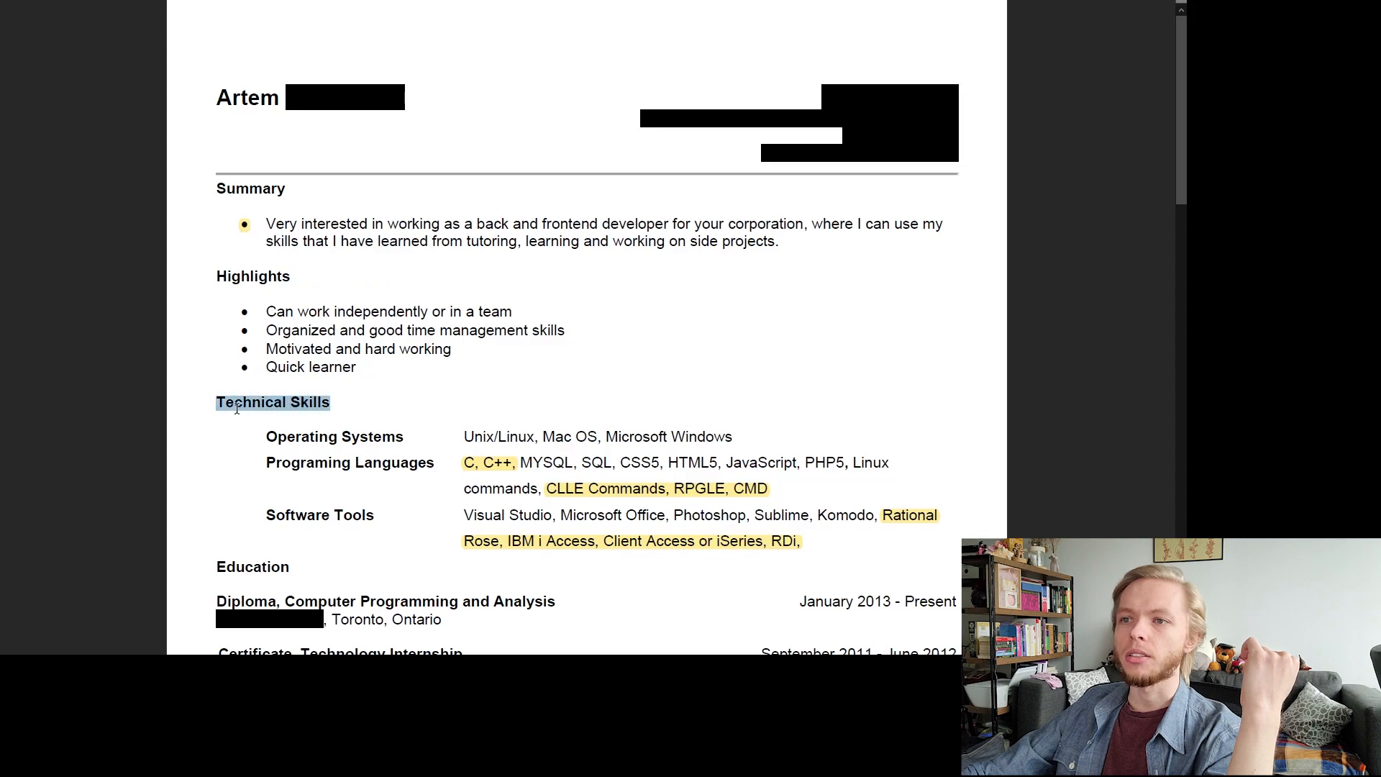
scroll("down", 3)
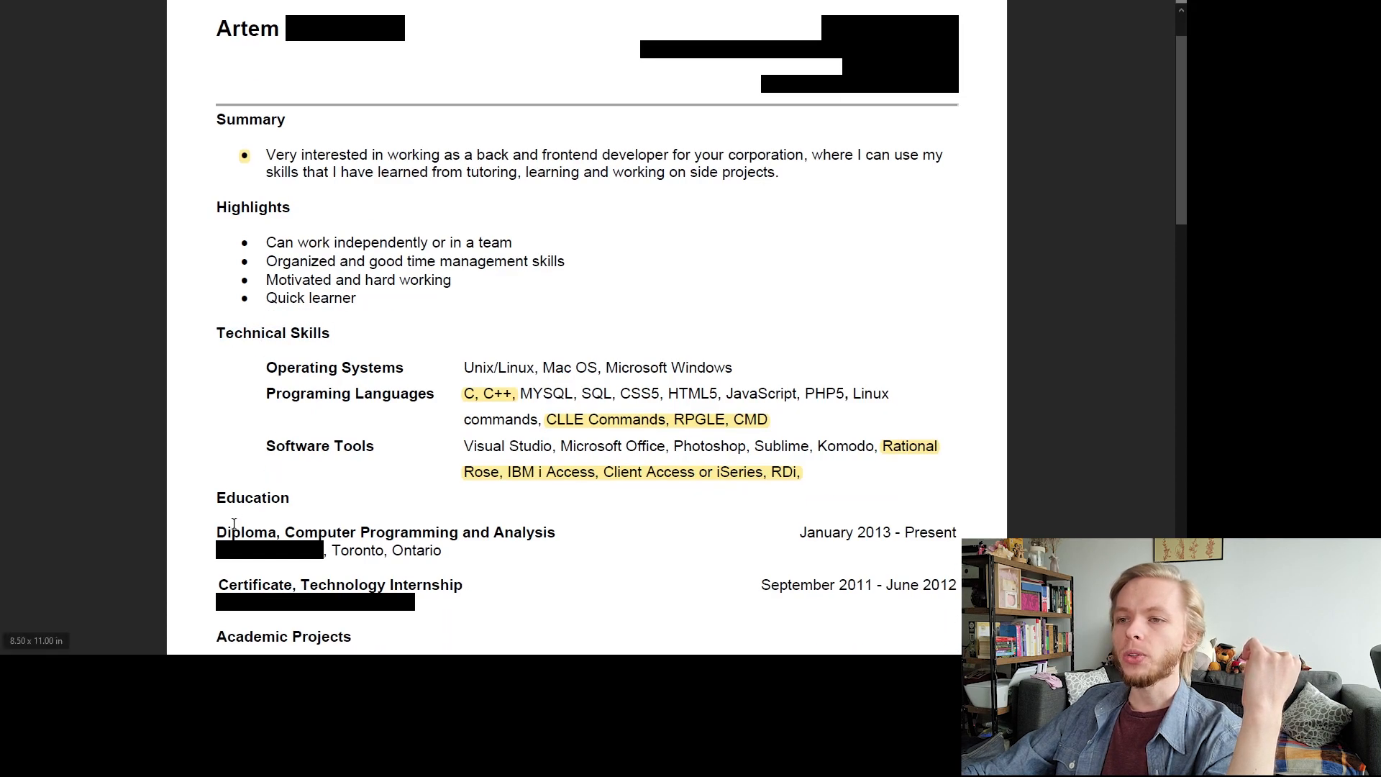
scroll("down", 3)
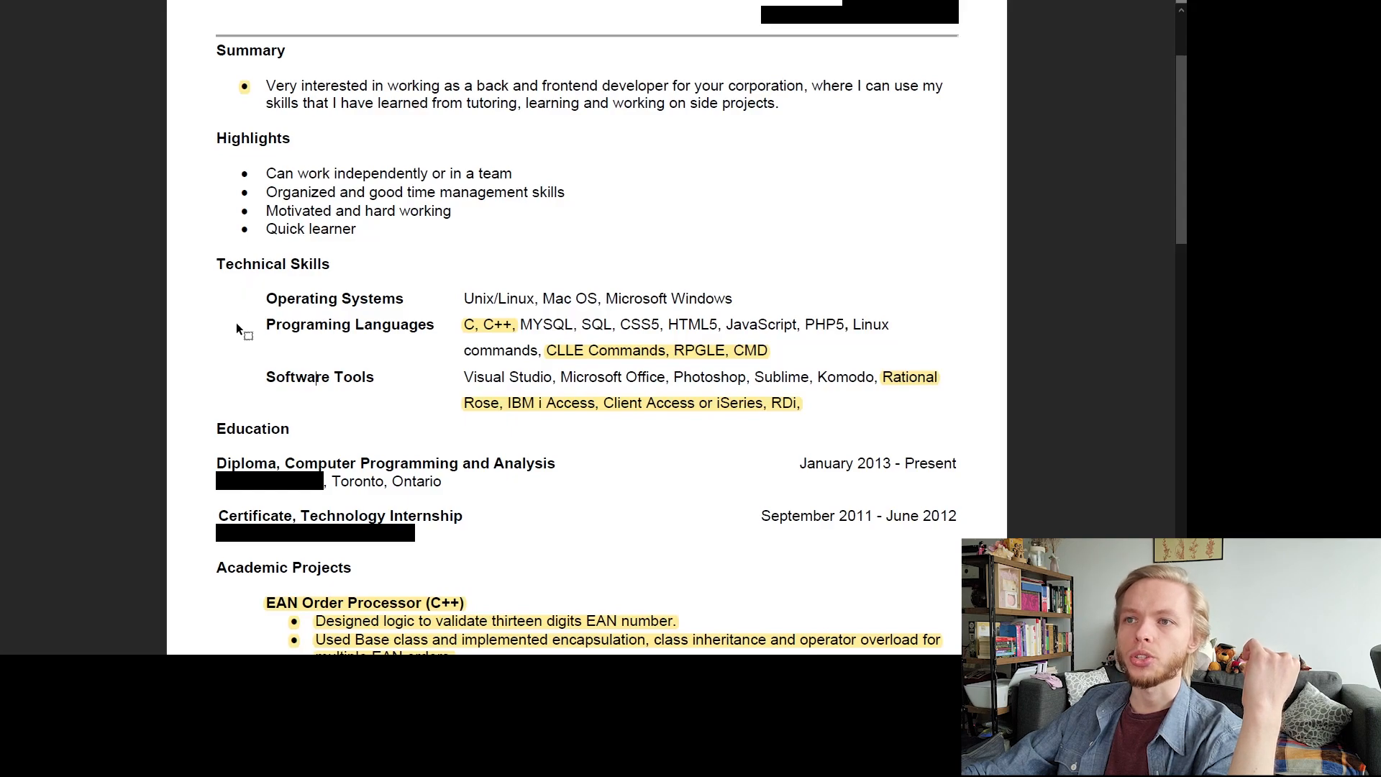
mouse_move(256, 295)
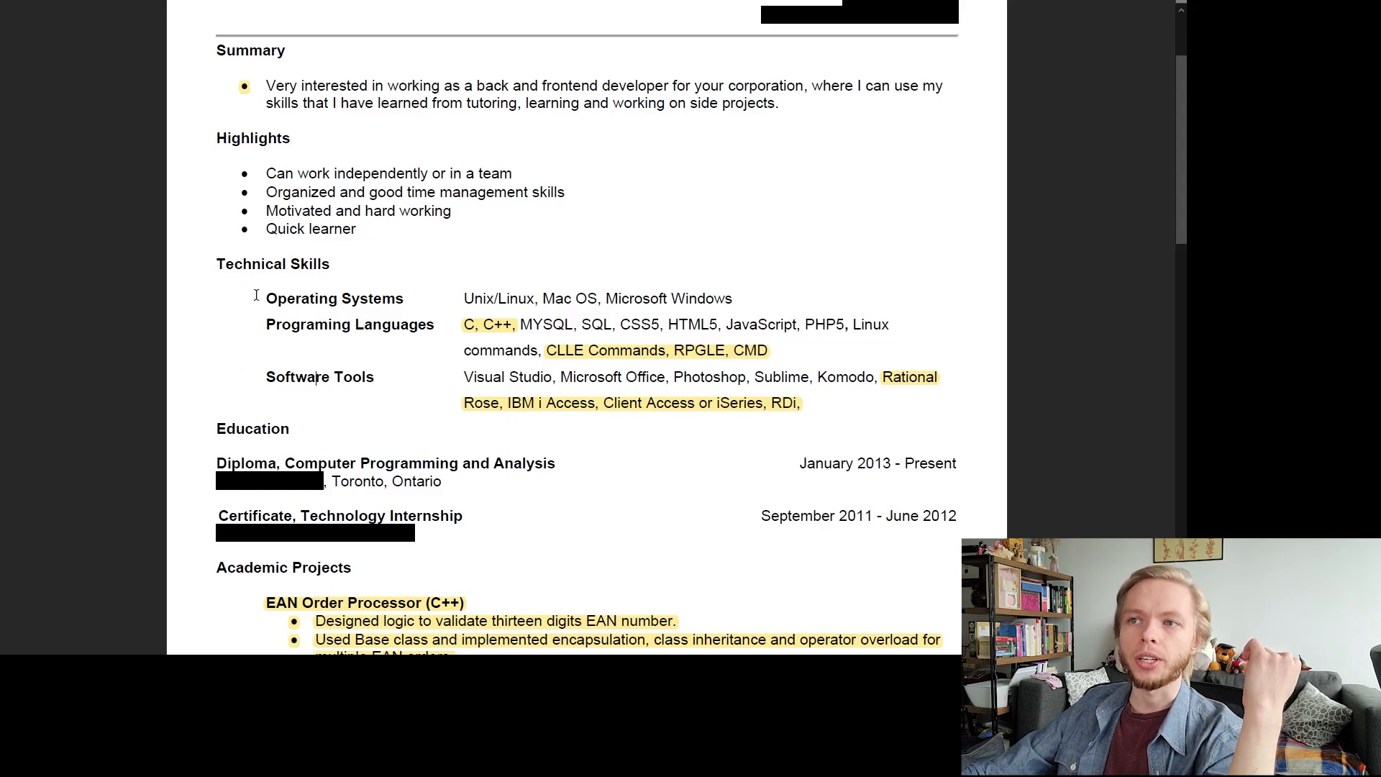
scroll("down", 3)
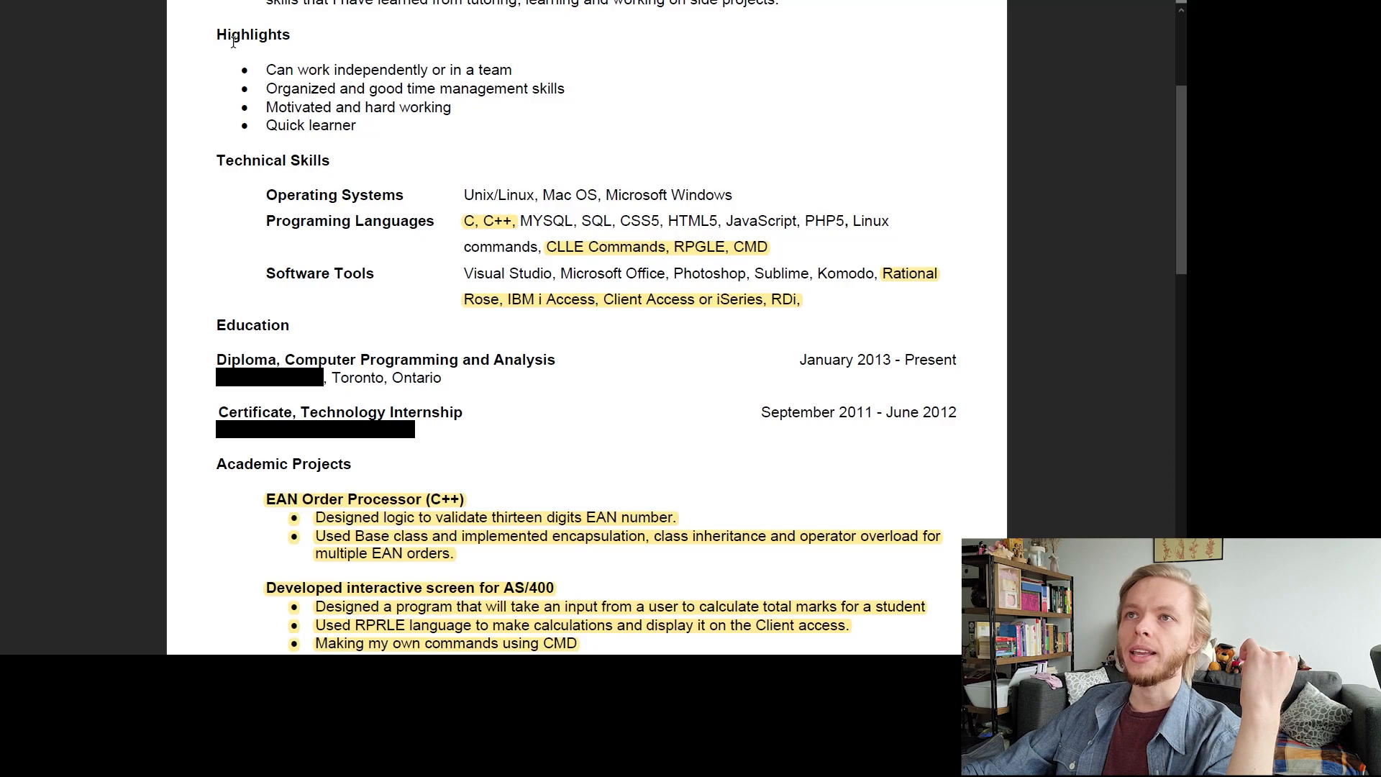
double_click(252, 34)
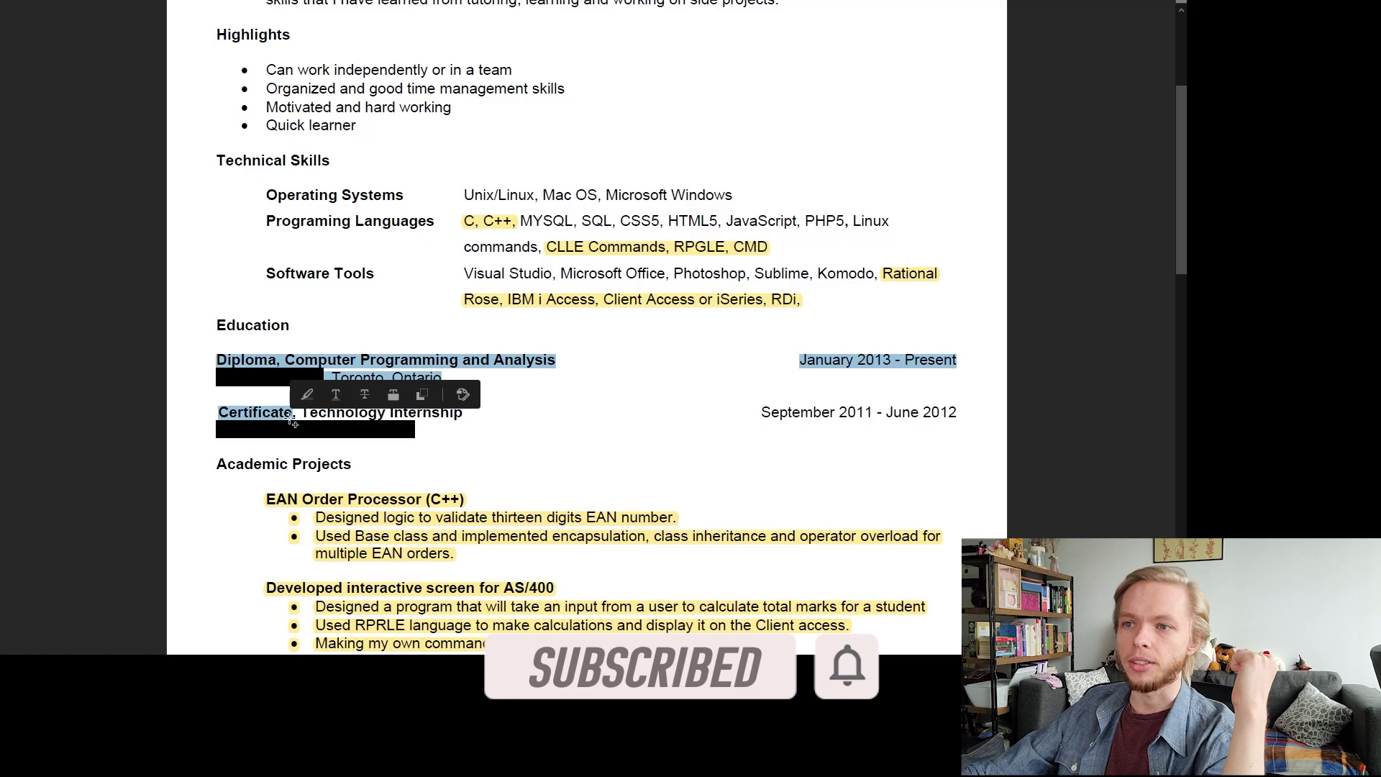
scroll("down", 3)
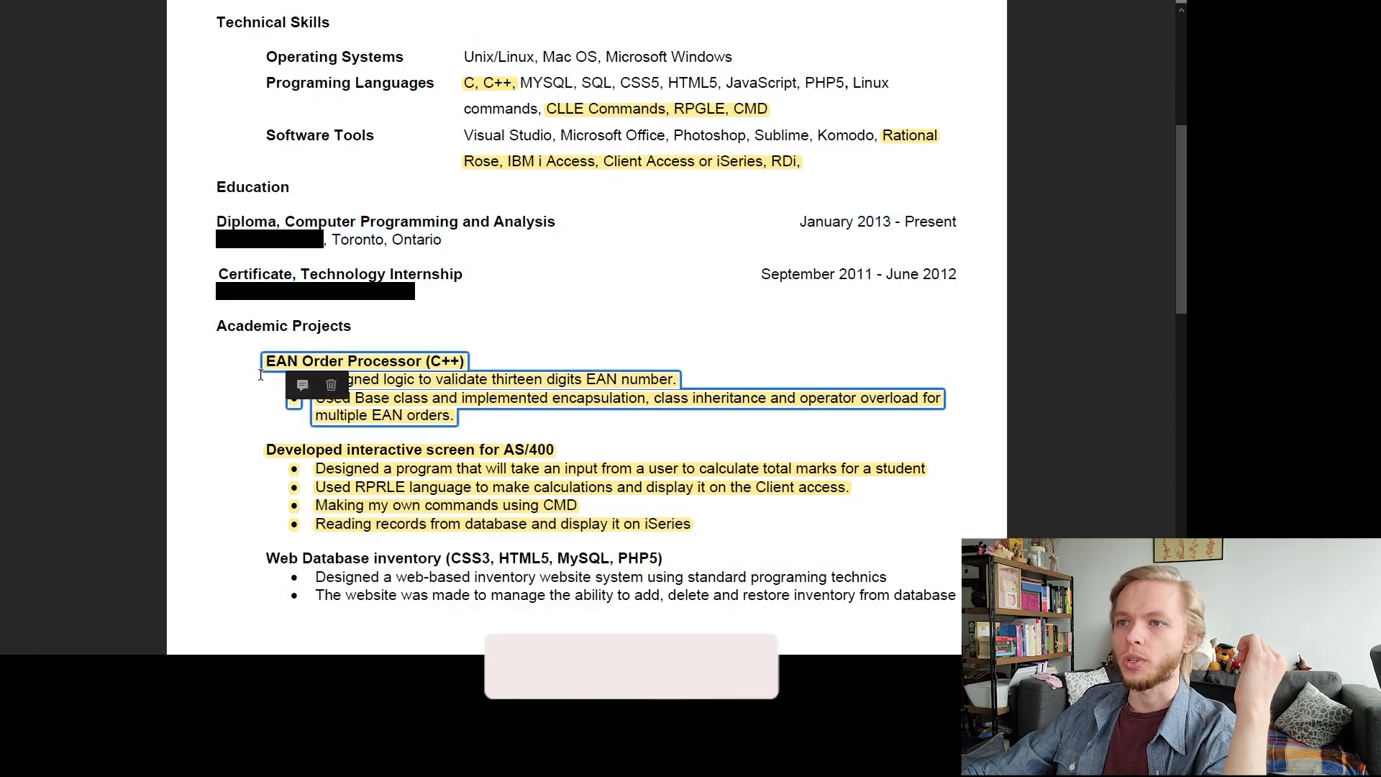
scroll("down", 3)
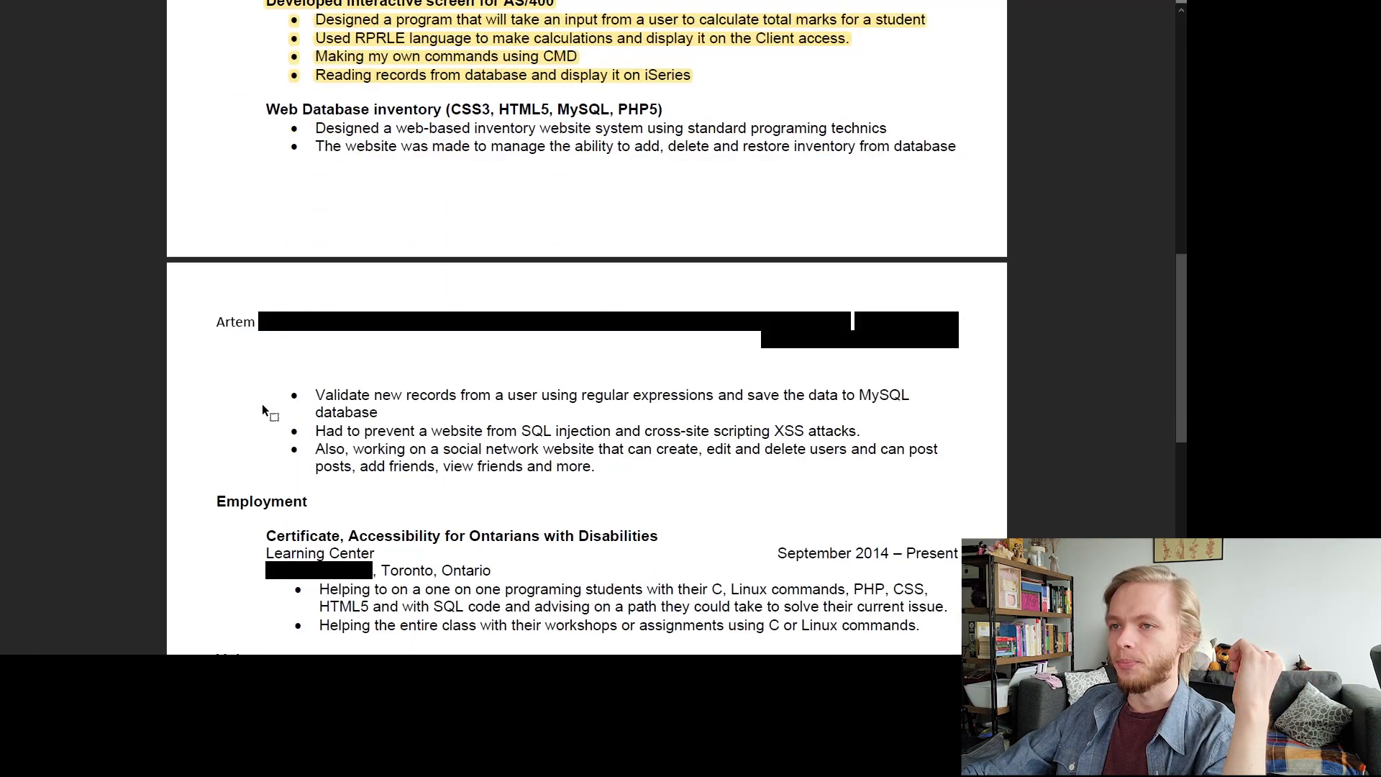
scroll("up", 3)
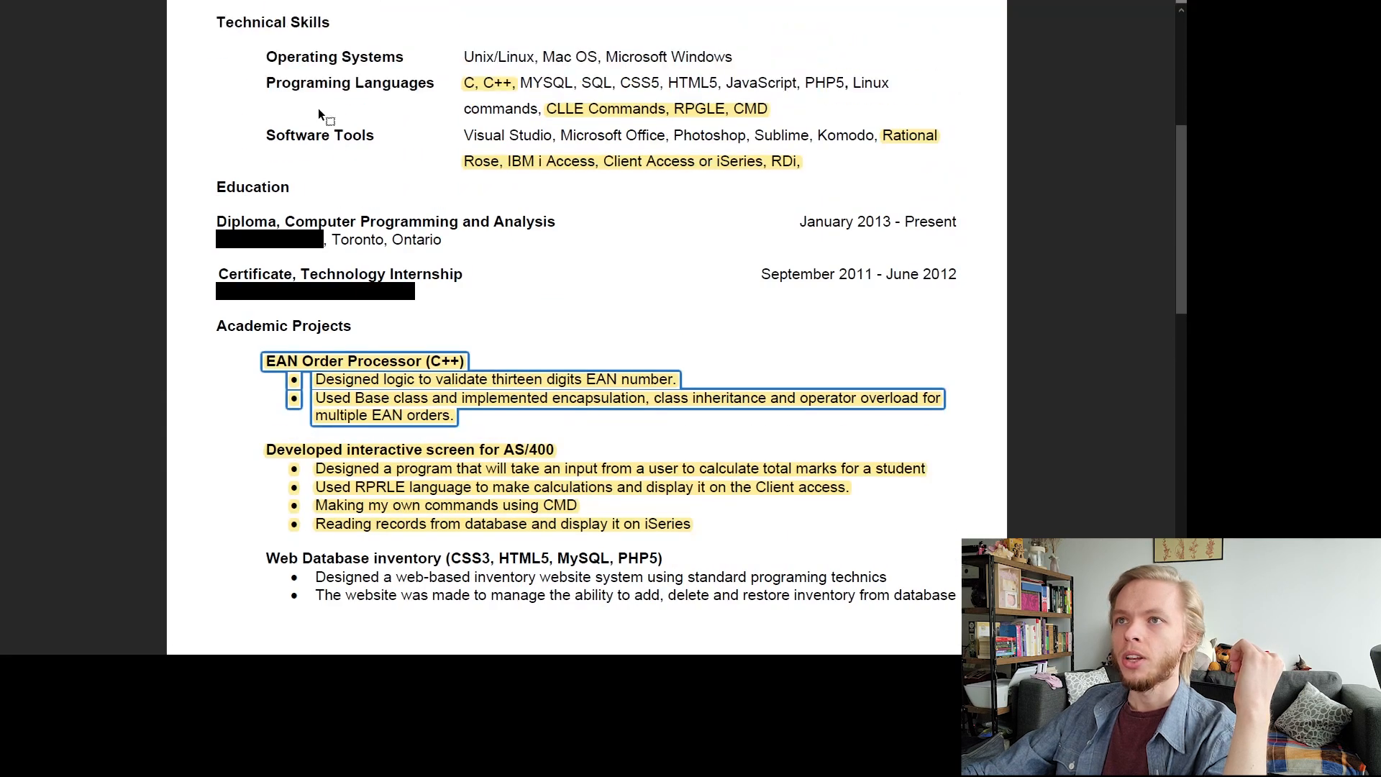
scroll("up", 3)
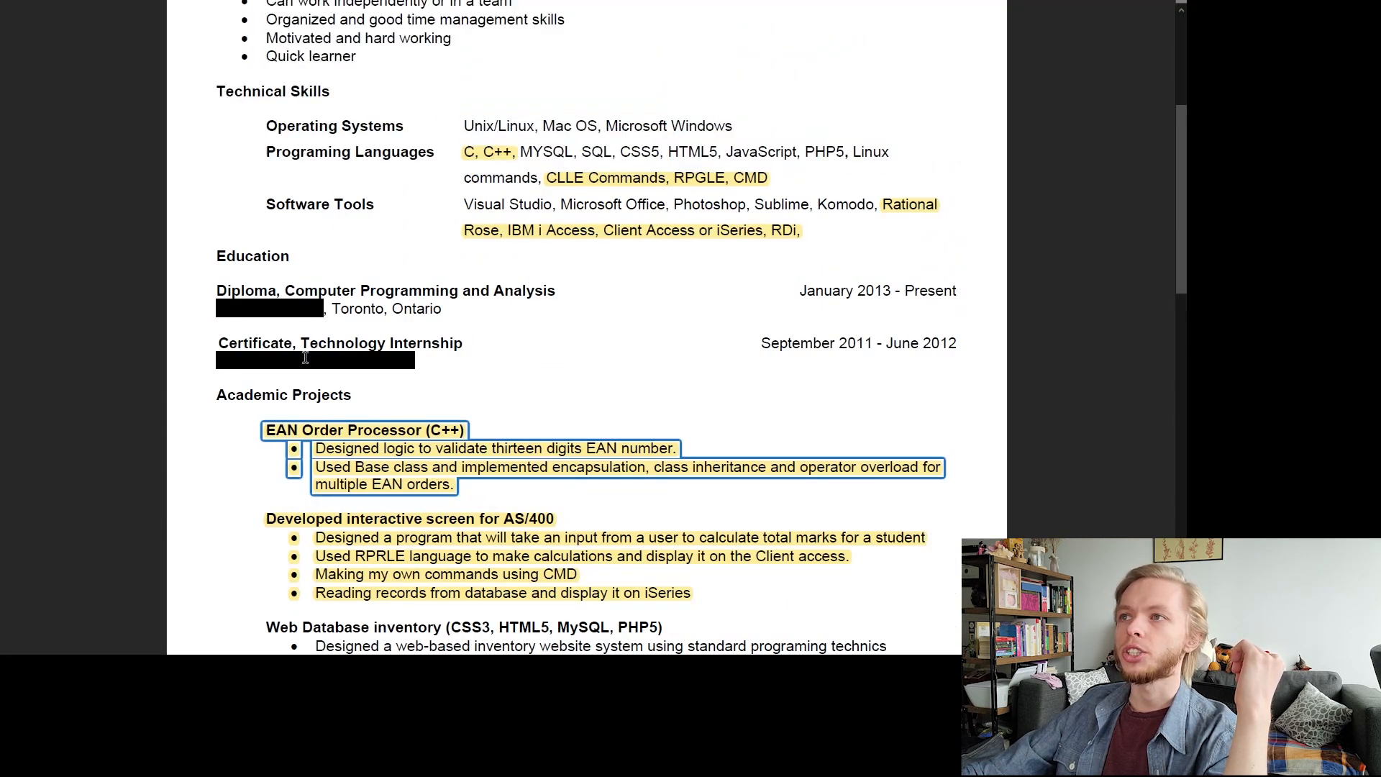
scroll("up", 3)
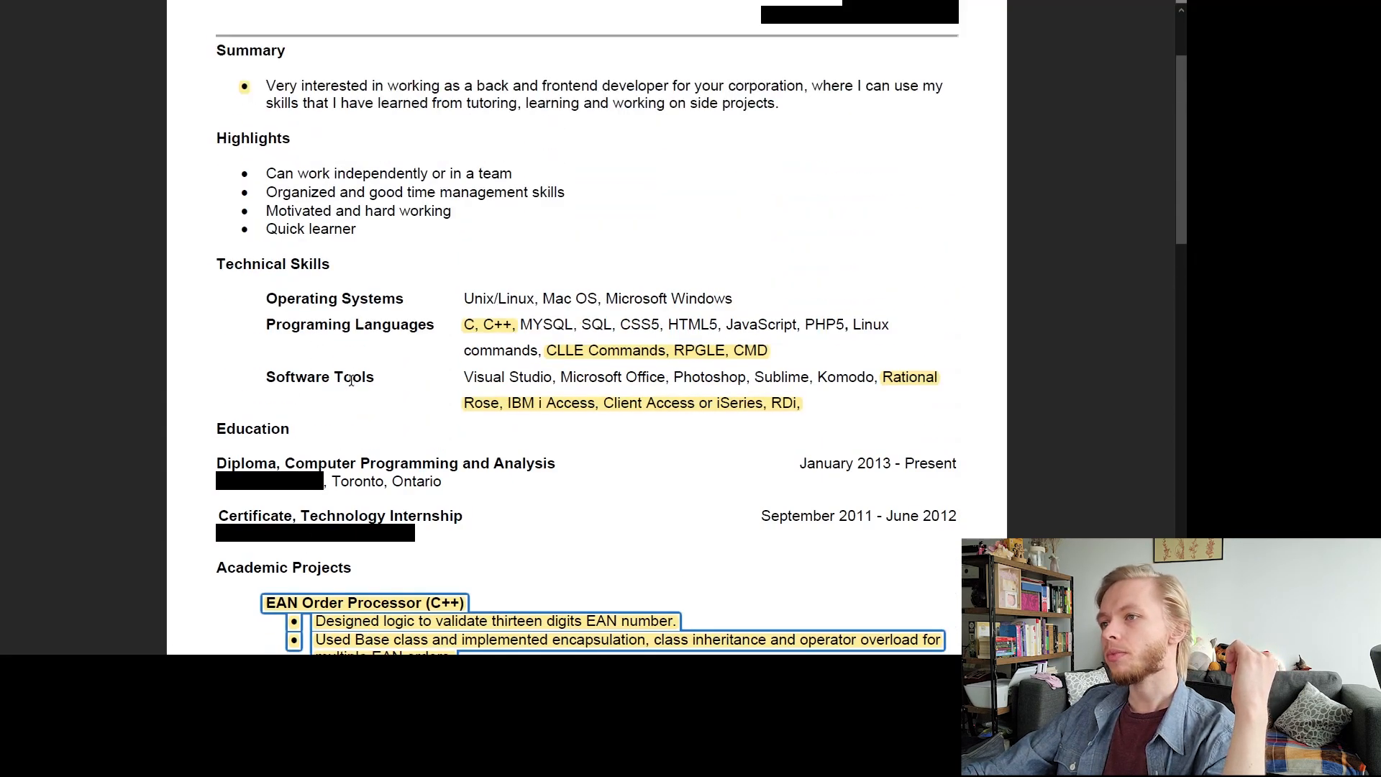
scroll("down", 3)
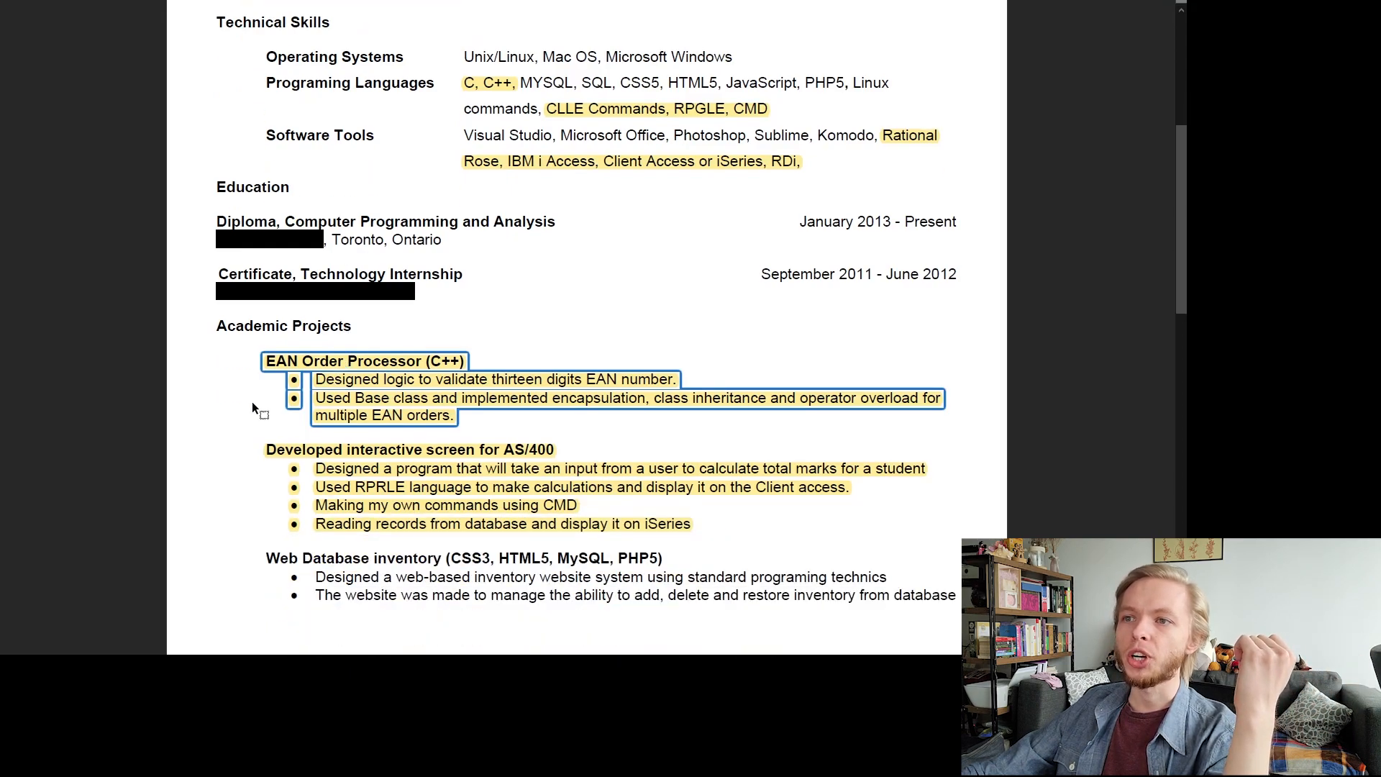
scroll("down", 3)
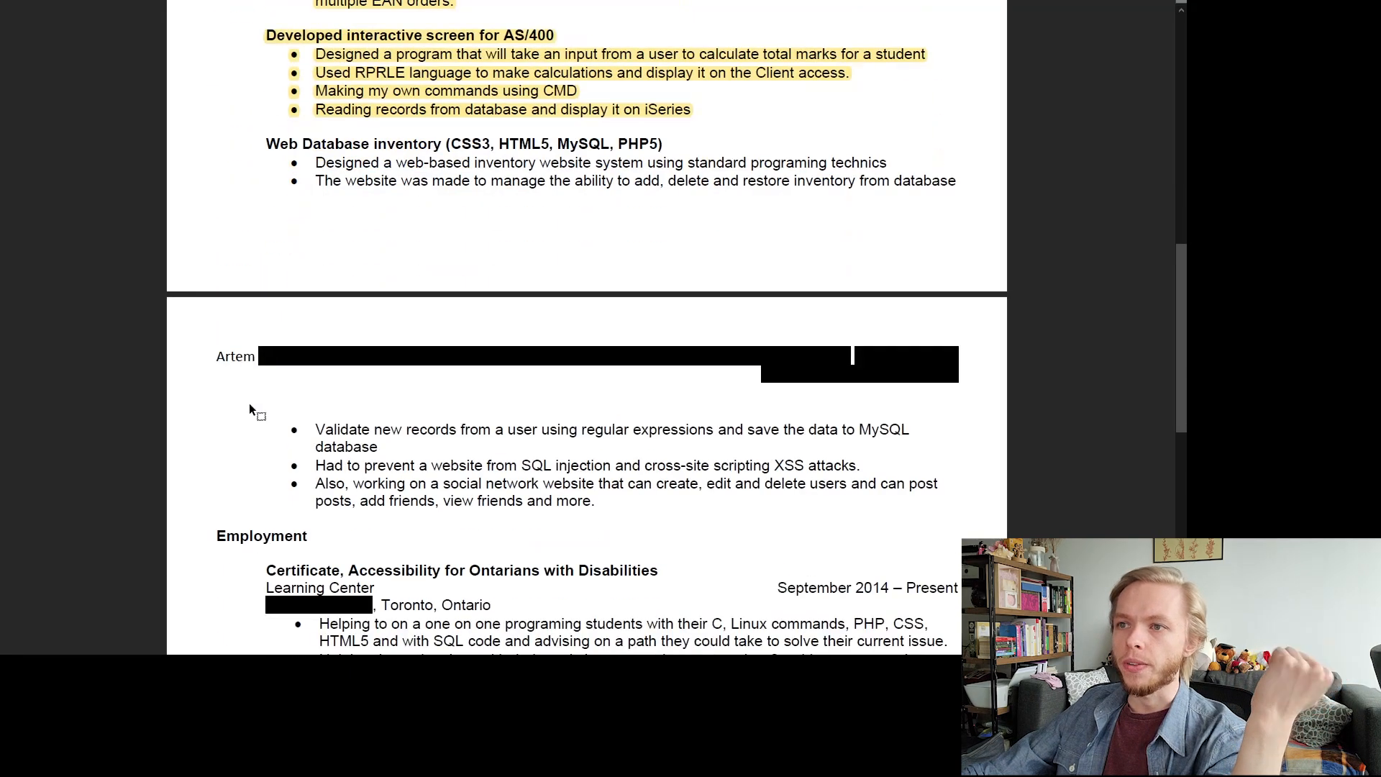
scroll("down", 3)
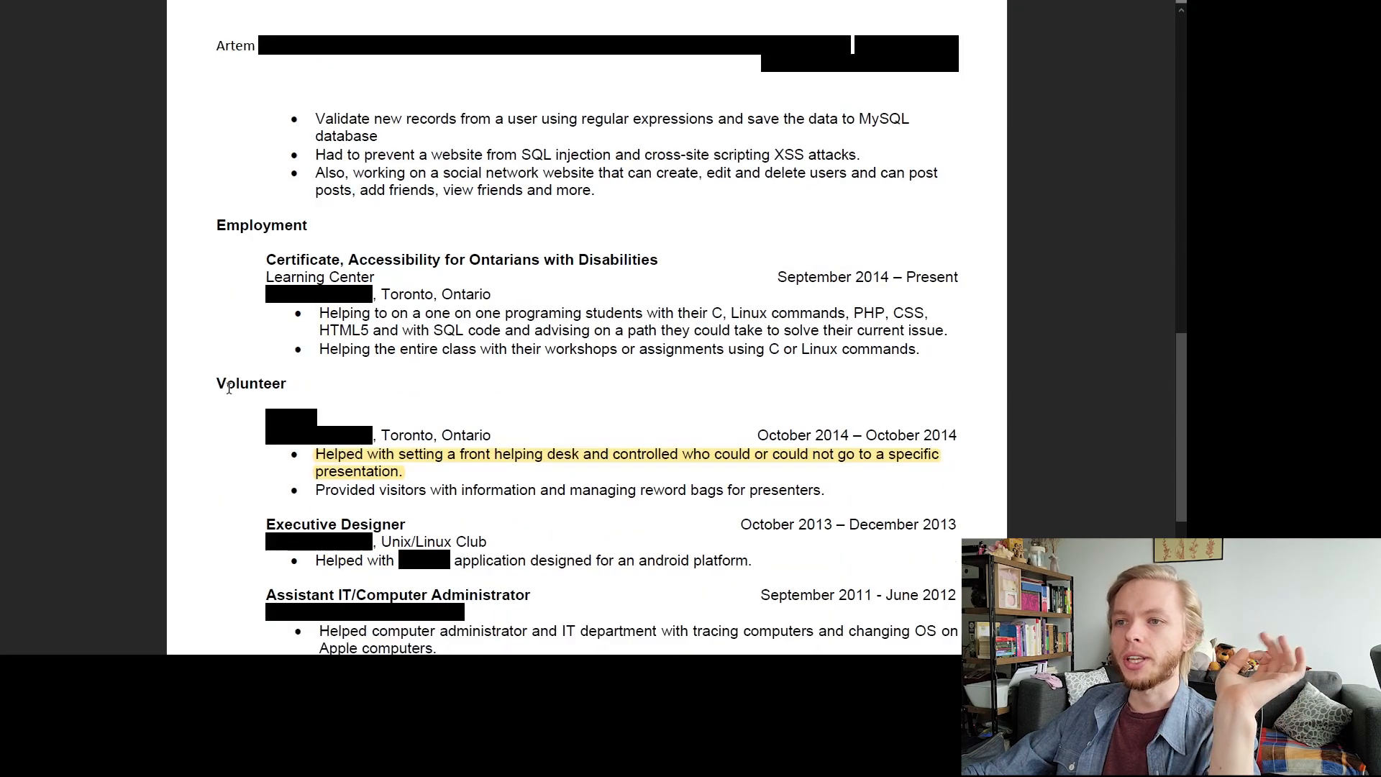
scroll("down", 3)
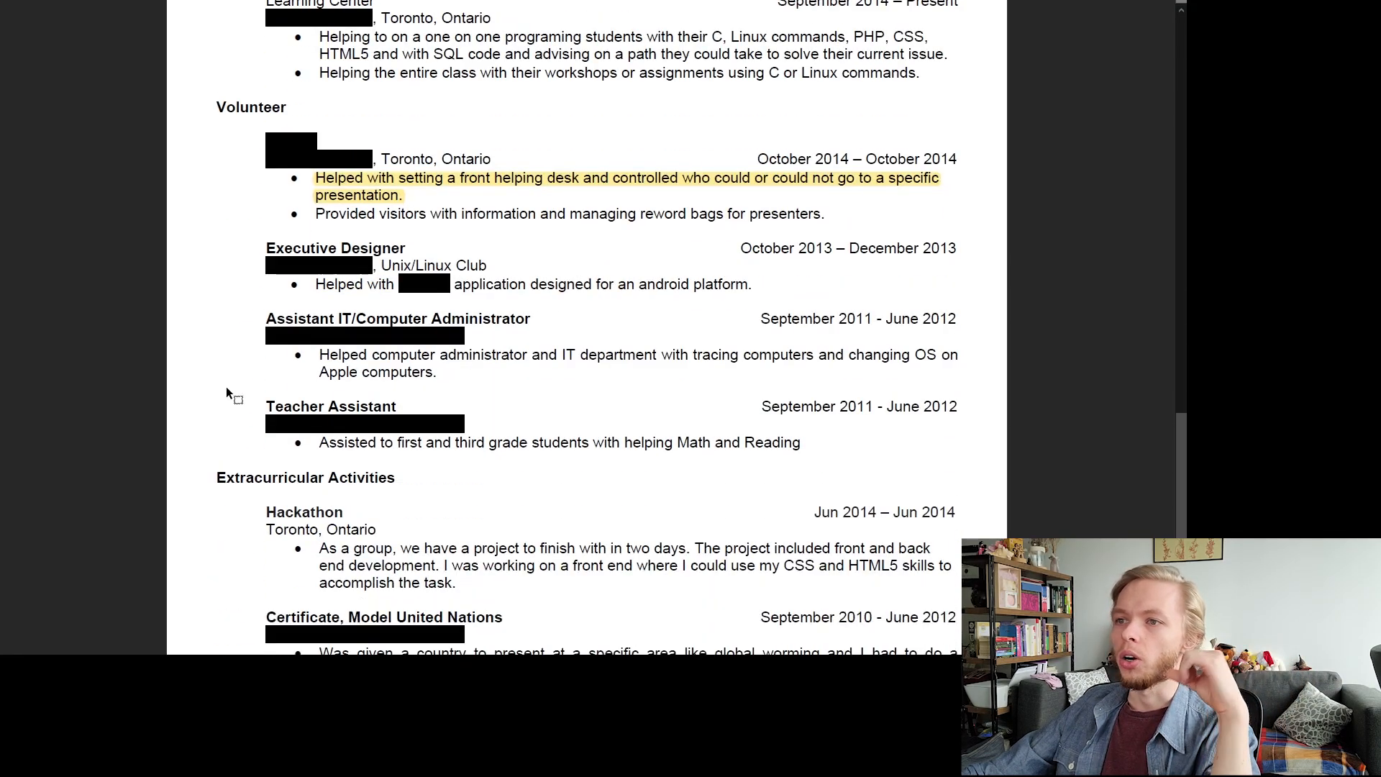
scroll("down", 3)
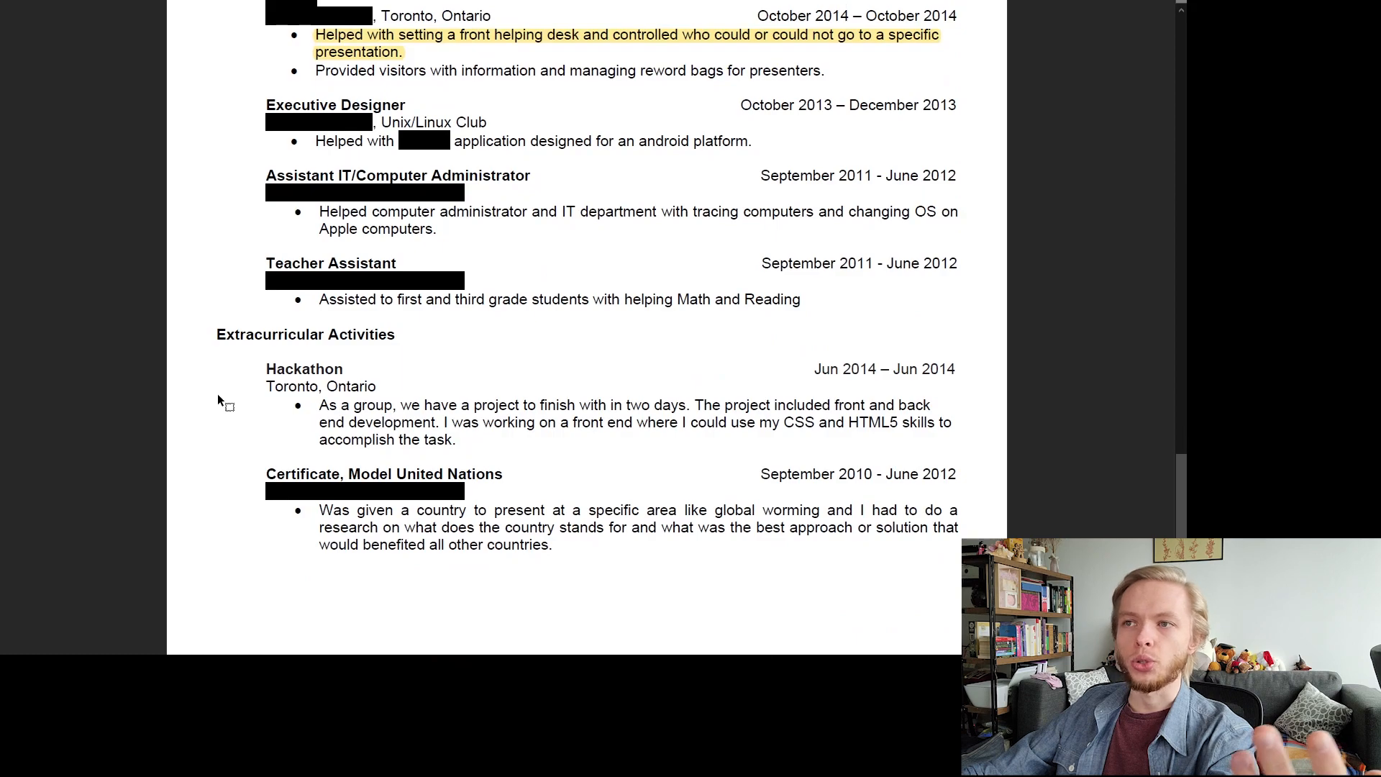
scroll("up", 3)
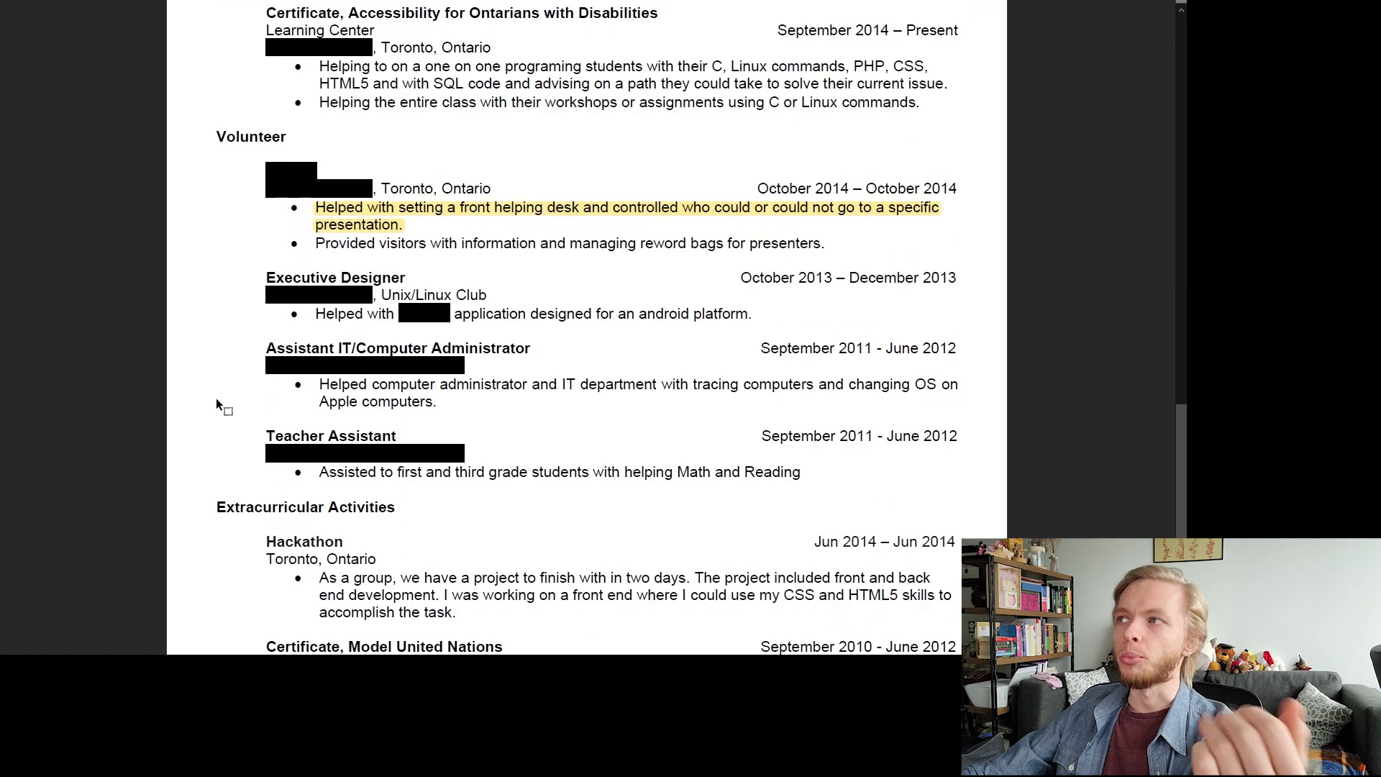
scroll("up", 3)
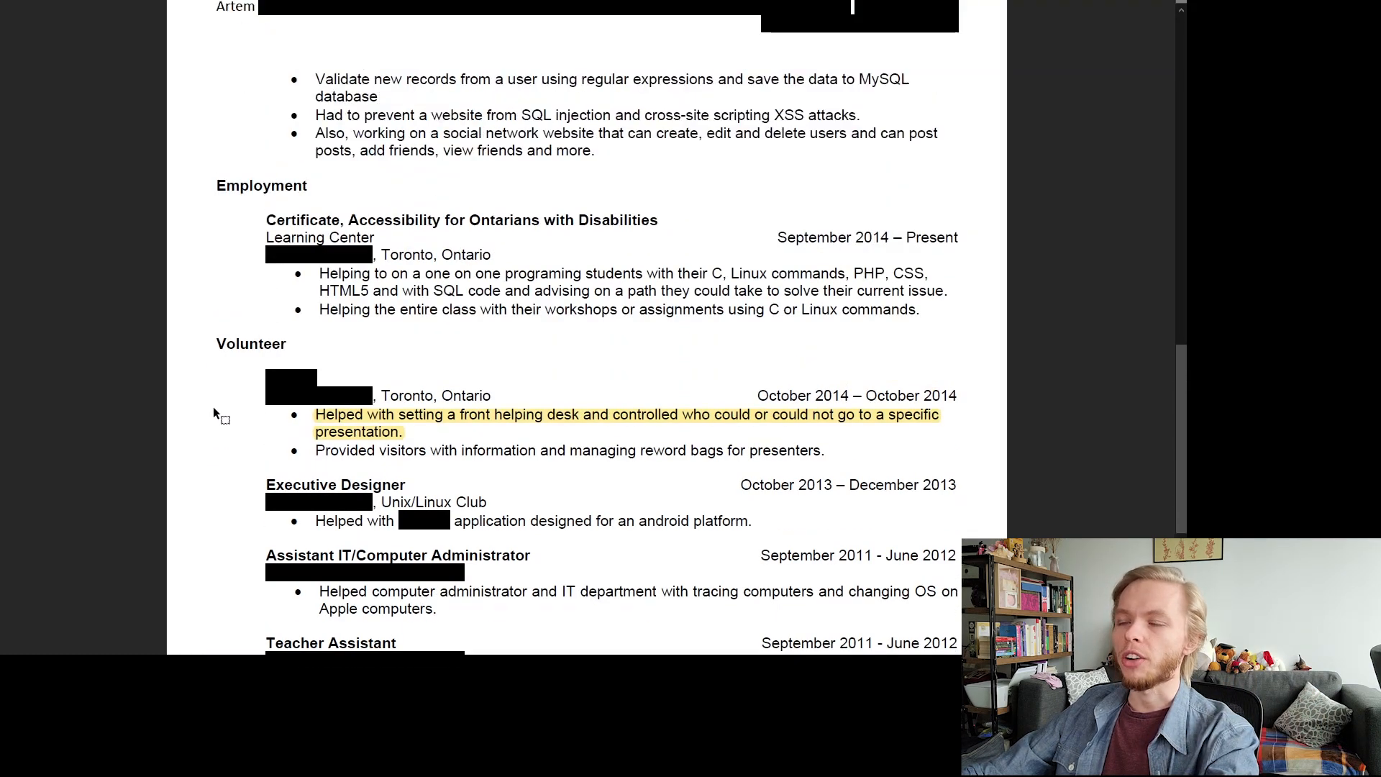
scroll("up", 3)
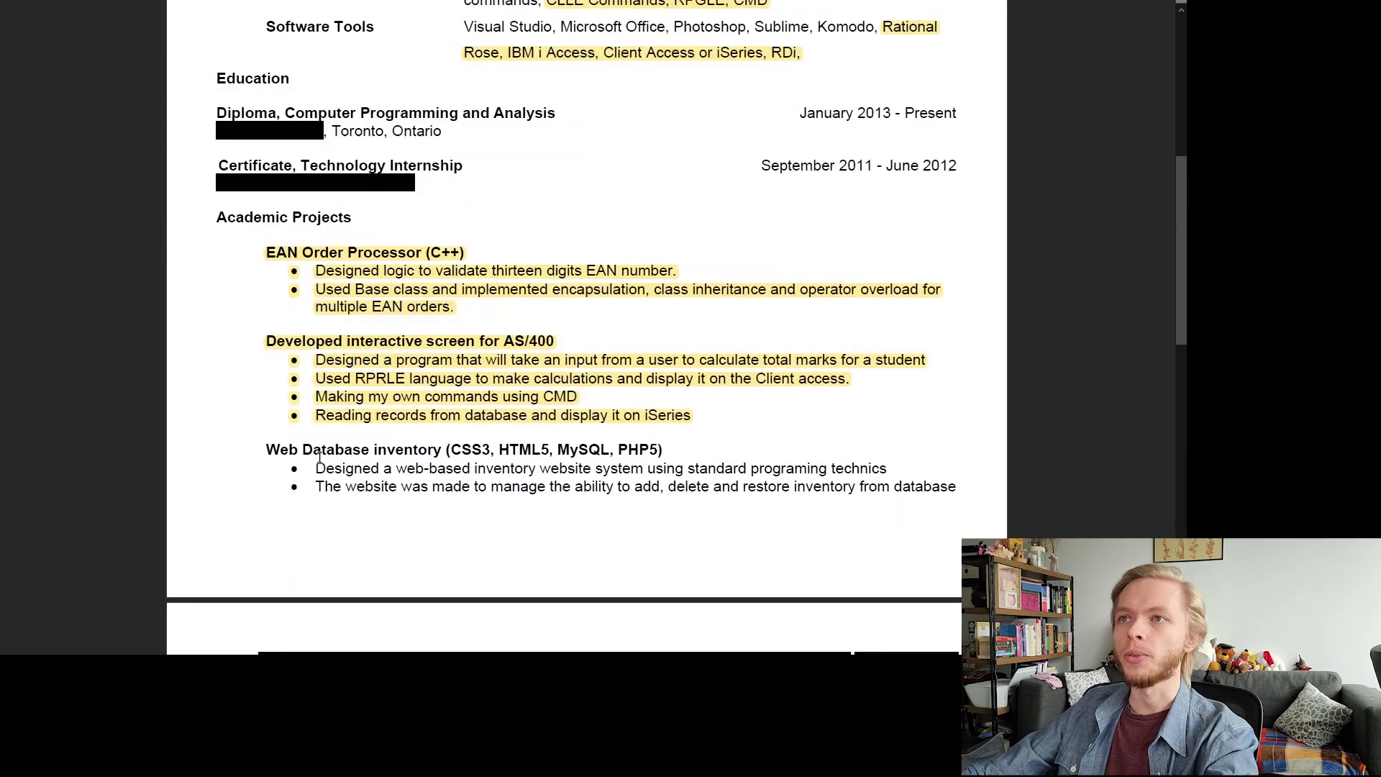
scroll("up", 3)
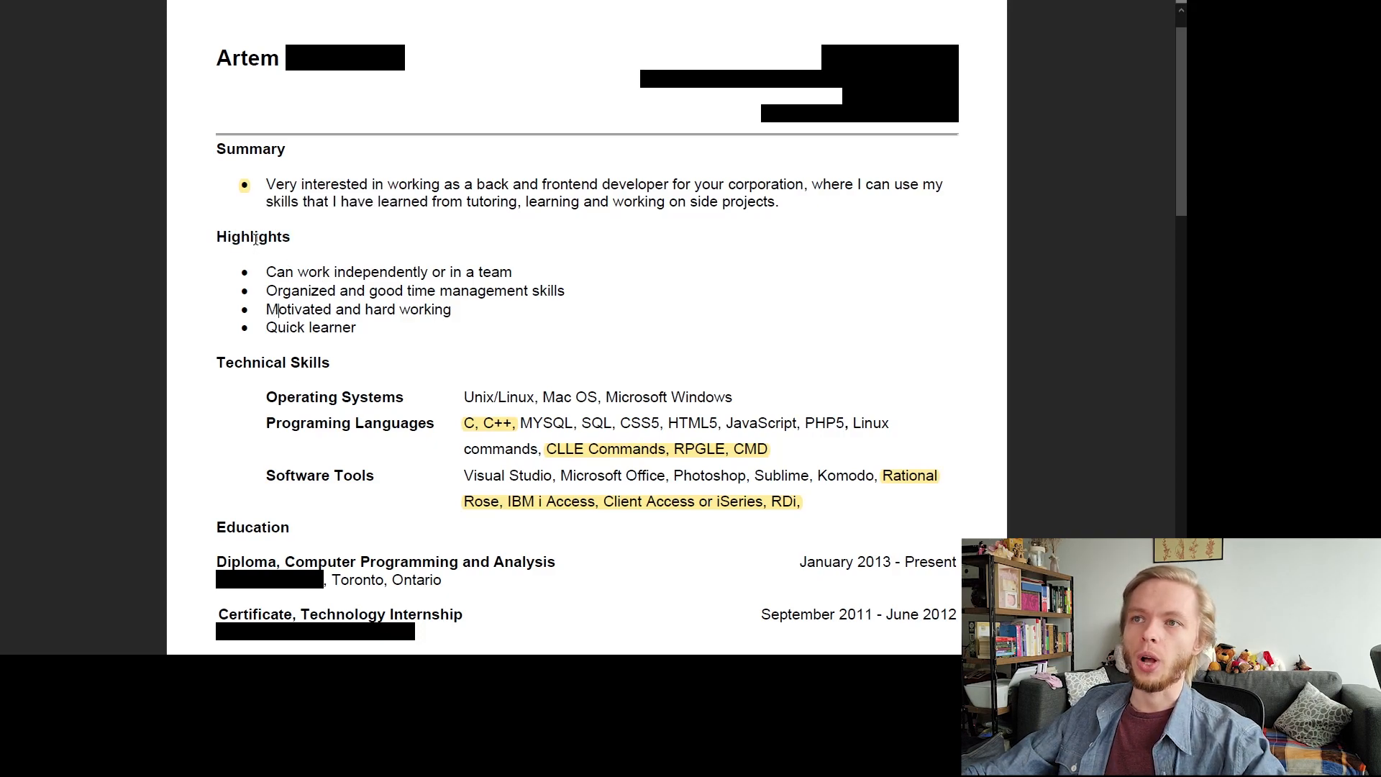
left_click_drag(218, 236, 358, 310)
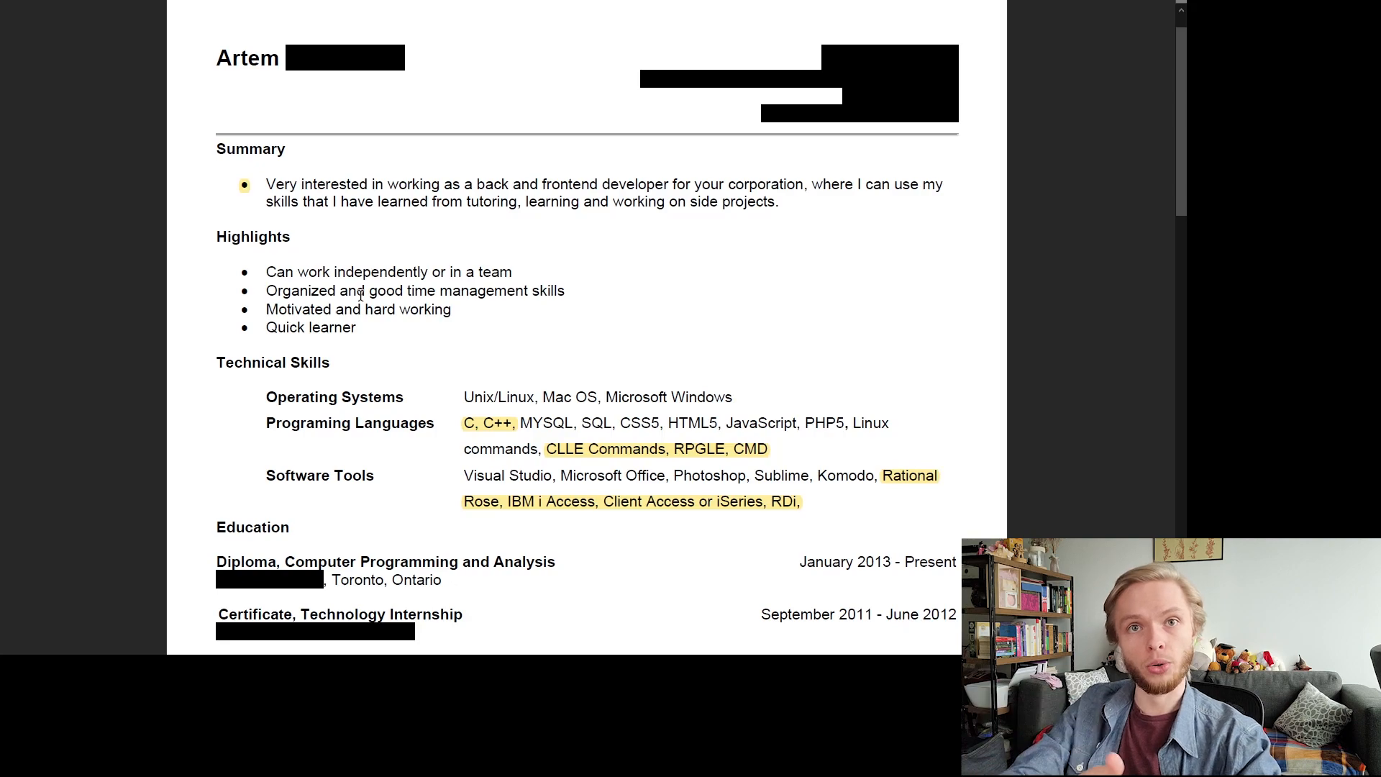
left_click(357, 328)
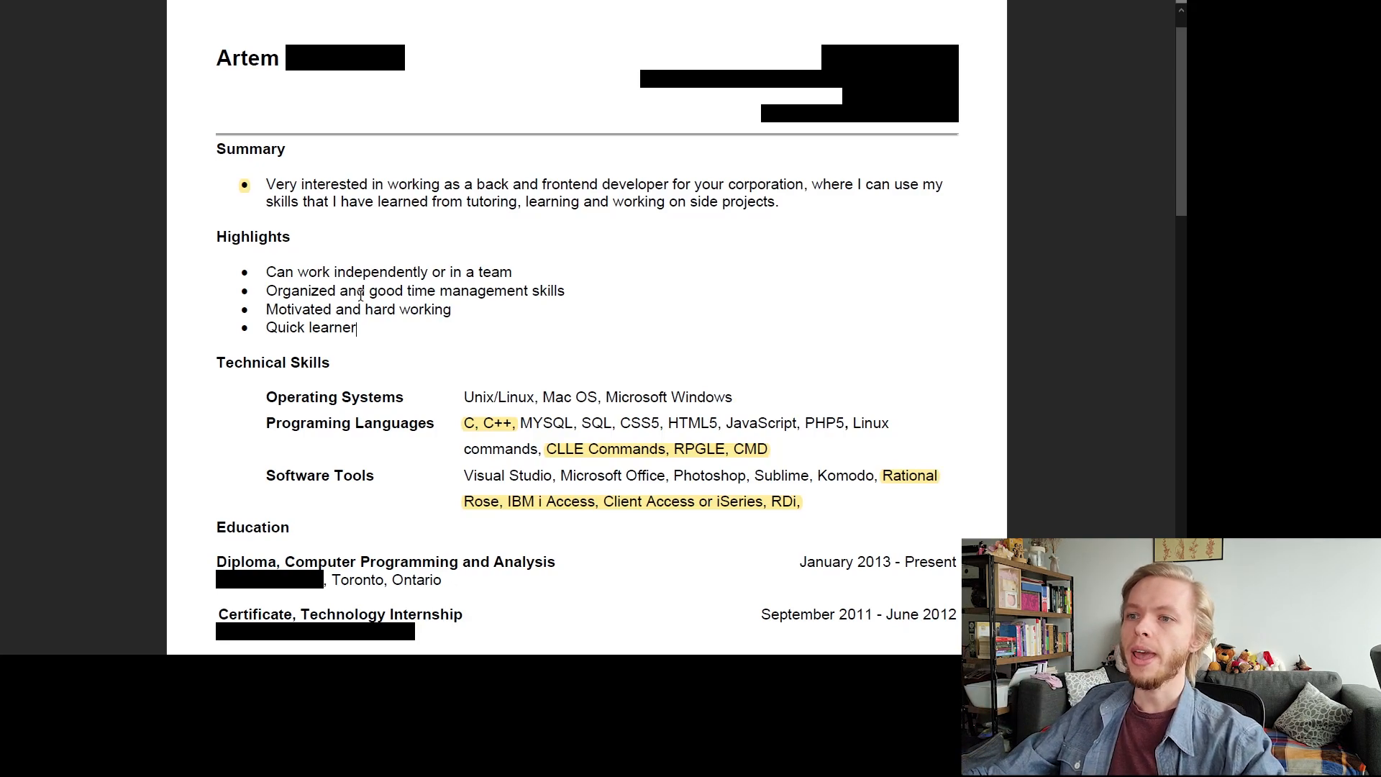
mouse_move(355, 290)
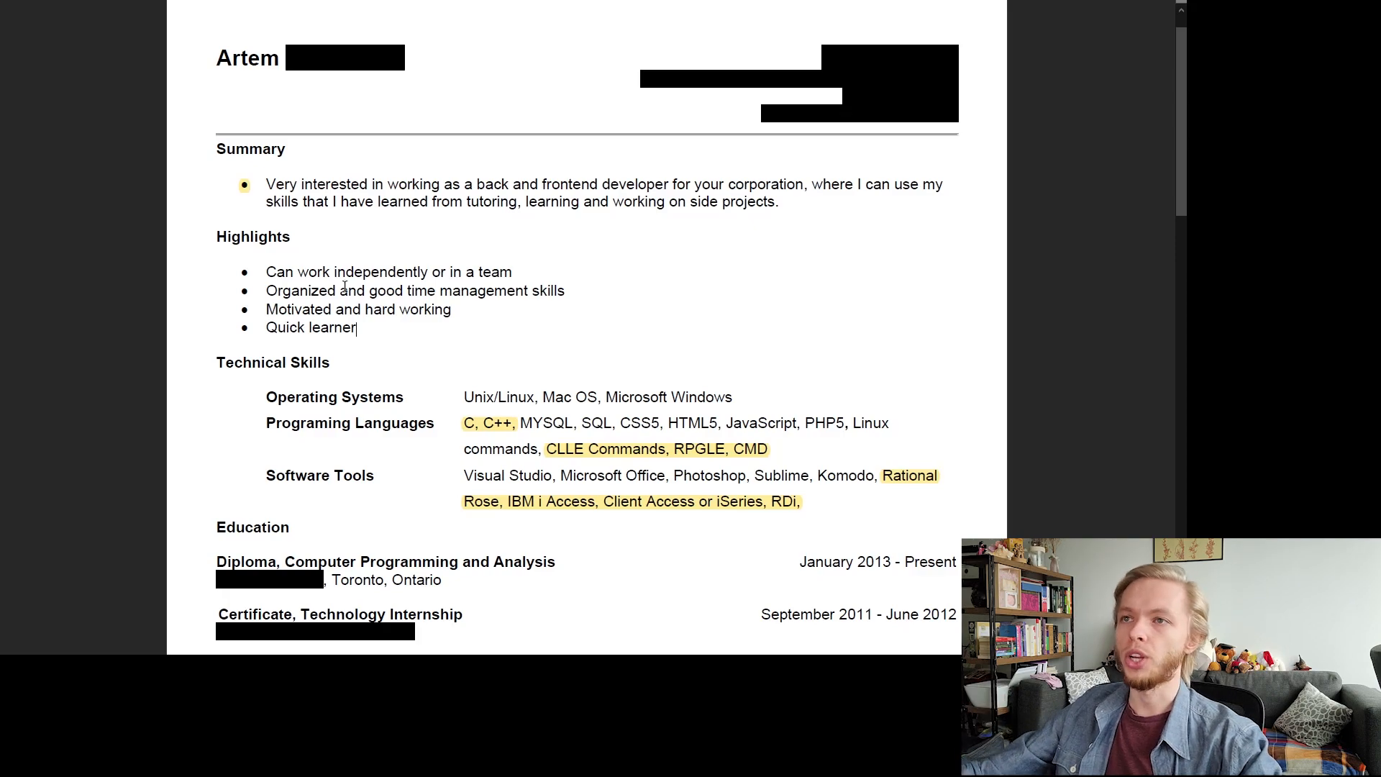
scroll("down", 3)
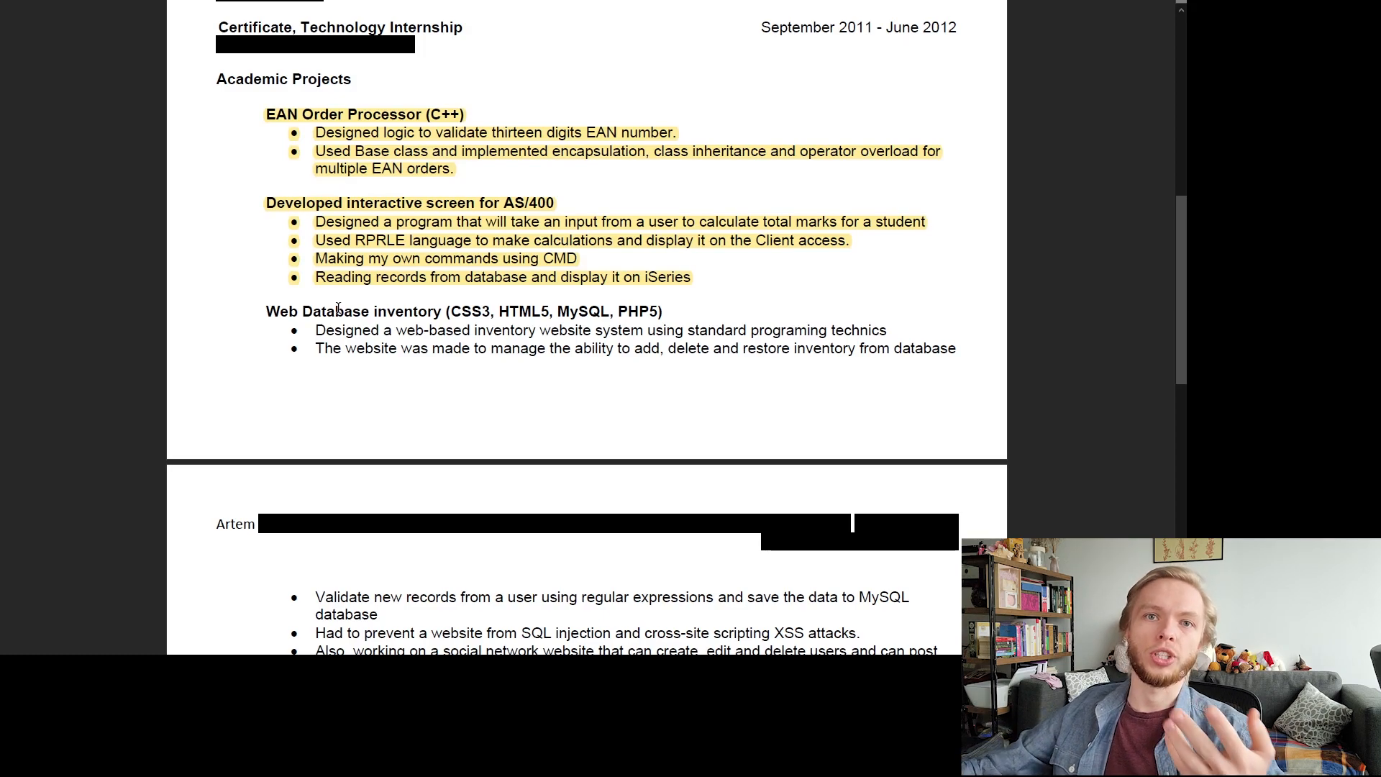
scroll("down", 3)
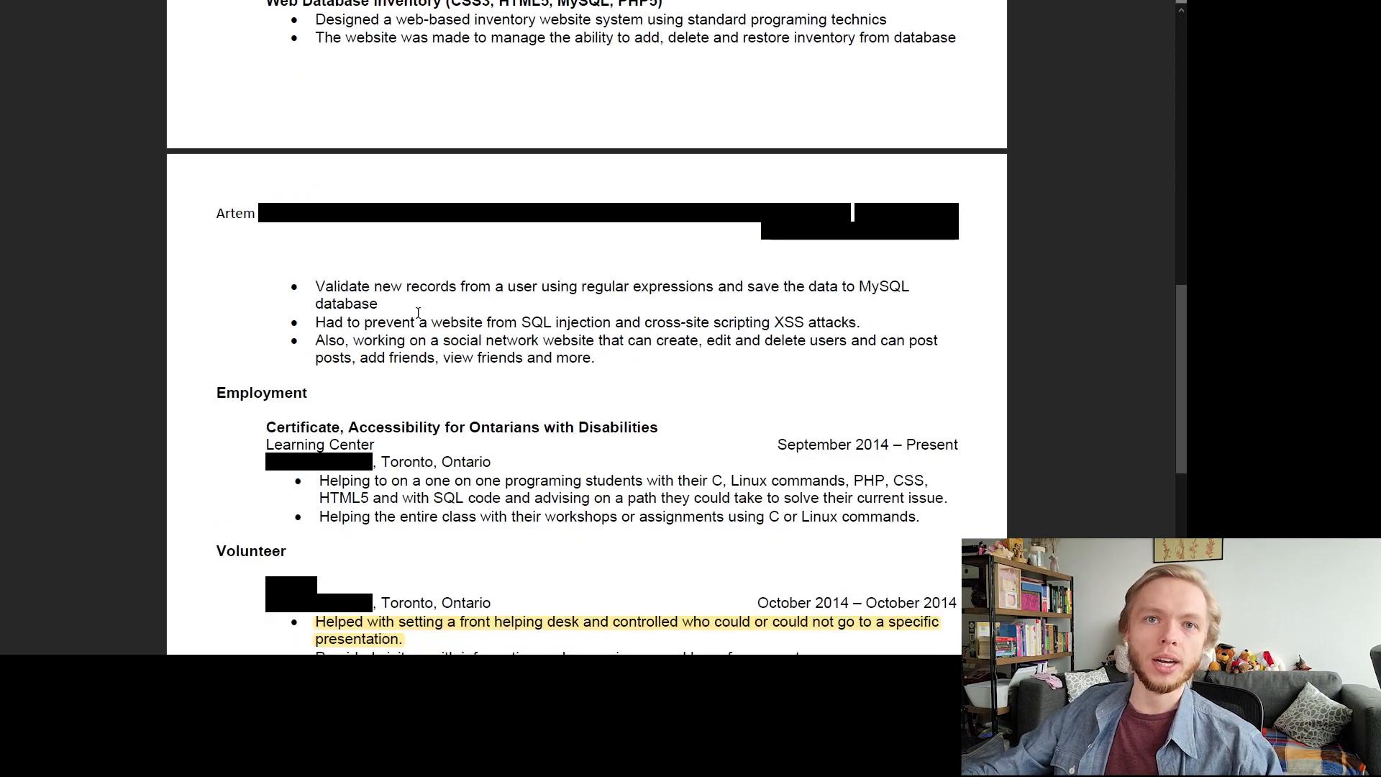
scroll("down", 3)
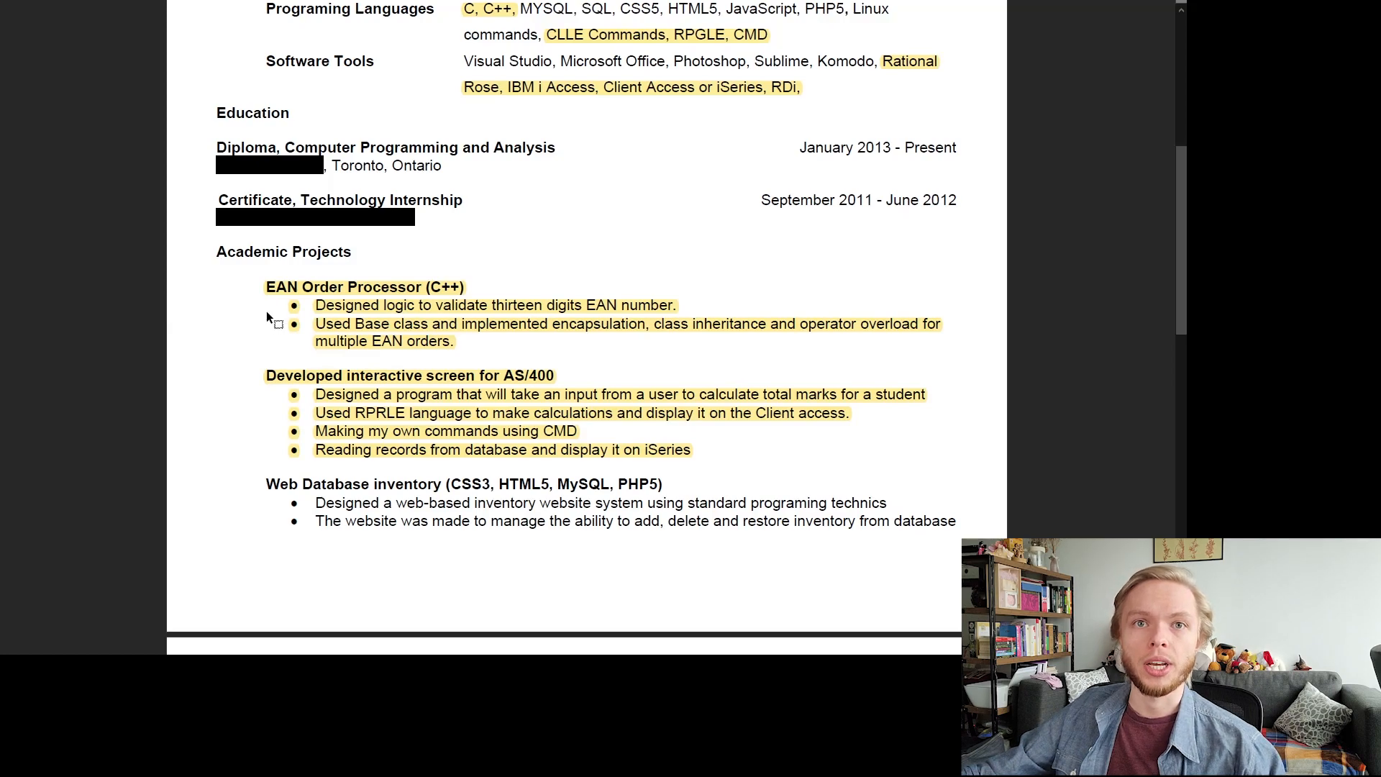
scroll("down", 3)
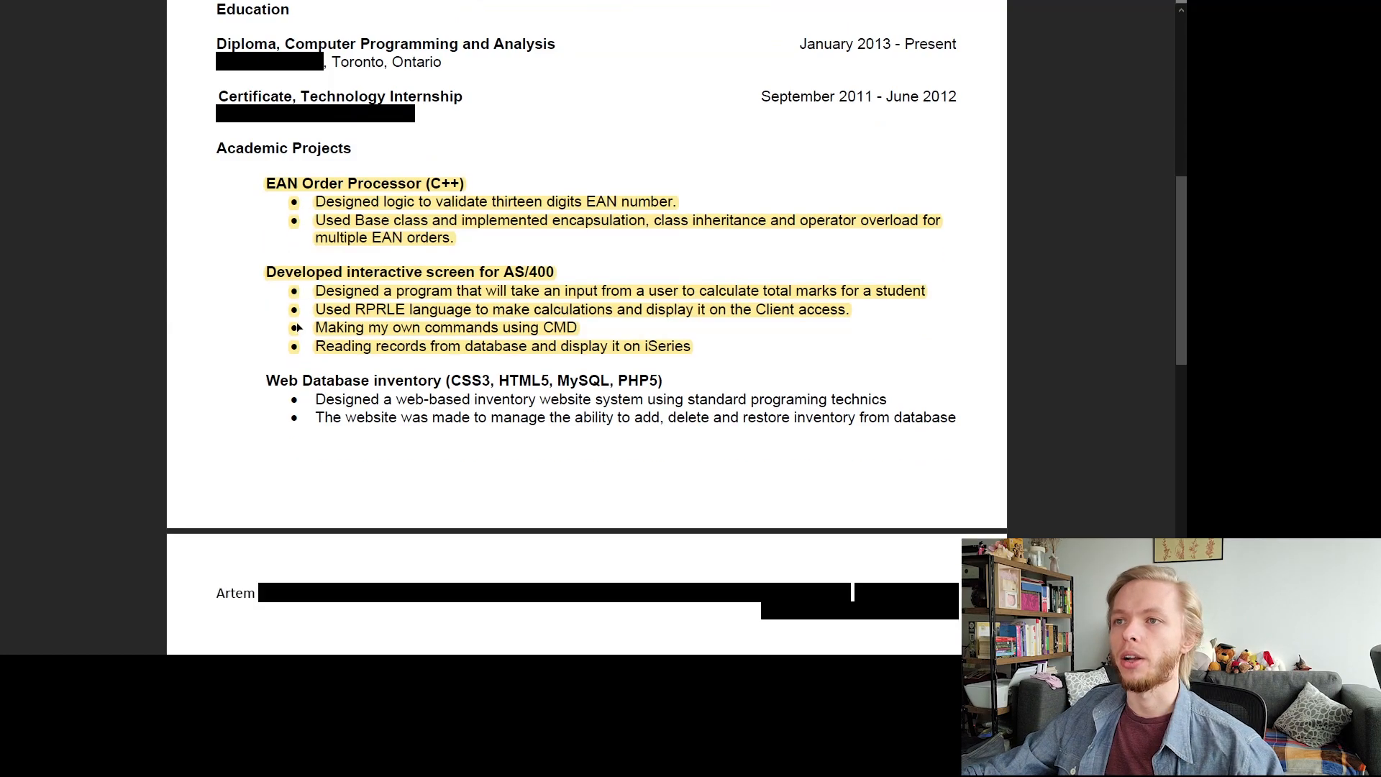
scroll("down", 3)
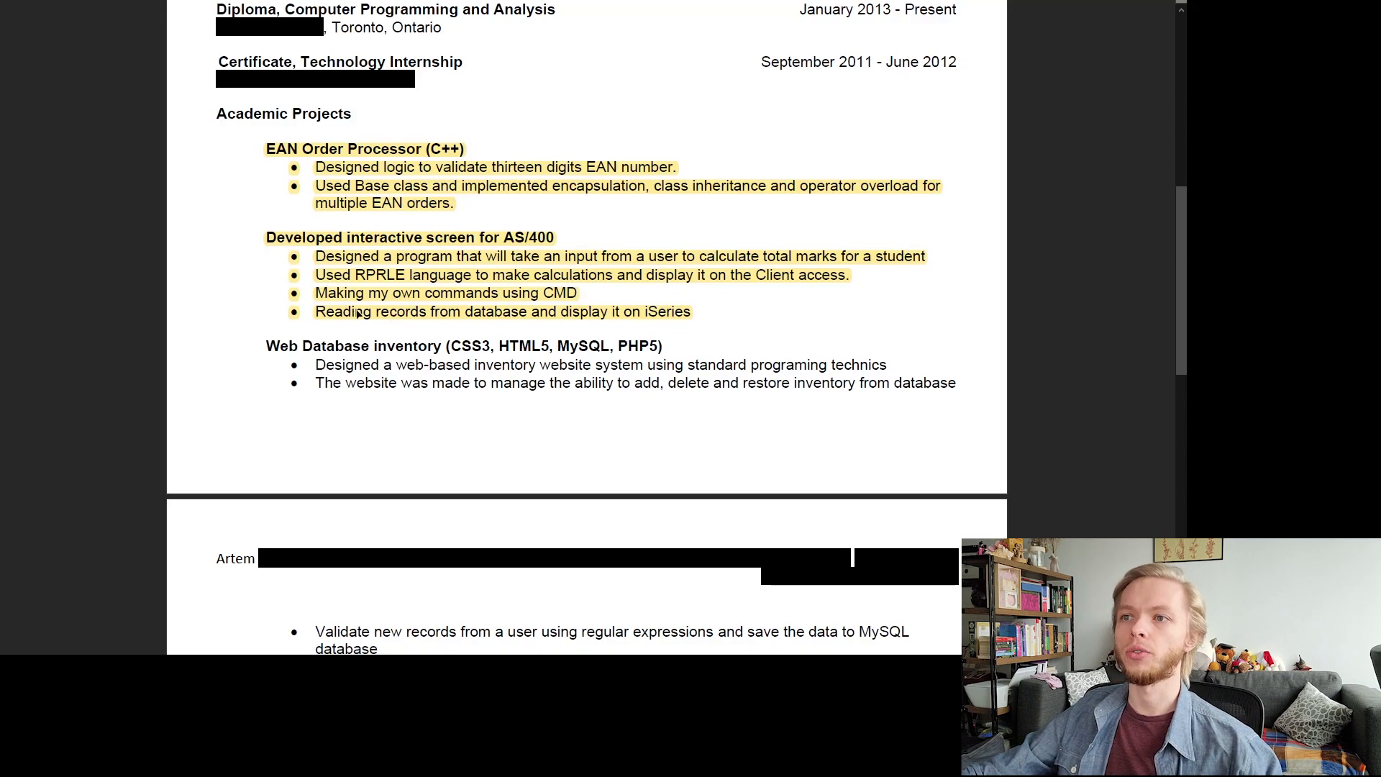
scroll("down", 3)
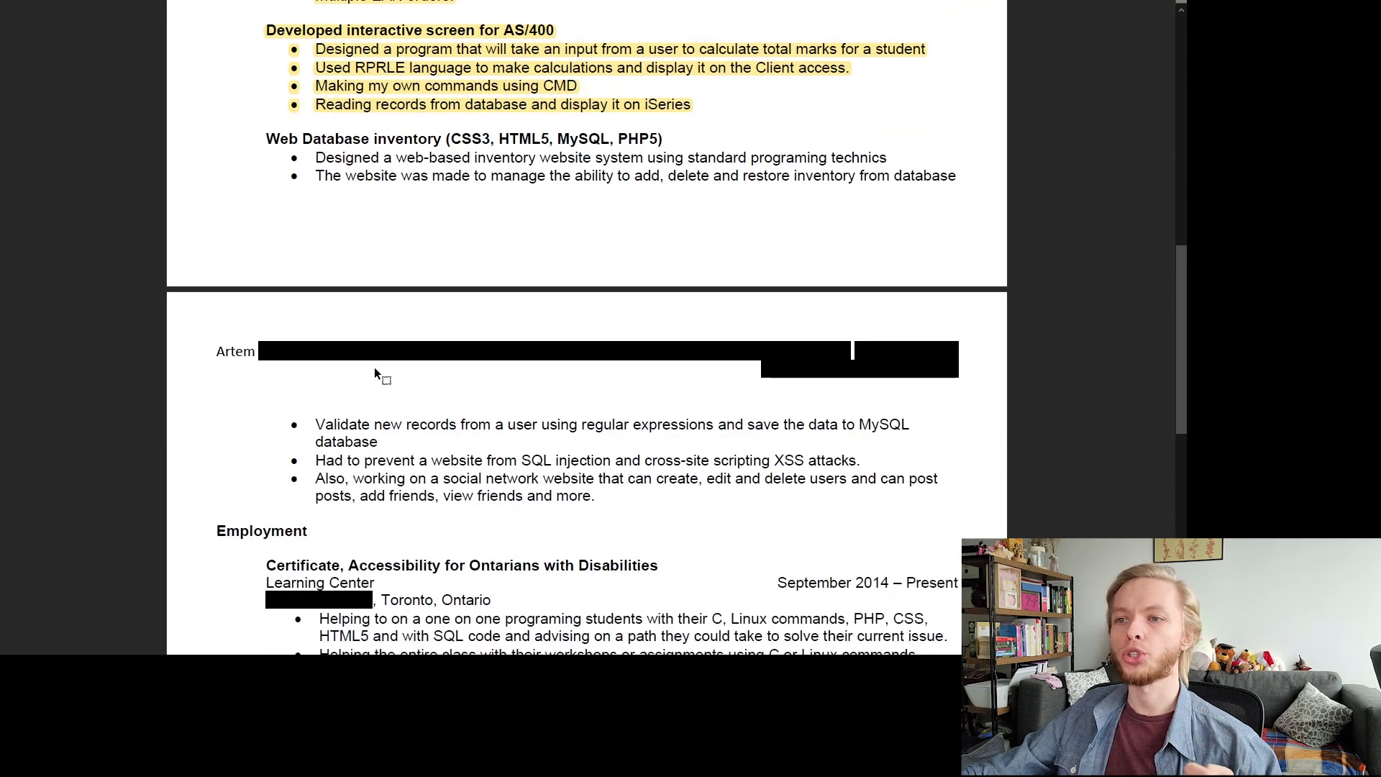
scroll("up", 3)
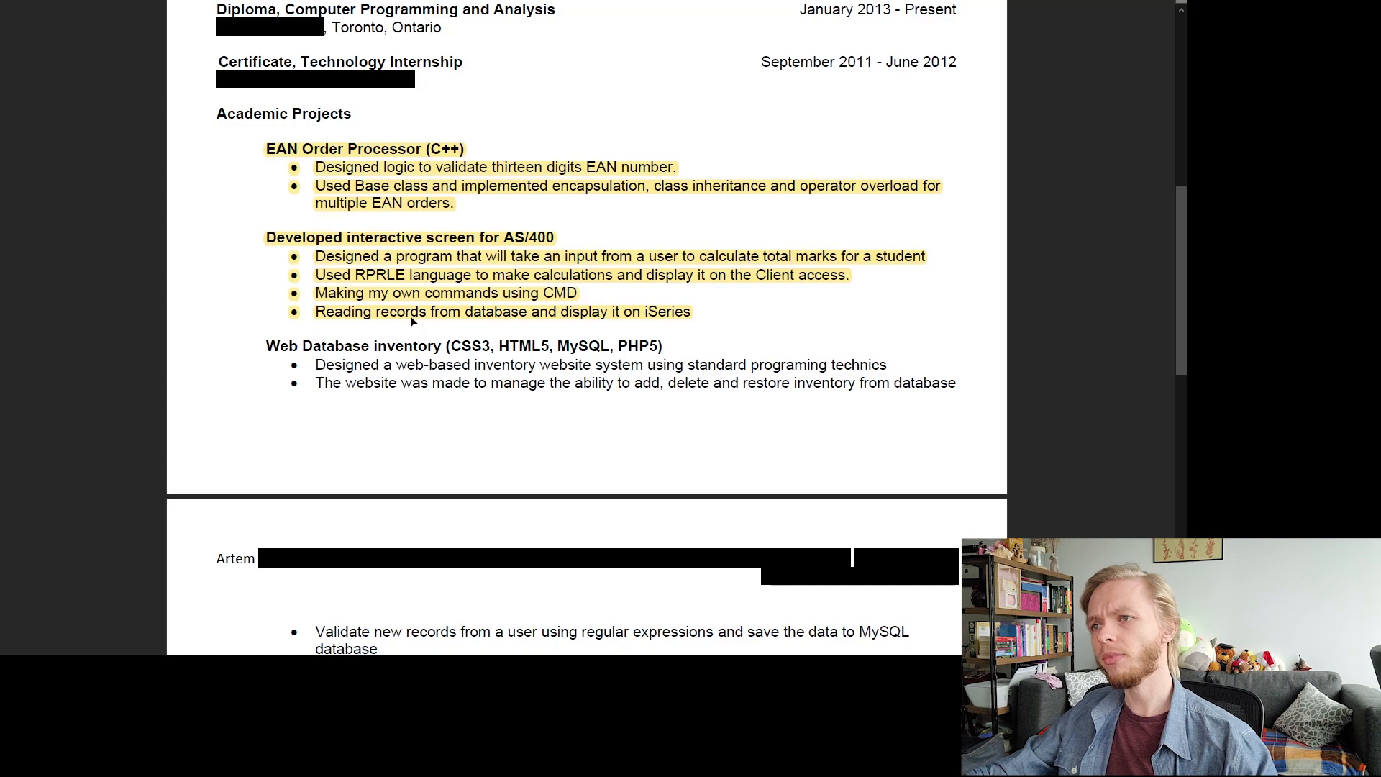
mouse_move(349, 364)
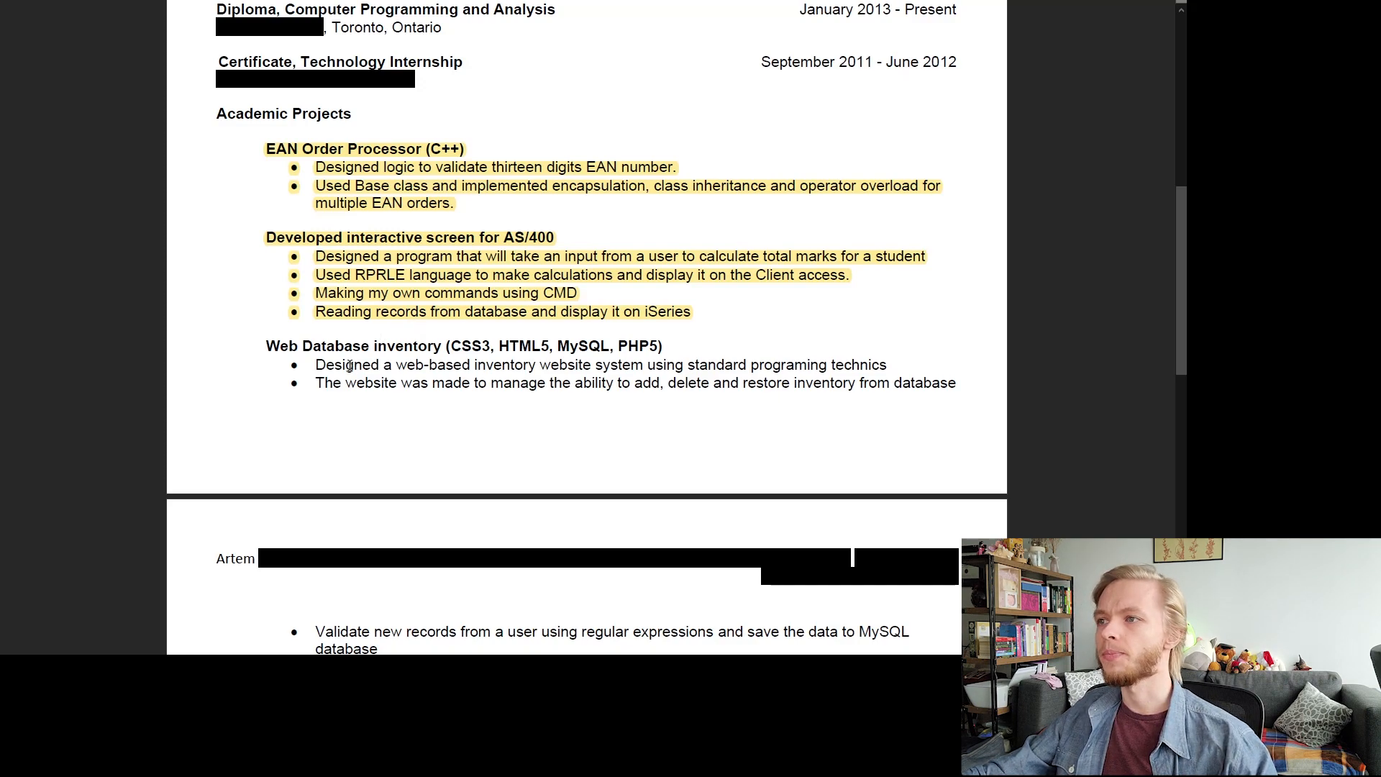